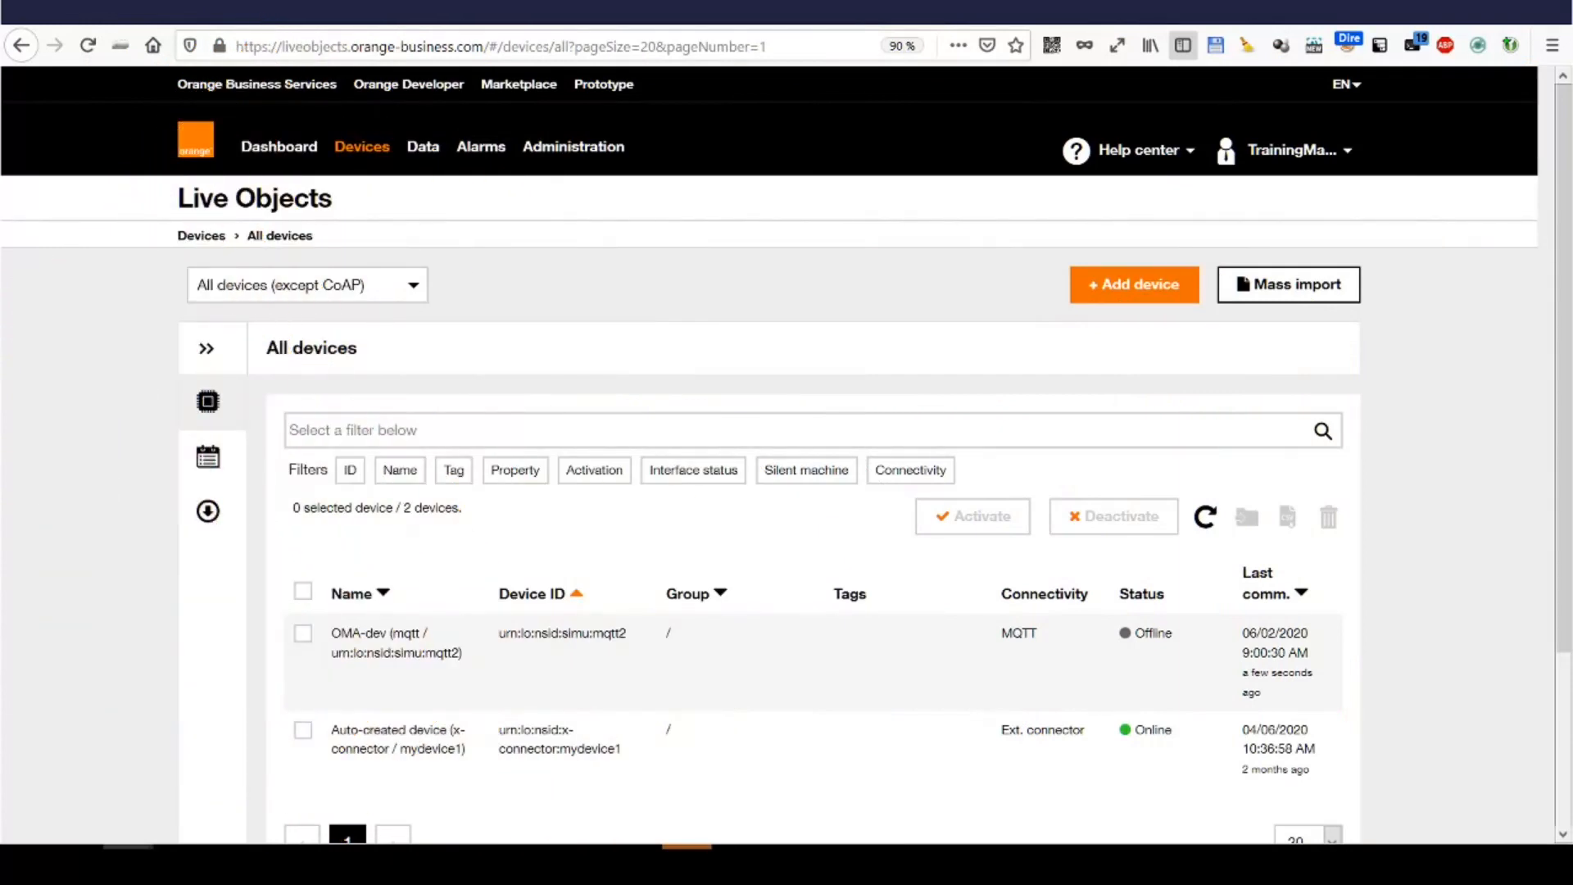
mouse_move(490, 650)
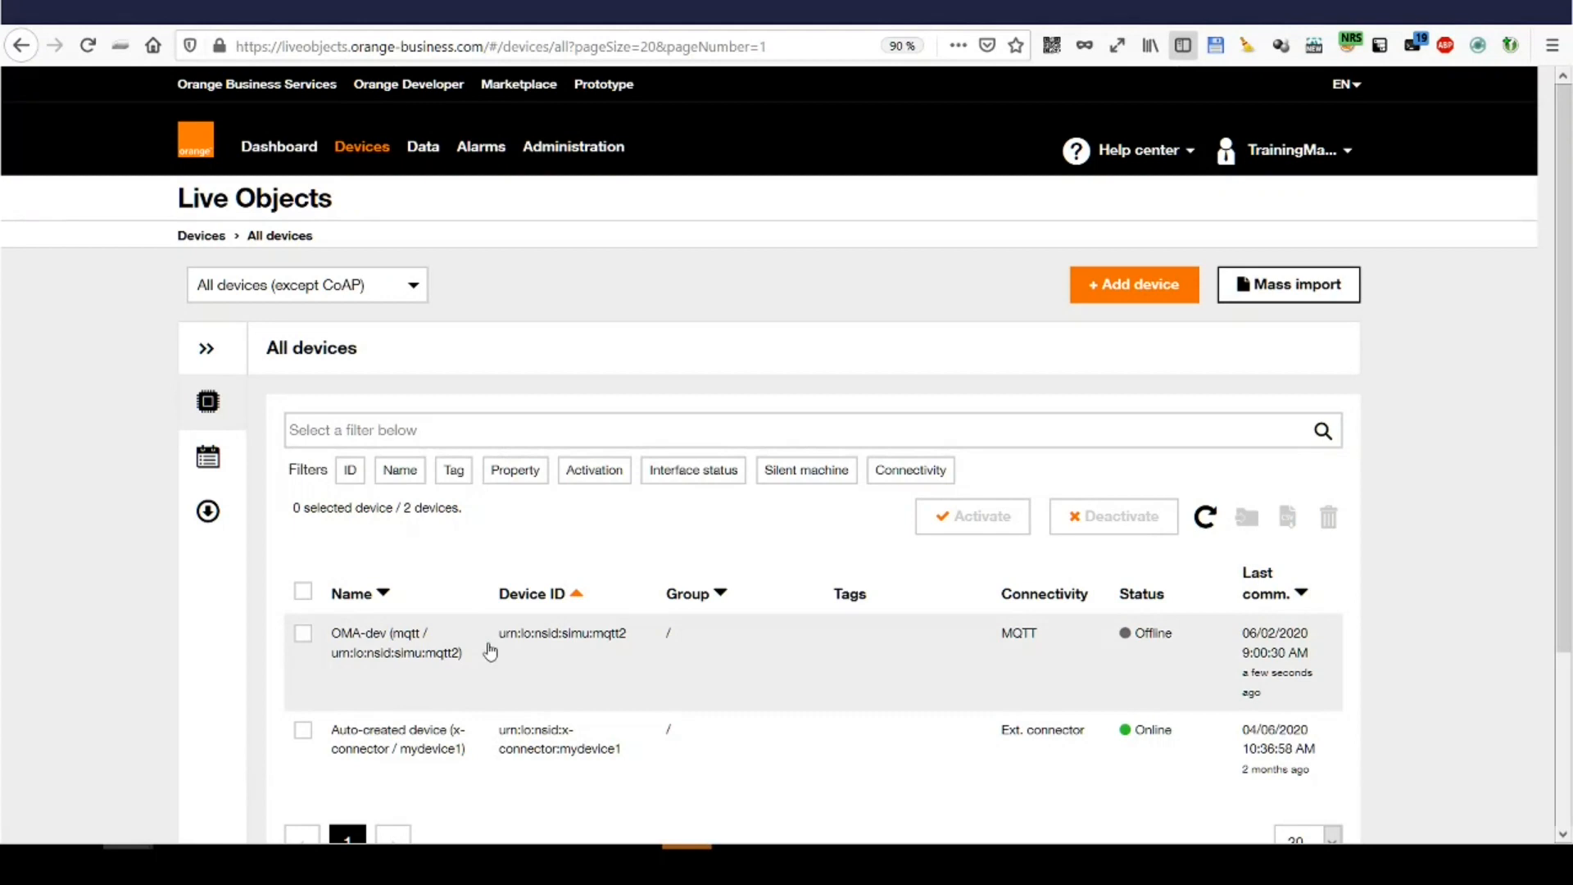
mouse_move(495, 665)
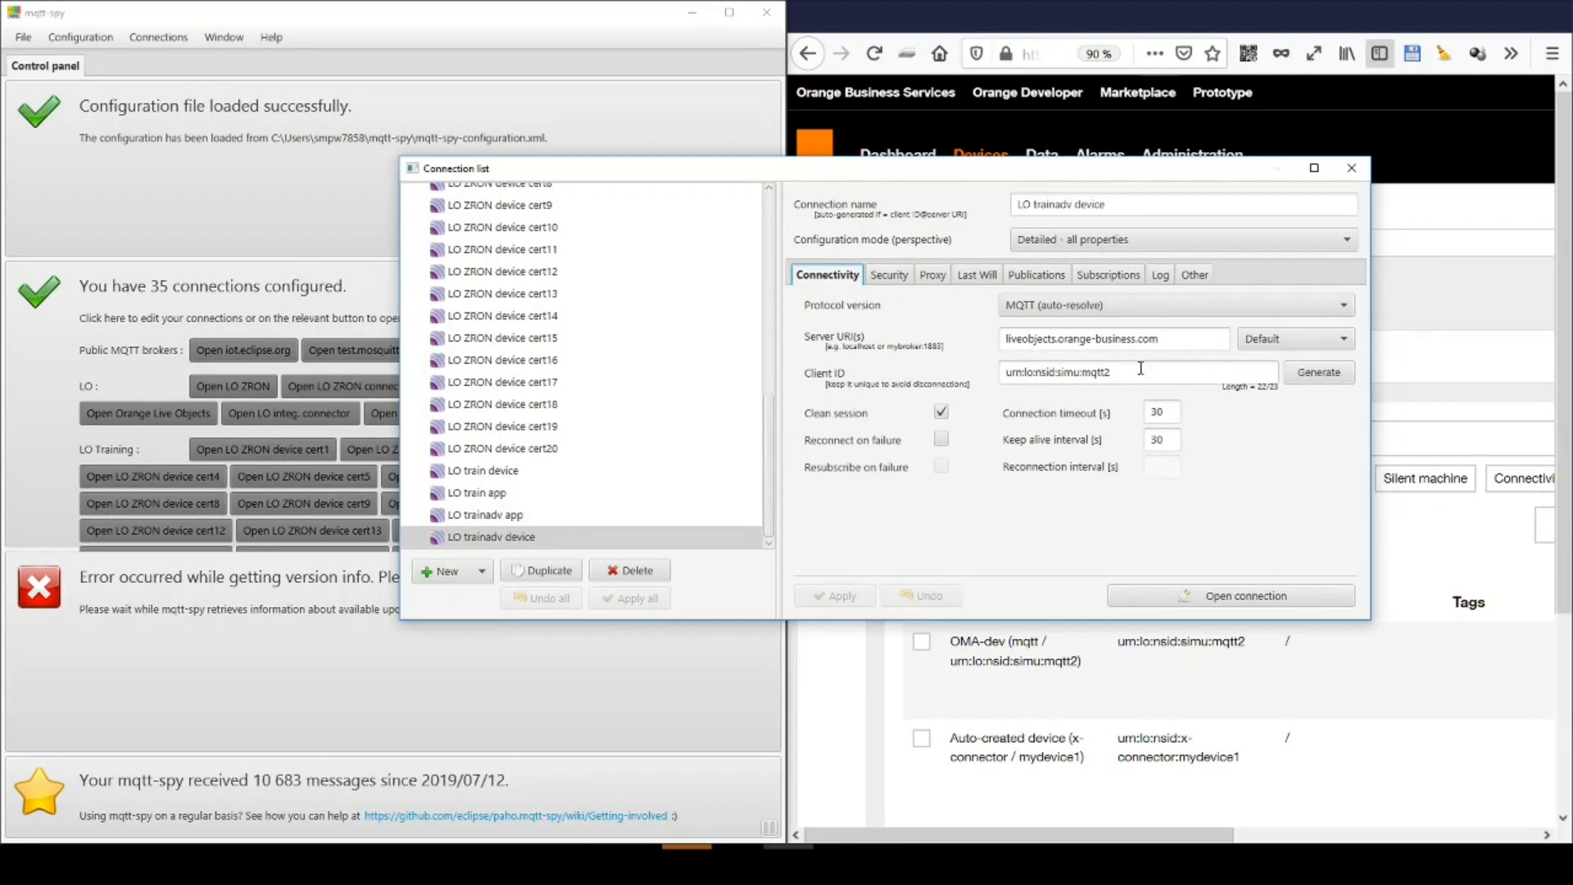
mouse_move(914, 291)
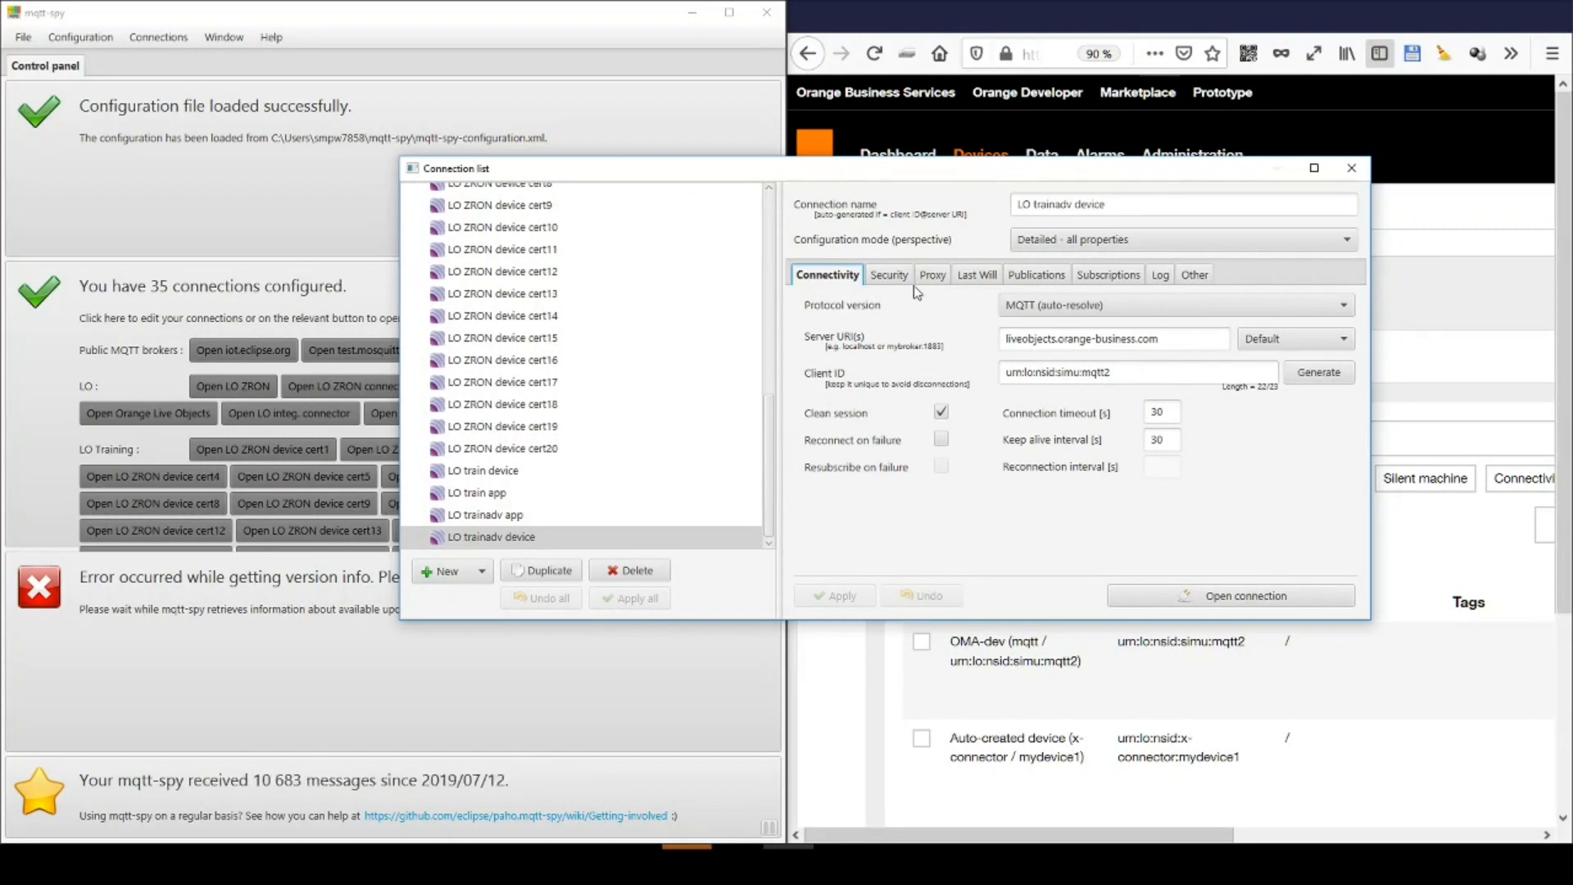
Review the LO trainadv device connection's user authentication and TLS settings, then open the connection
left_click(886, 273)
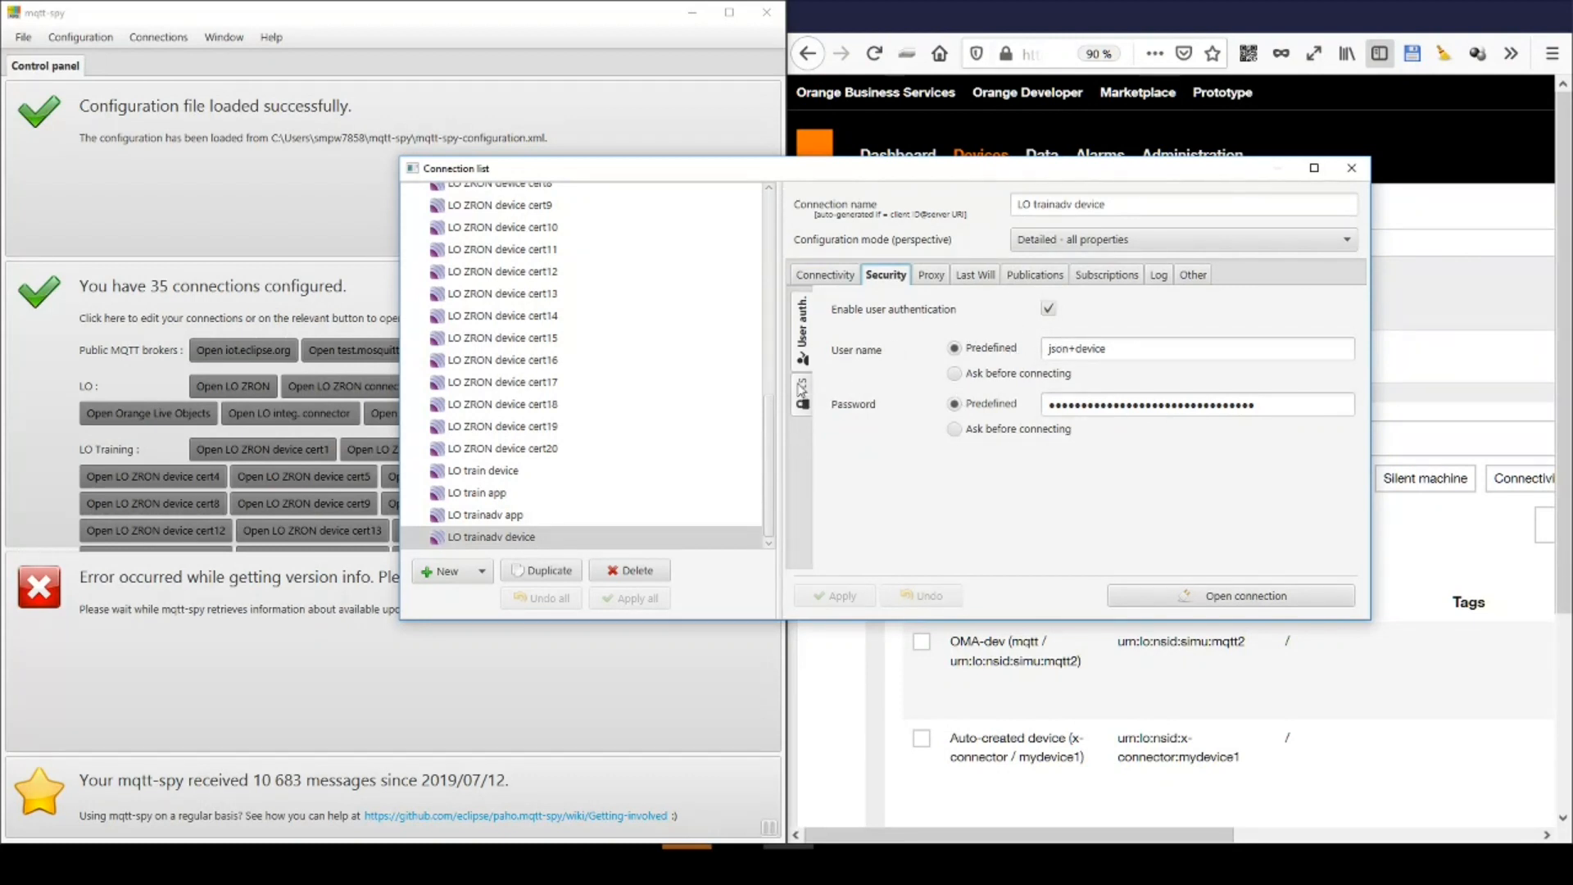
left_click(801, 395)
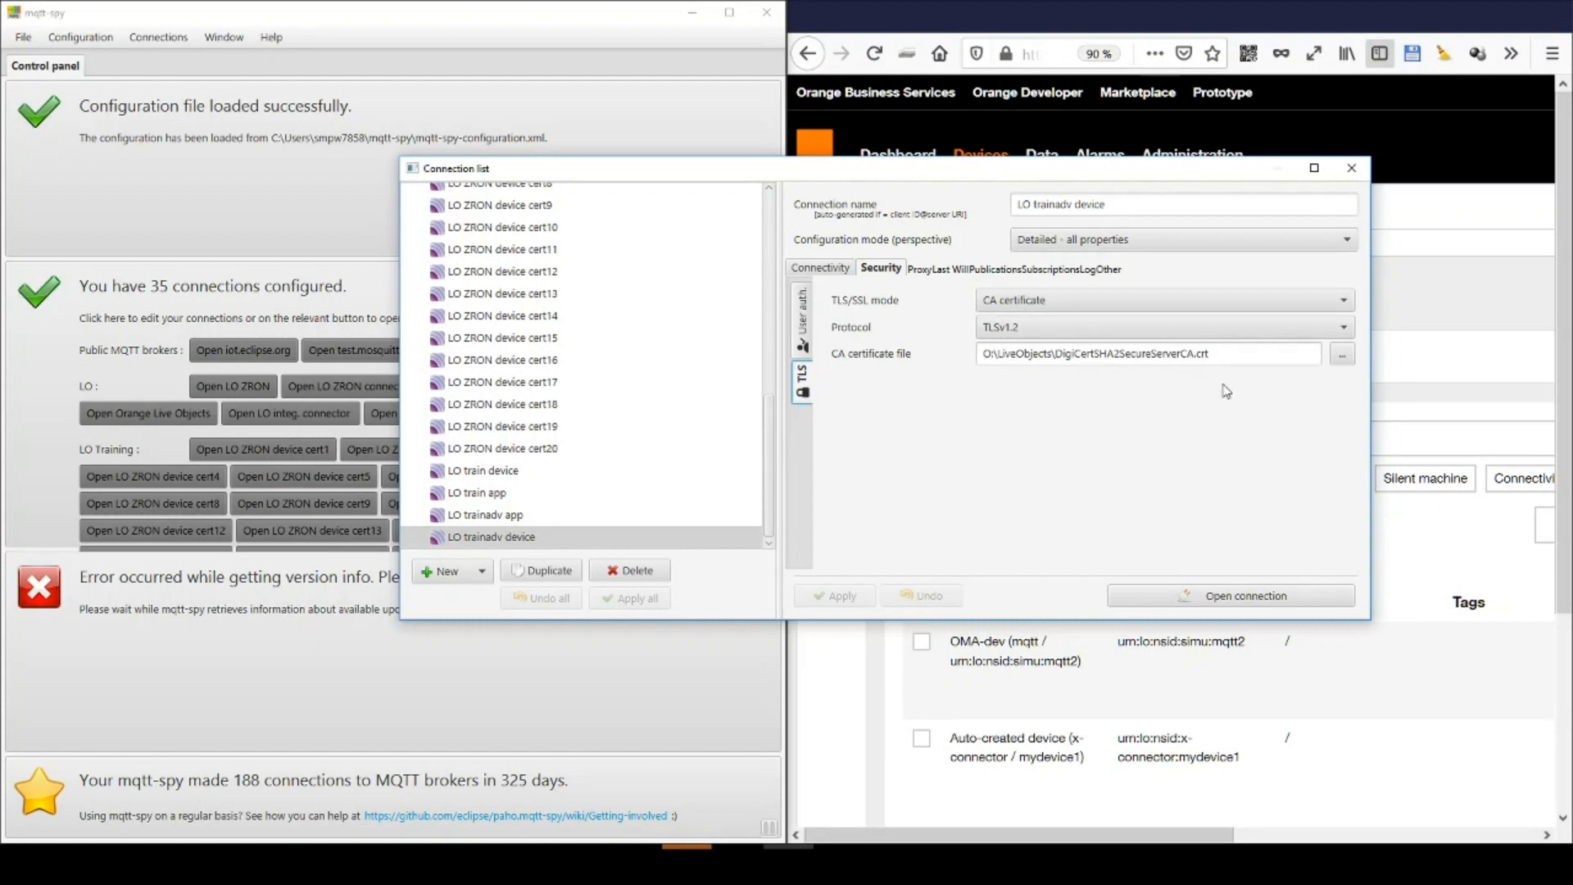
mouse_move(1189, 410)
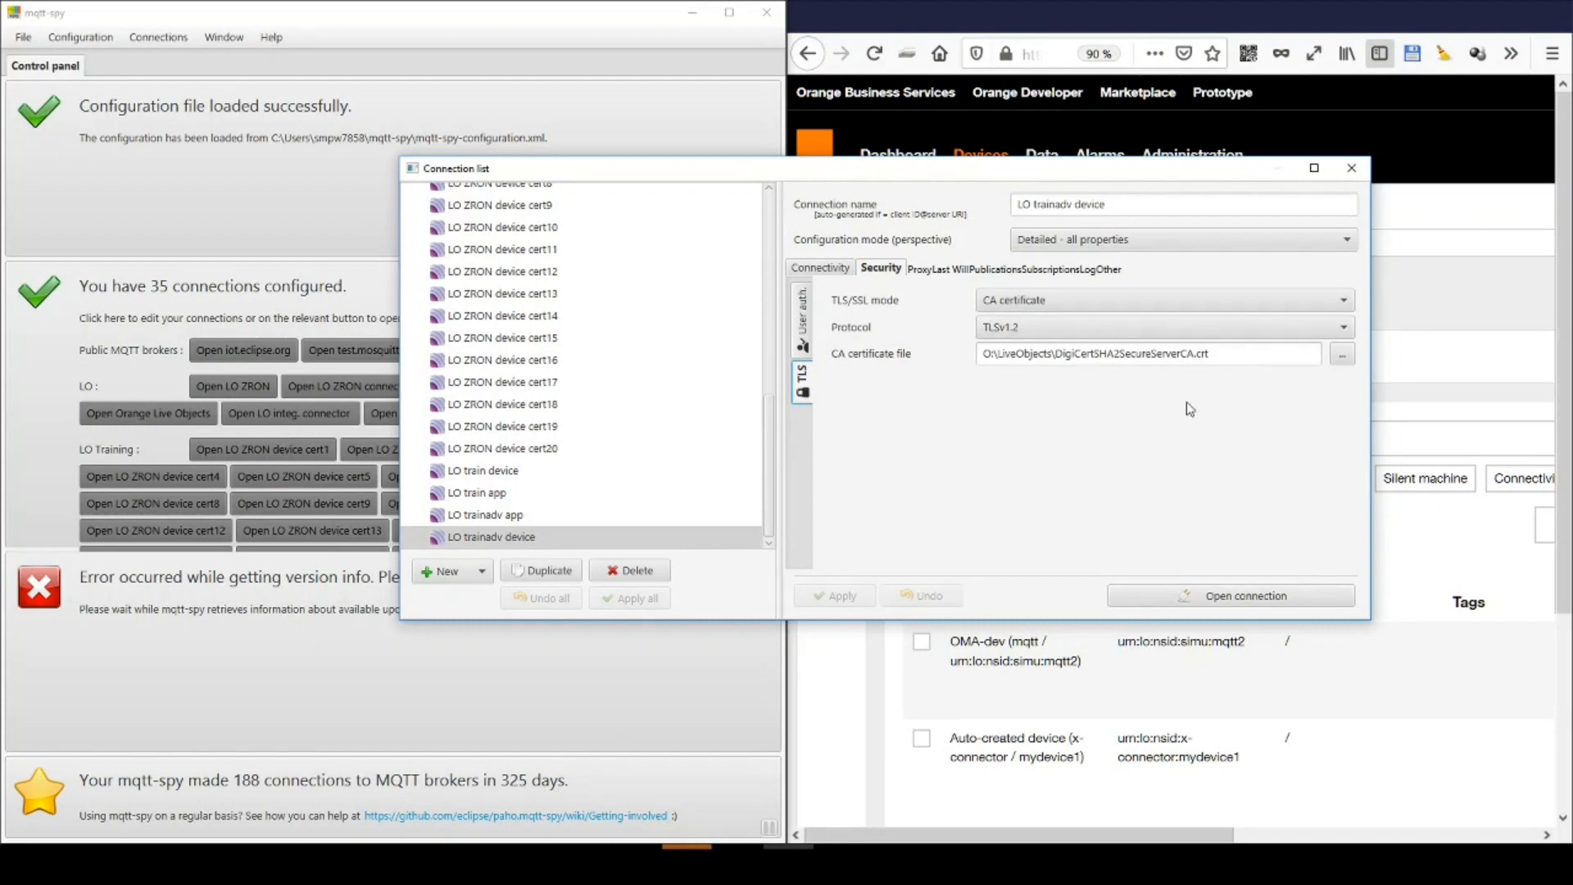
left_click(1350, 167)
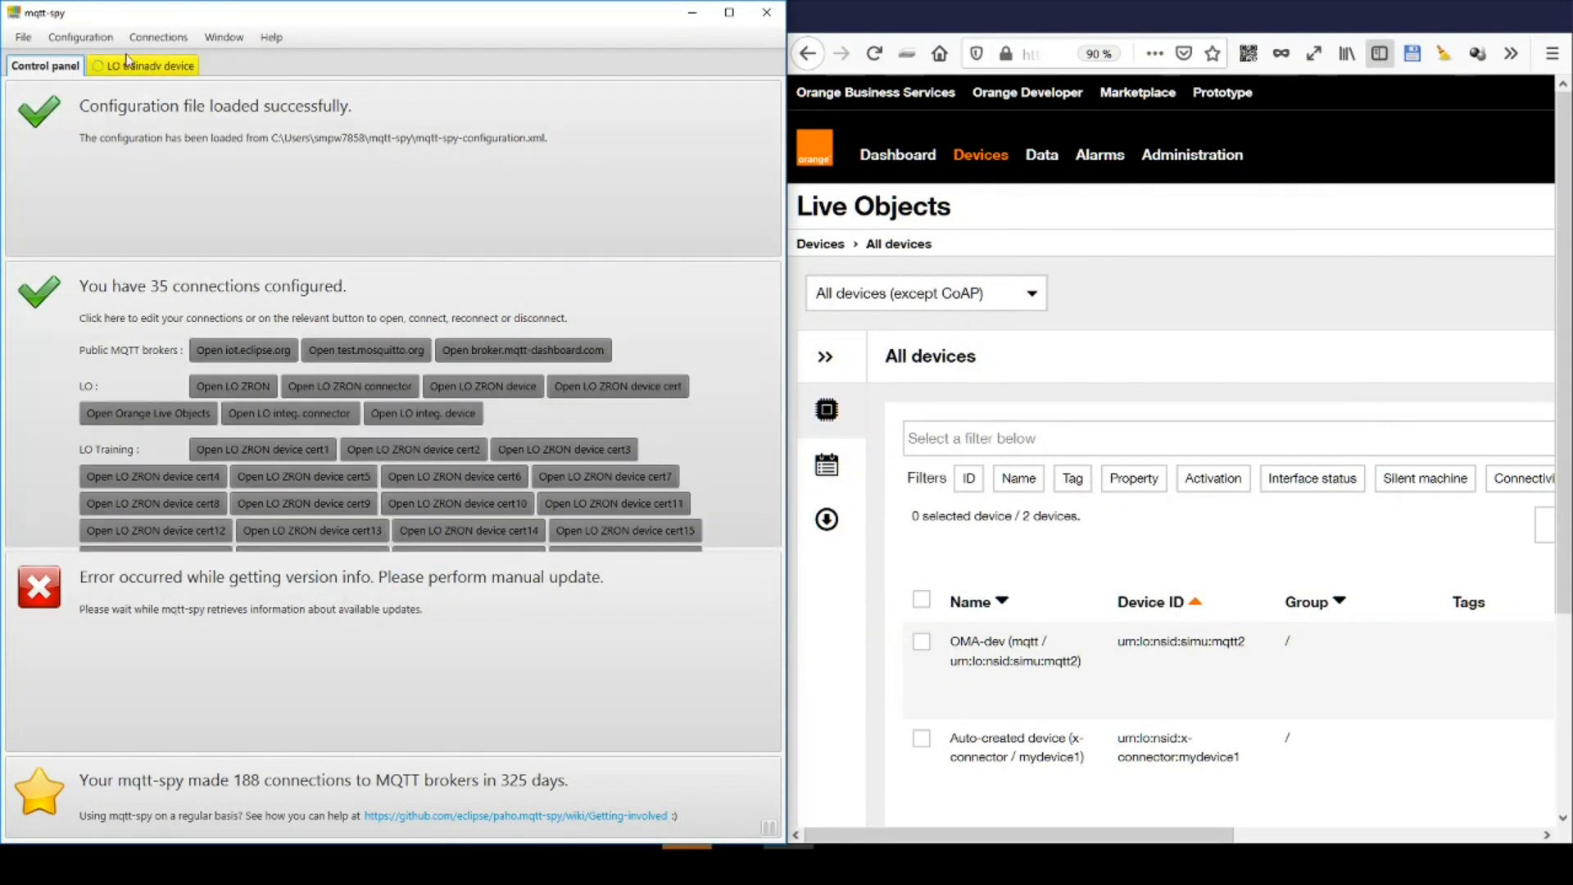
Show the trainadv device connection view with its publish and subscription panels
left_click(150, 66)
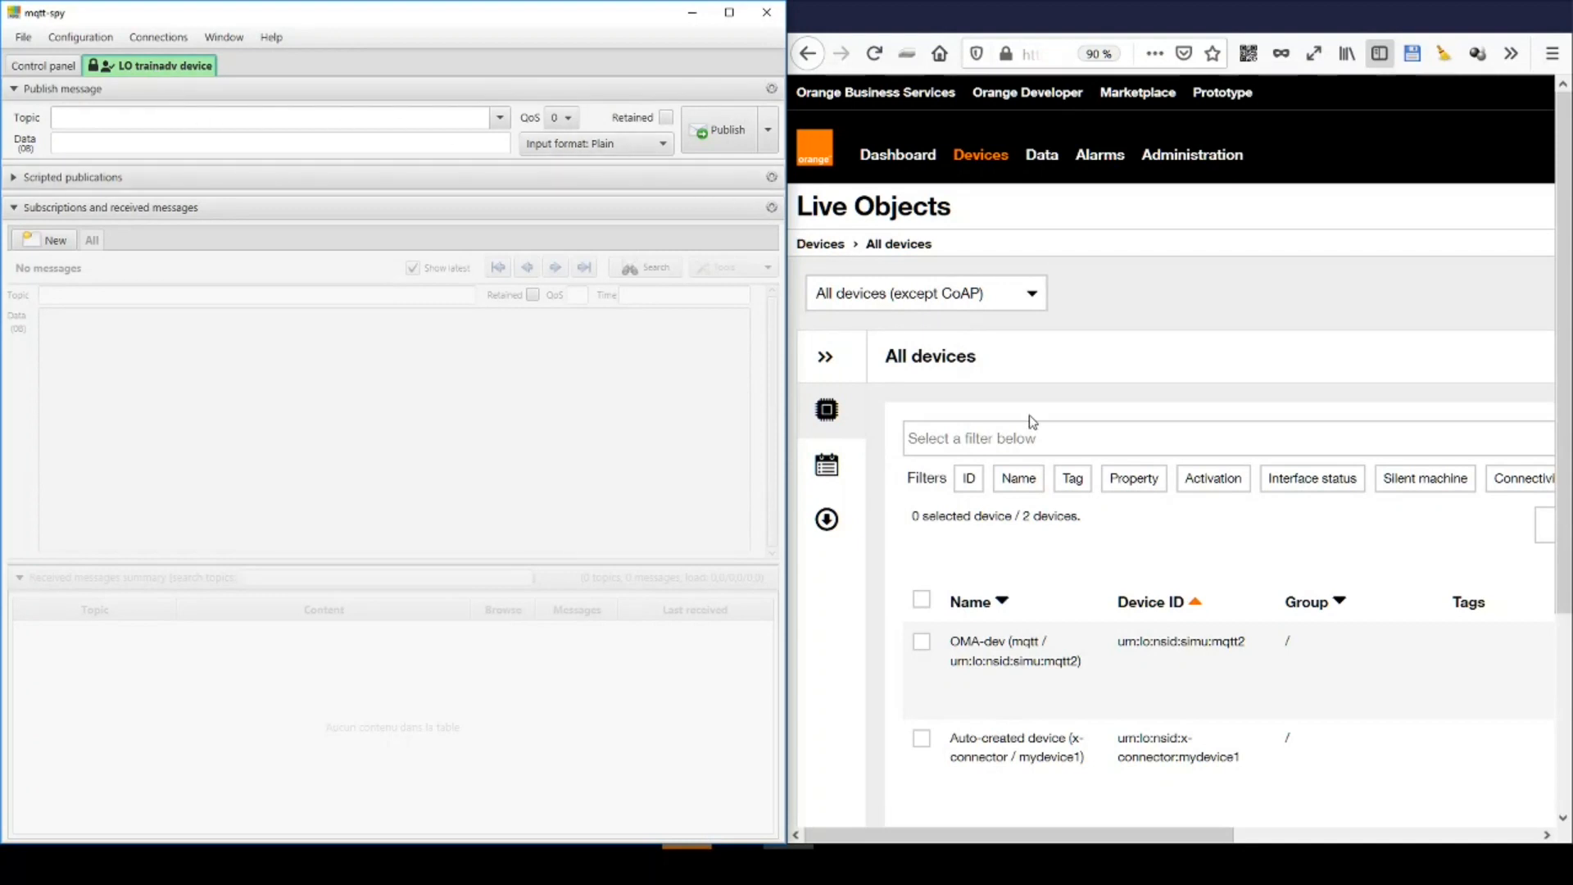
mouse_move(1188, 799)
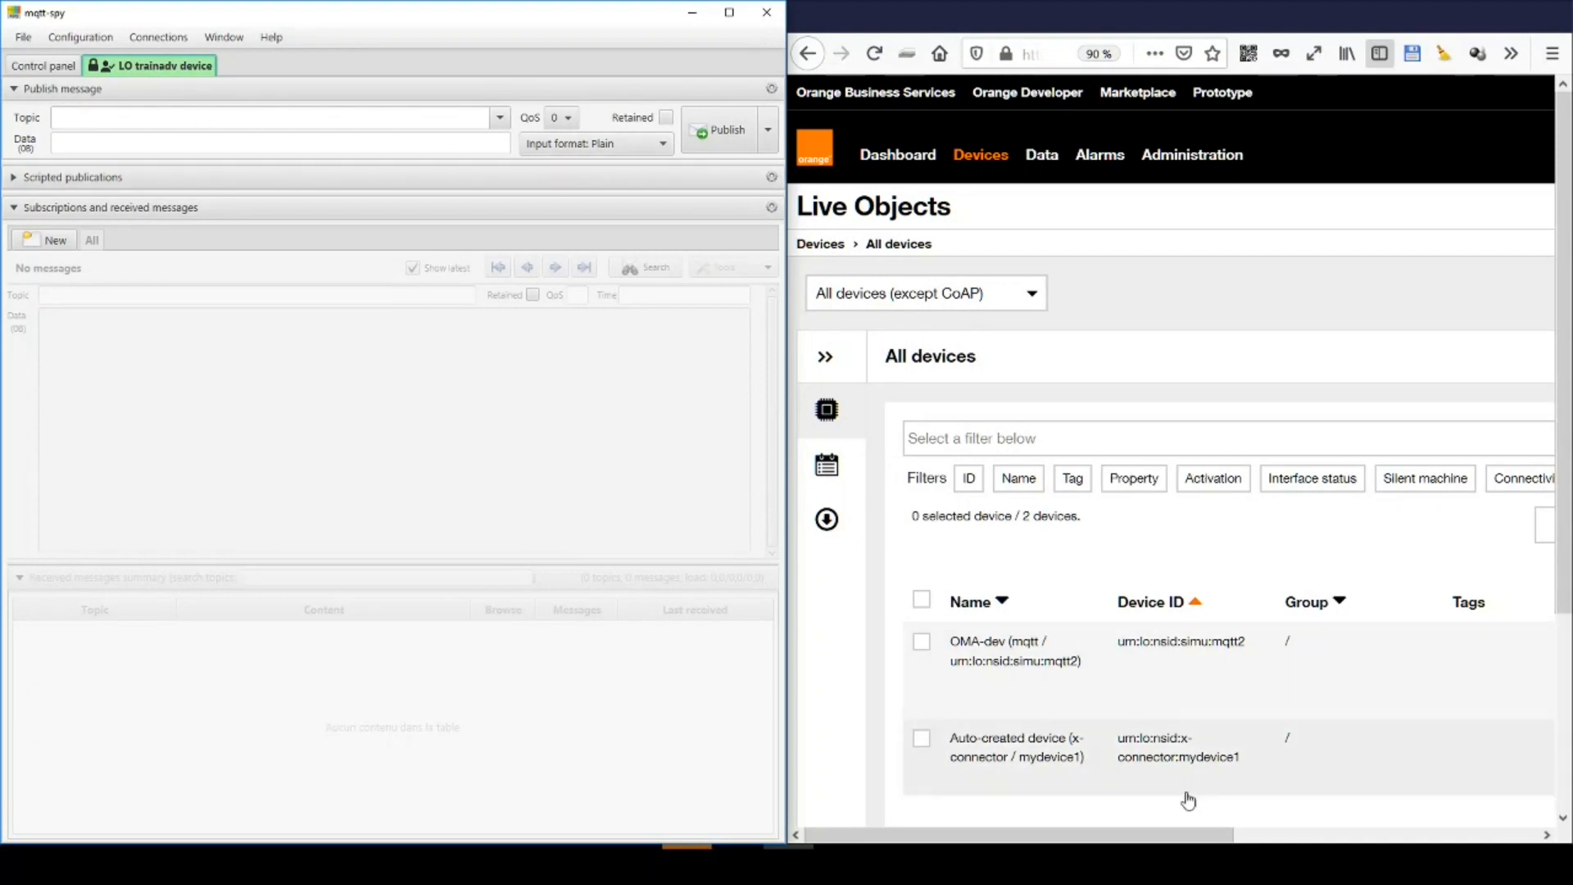
scroll("right", 3)
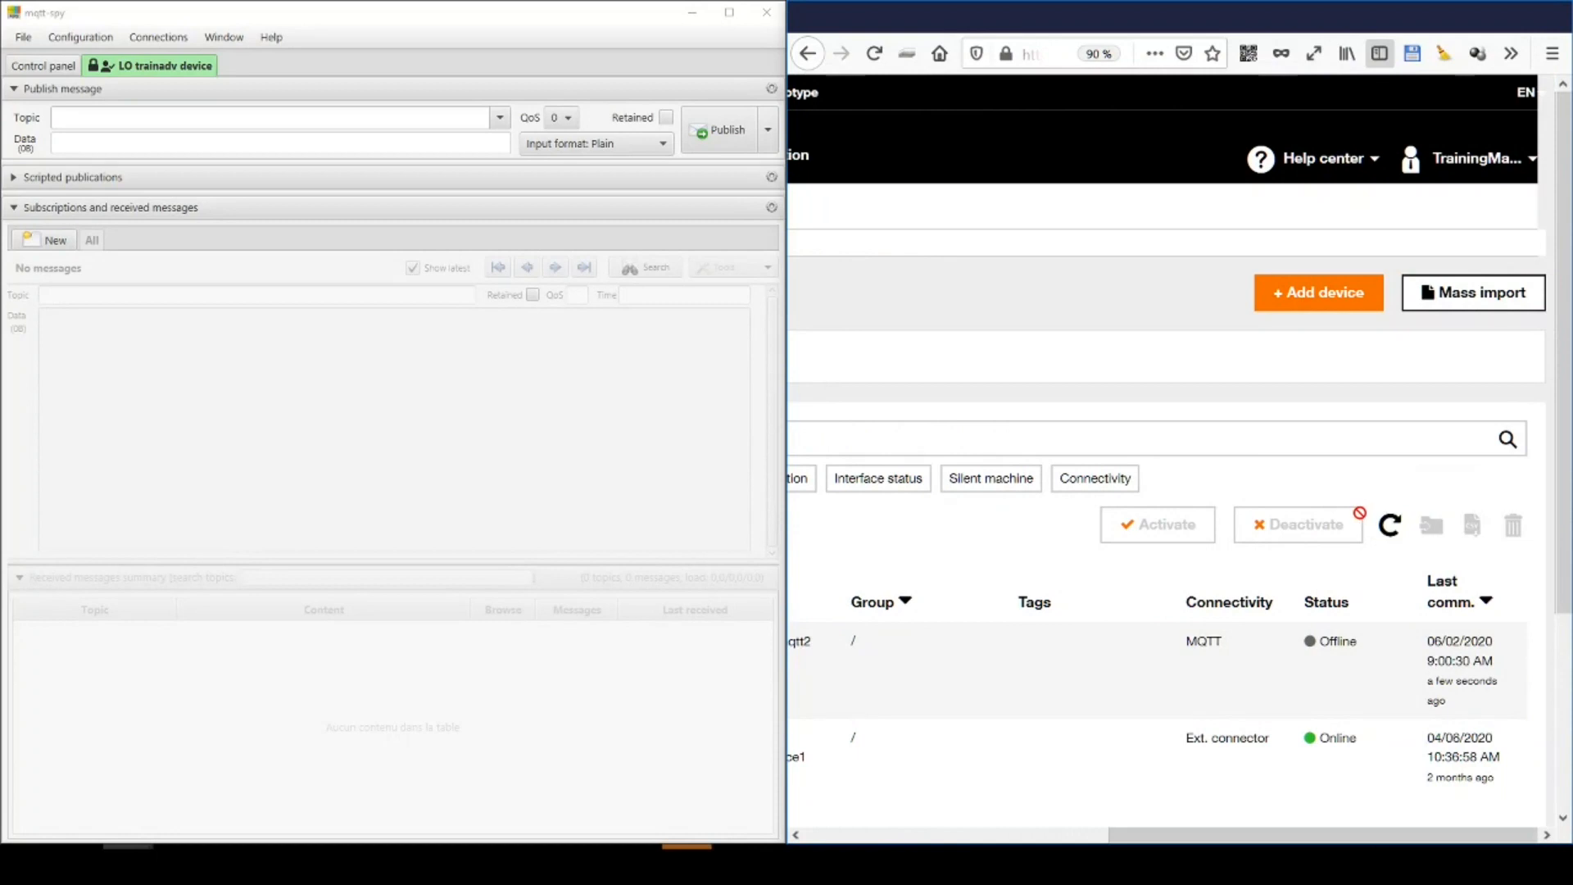
left_click(1389, 525)
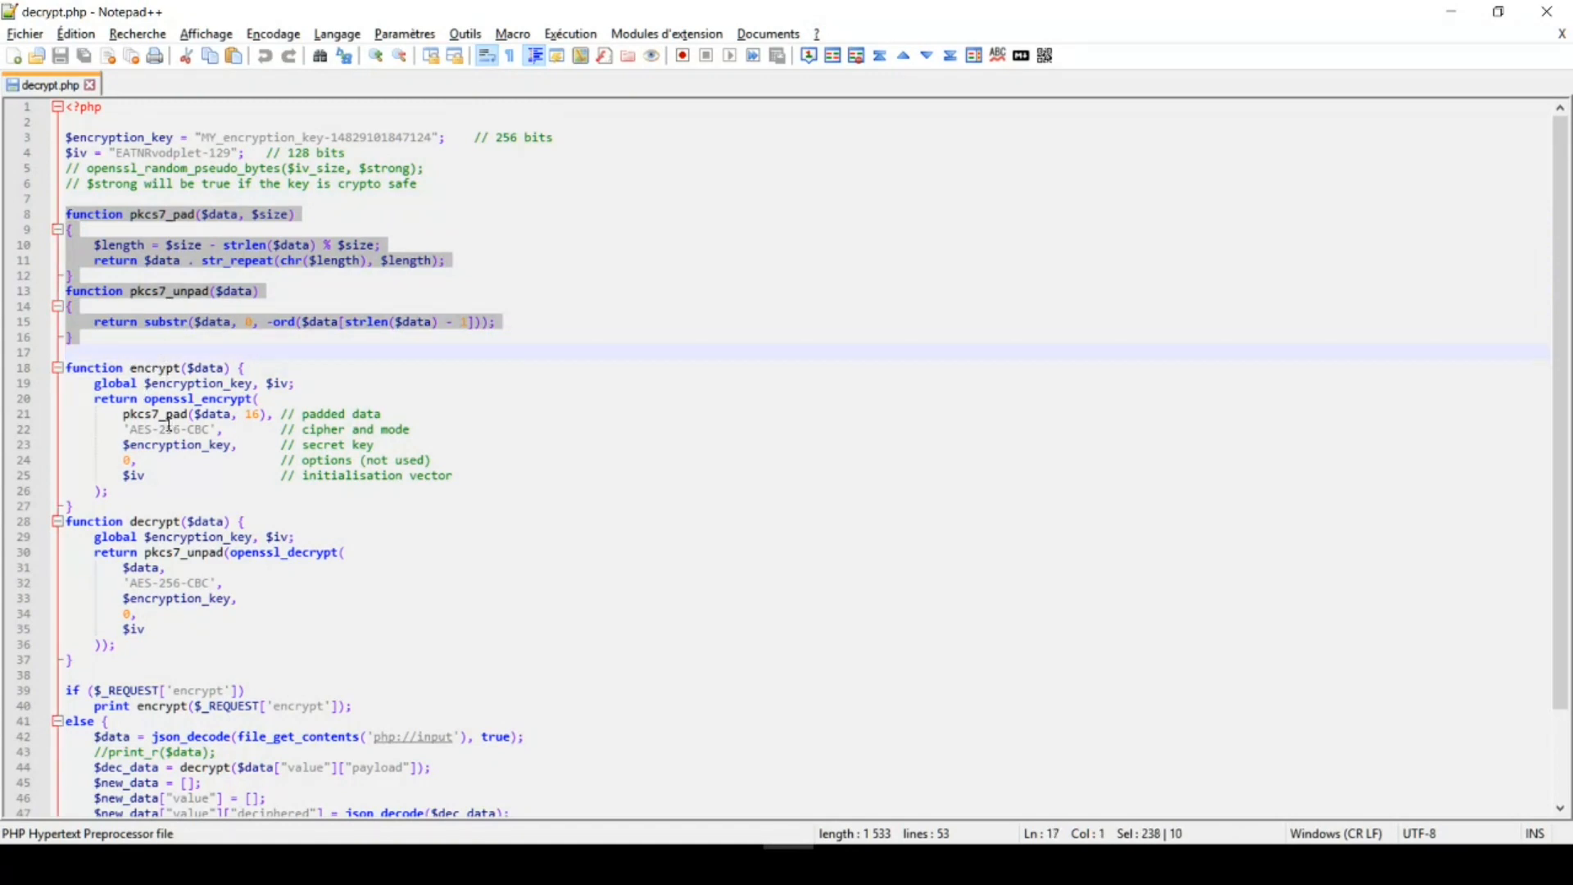
double_click(198, 398)
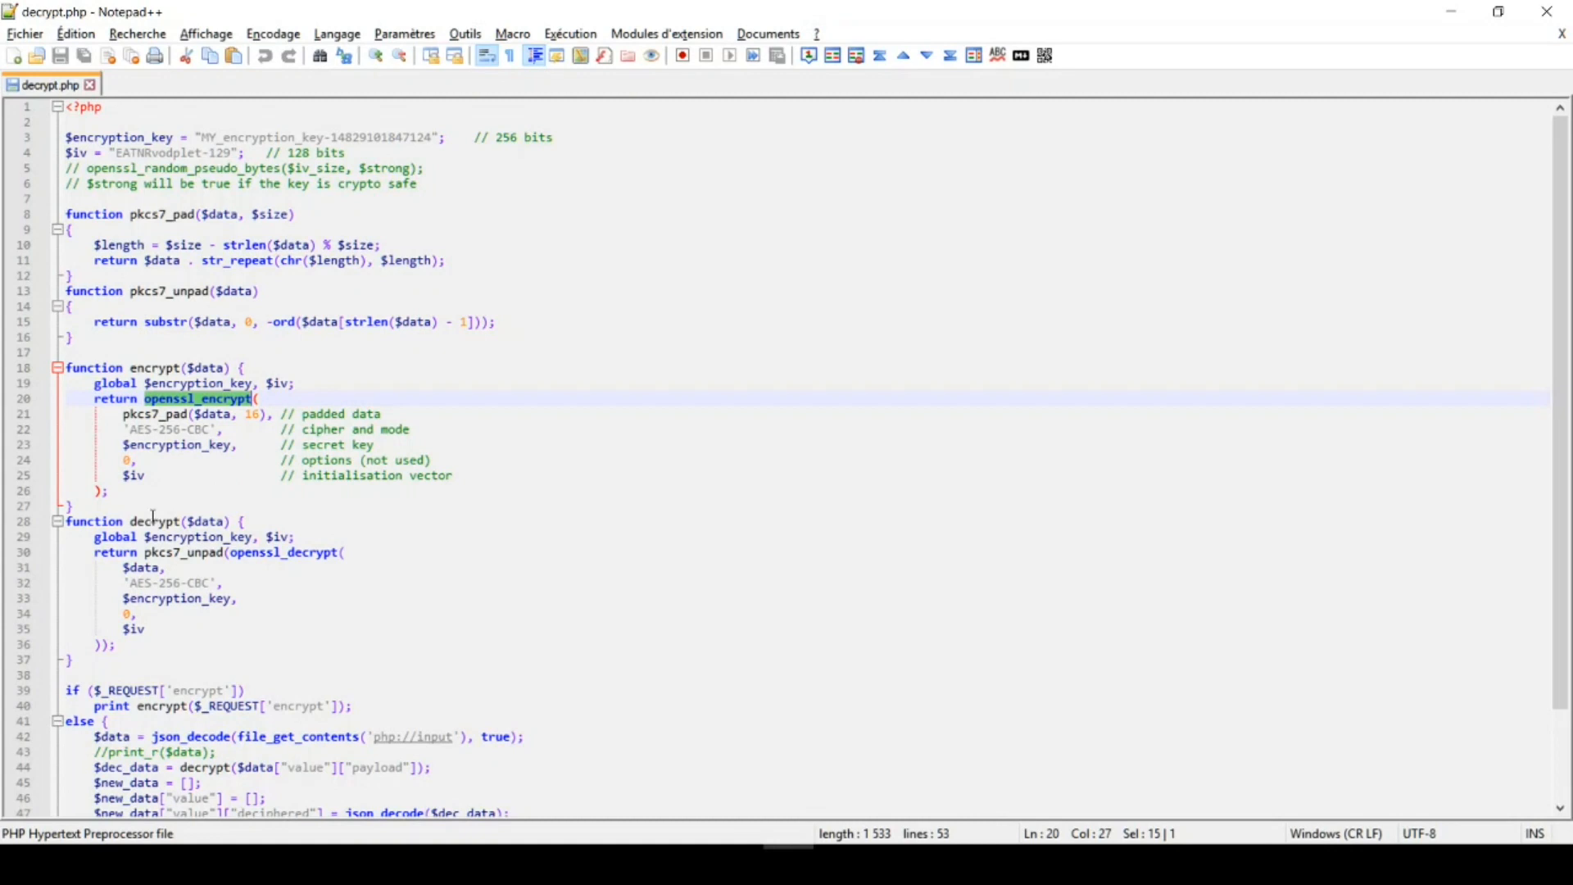
double_click(284, 552)
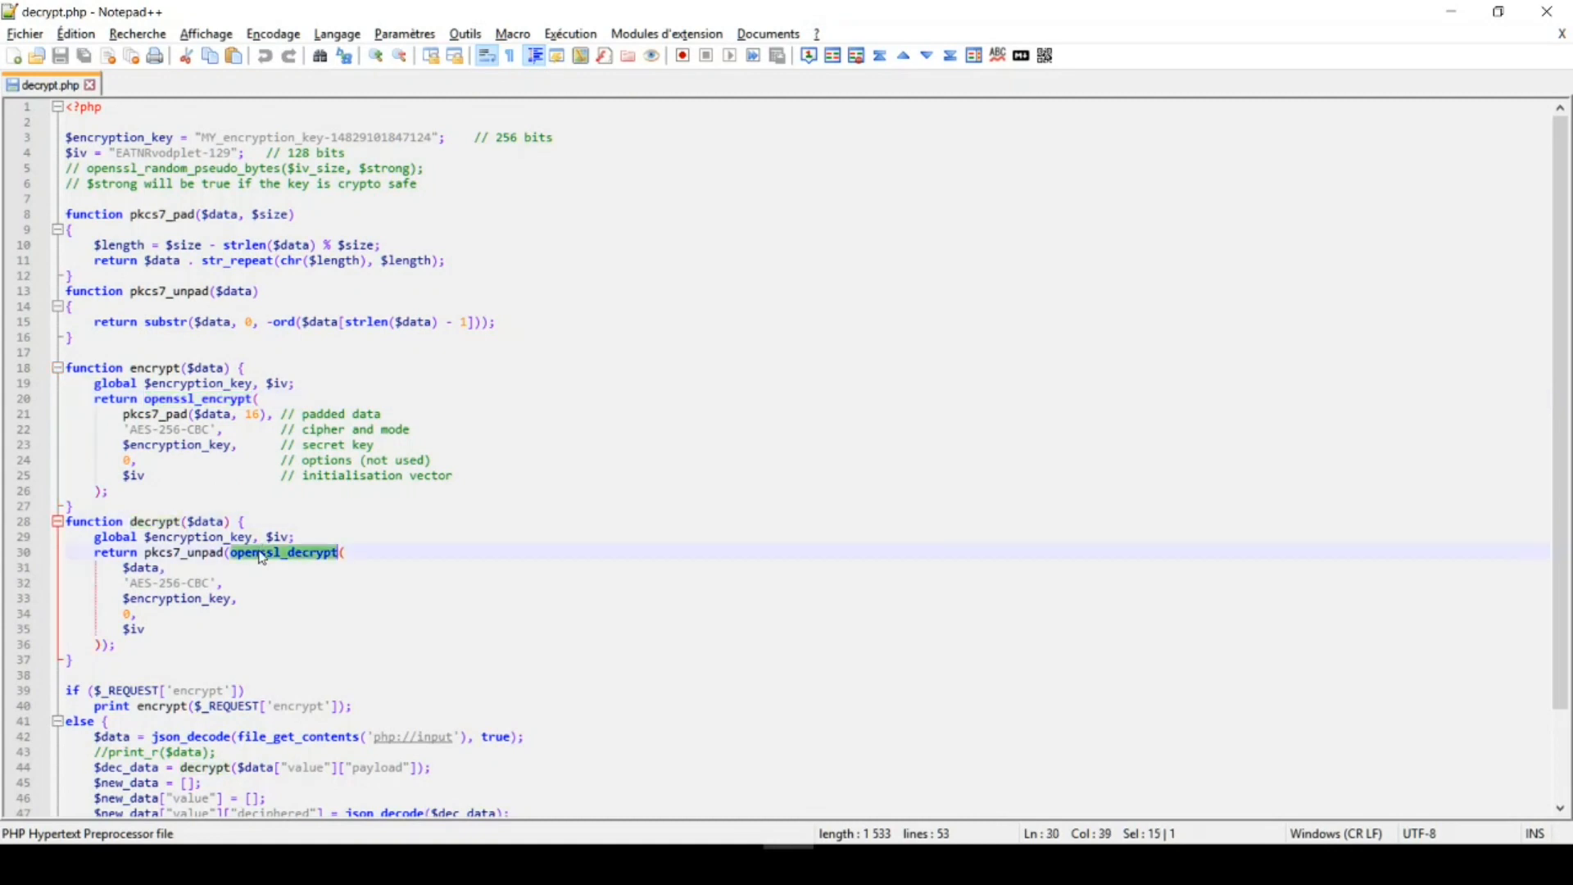
scroll("down", 3)
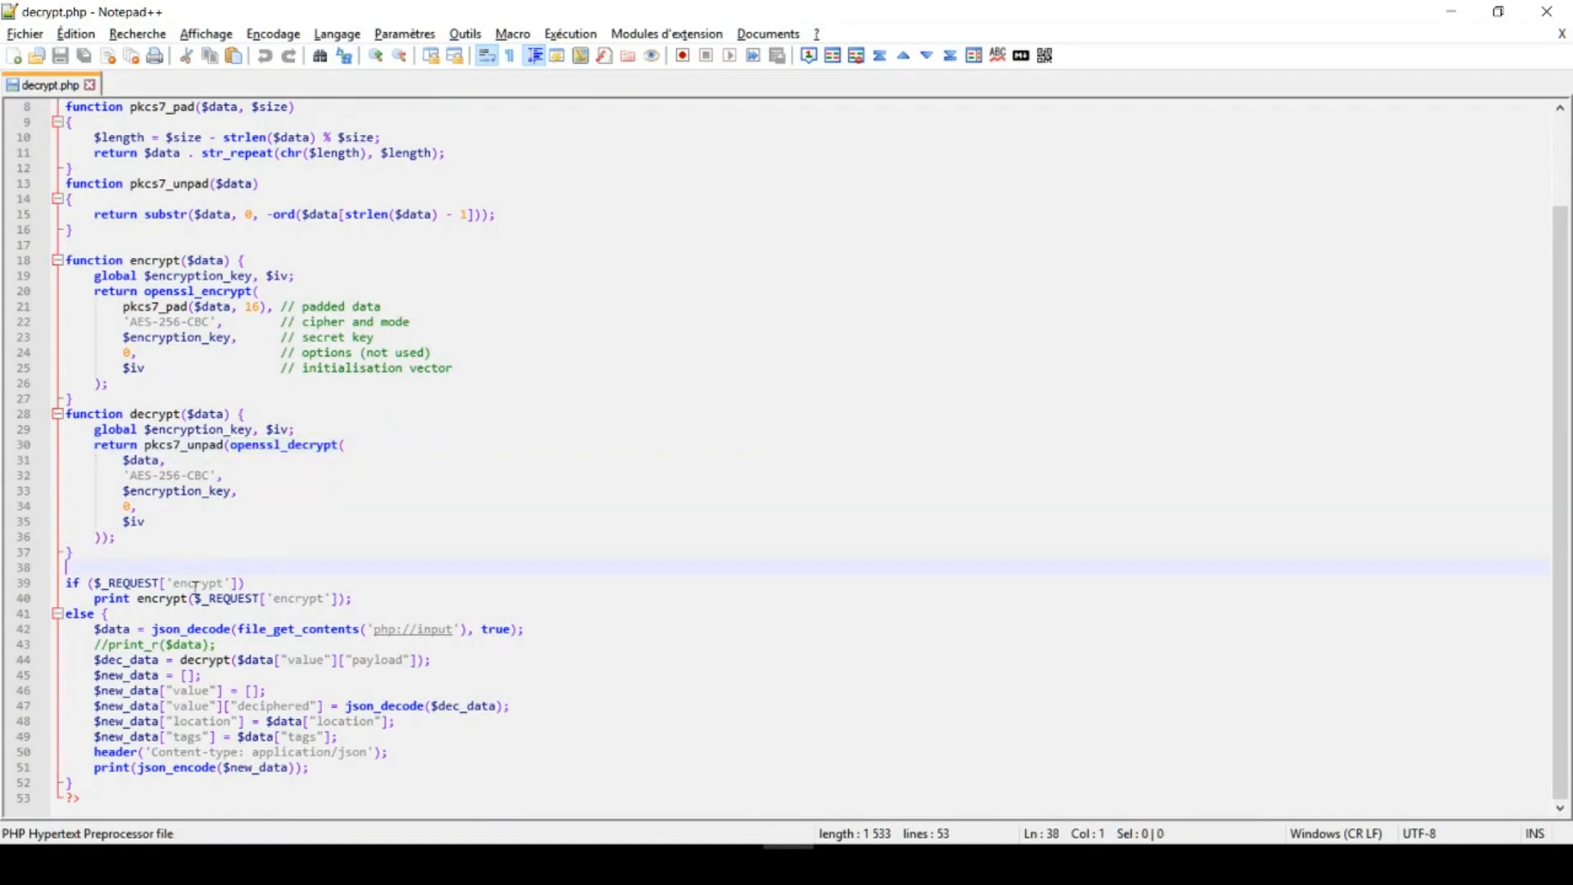
double_click(199, 583)
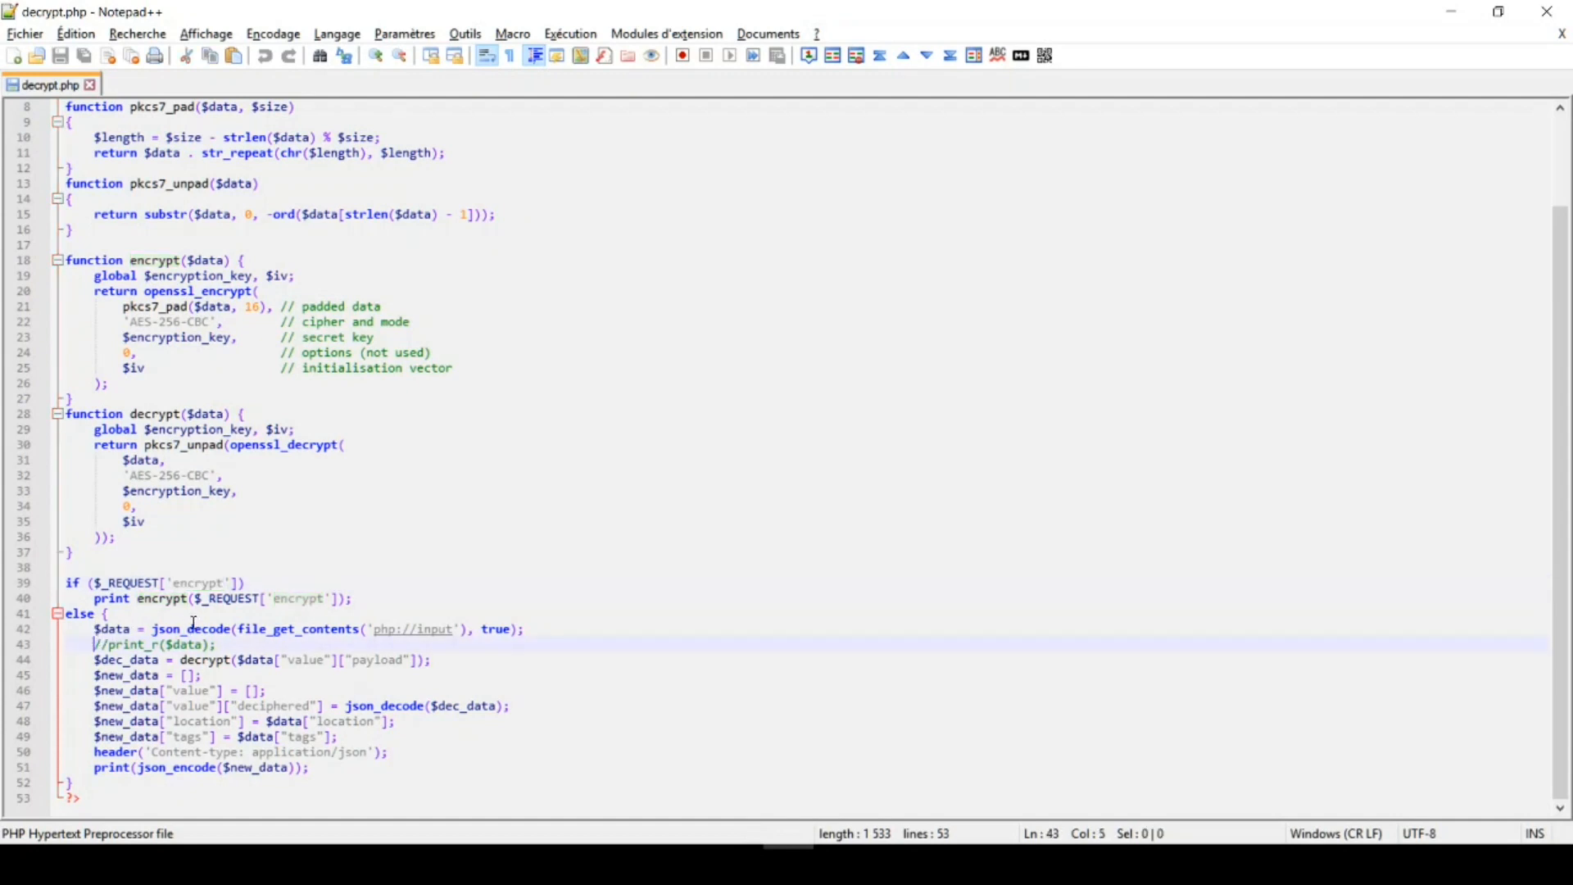
mouse_move(323, 619)
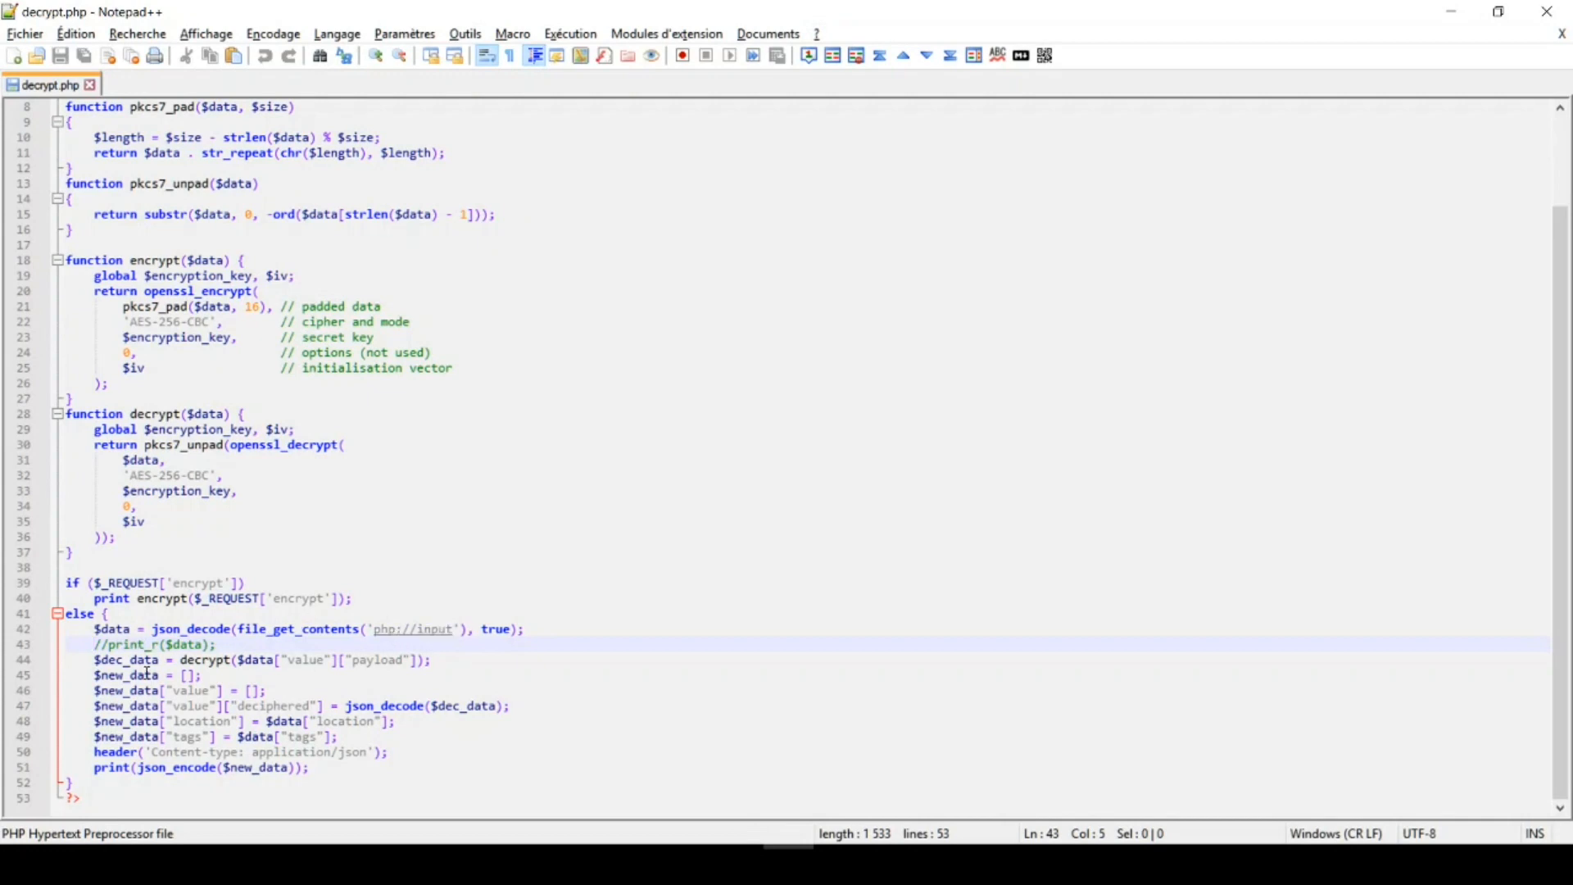
double_click(128, 674)
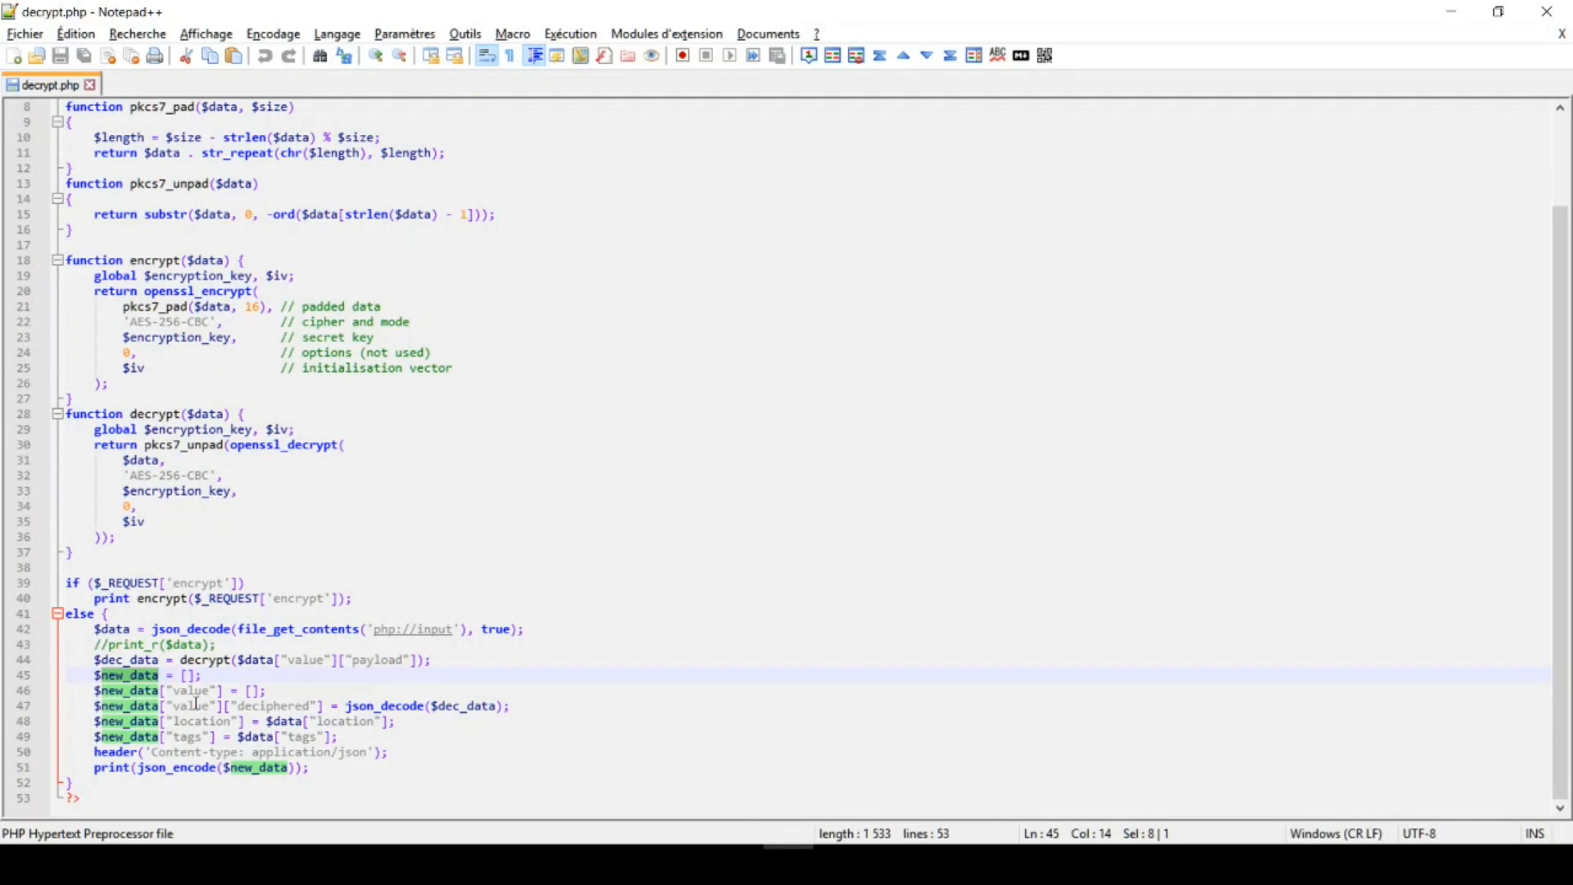
mouse_move(308, 712)
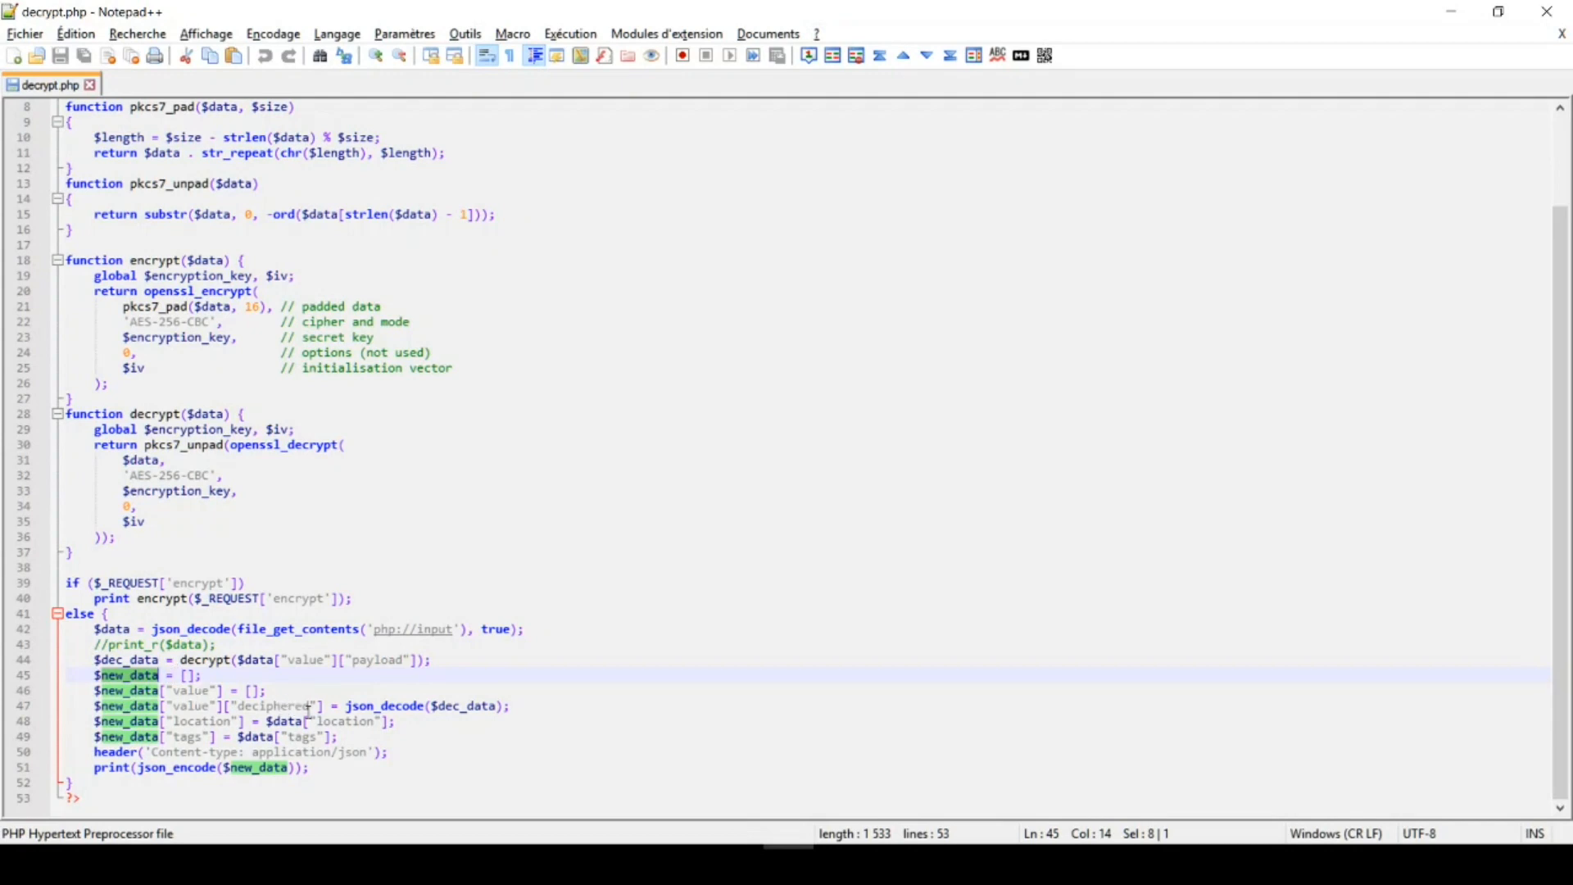
mouse_move(200, 721)
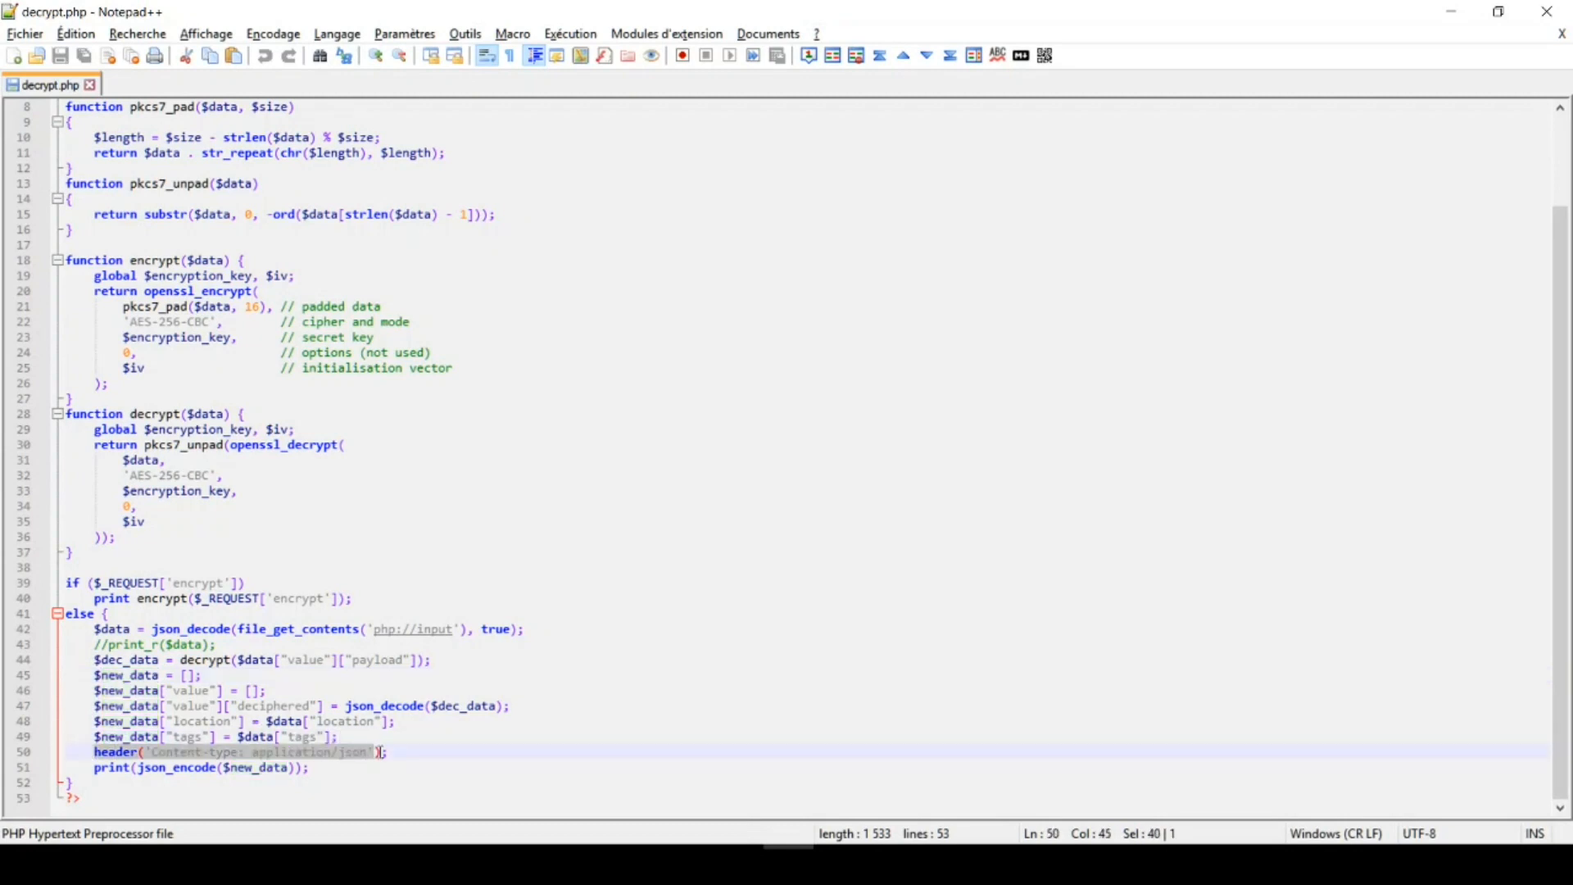
left_click(385, 752)
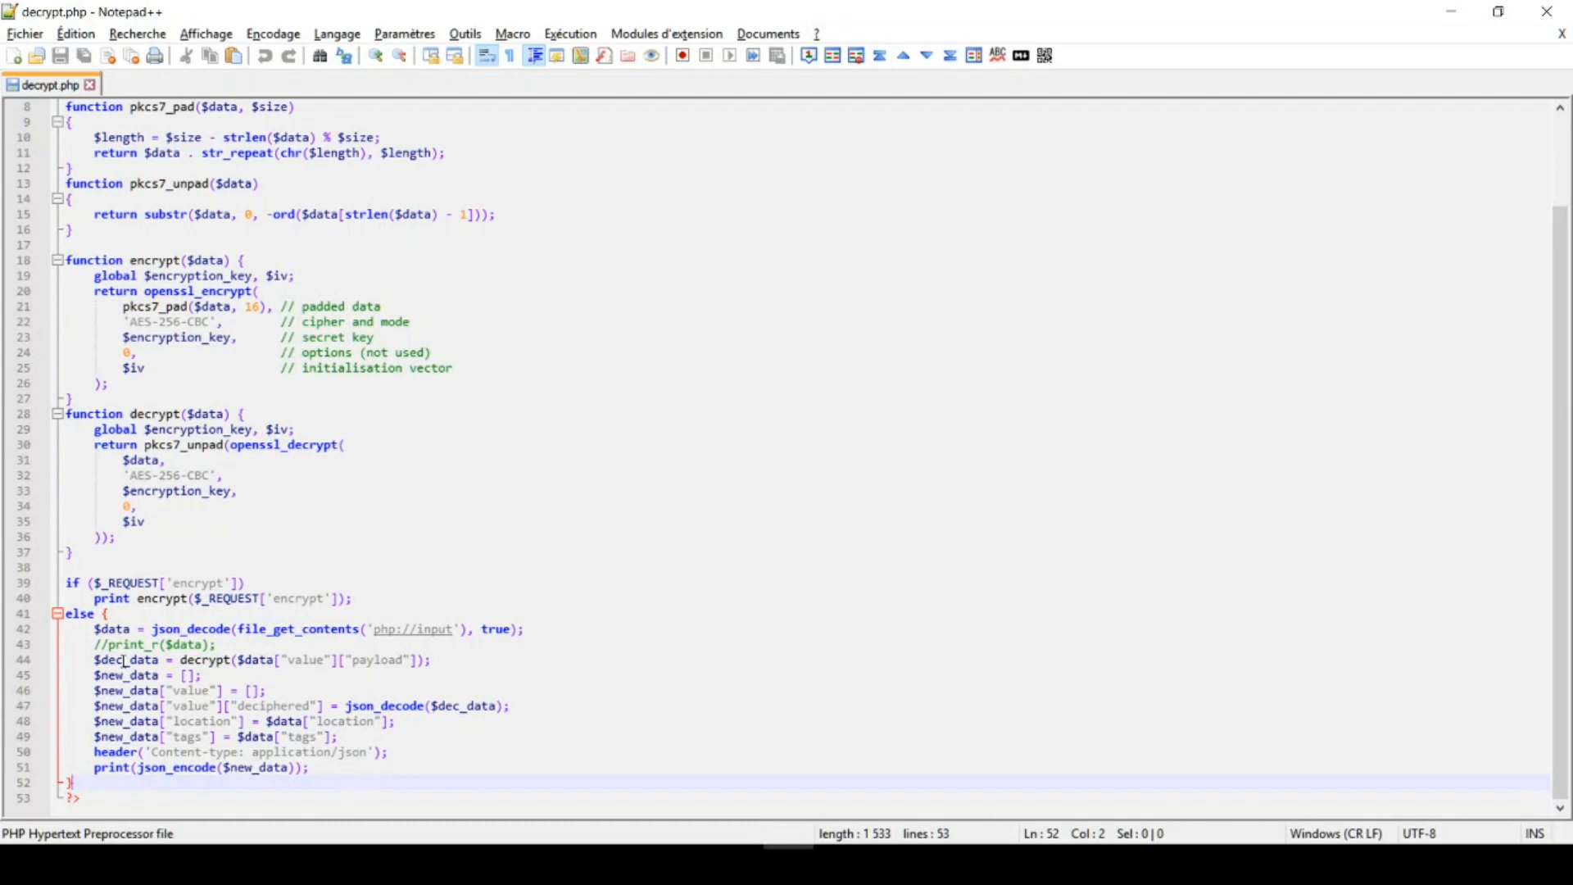
double_click(126, 659)
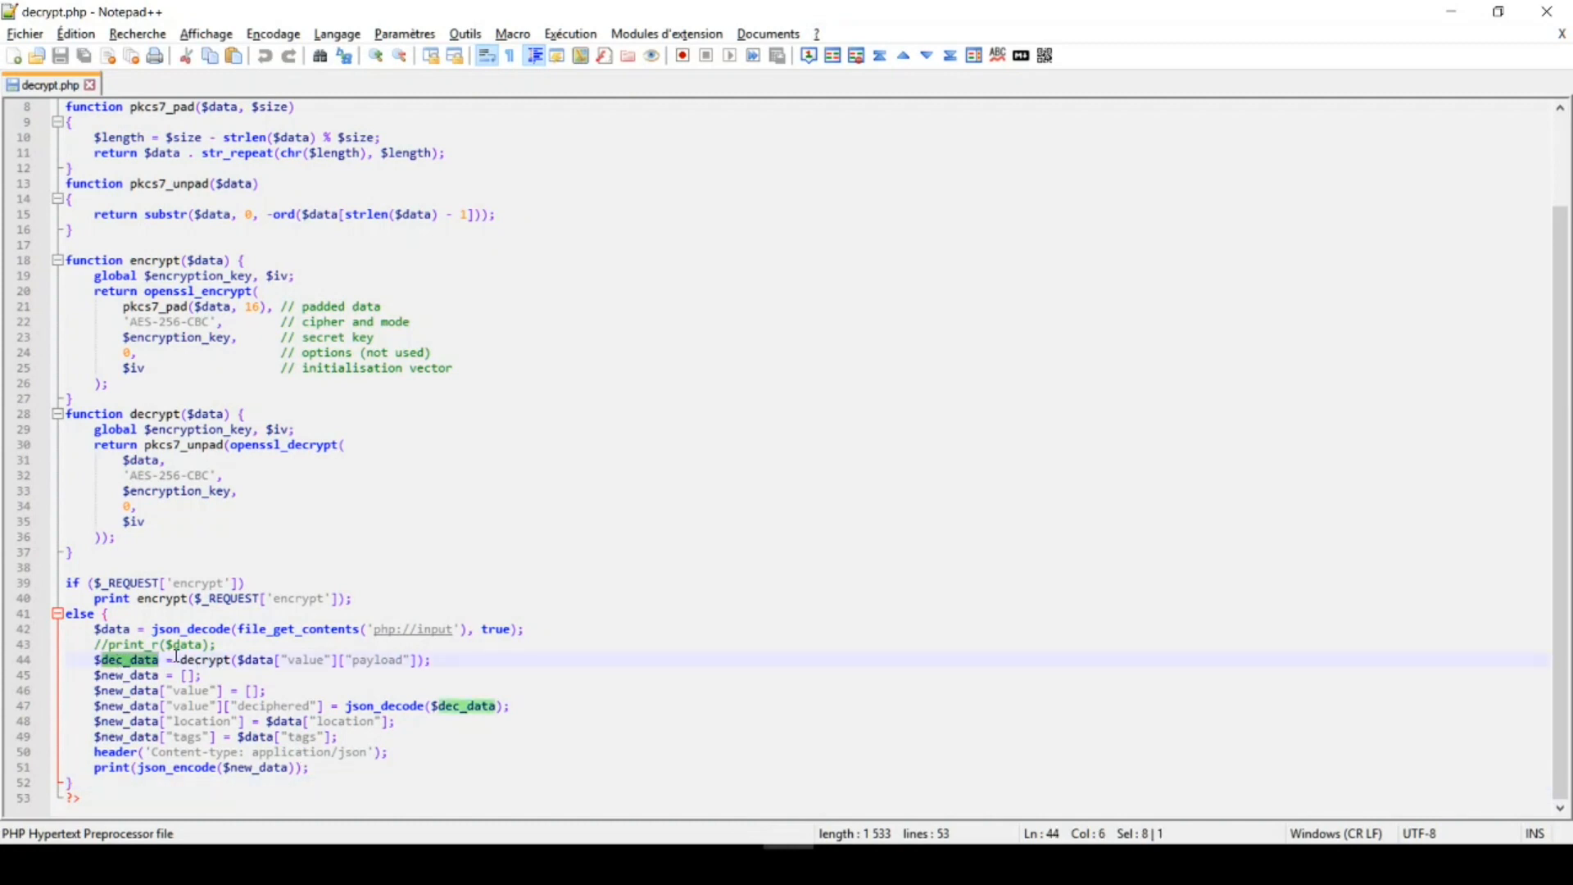
mouse_move(301, 666)
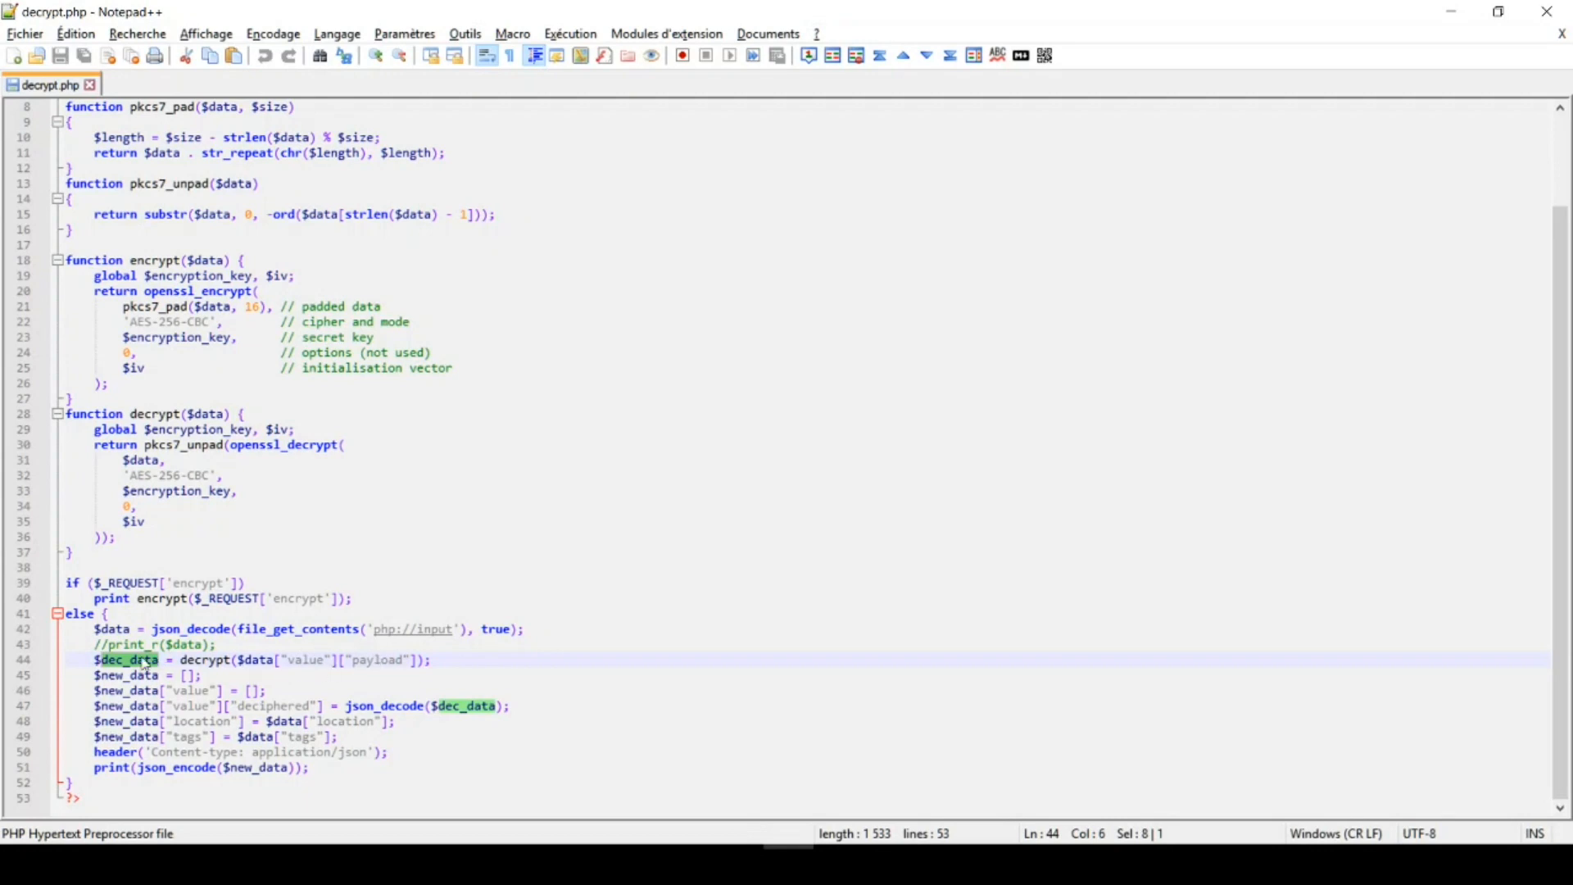
mouse_move(198, 710)
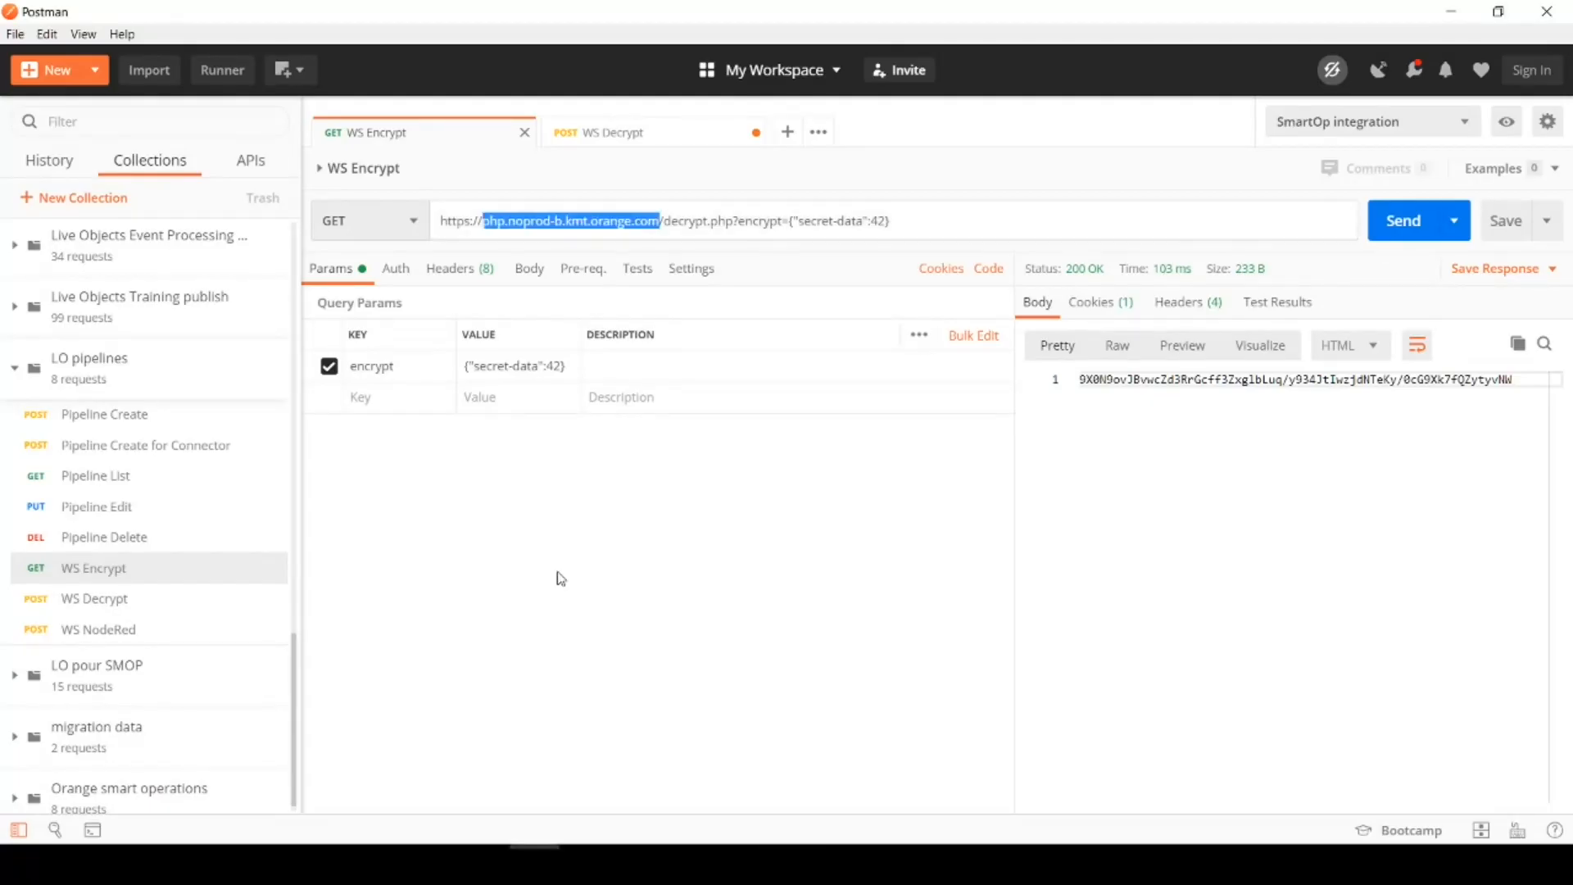
Resend the WS Encrypt request for {"secret-data":42} and select the returned encrypted string
left_click(467, 221)
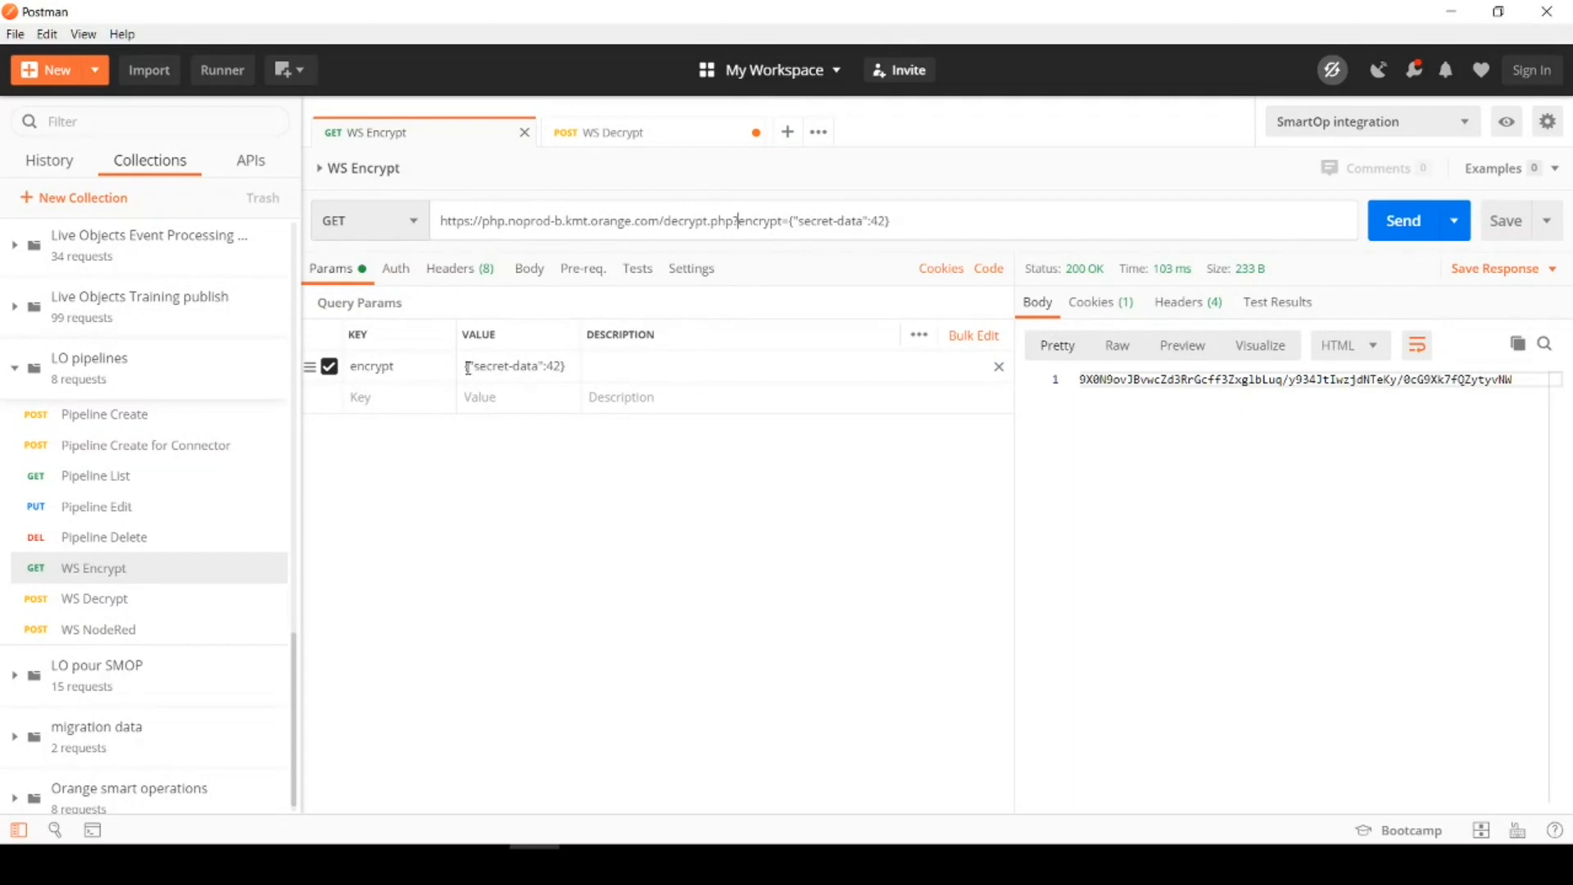
double_click(513, 366)
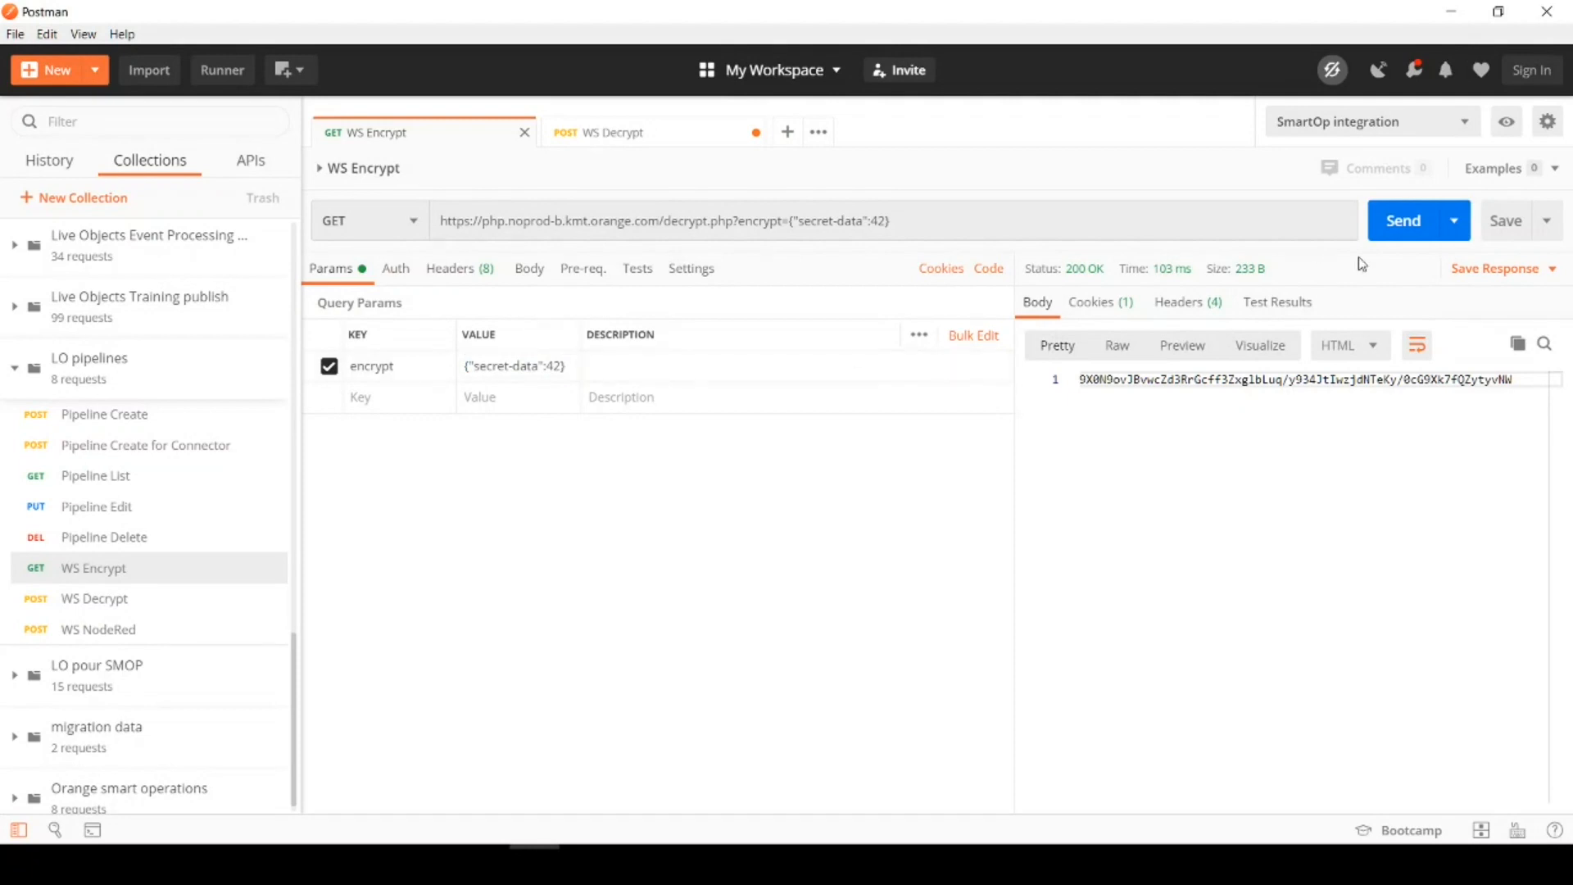
left_click(1401, 221)
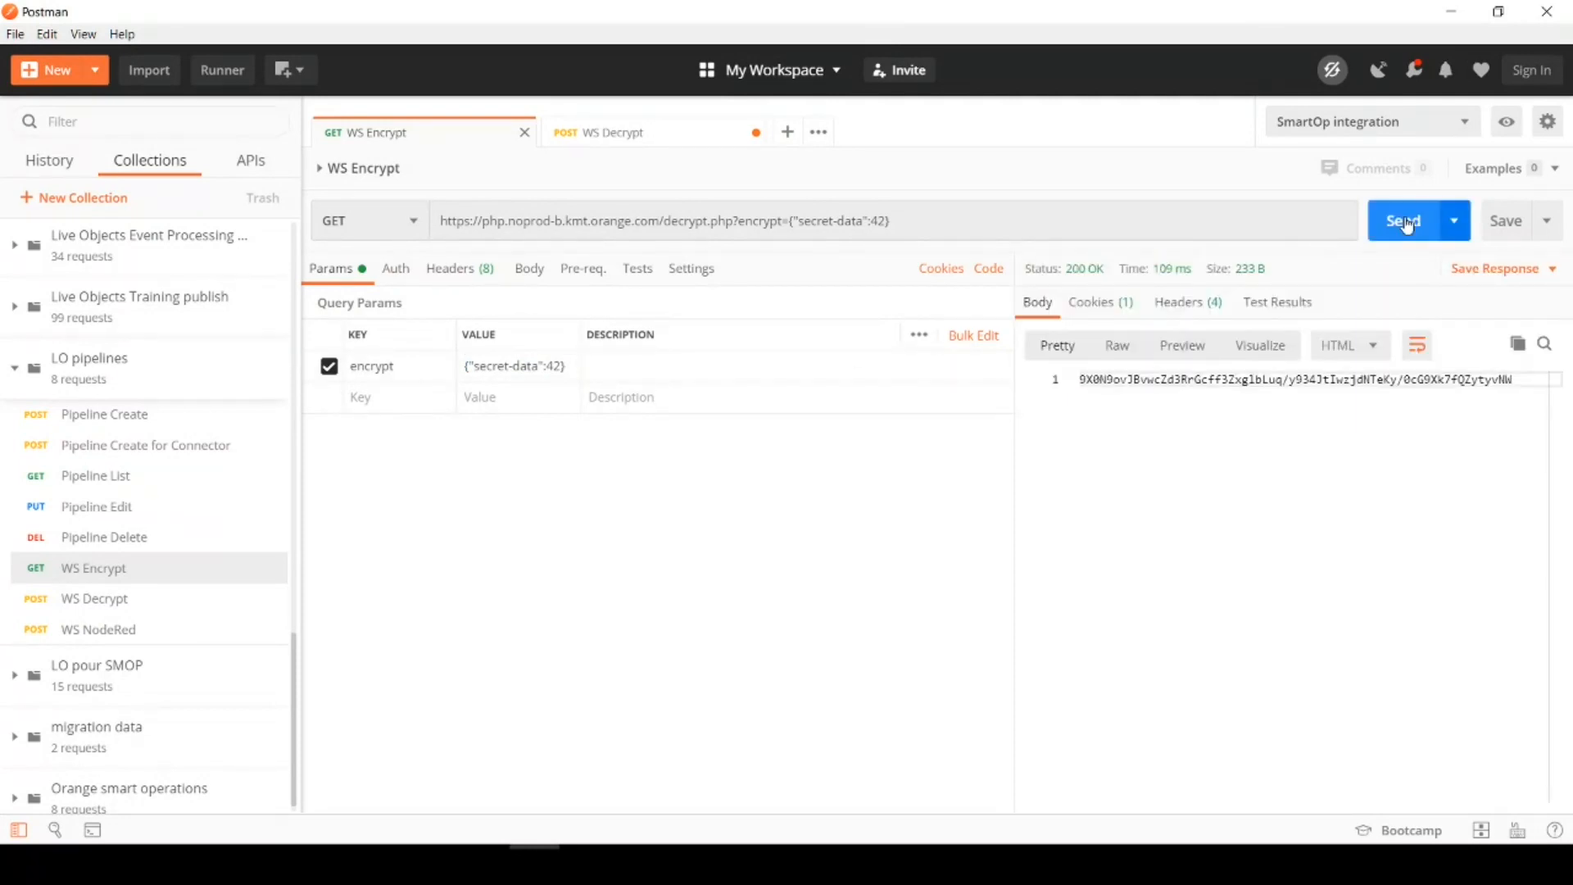
mouse_move(549, 244)
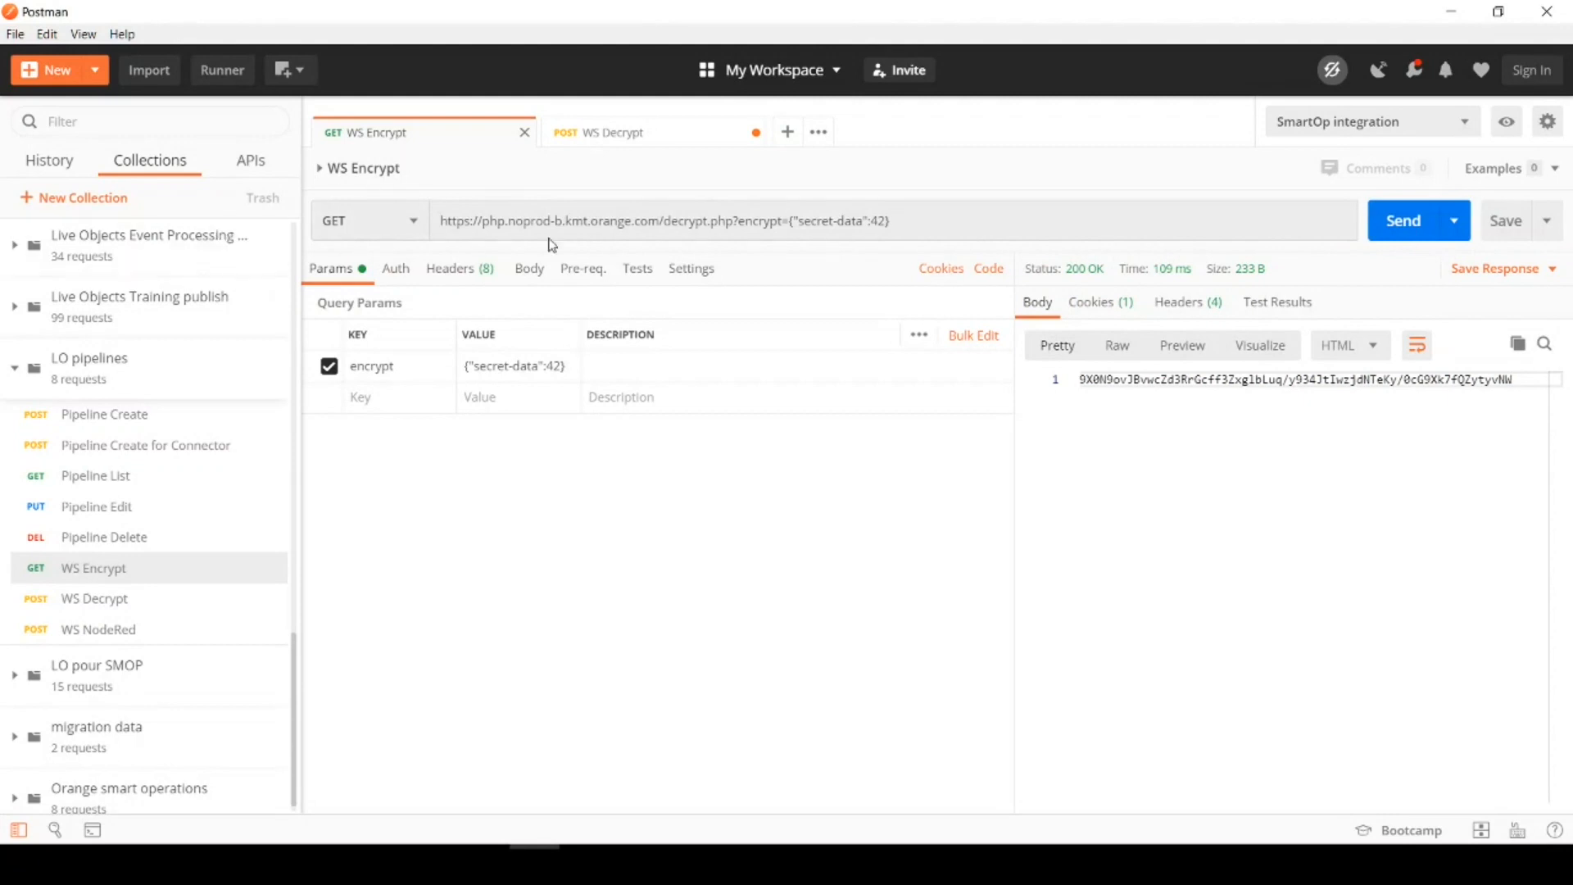
mouse_move(1084, 383)
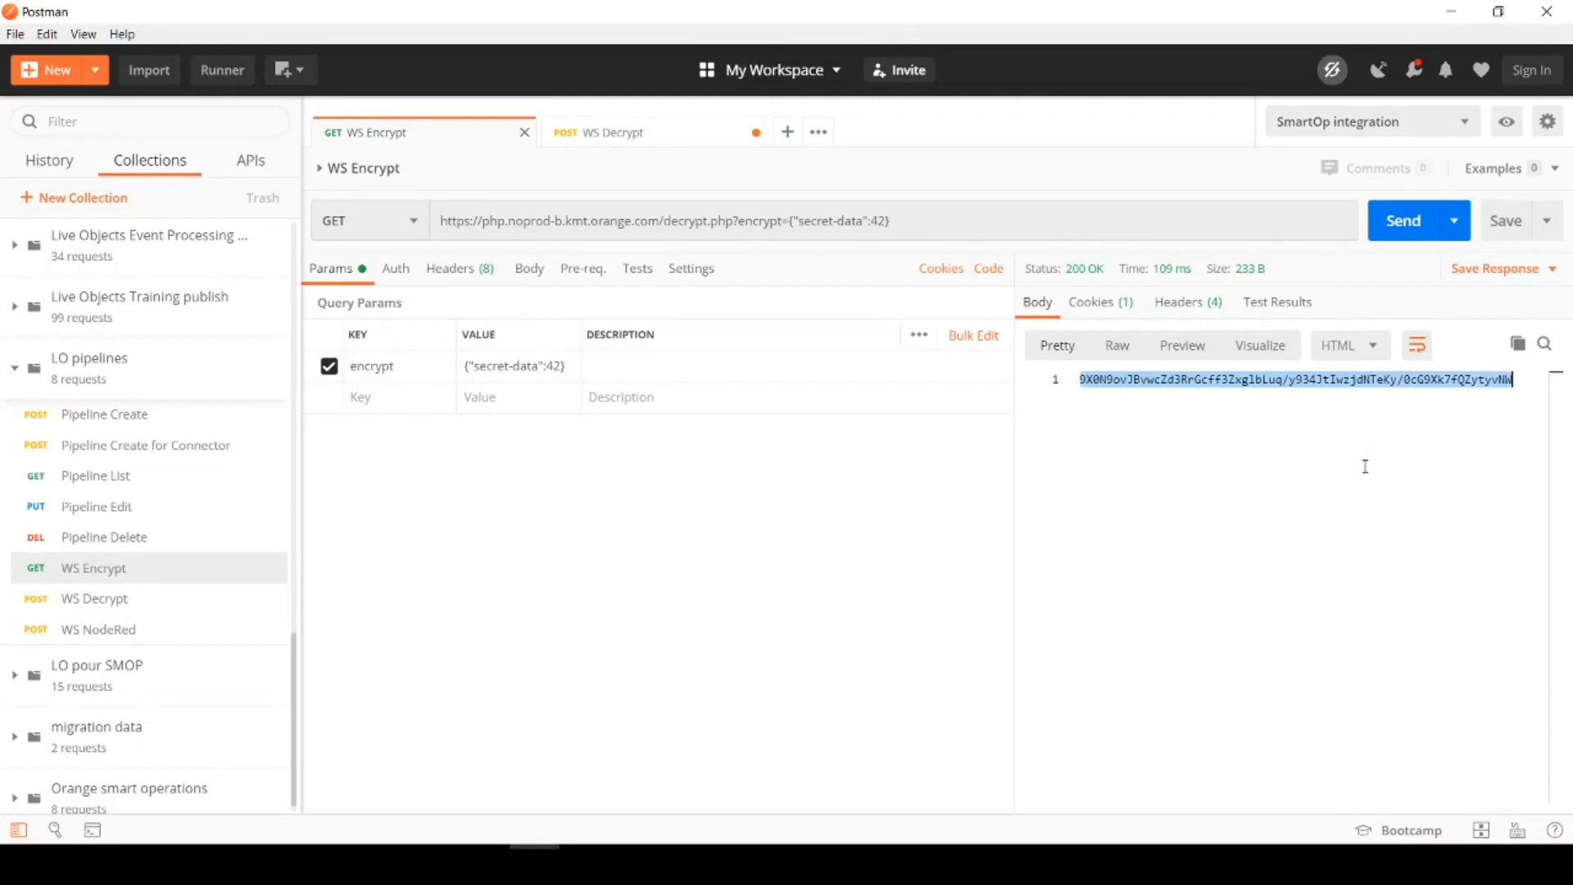
mouse_move(1467, 423)
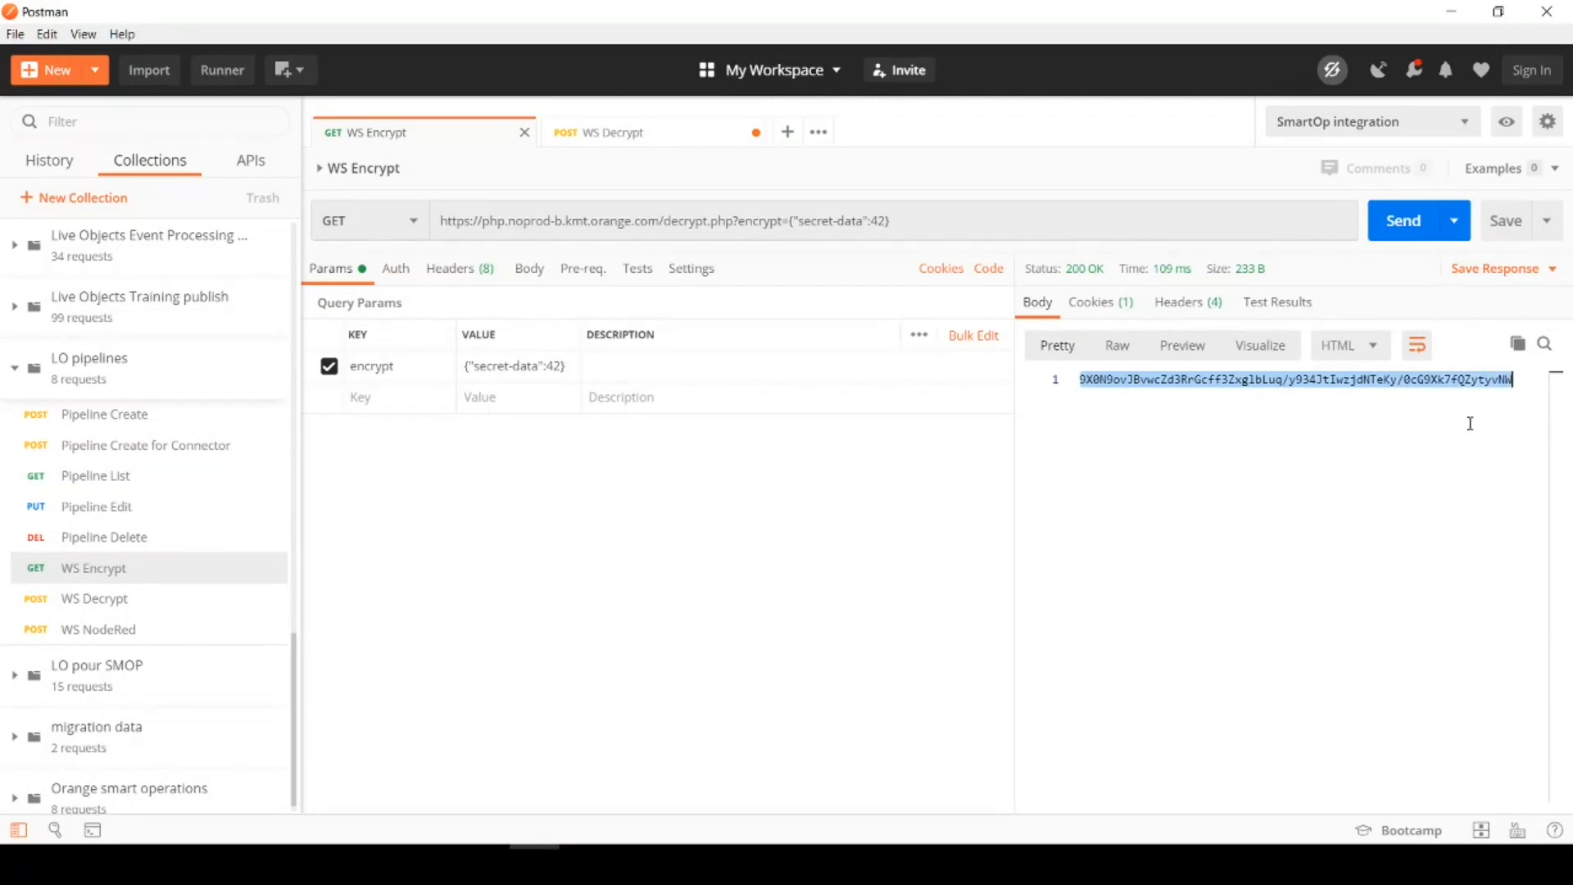
mouse_move(1046, 481)
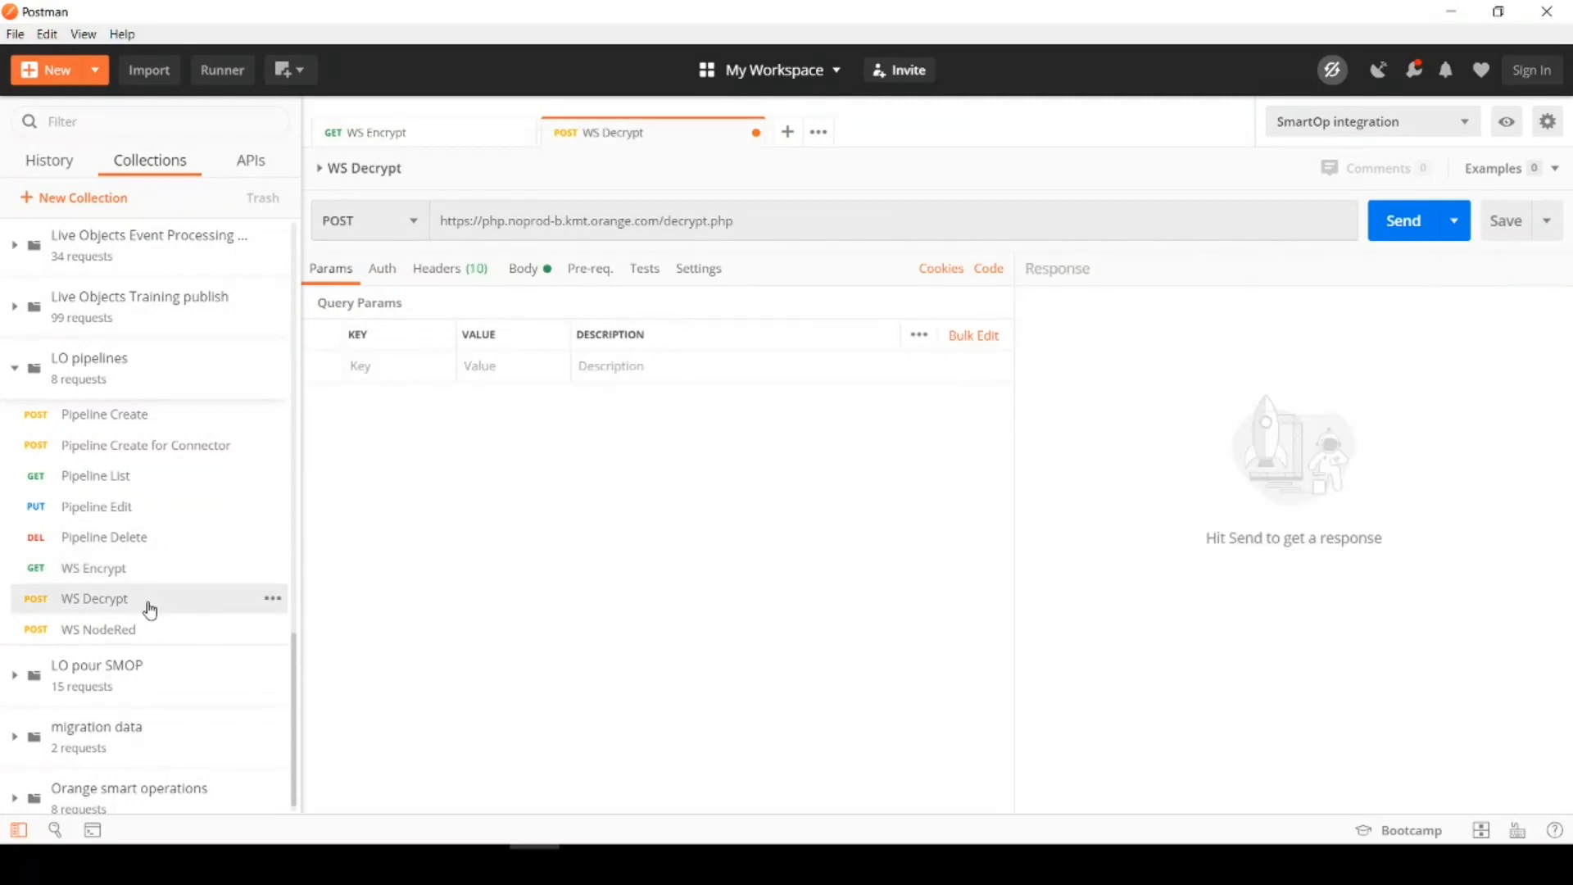
mouse_move(526, 270)
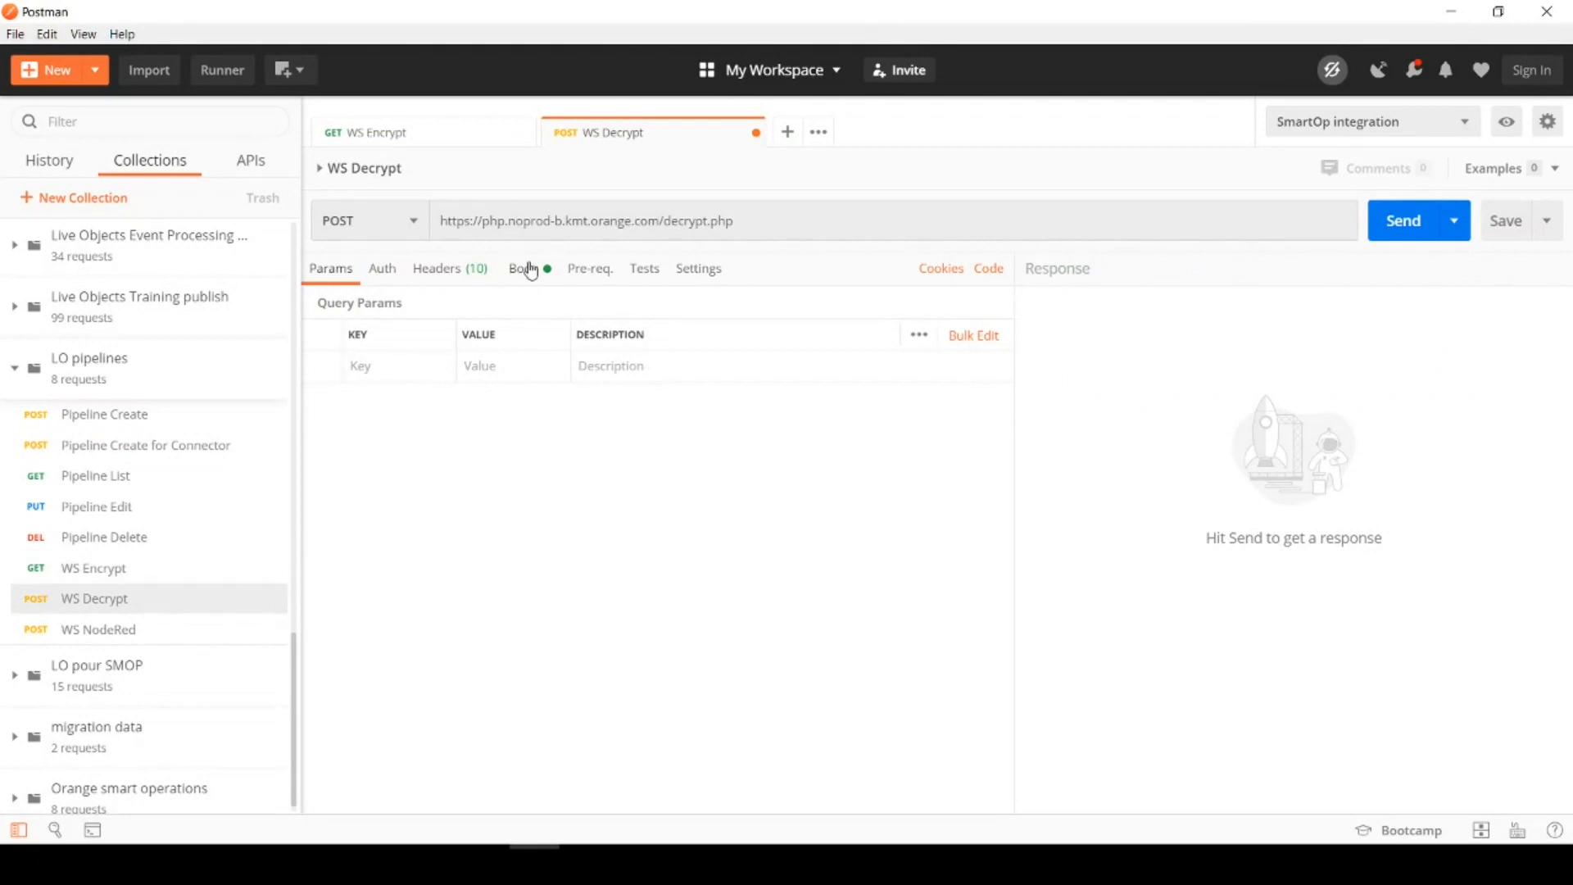
Send the WS Decrypt request with its JSON body, returning secret-data 42 with tags tag1 and tag2
left_click(523, 267)
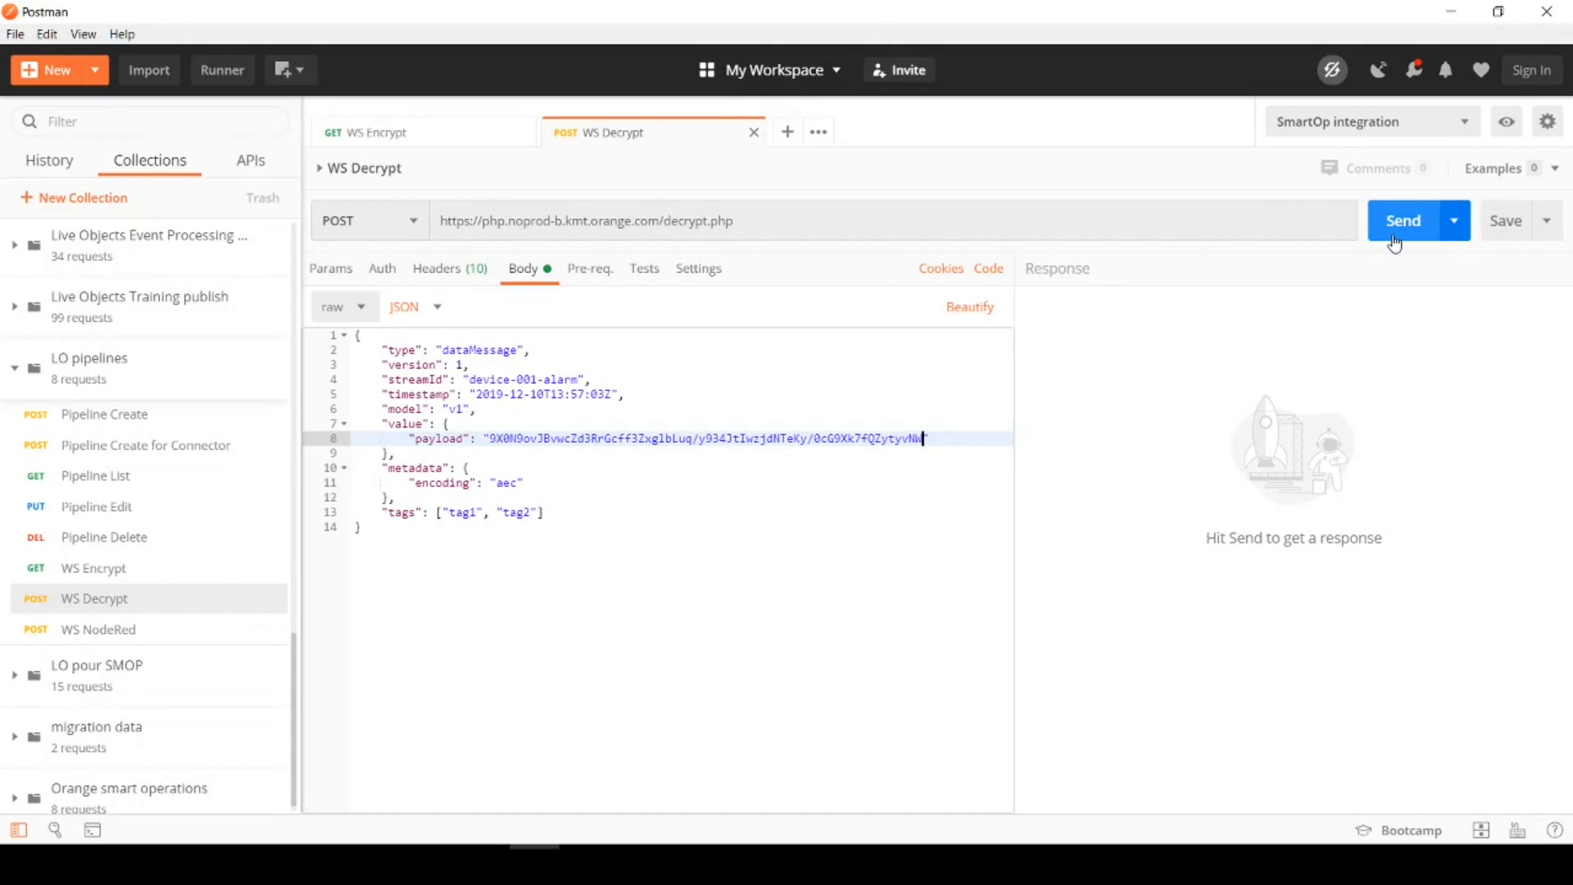
left_click(1400, 220)
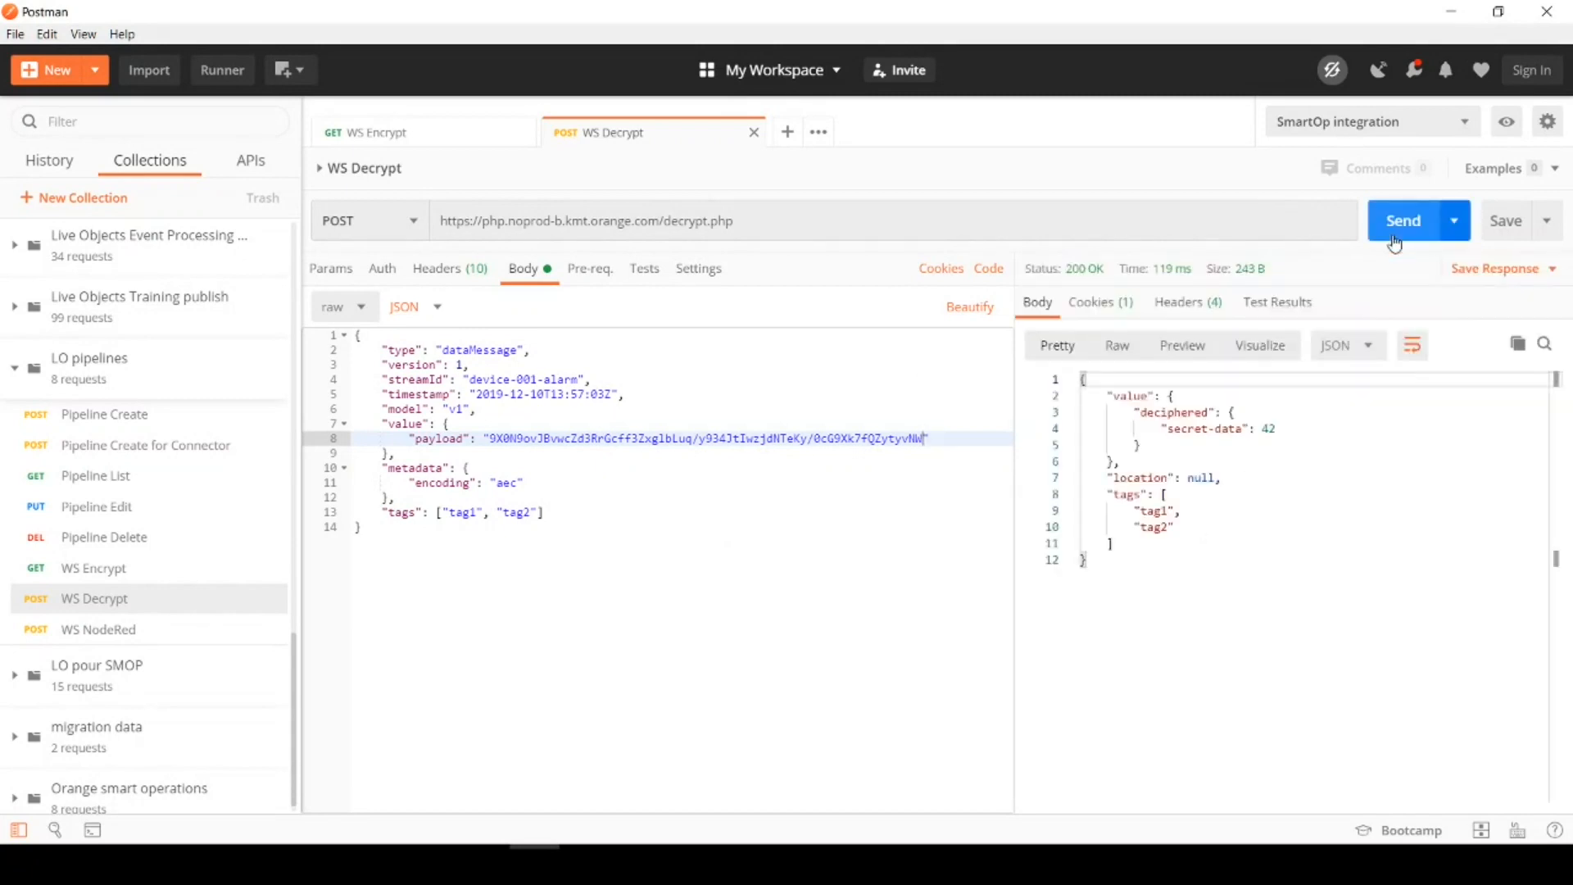
mouse_move(606, 316)
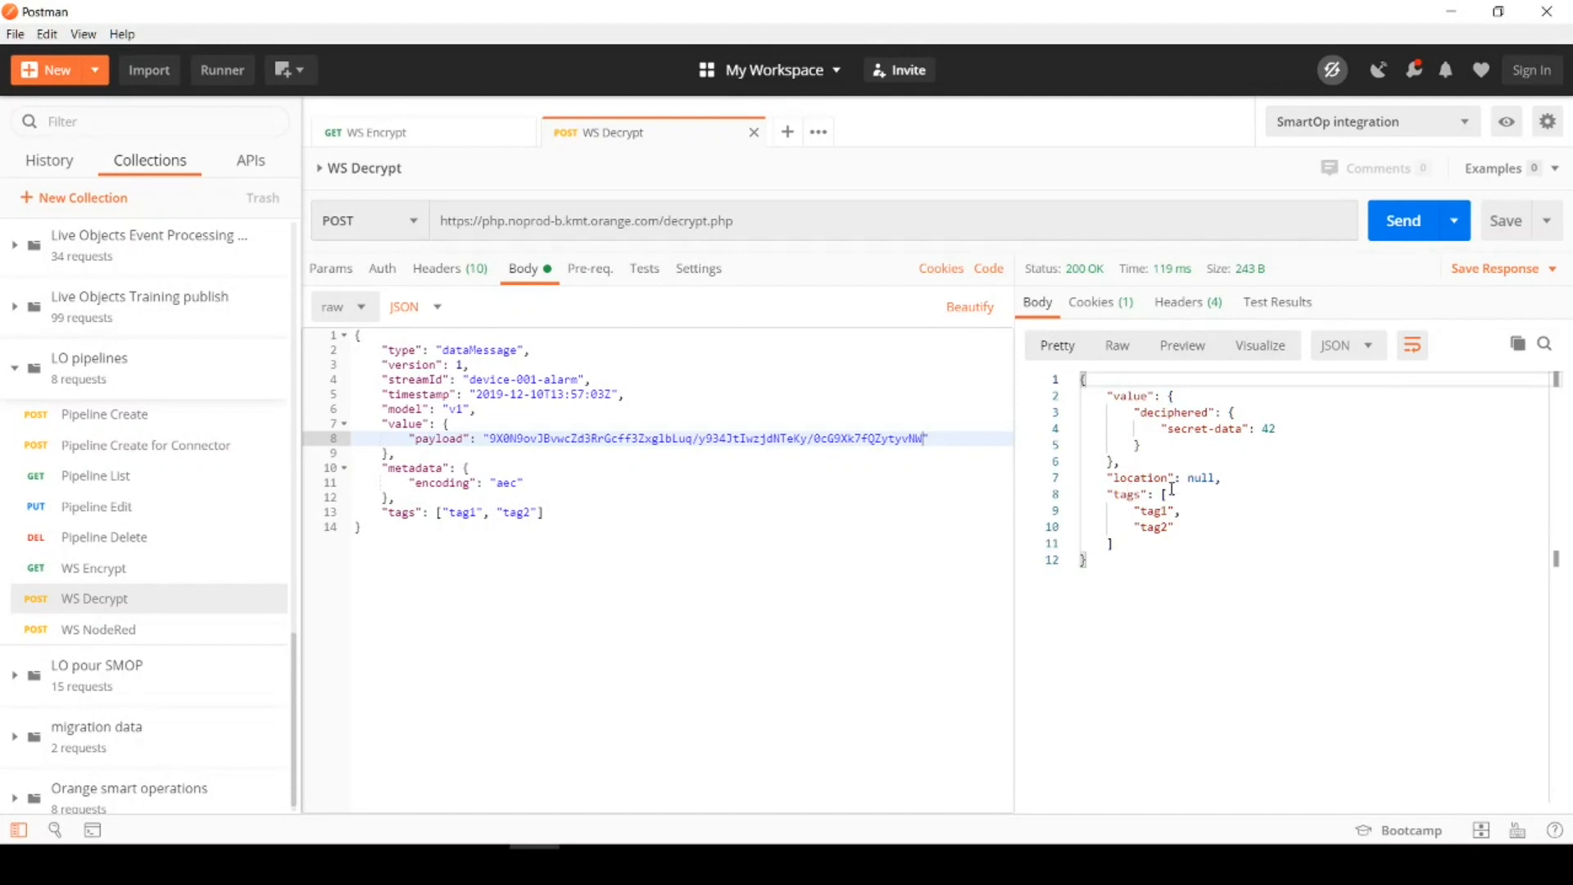
mouse_move(1129, 567)
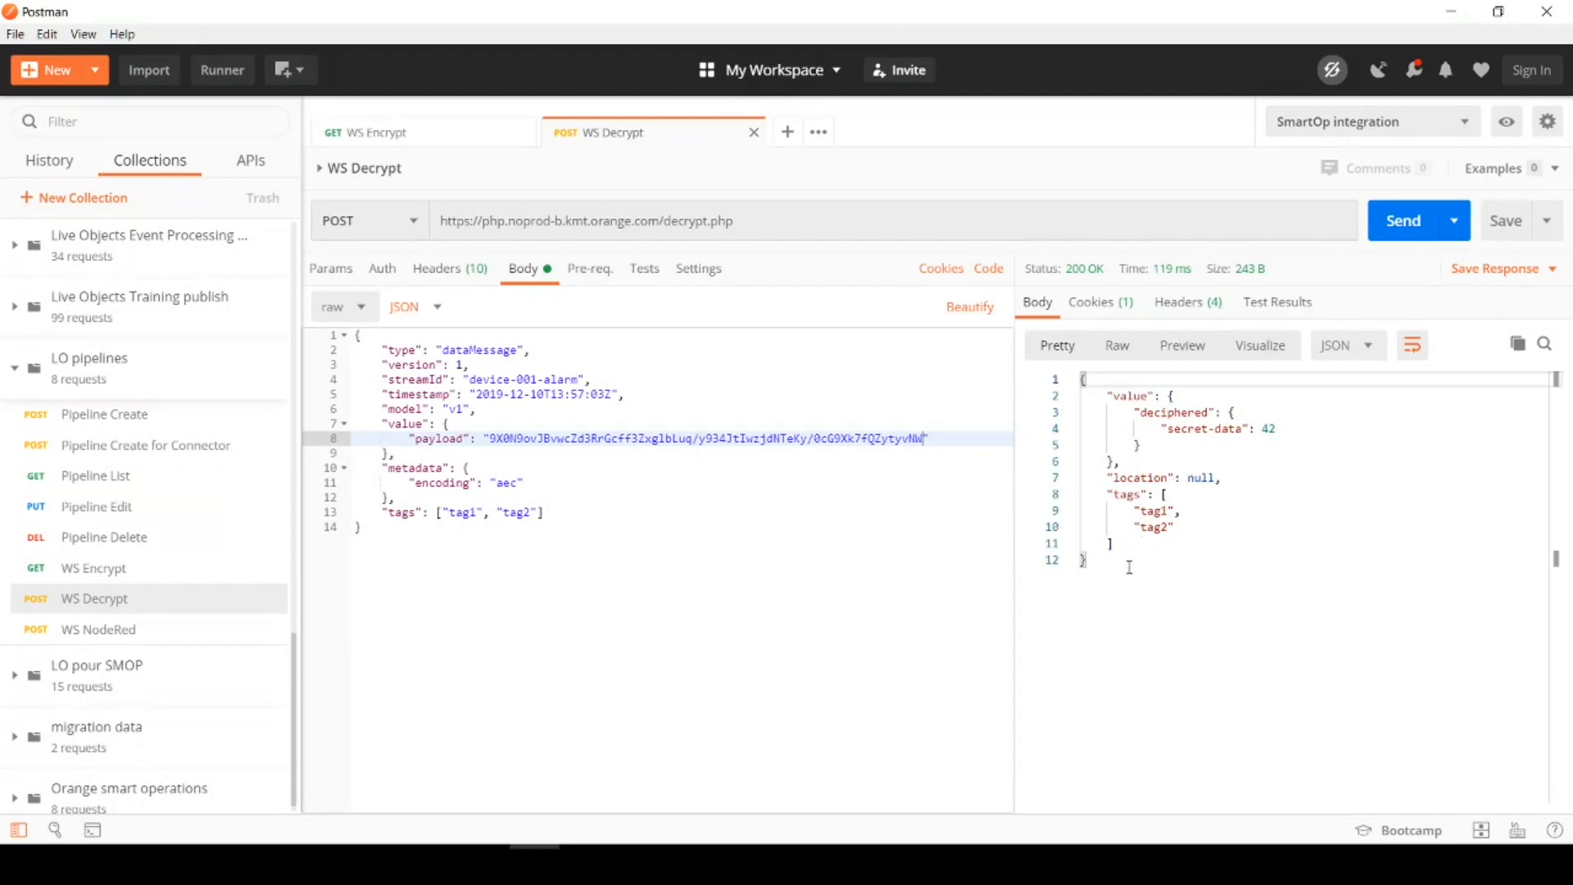
mouse_move(770, 607)
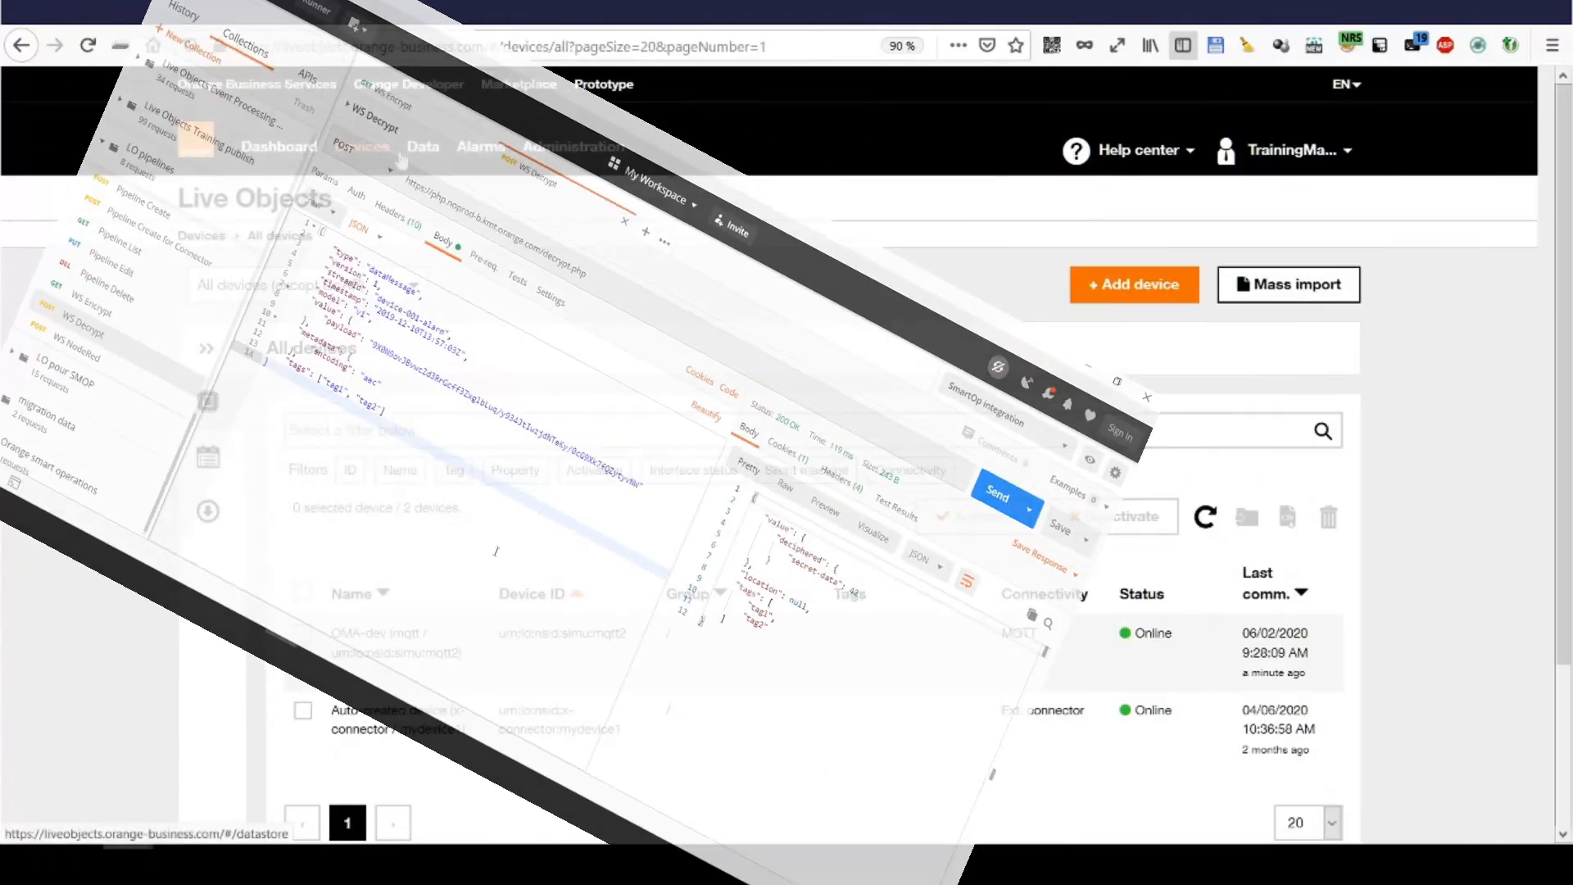
Start a new custom pipeline named My demo pipeline under Data > Custom pipelines
left_click(423, 145)
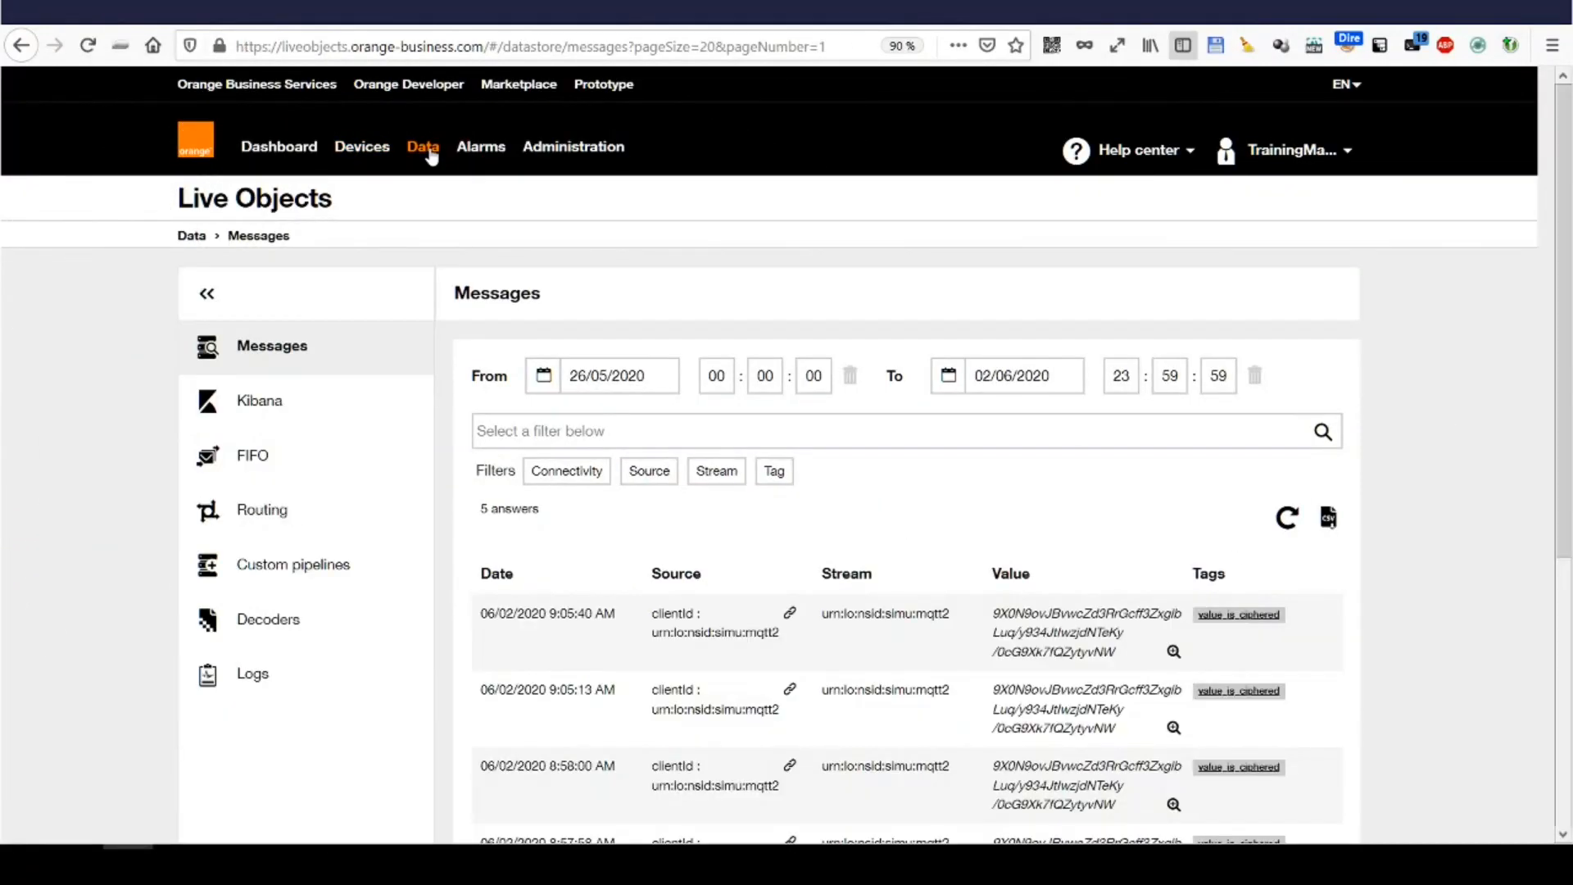
mouse_move(292, 563)
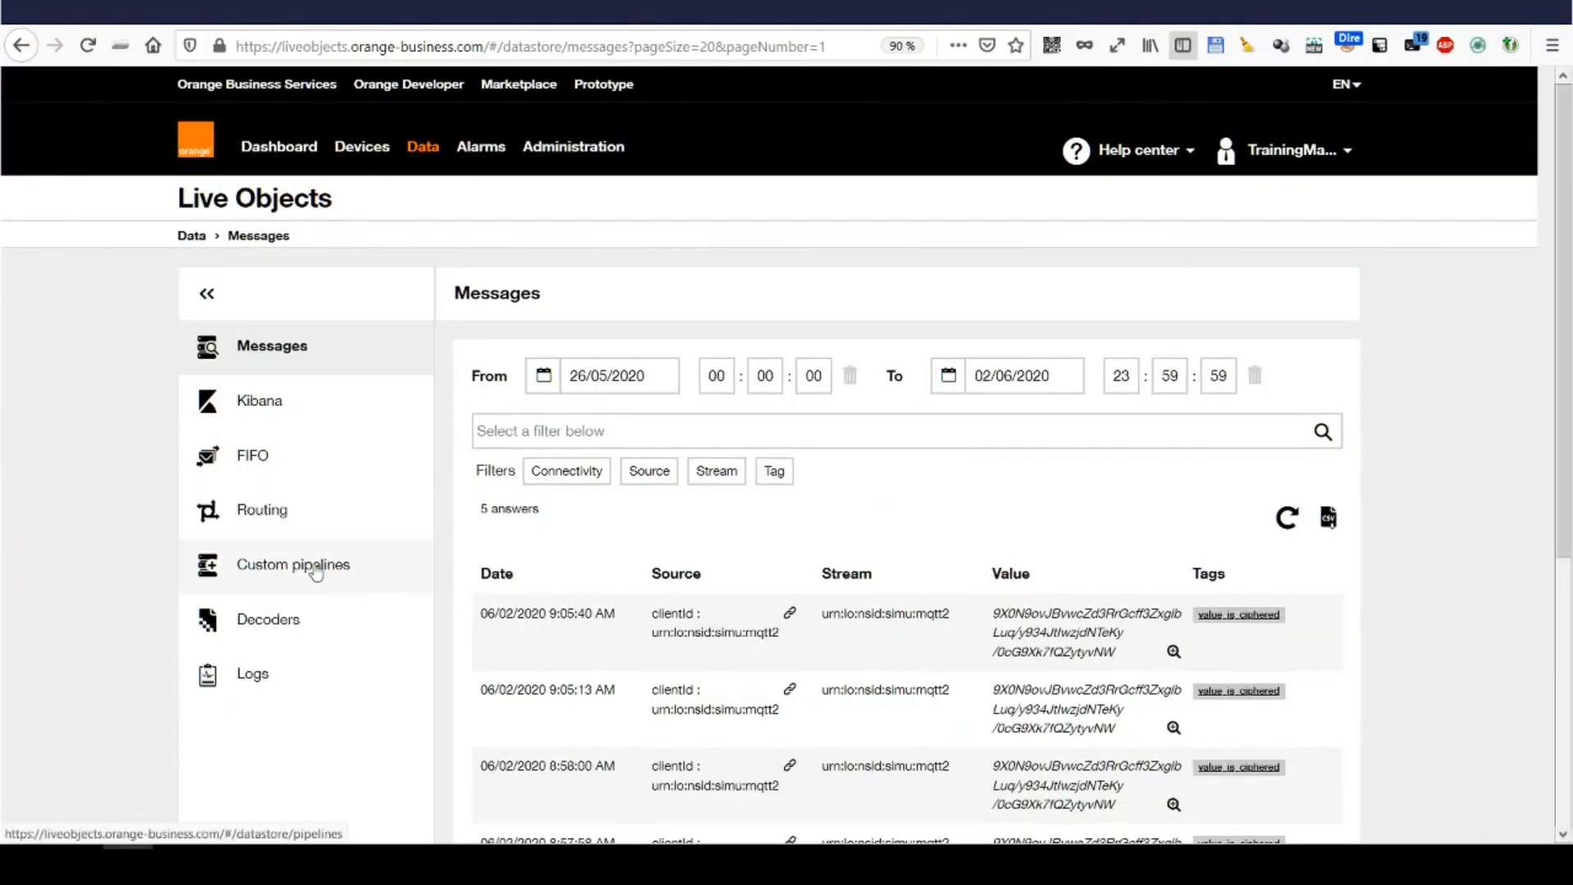
left_click(295, 564)
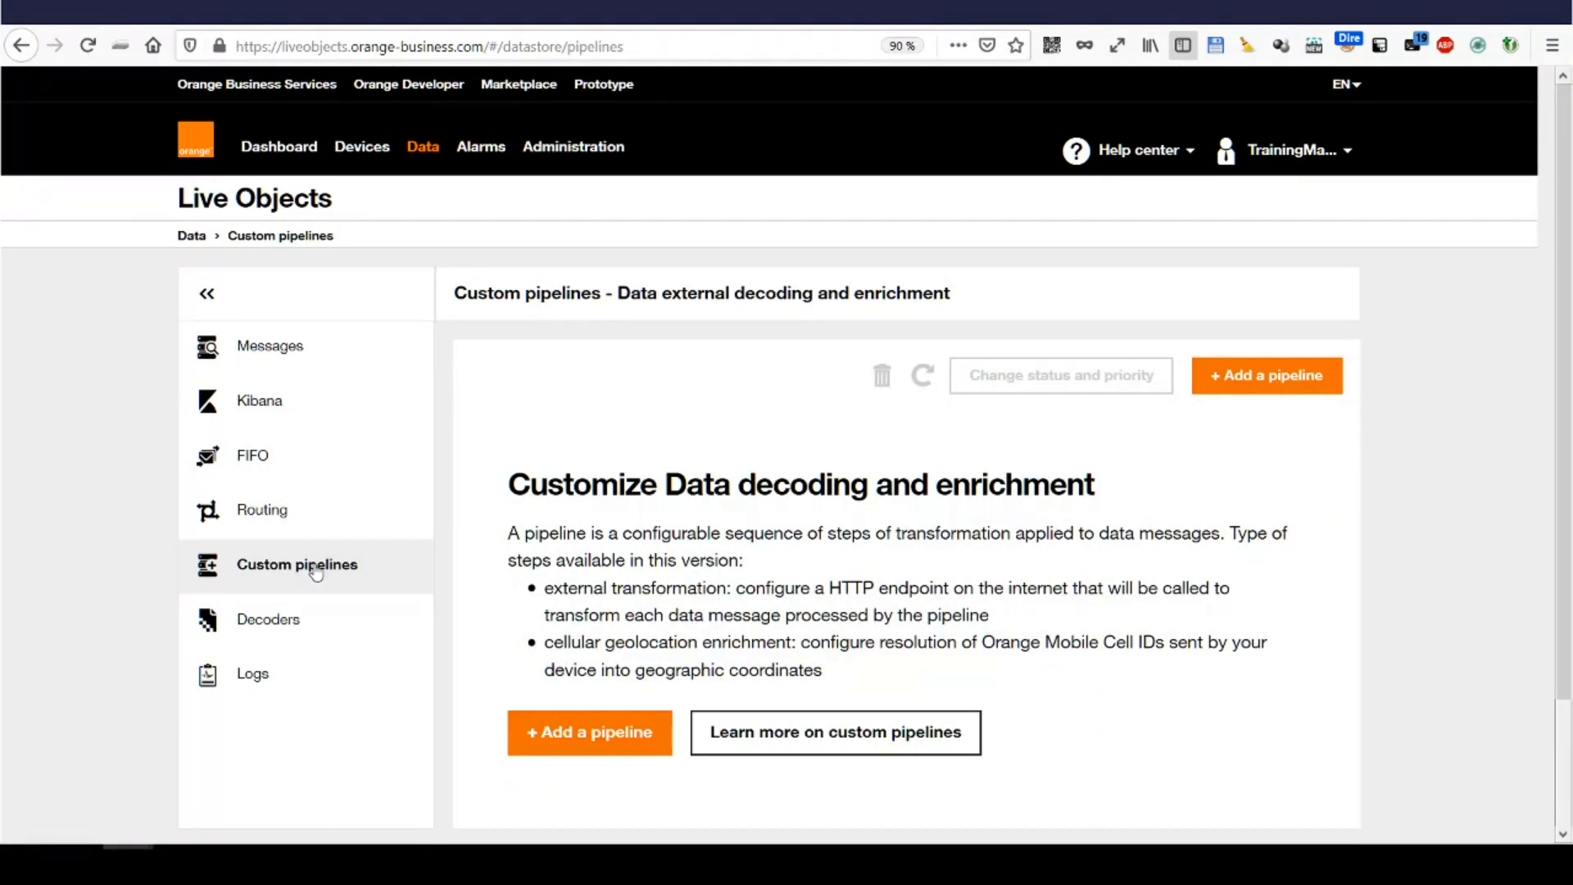
mouse_move(588, 733)
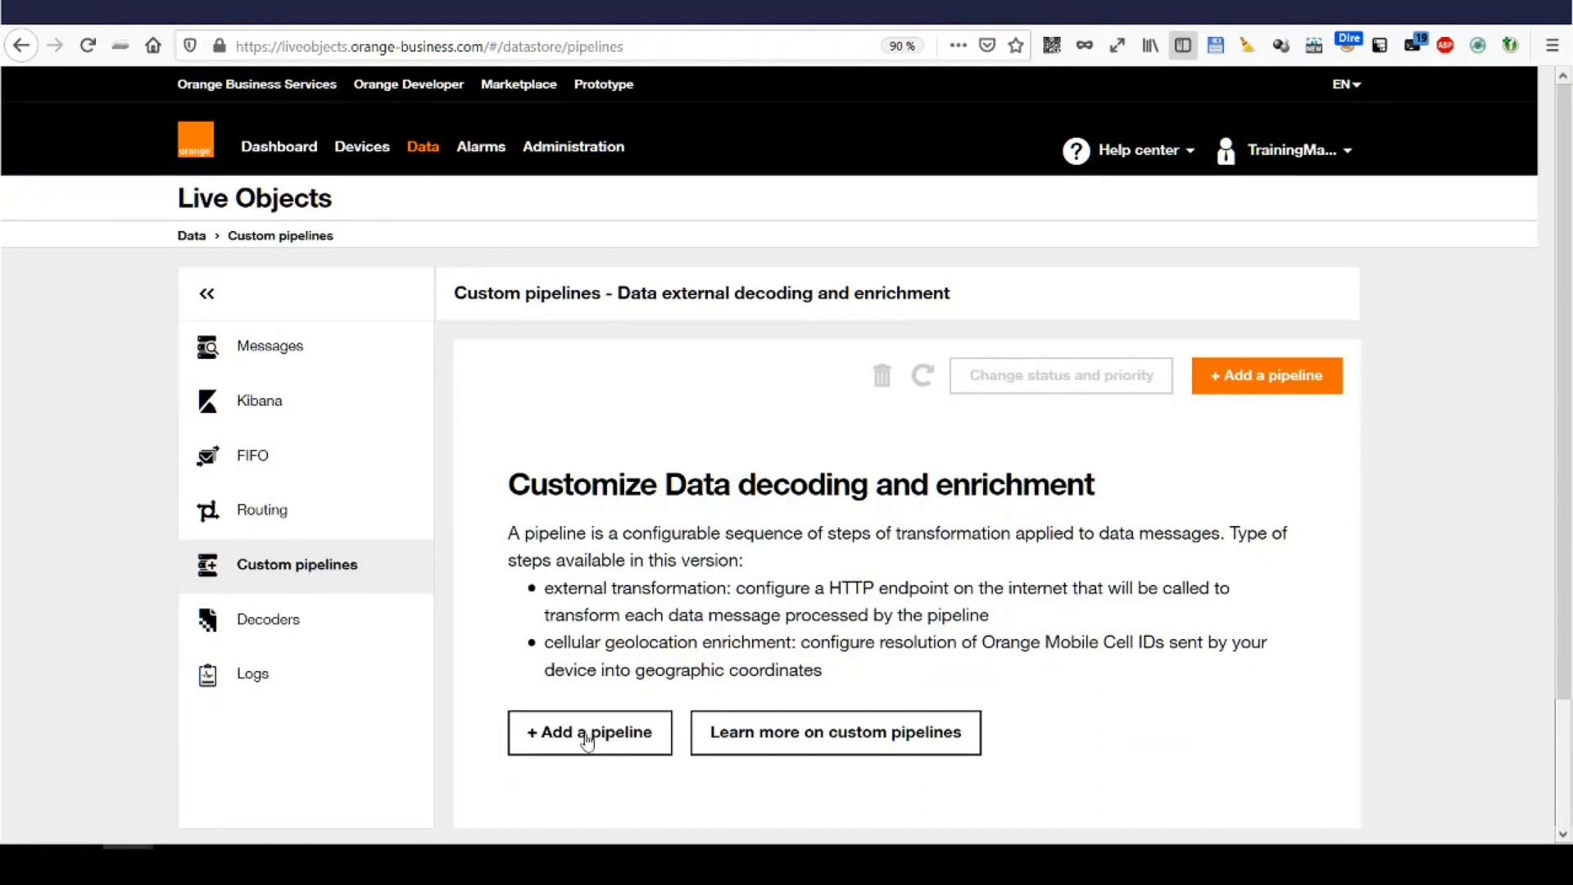
left_click(589, 732)
type("My demo pipeli")
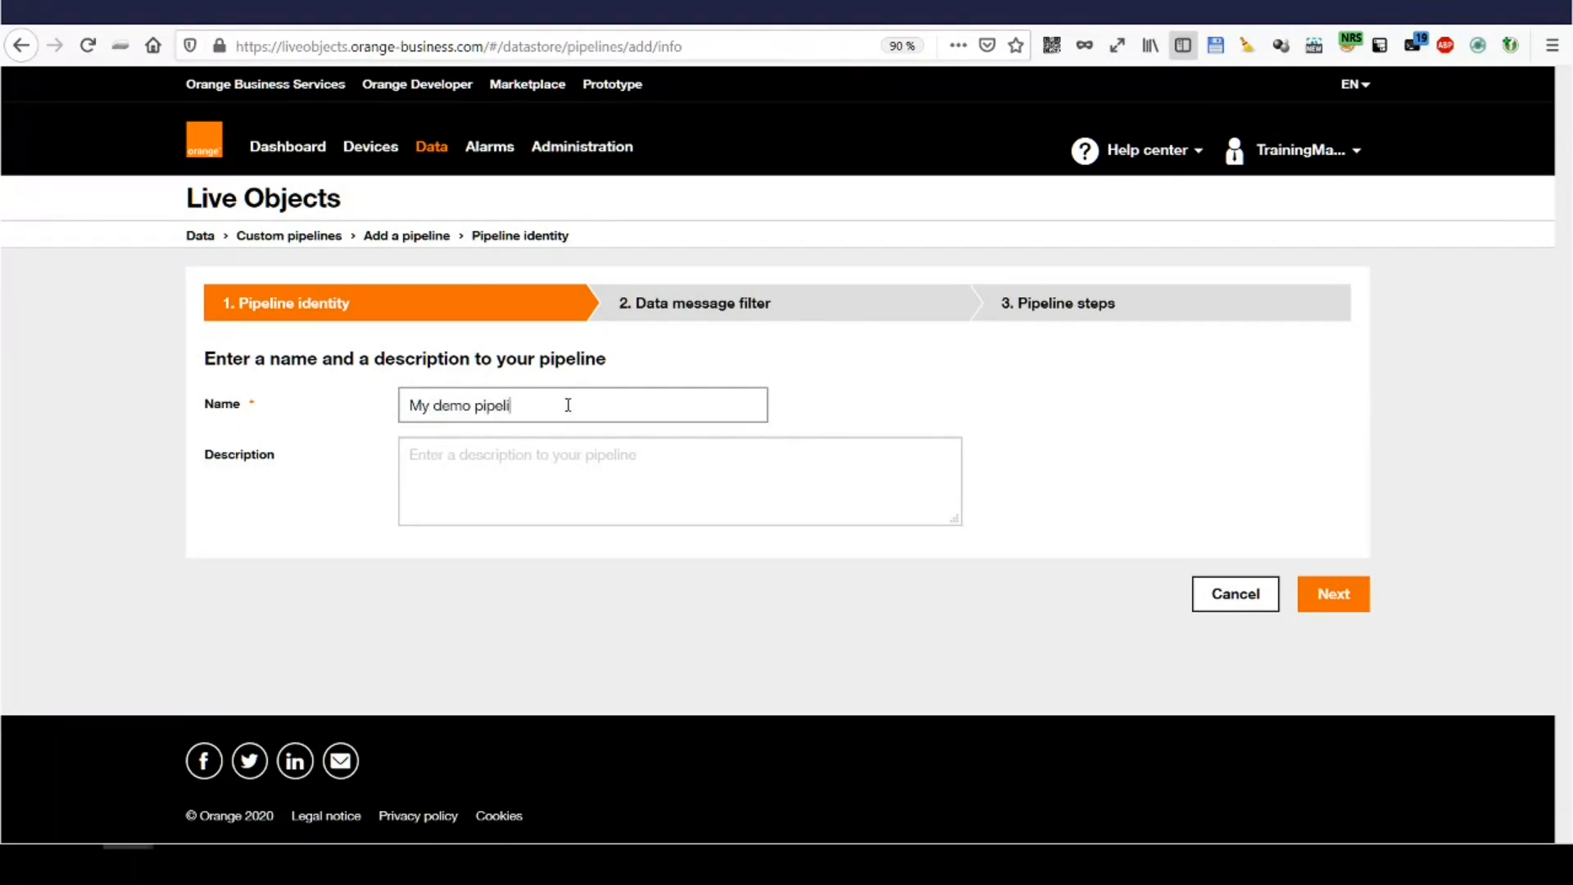
type("ne")
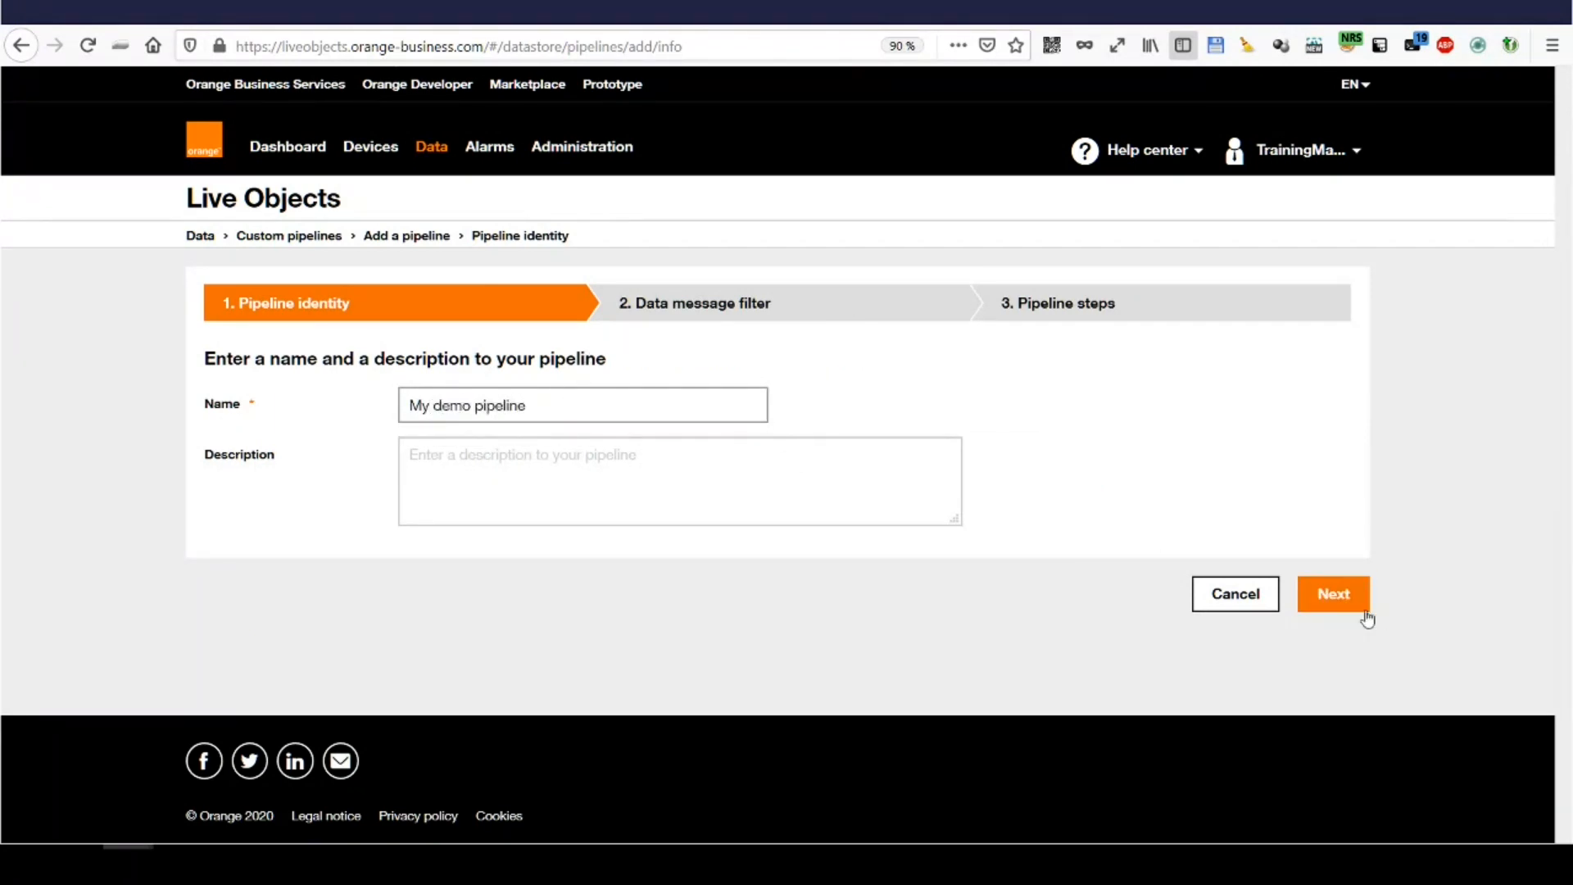
left_click(1332, 593)
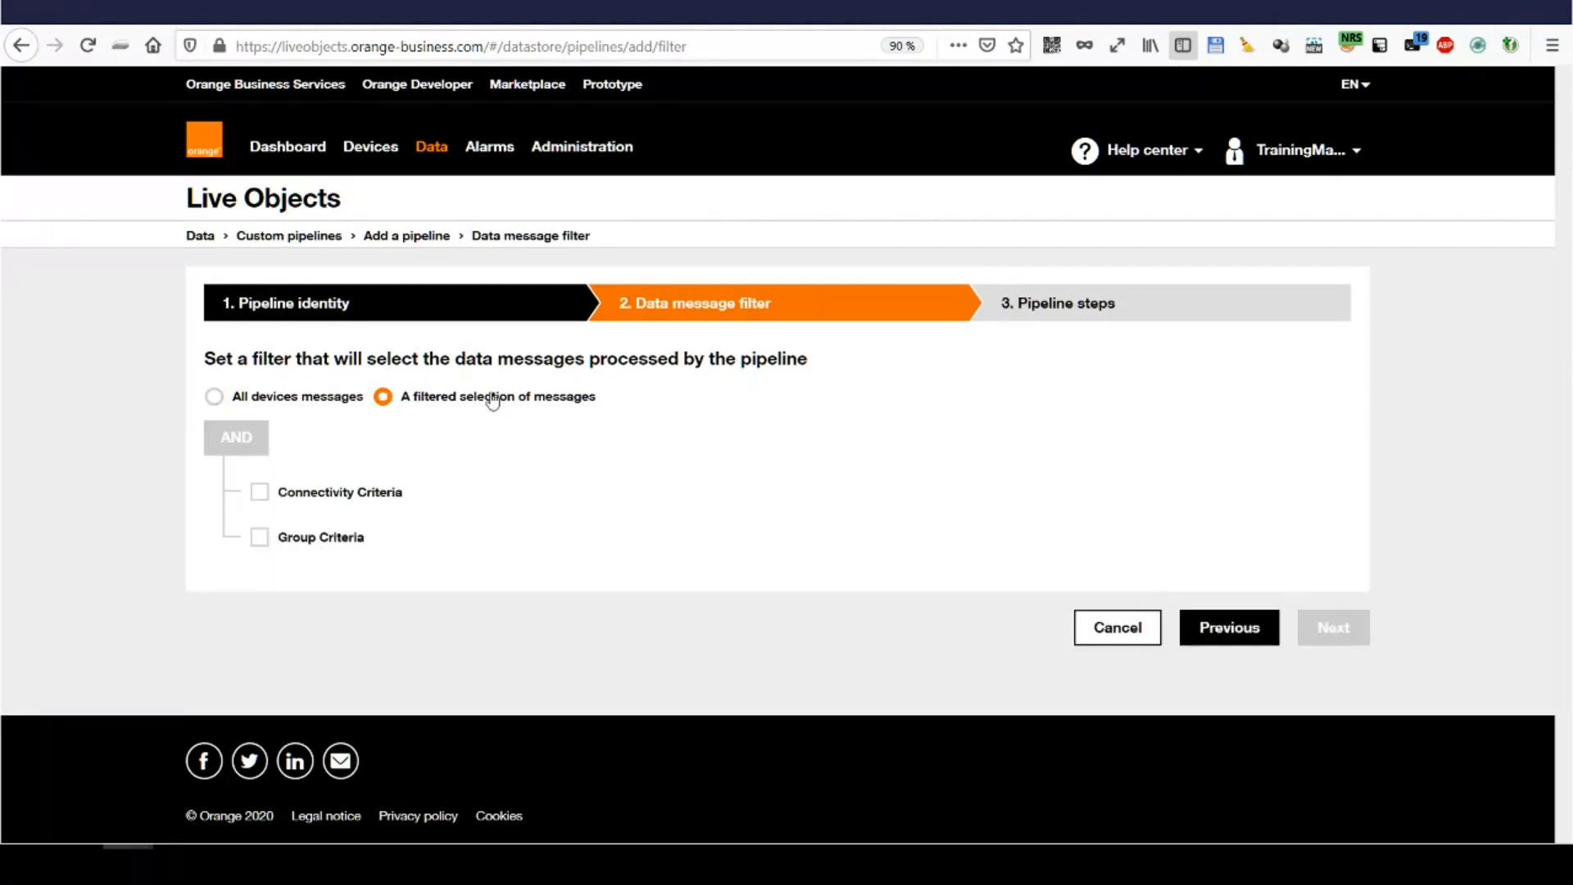
Filter the pipeline to MQTT connectivity messages and add an external transformation step
left_click(259, 492)
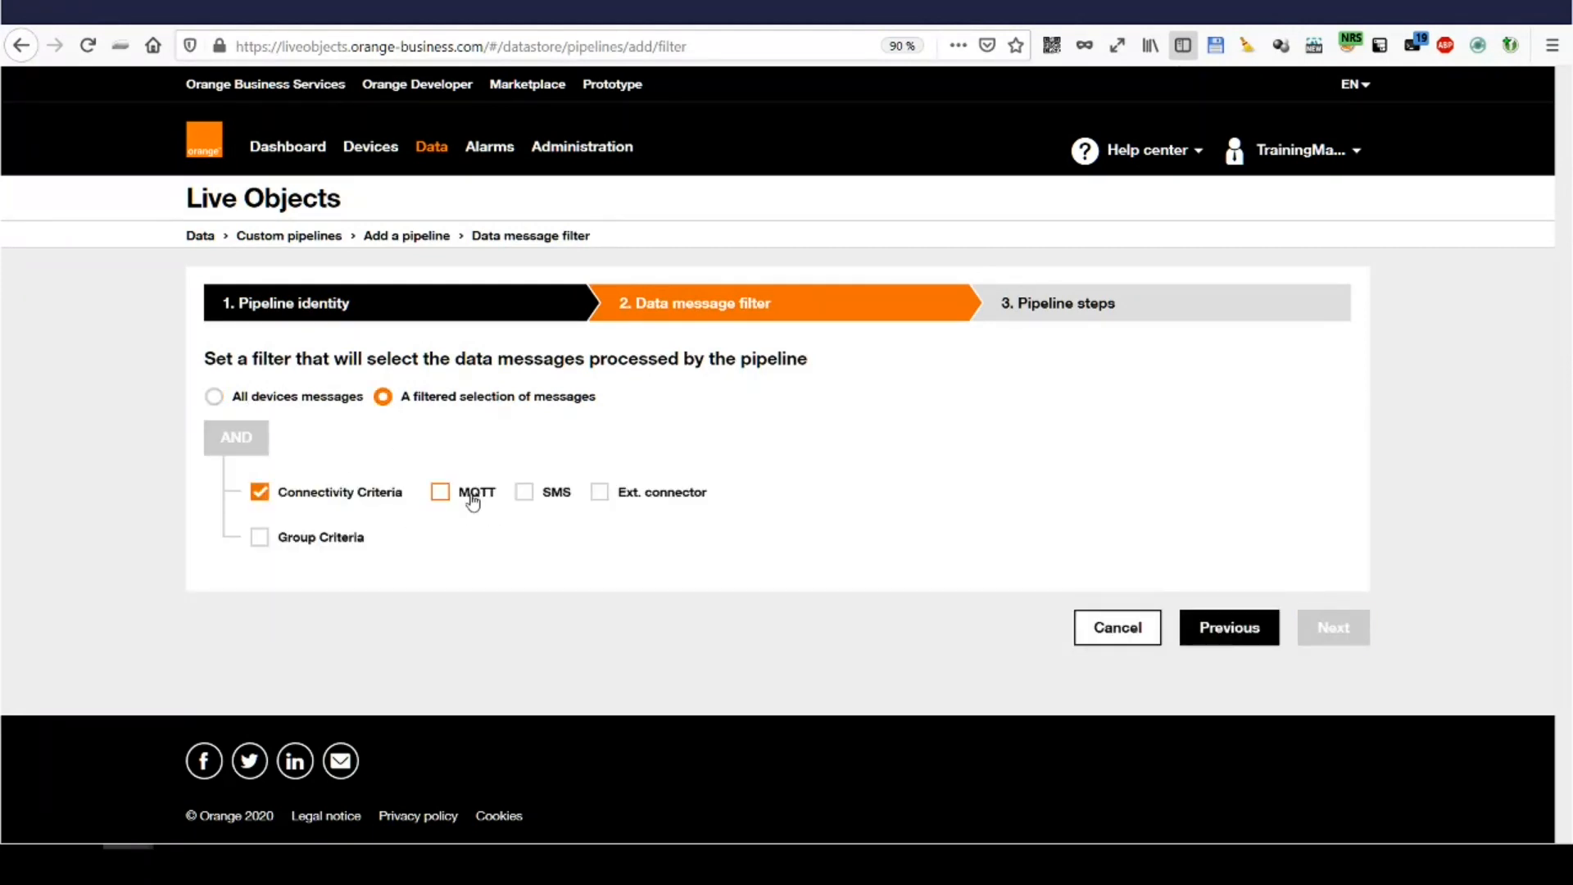
left_click(439, 491)
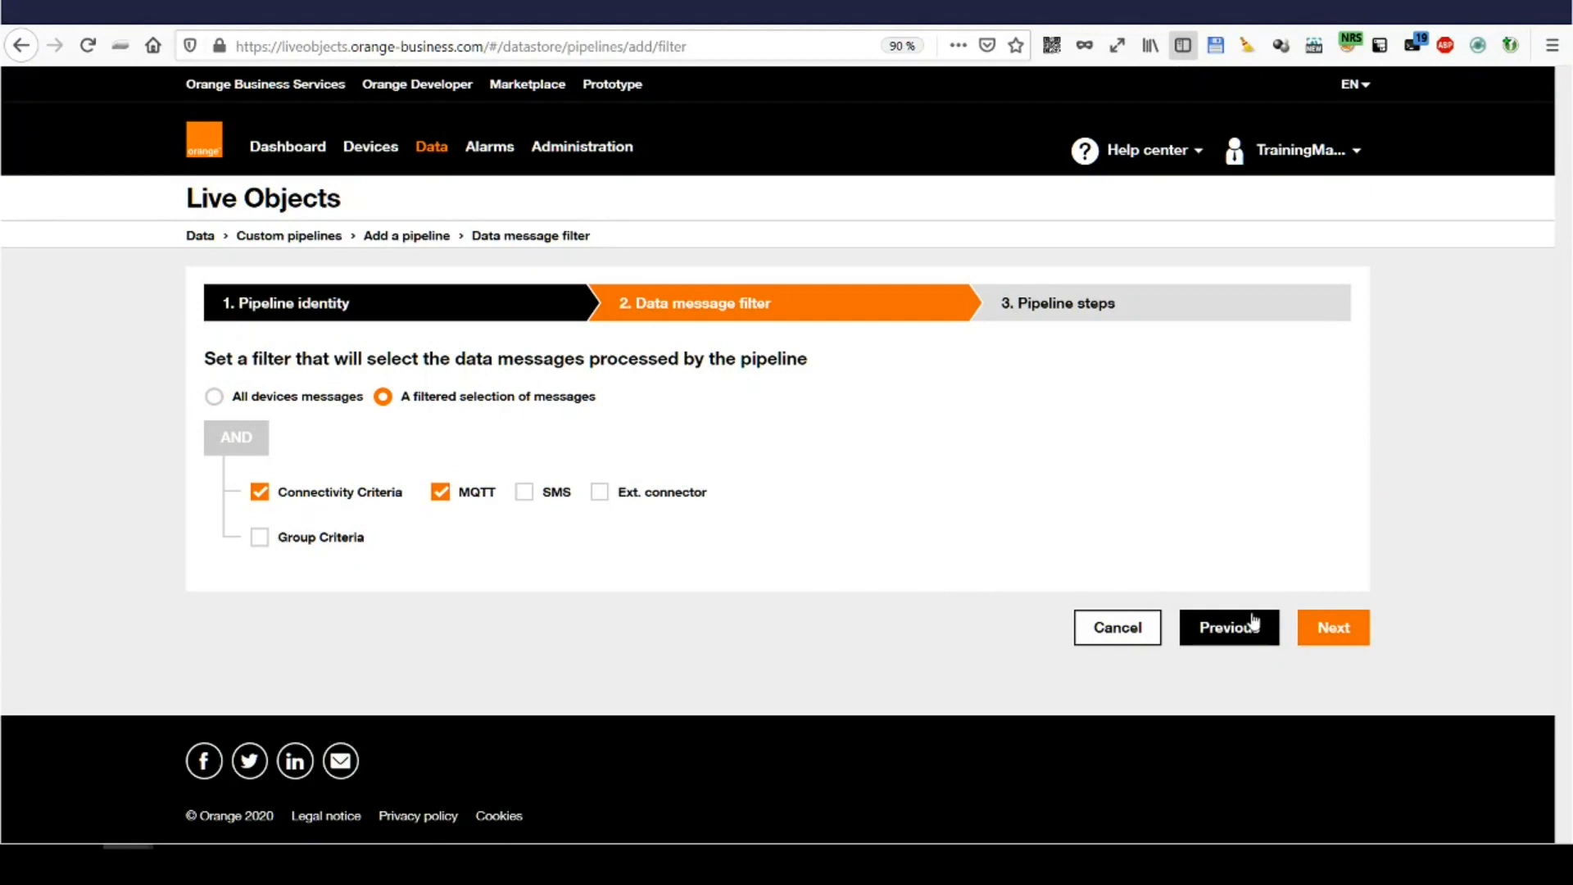
left_click(1332, 628)
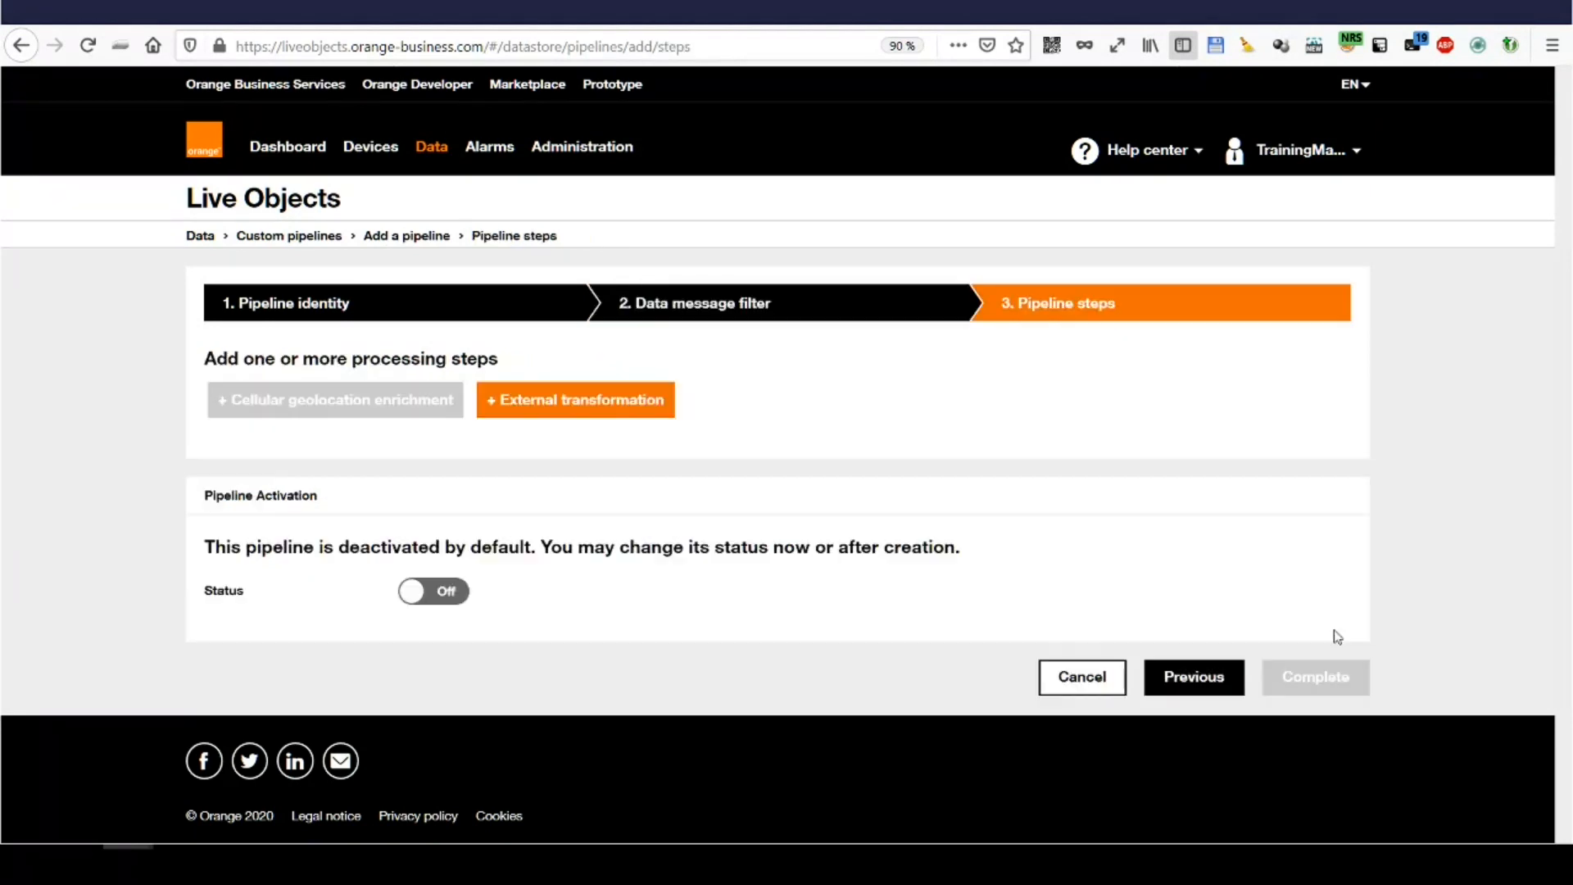
mouse_move(549, 382)
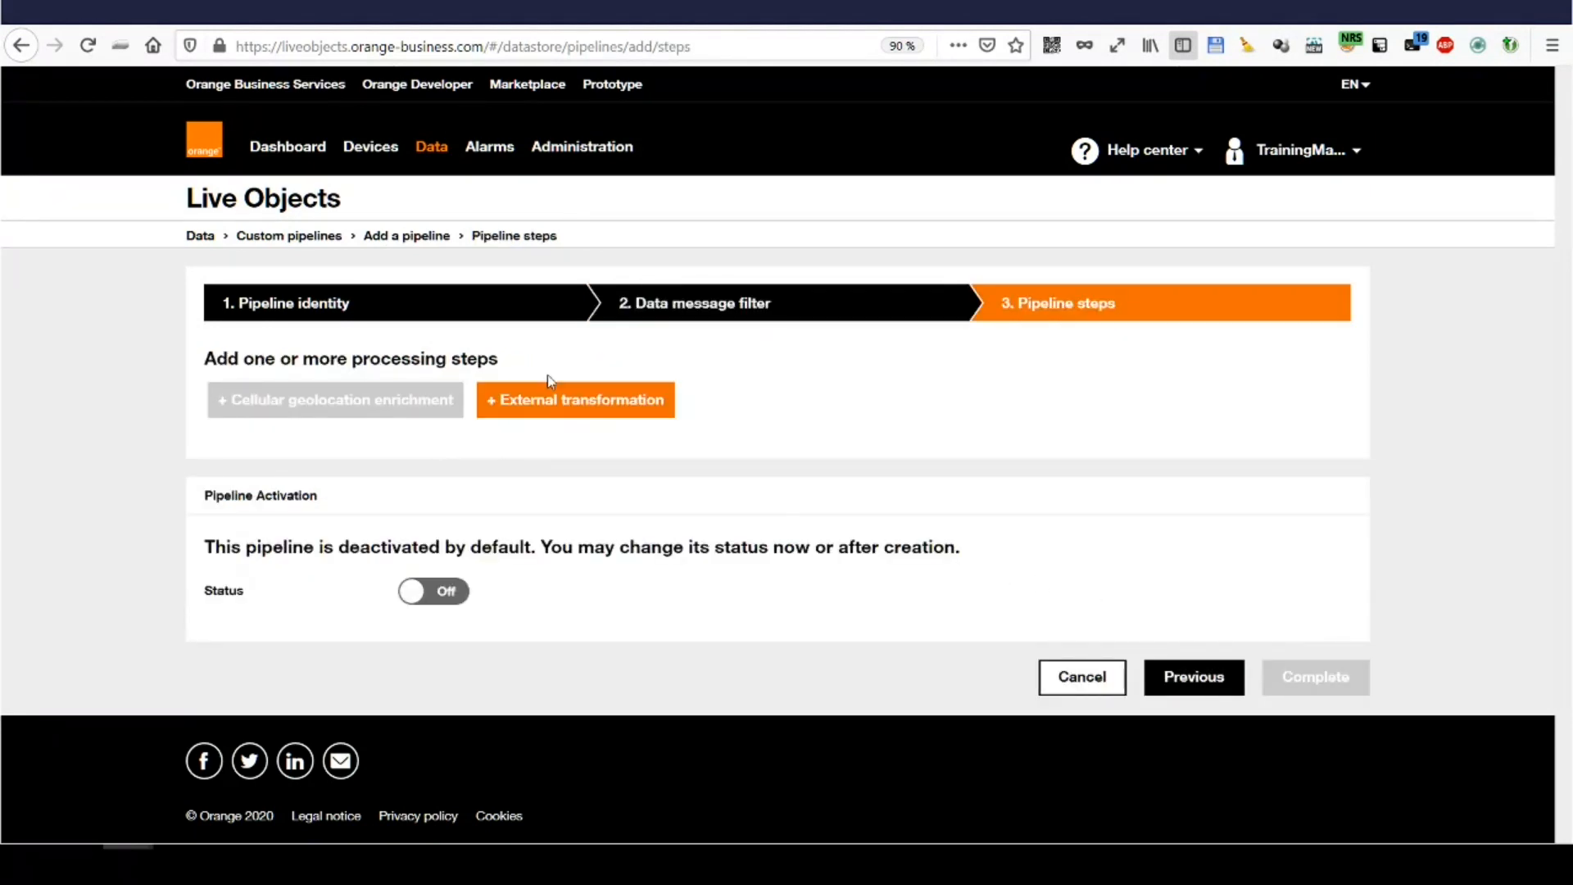
left_click(575, 400)
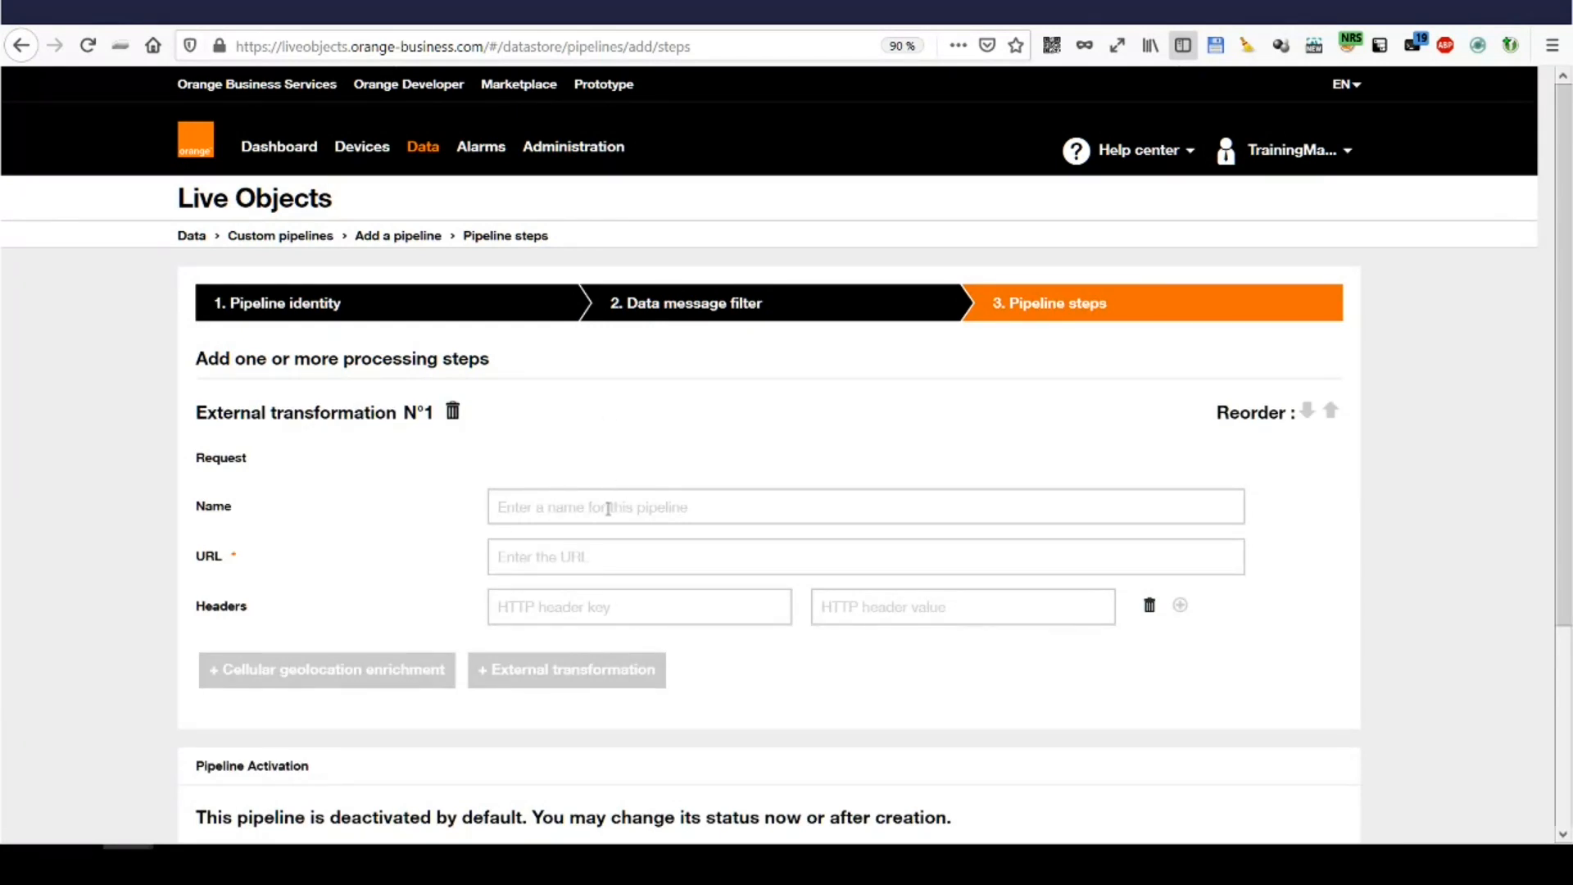
type("Deciph")
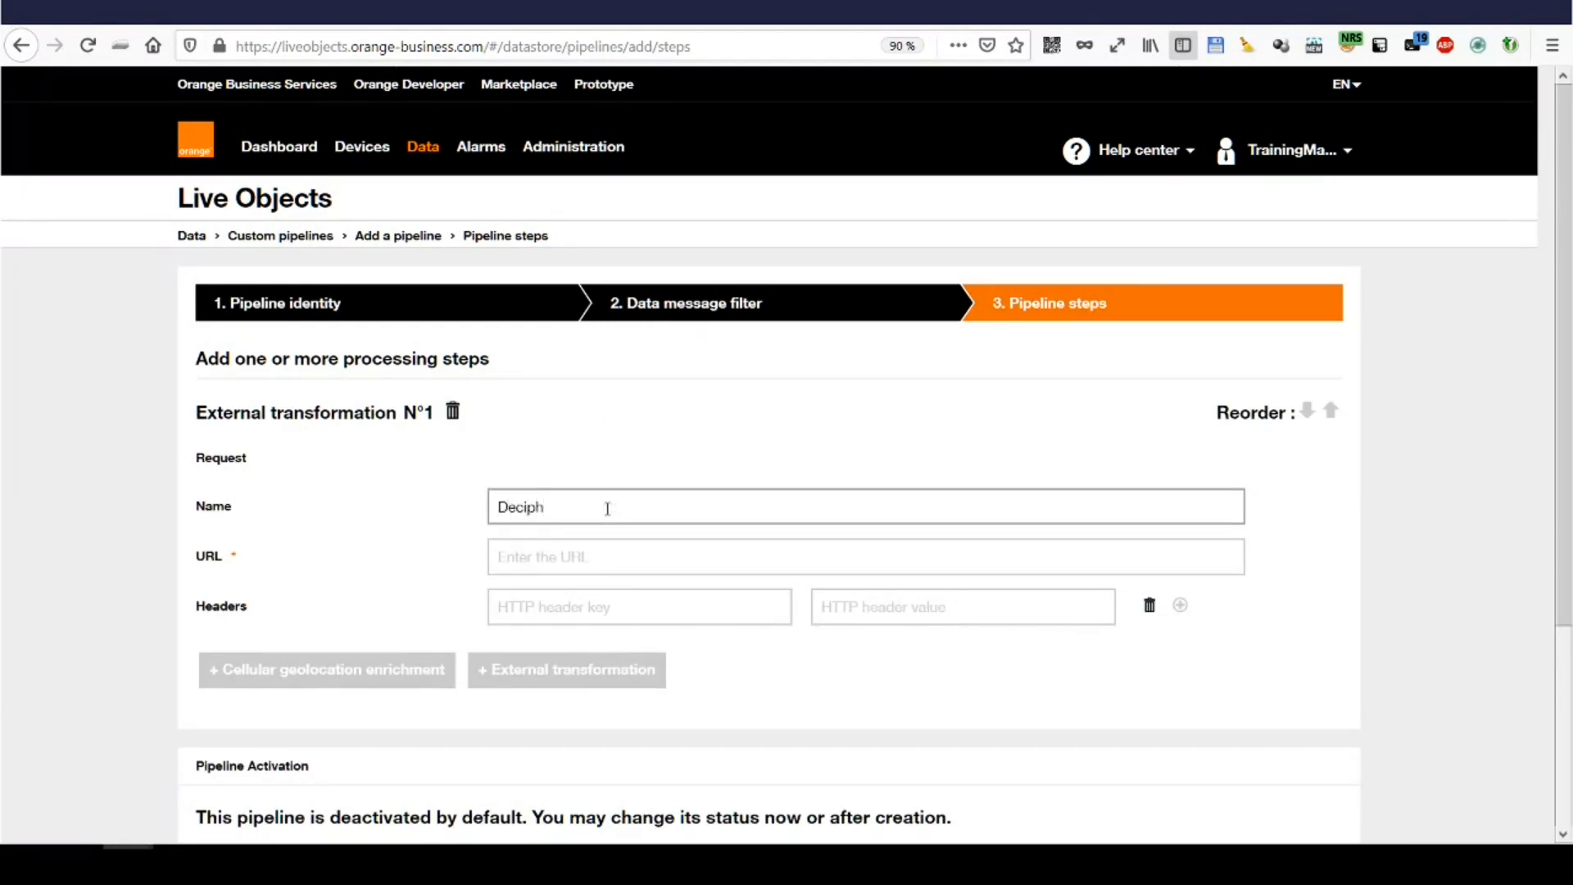
type("ering")
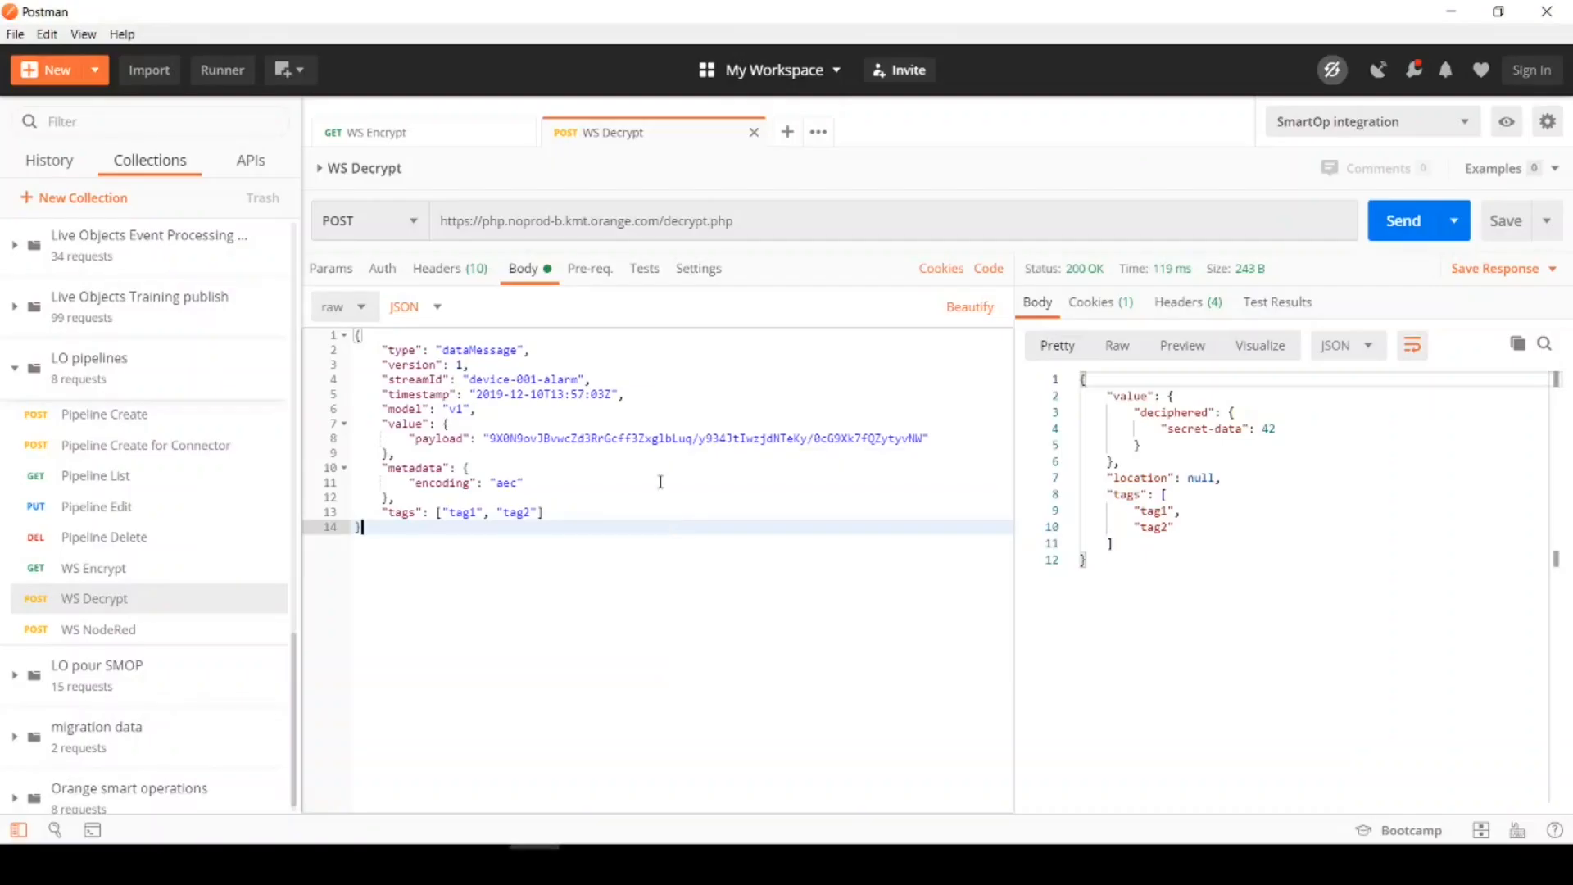
triple_click(585, 222)
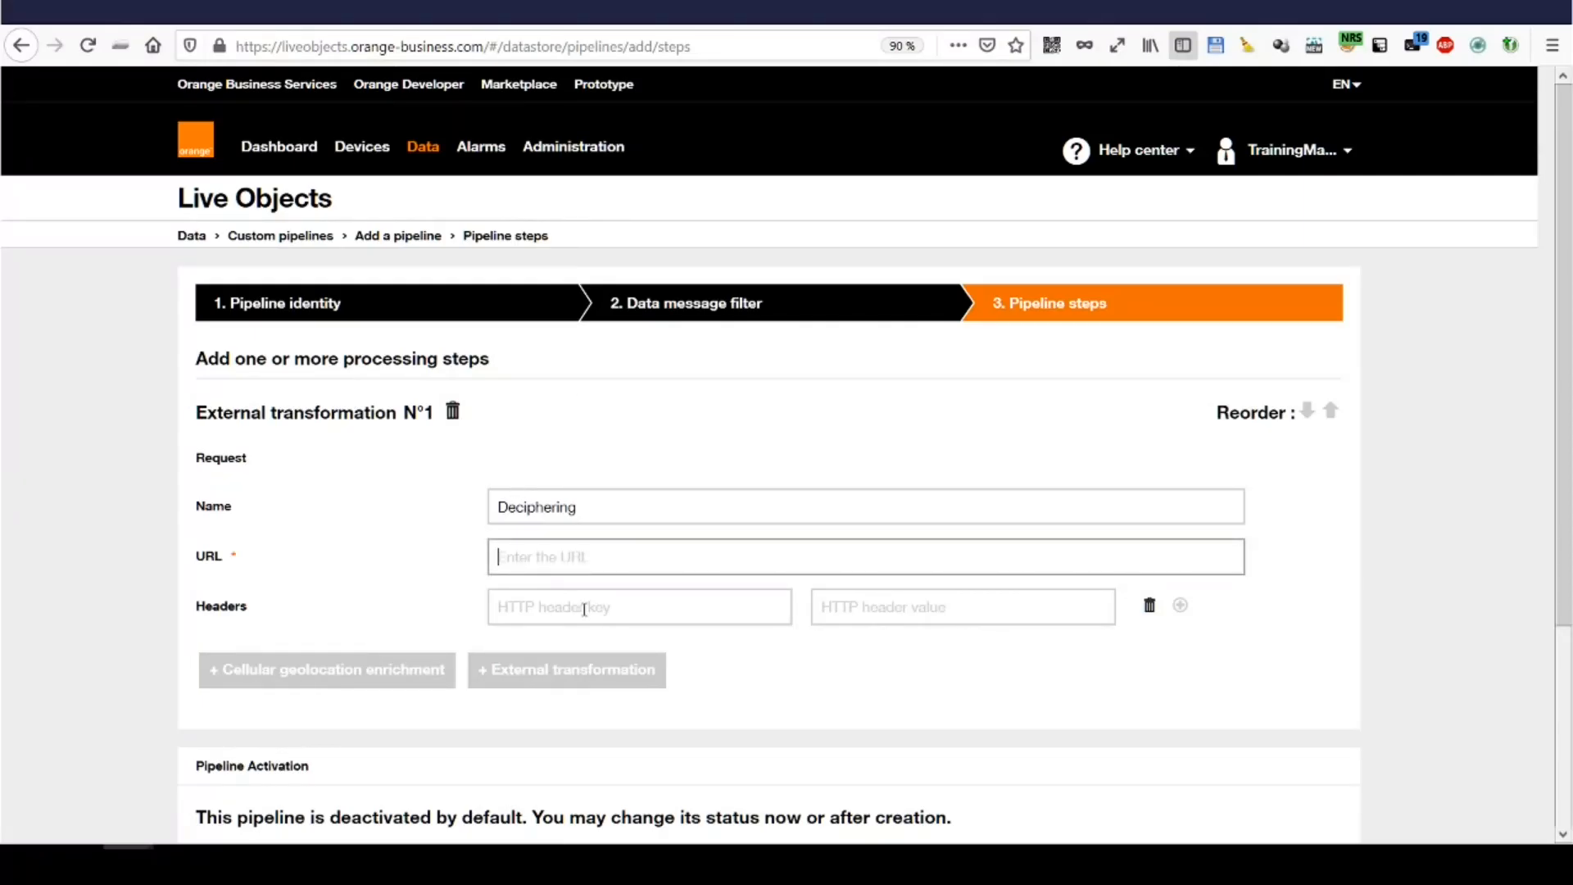
type("https://php.noprod-b.kmt.orange.com/decrypt.php")
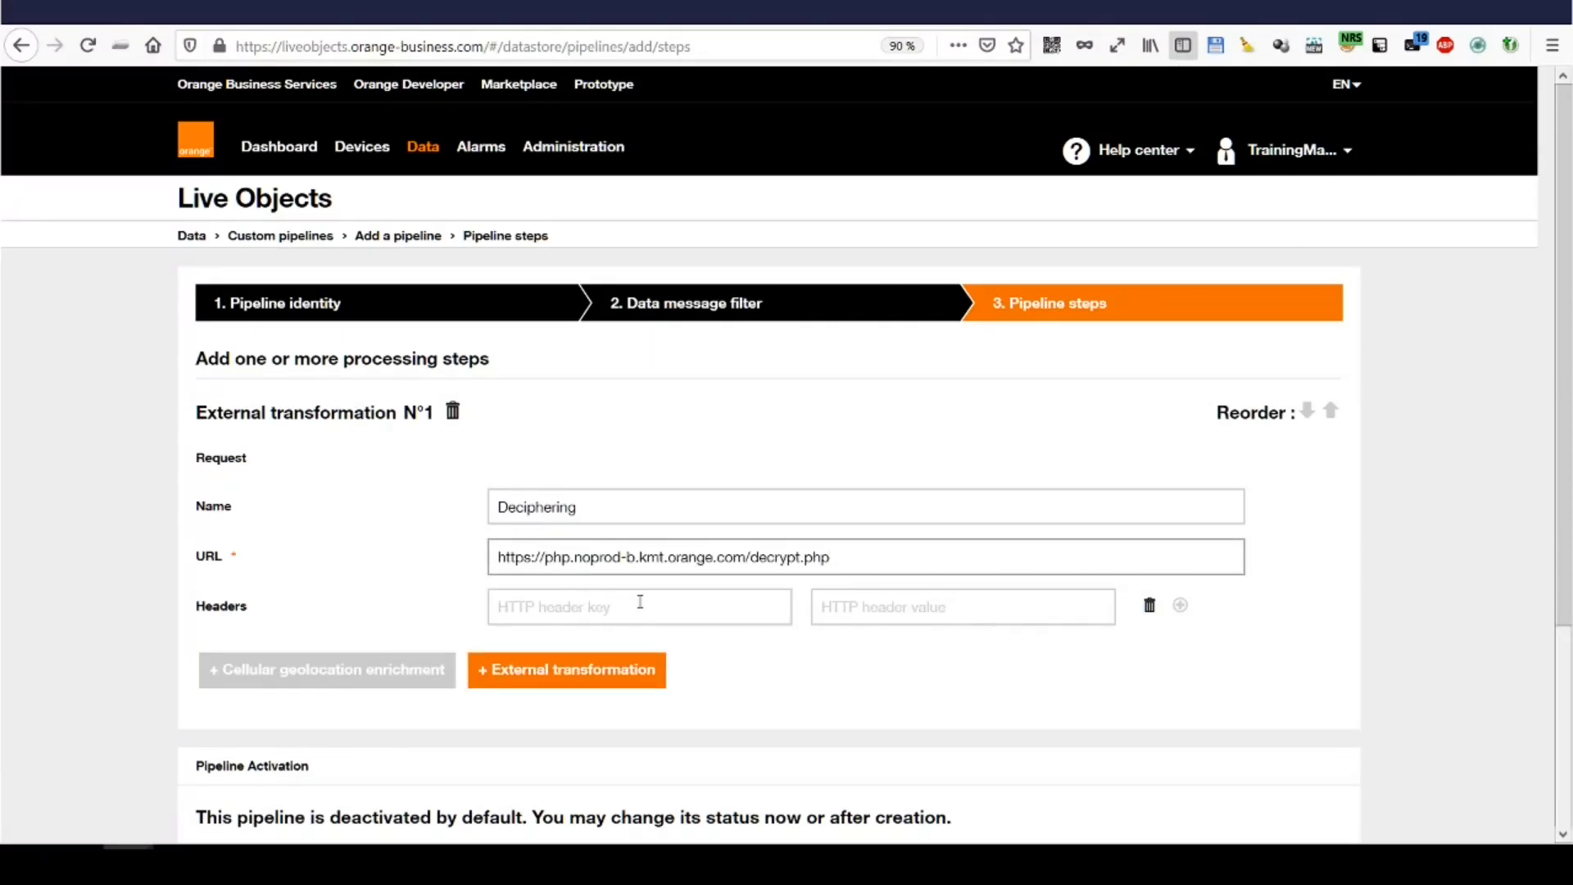
mouse_move(837, 699)
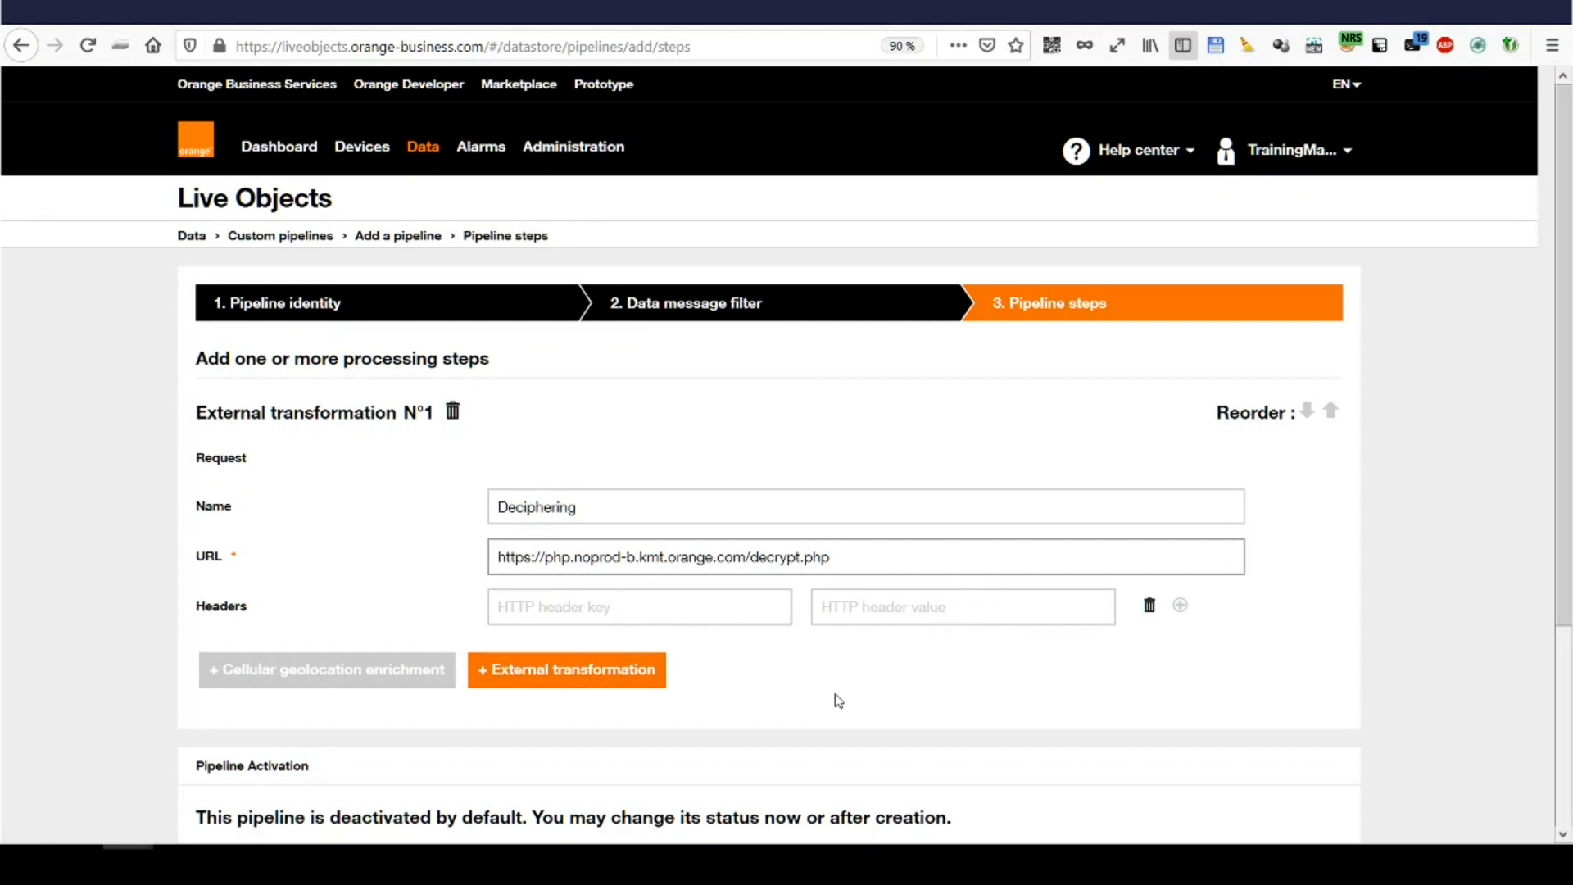
Switch the pipeline Status On and complete its creation, then start a dev topic in mqtt-spy
scroll("down", 3)
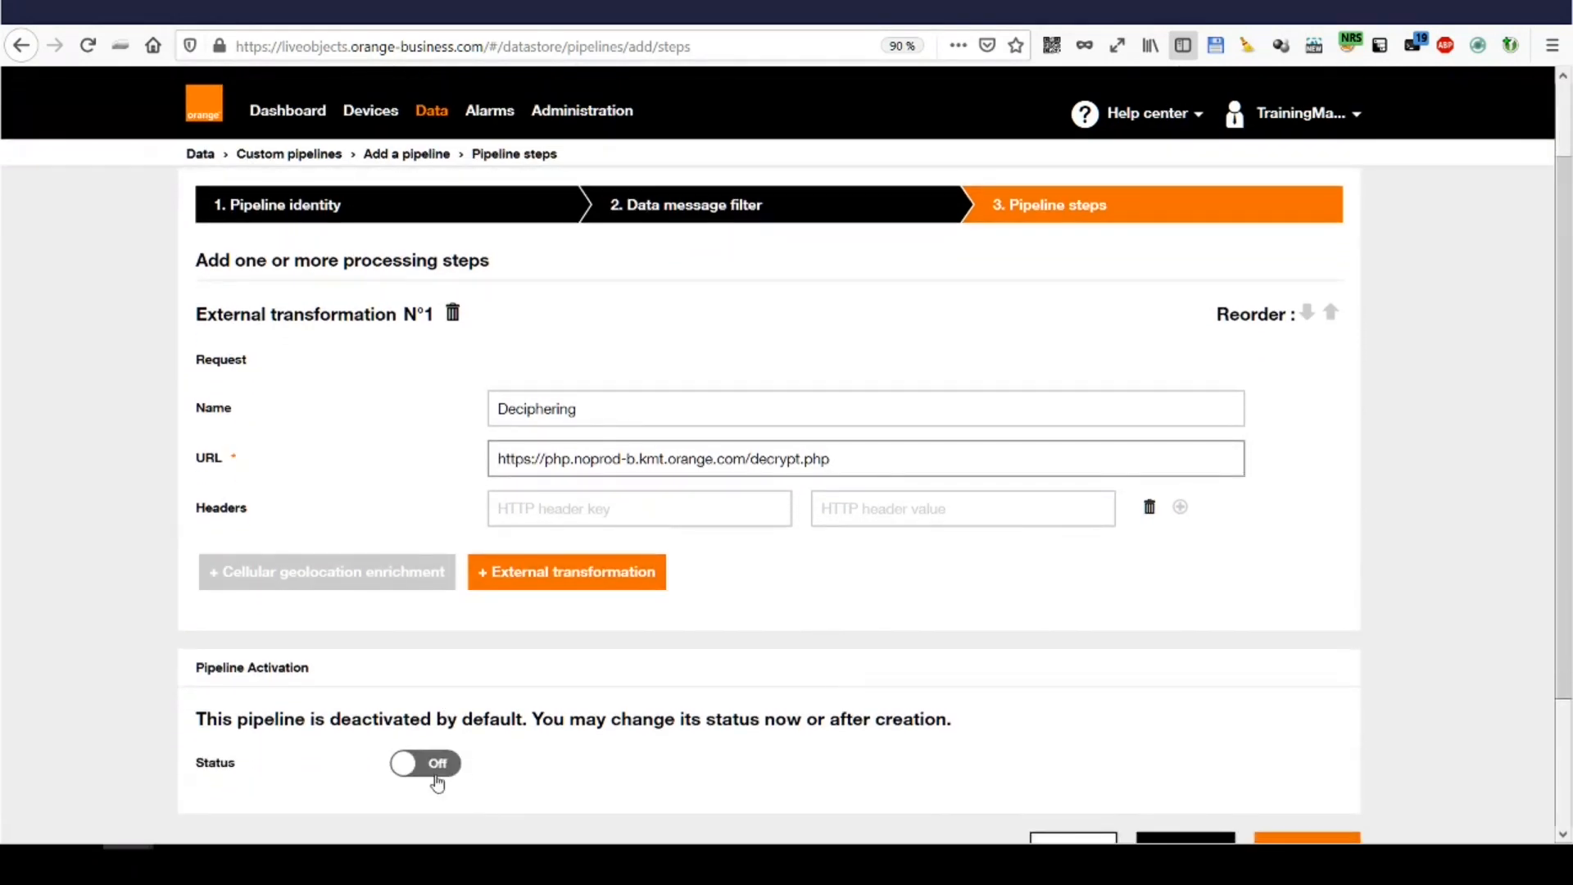
left_click(424, 761)
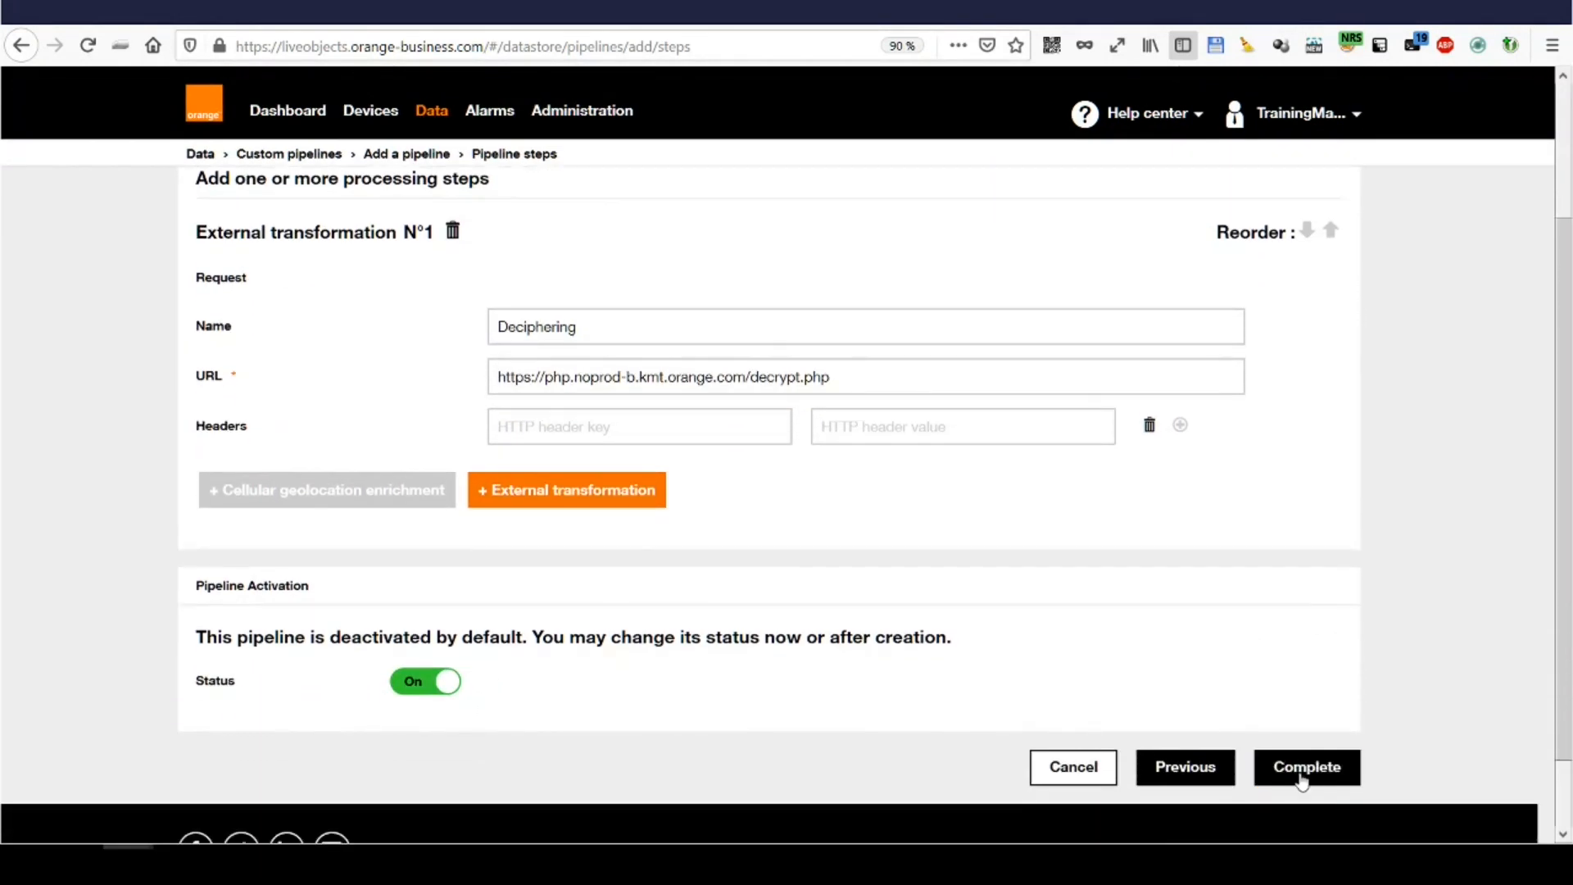
left_click(1305, 767)
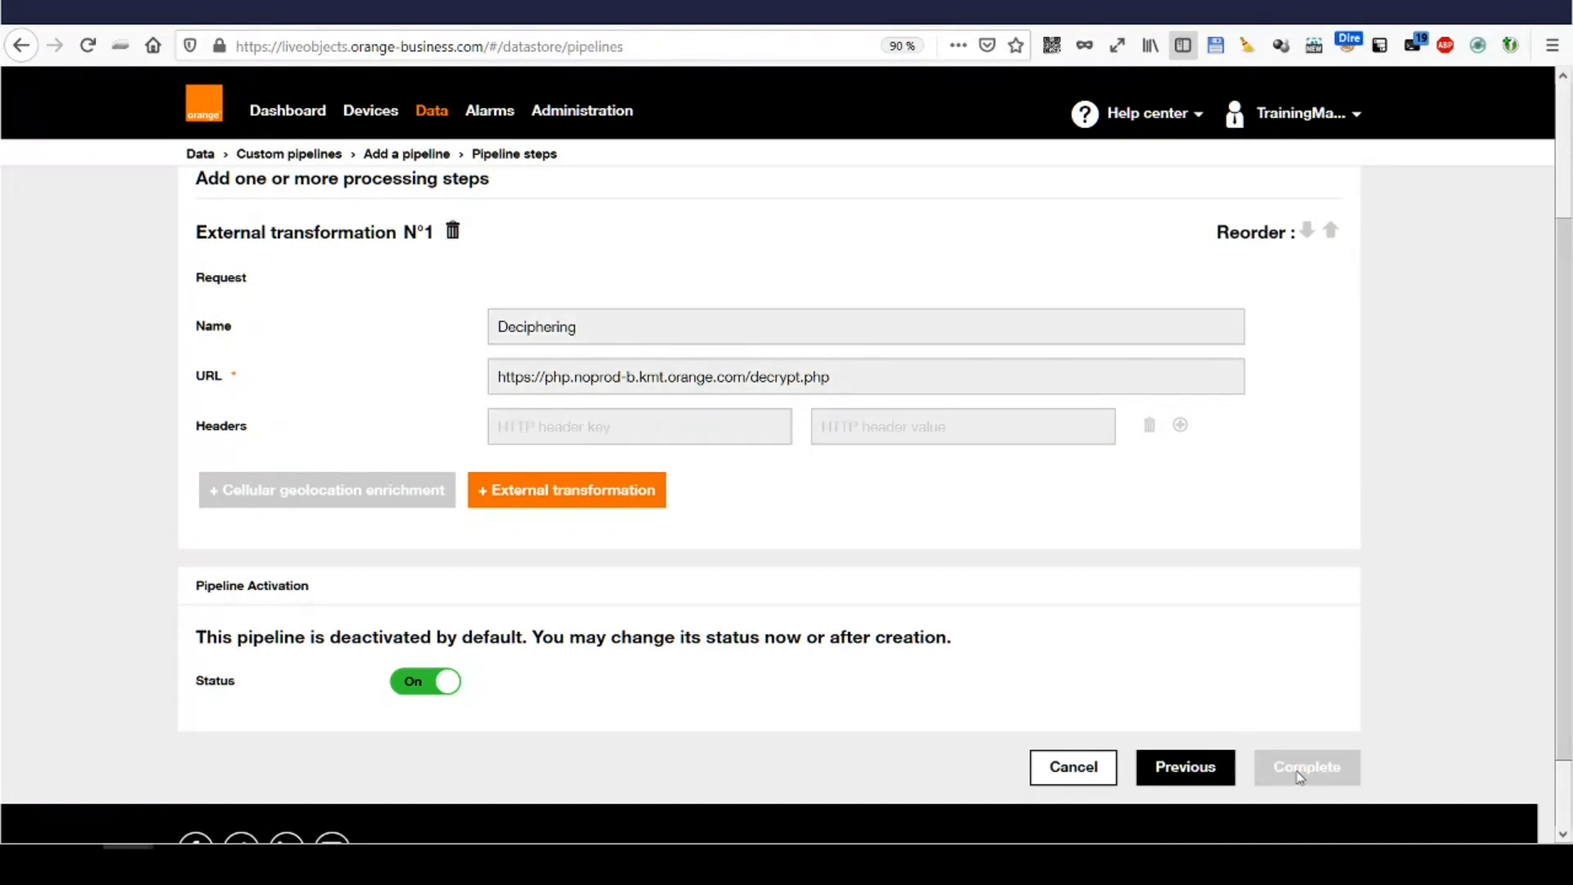
left_click(1306, 766)
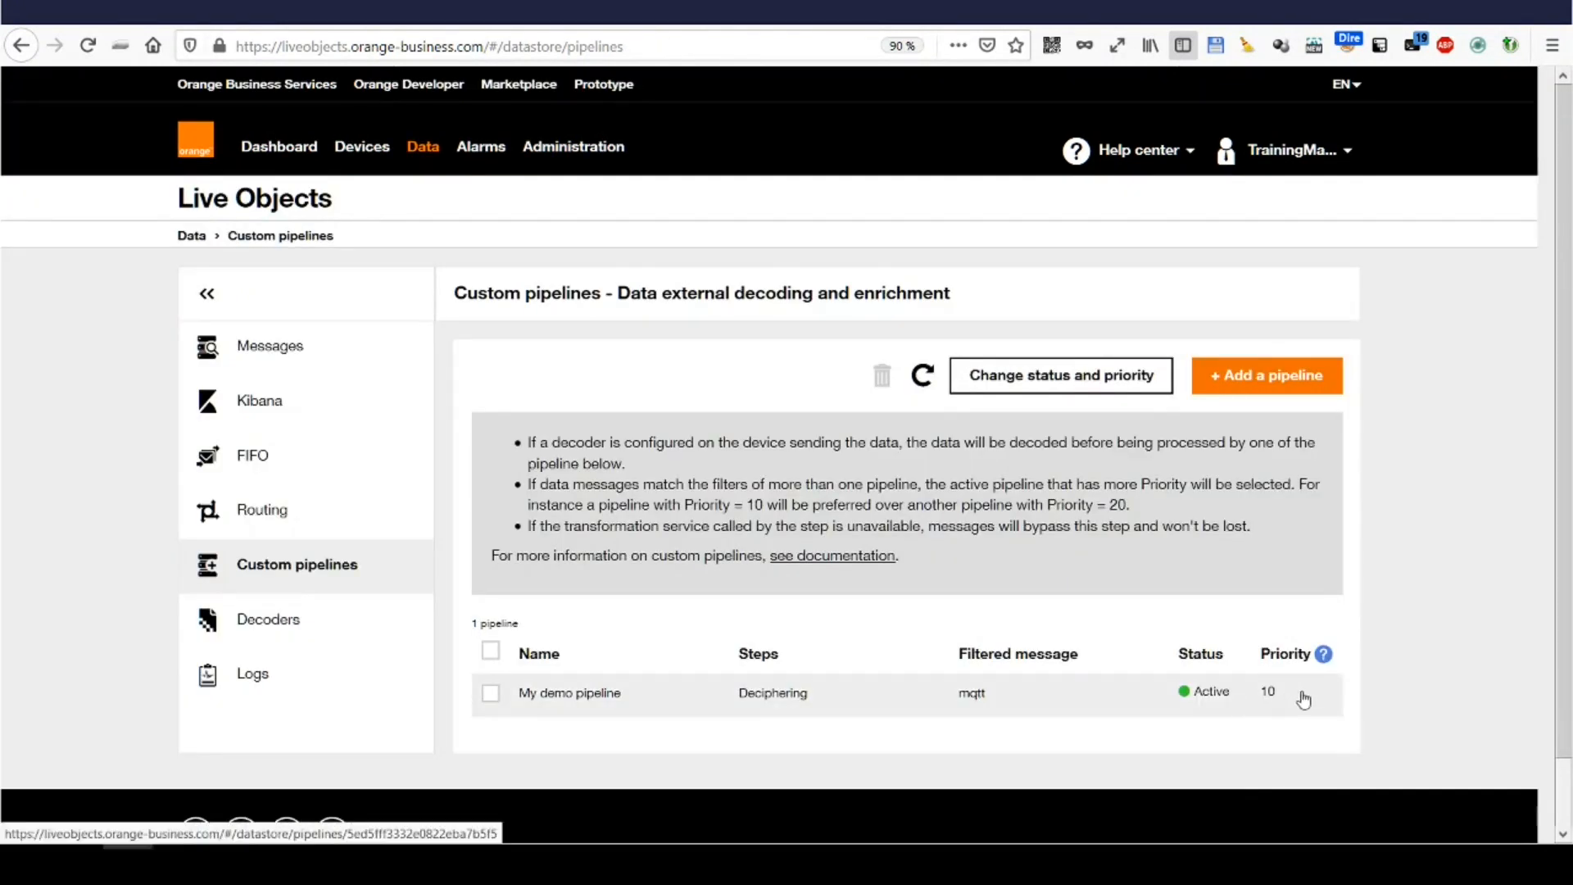
mouse_move(1155, 709)
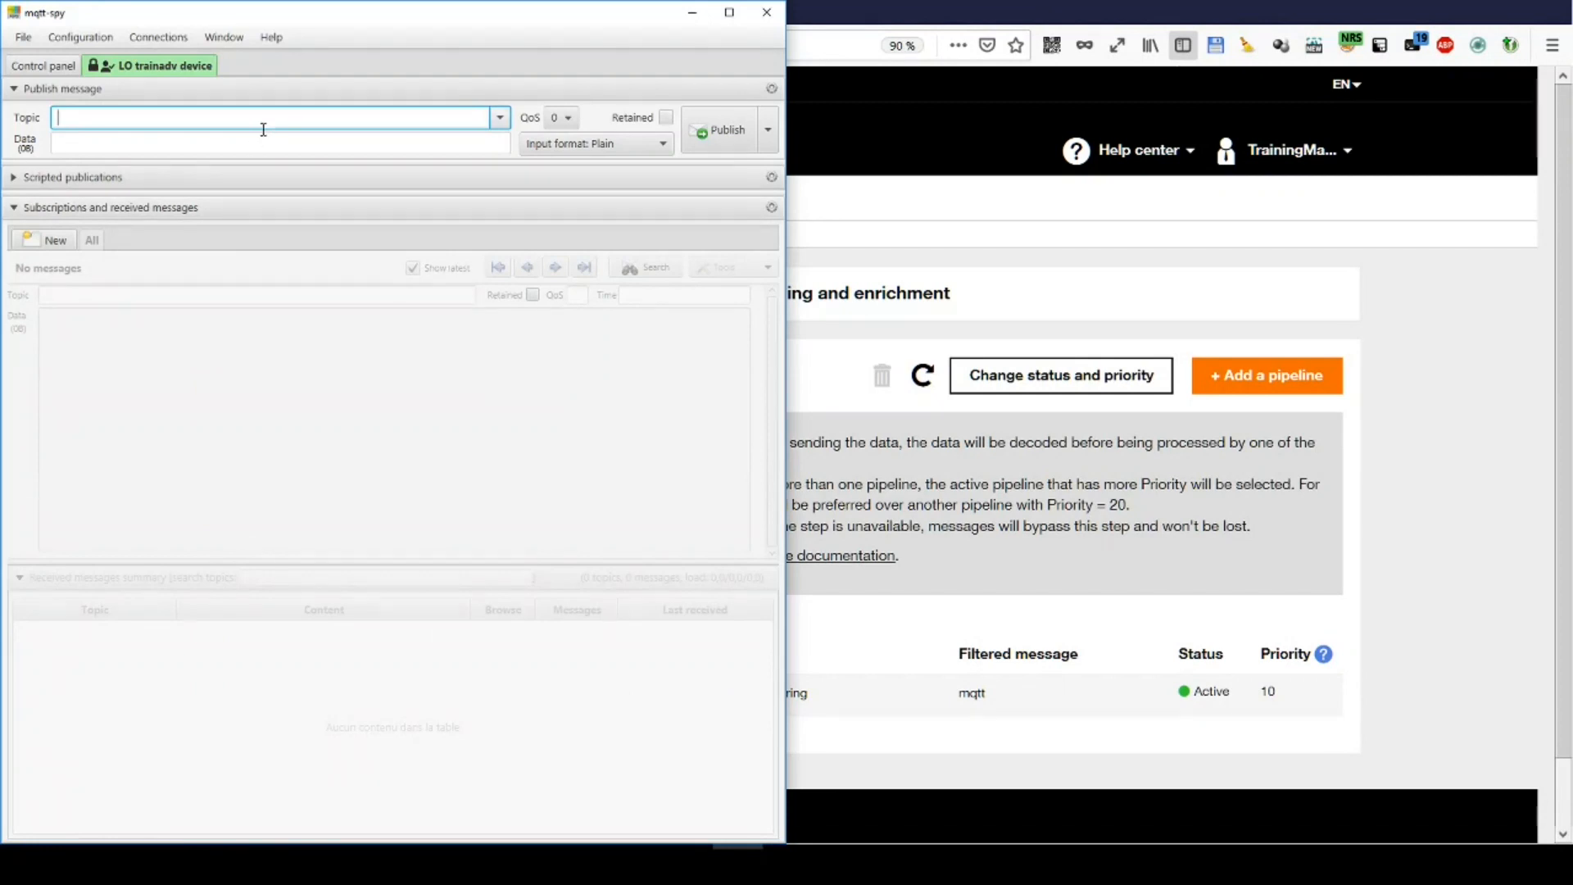
type("dev-")
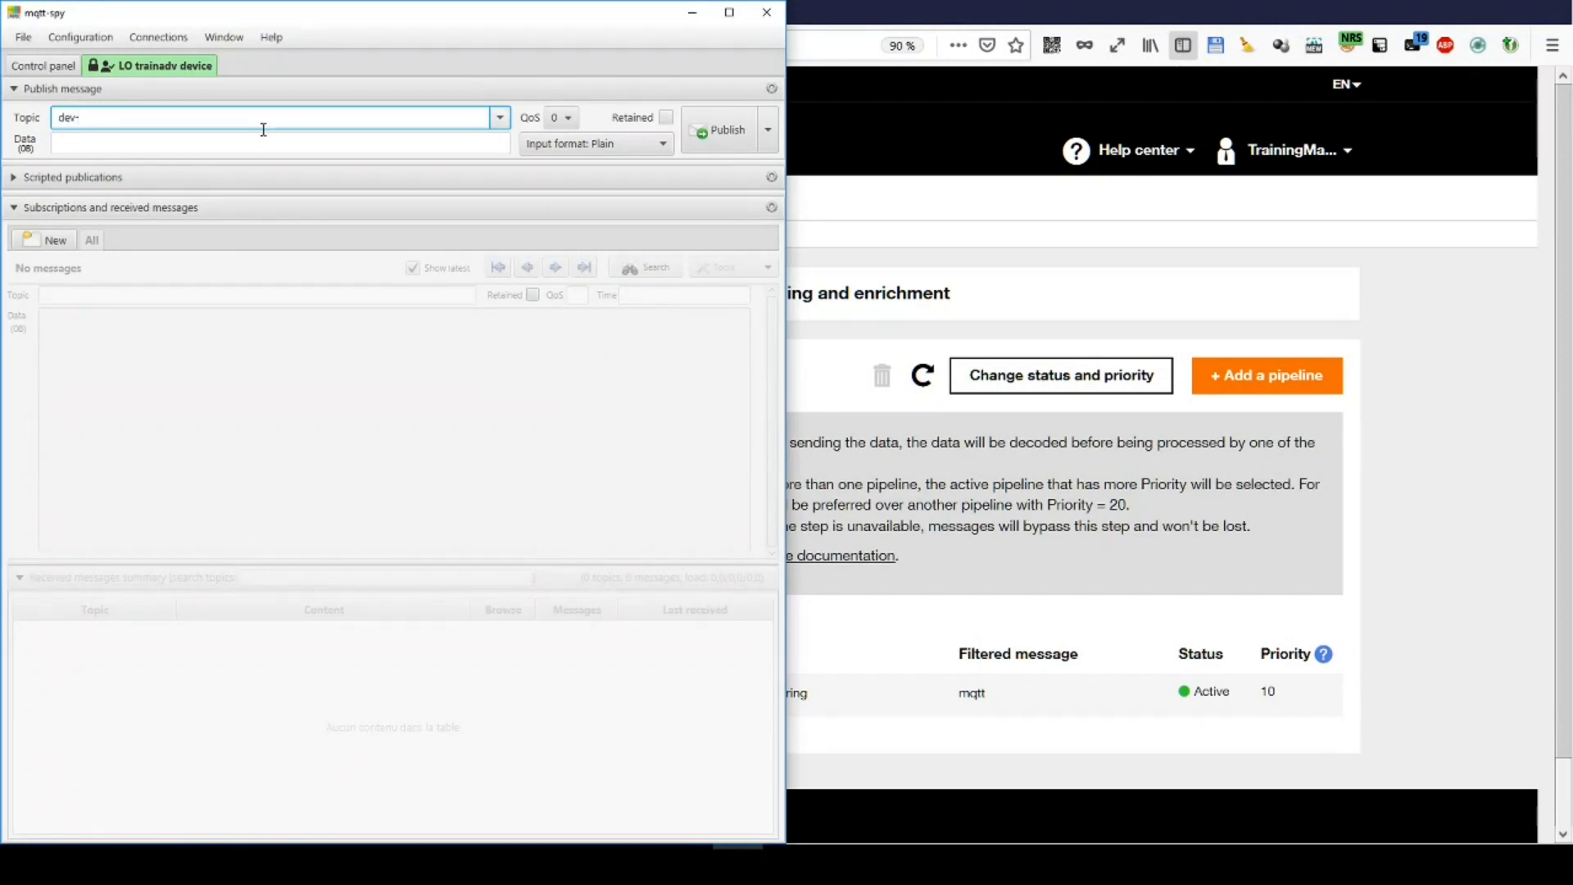
Set the publish topic to dev/data and paste the JSON message with the ciphered payload into Data
type("/data")
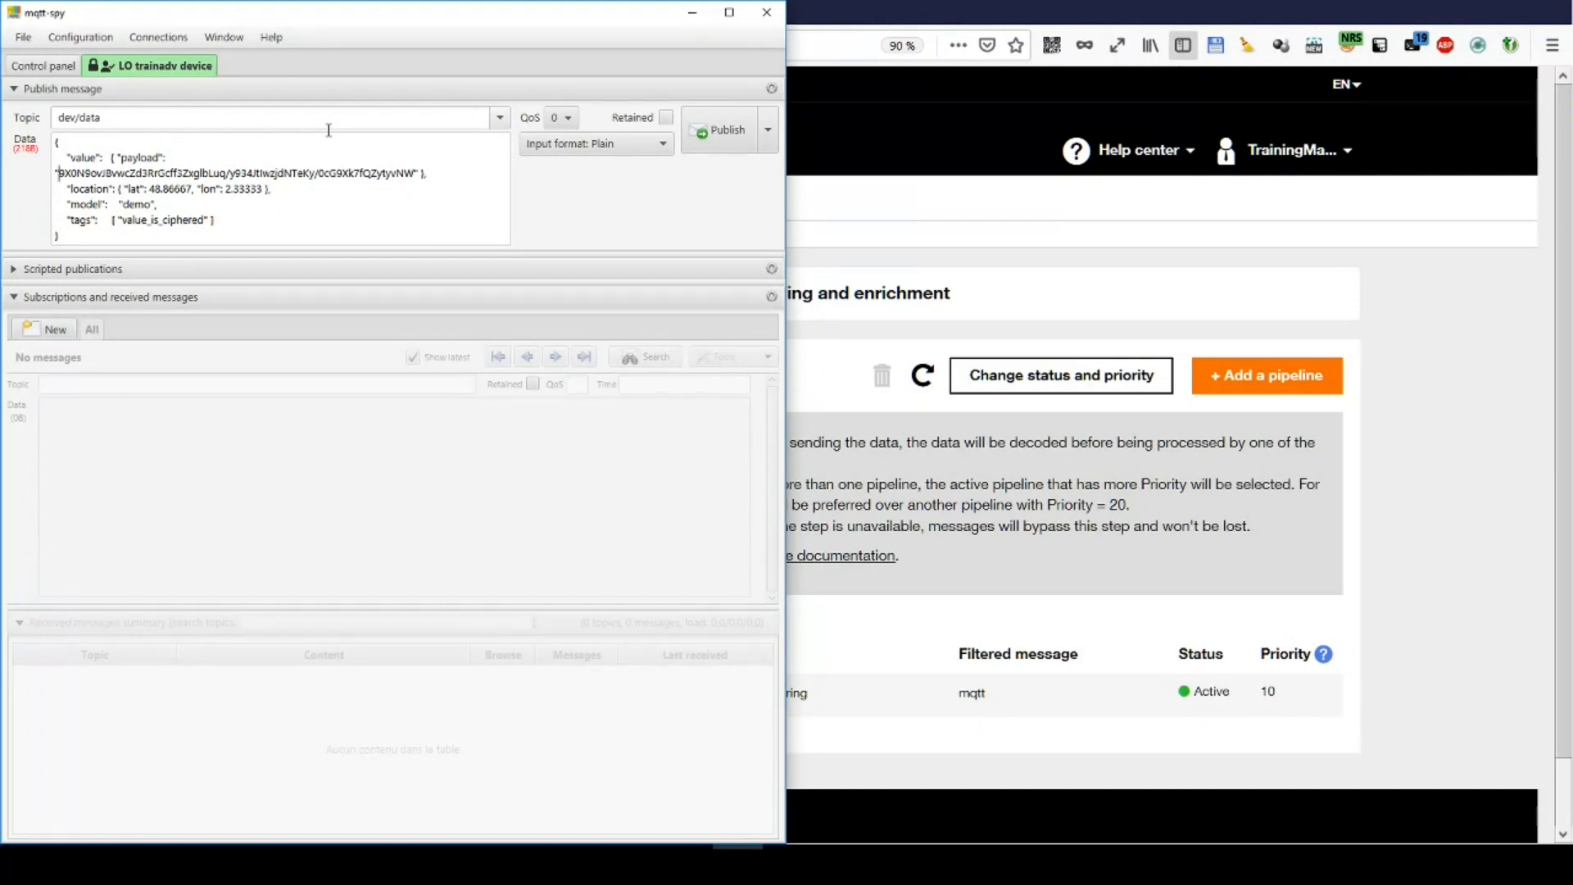
double_click(83, 157)
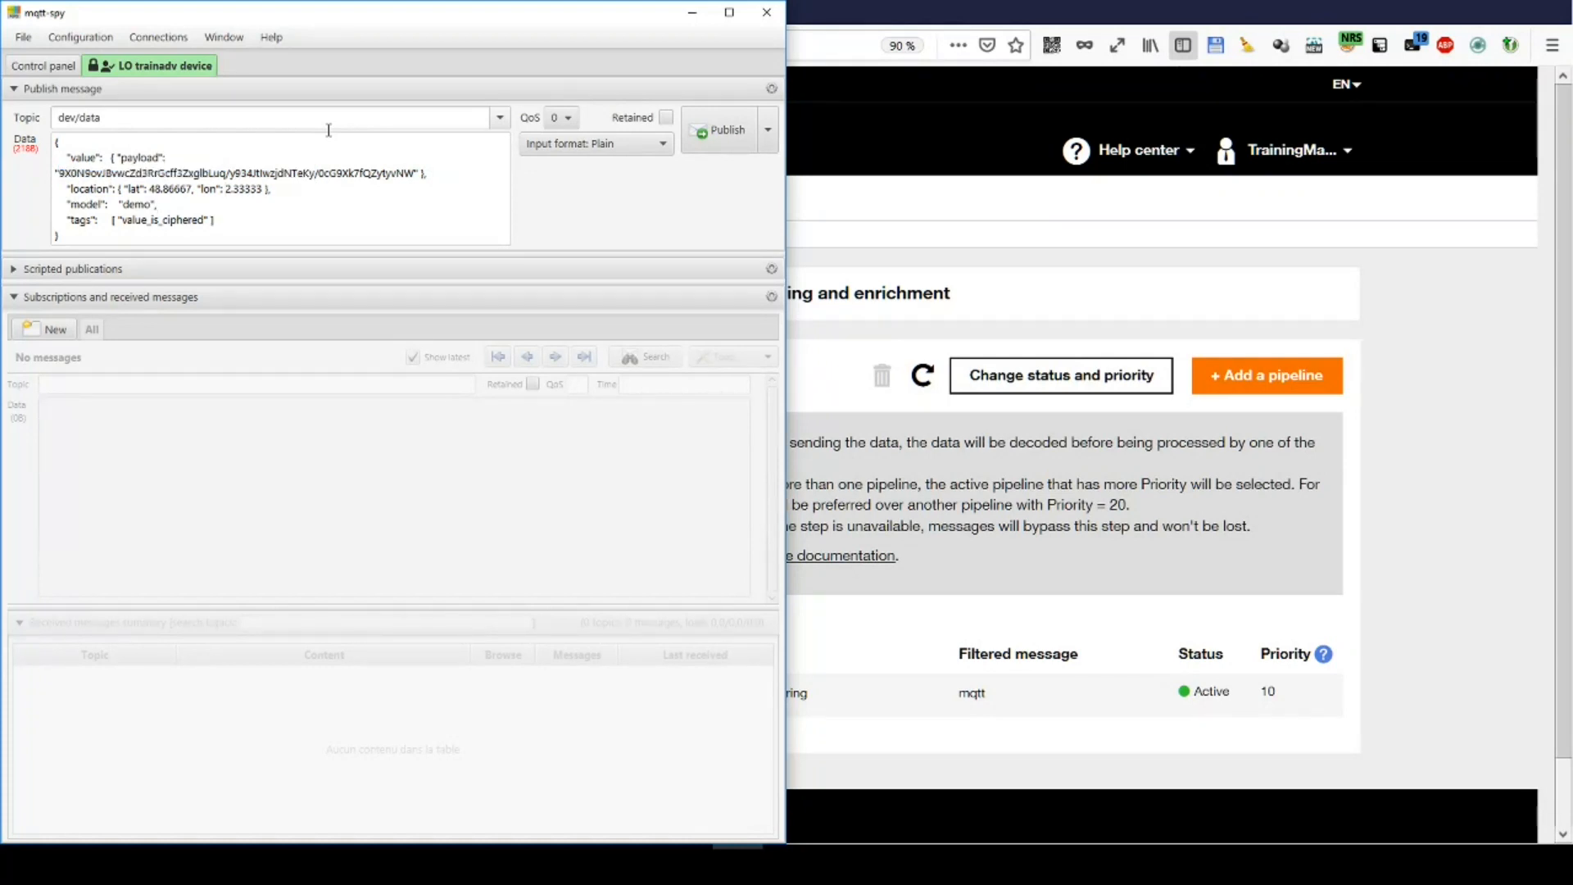
double_click(163, 220)
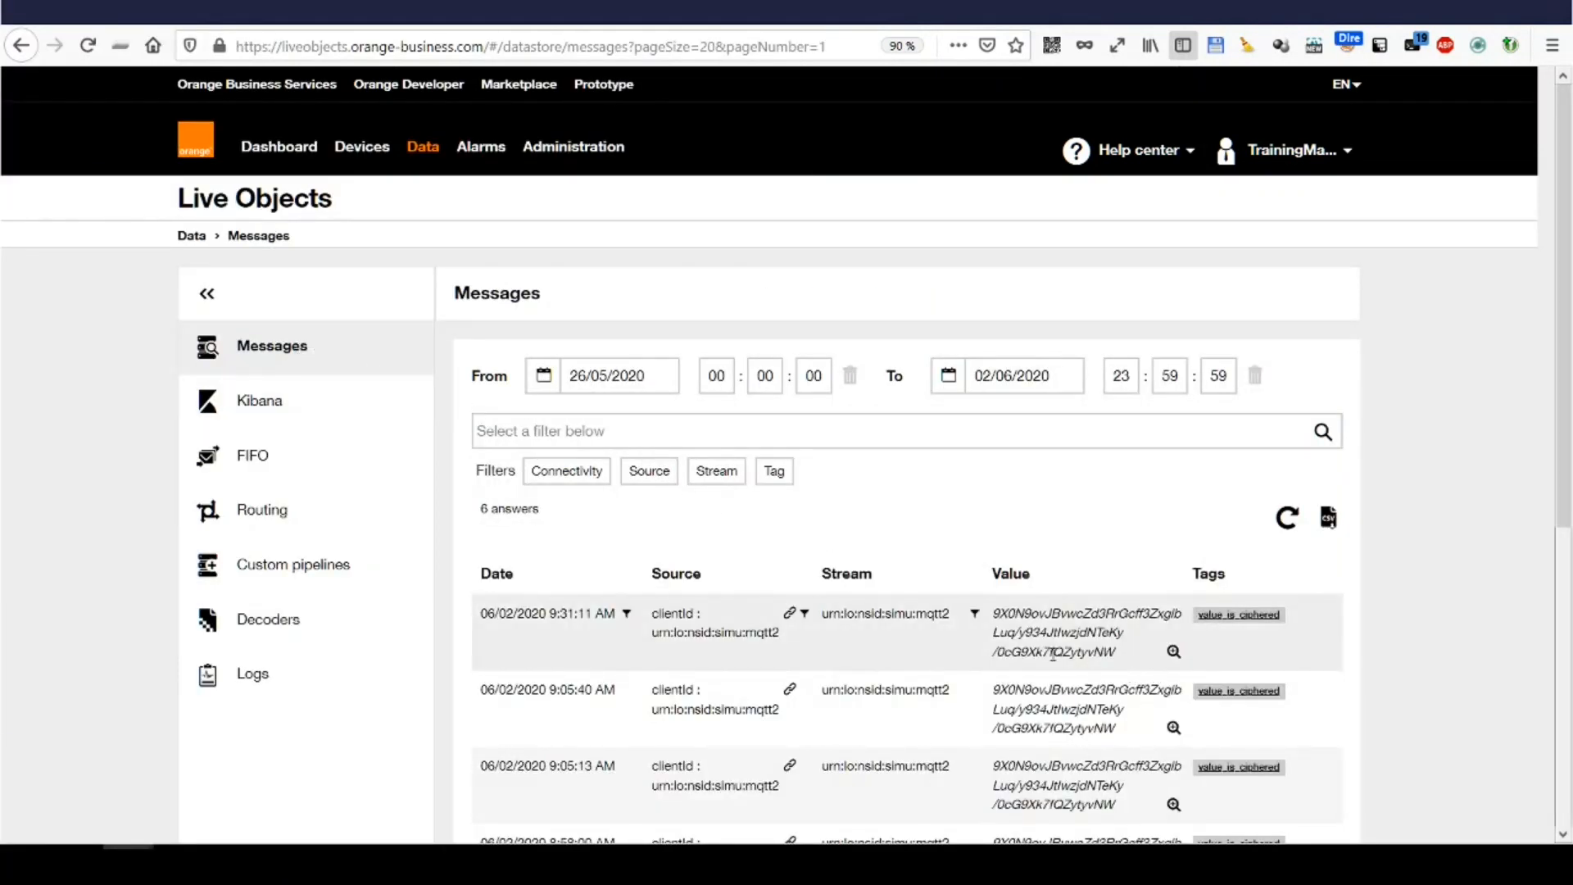
mouse_move(1173, 650)
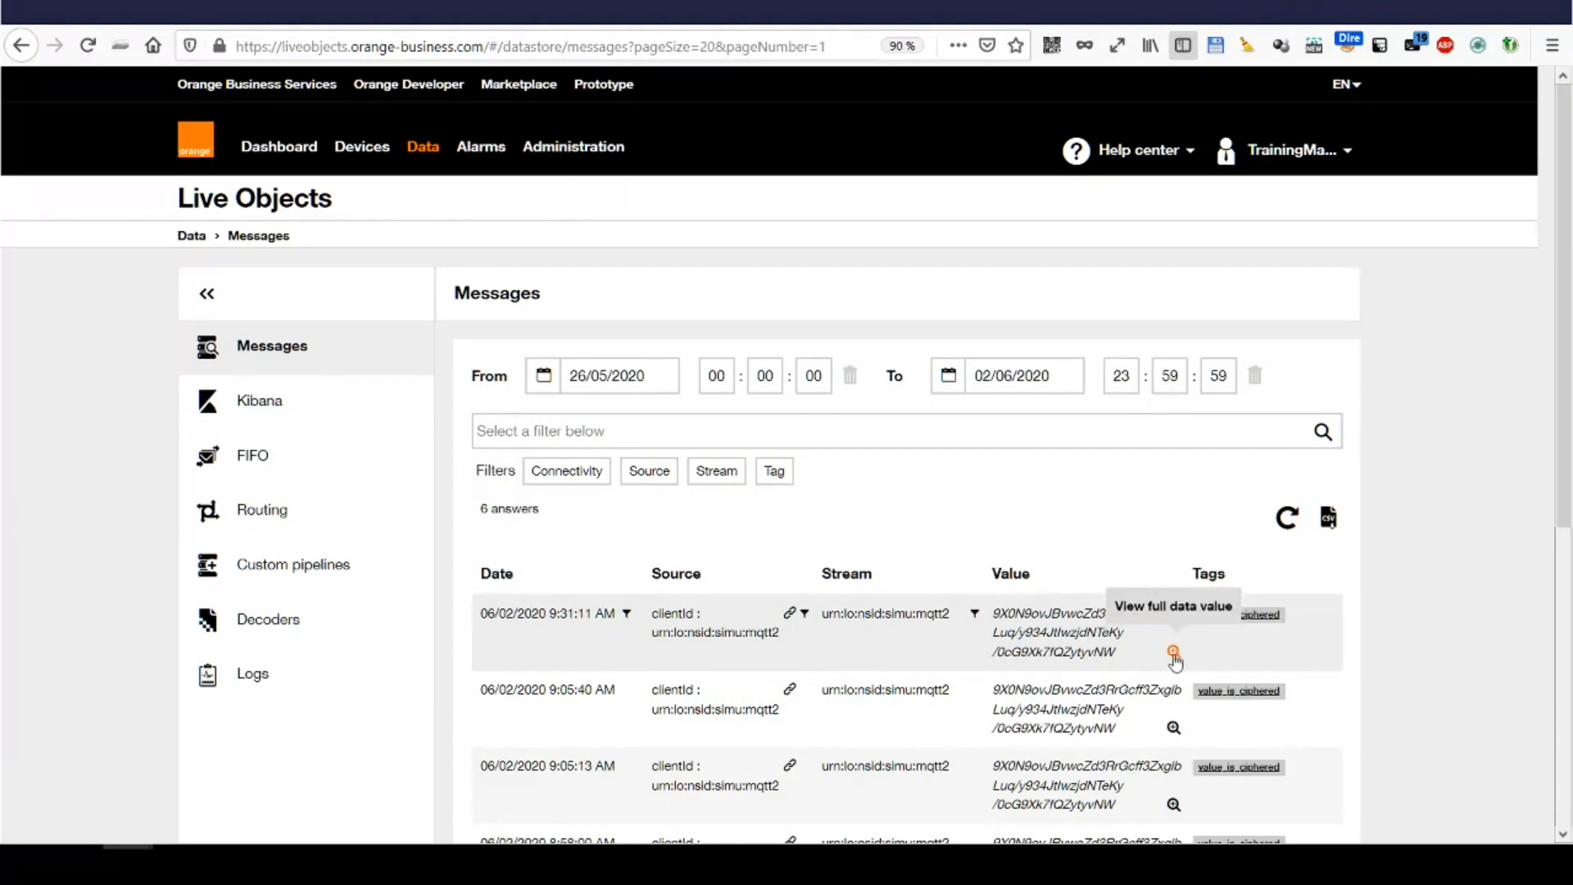
View the latest message's full JSON showing deciphered secret-data 42 beside the ciphered payload
left_click(1173, 654)
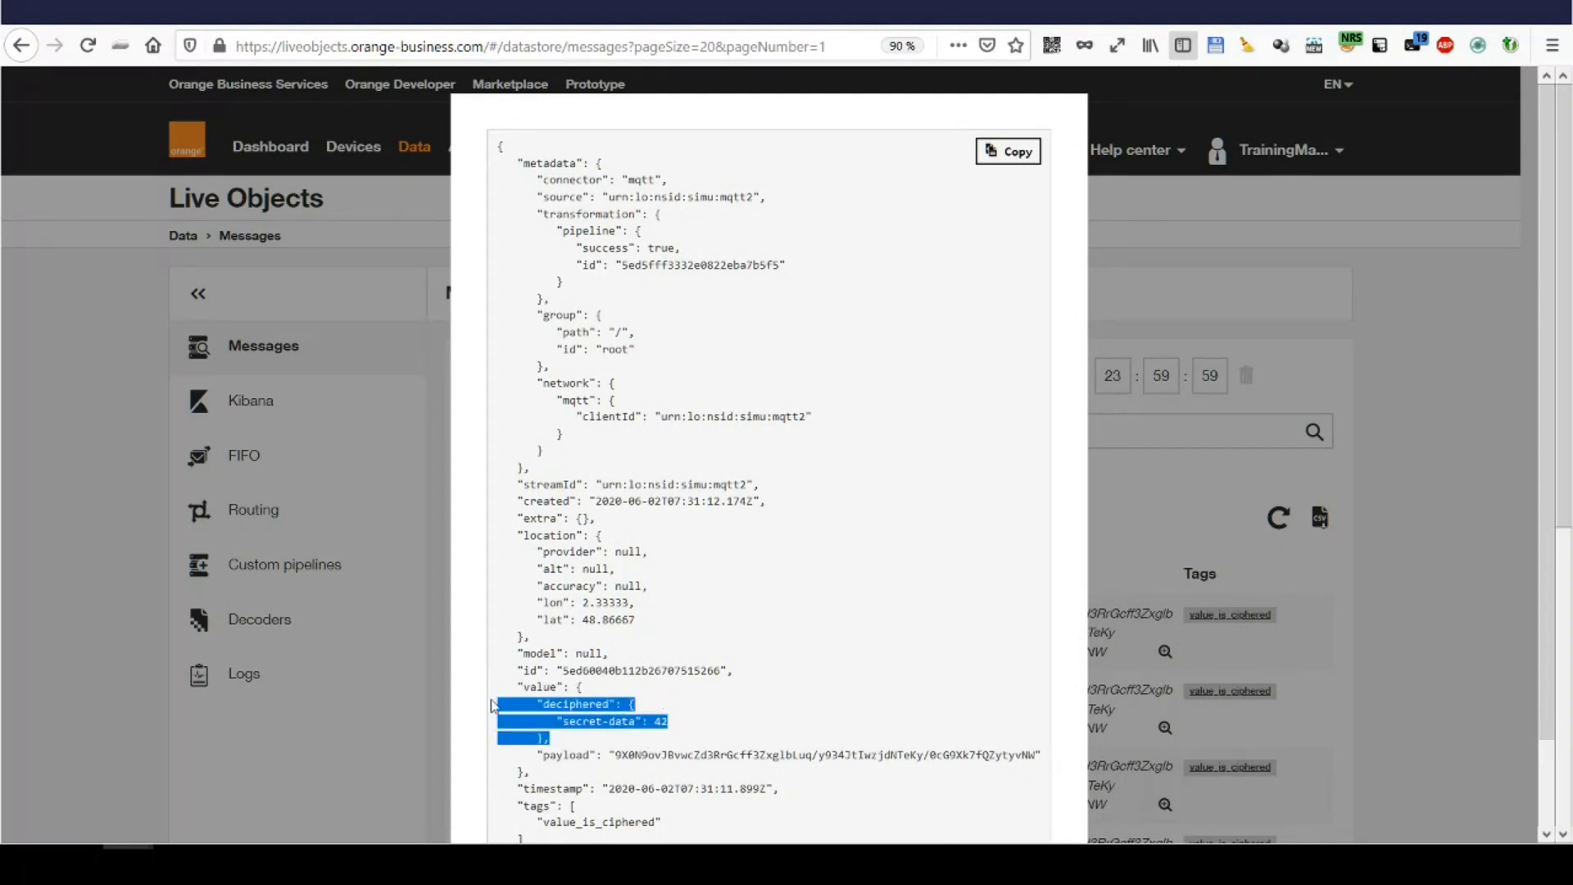
mouse_move(537, 750)
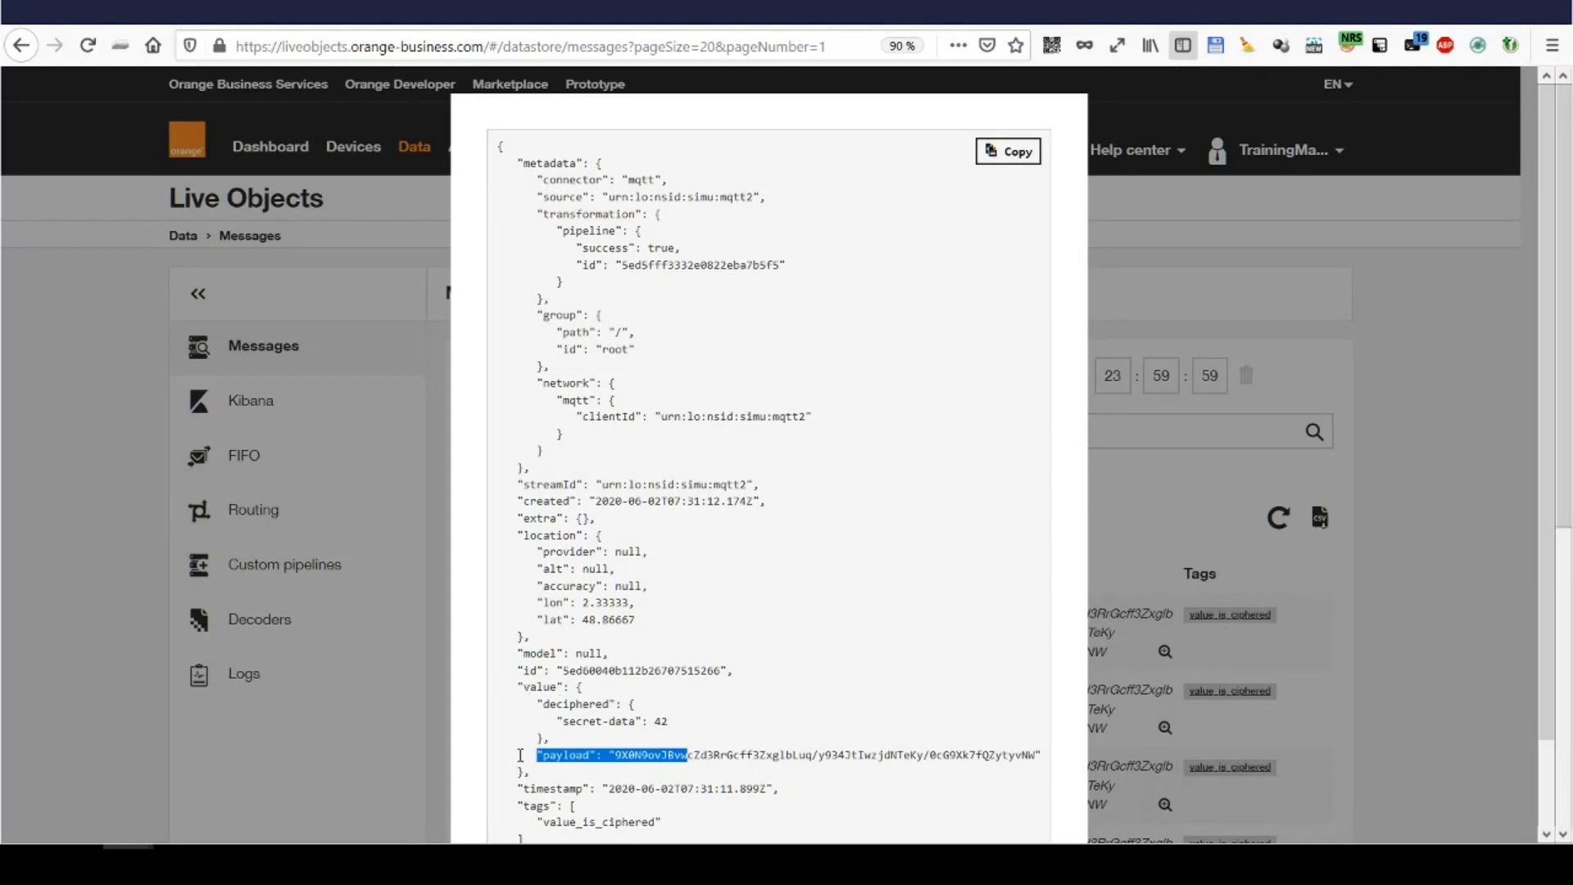
mouse_move(550, 699)
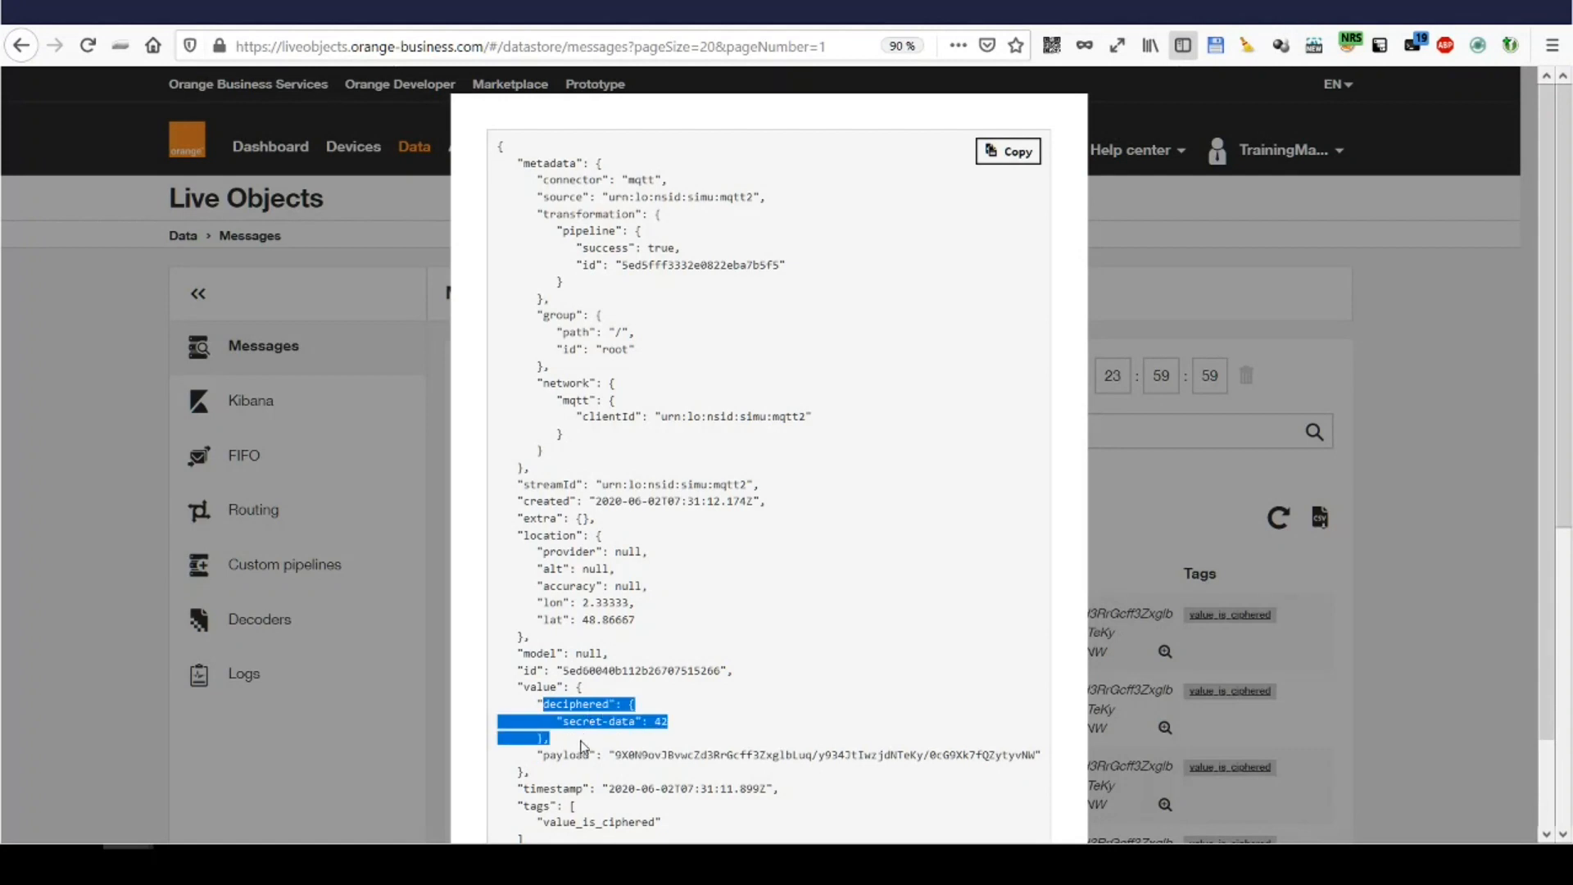
left_click(627, 727)
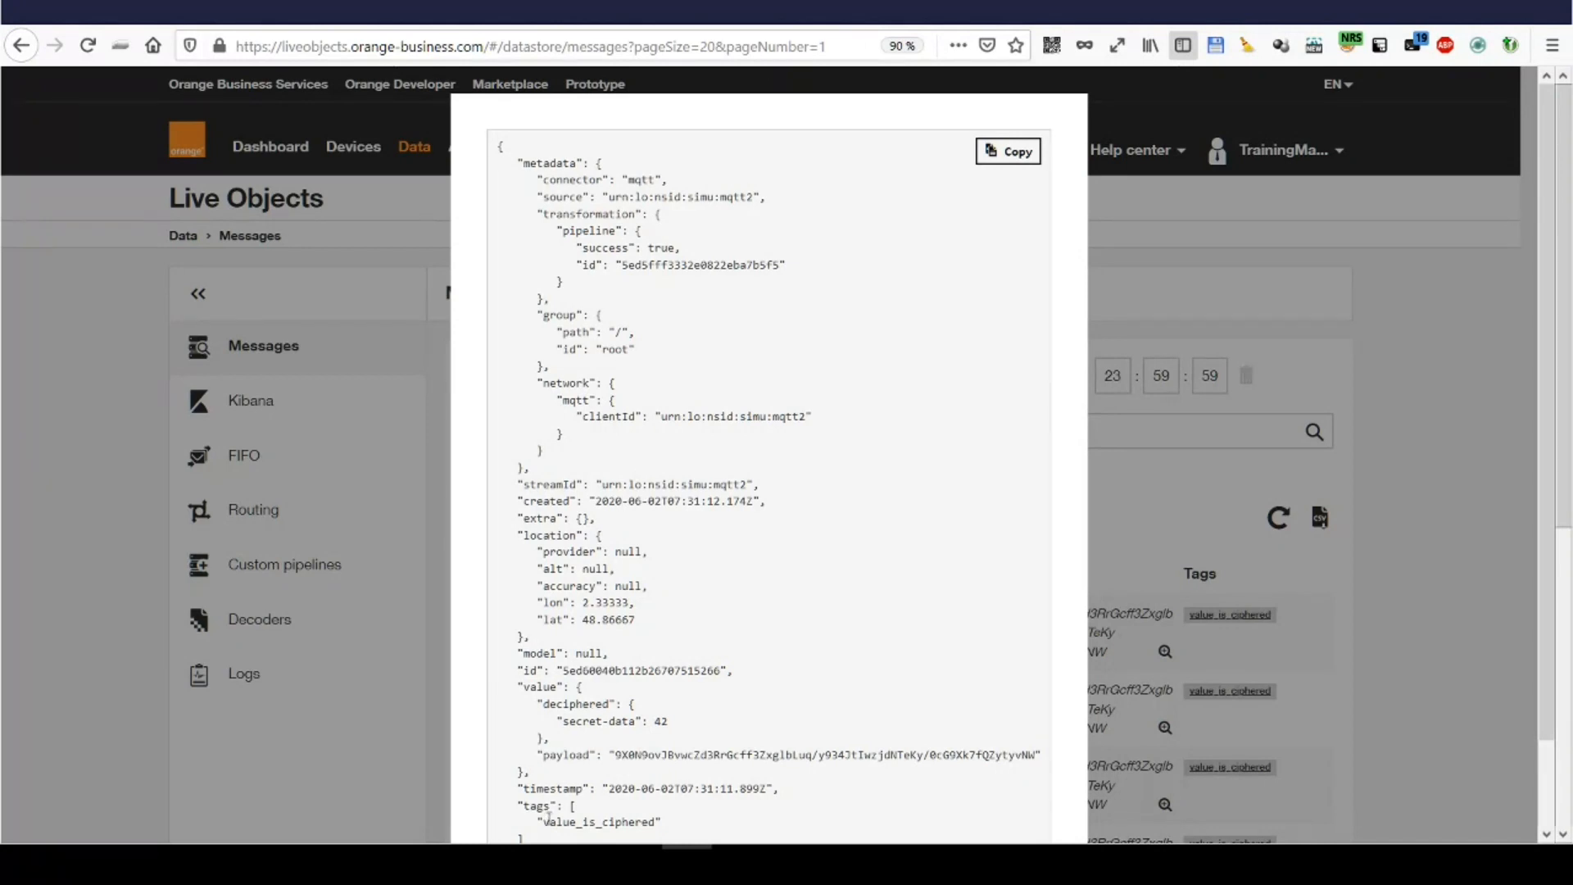
mouse_move(654, 600)
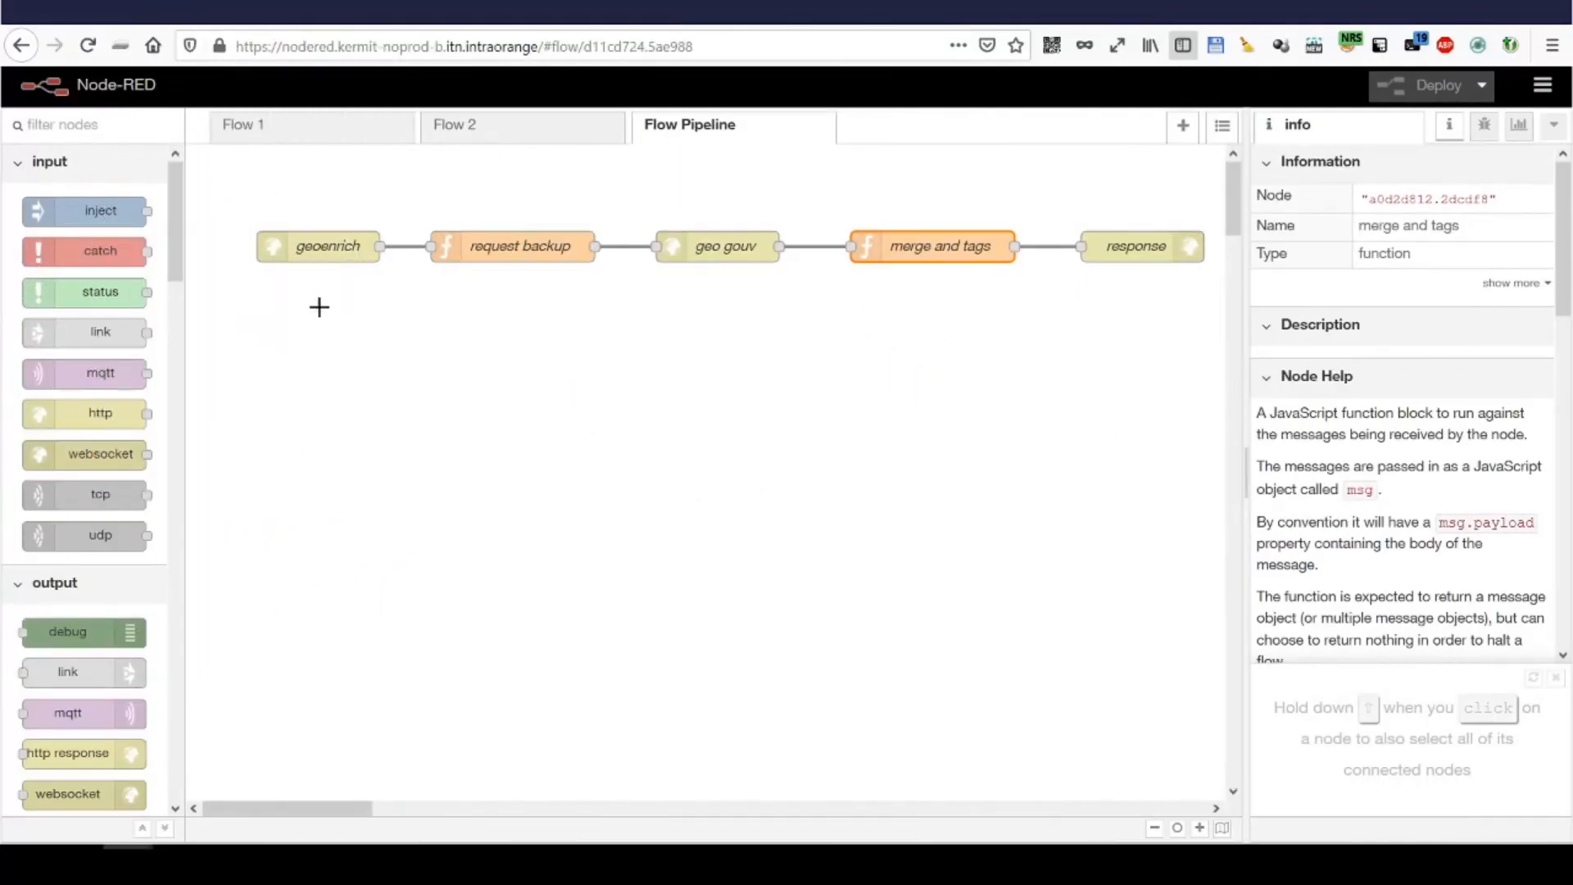
left_click(317, 245)
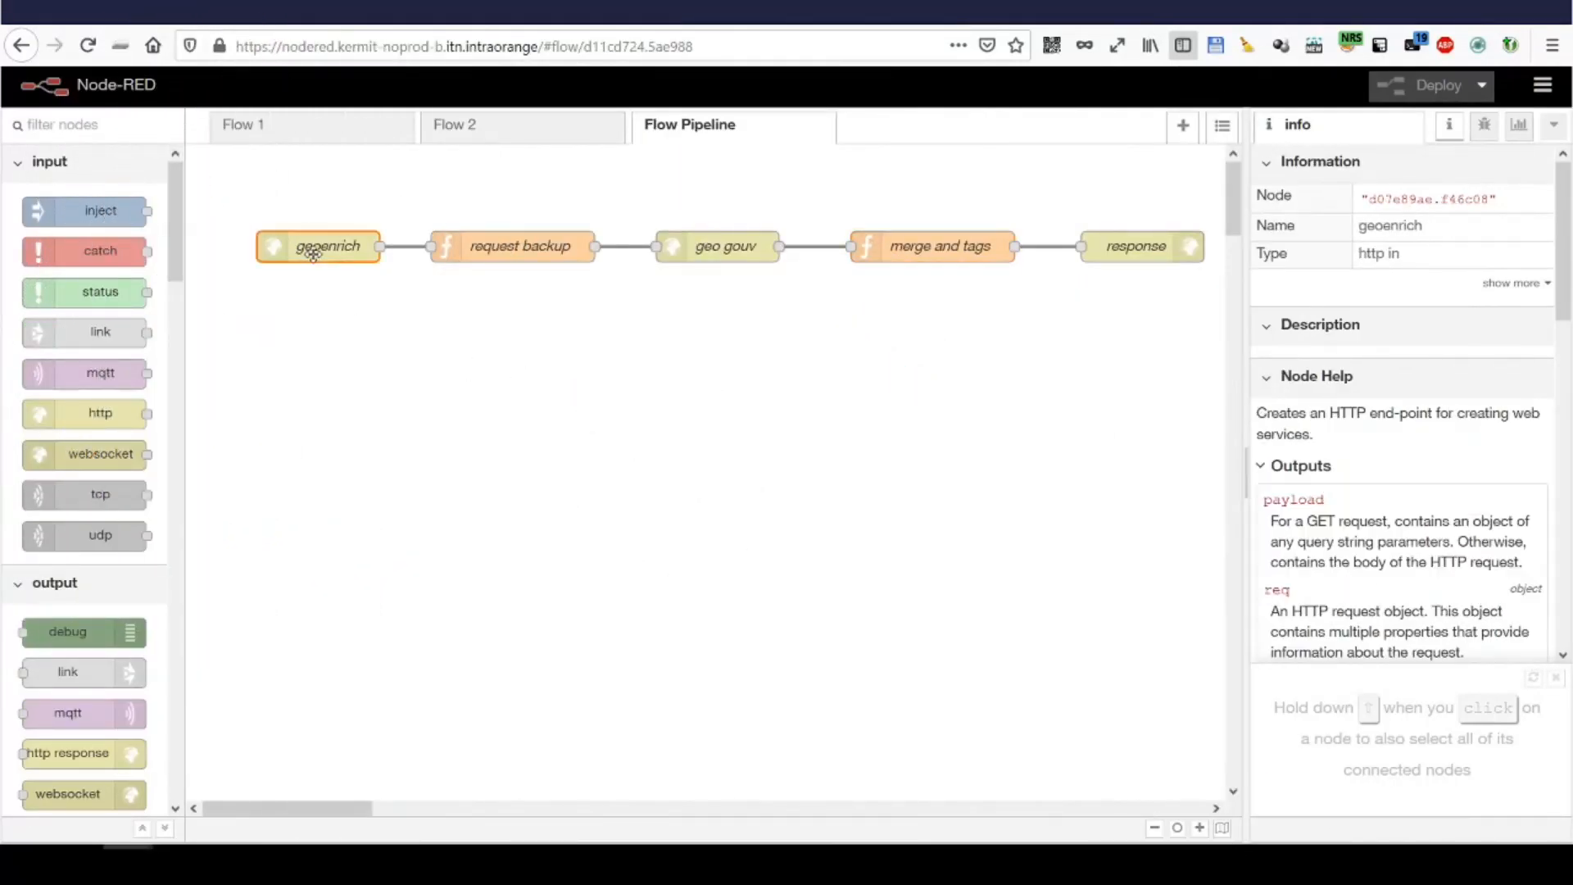
double_click(318, 246)
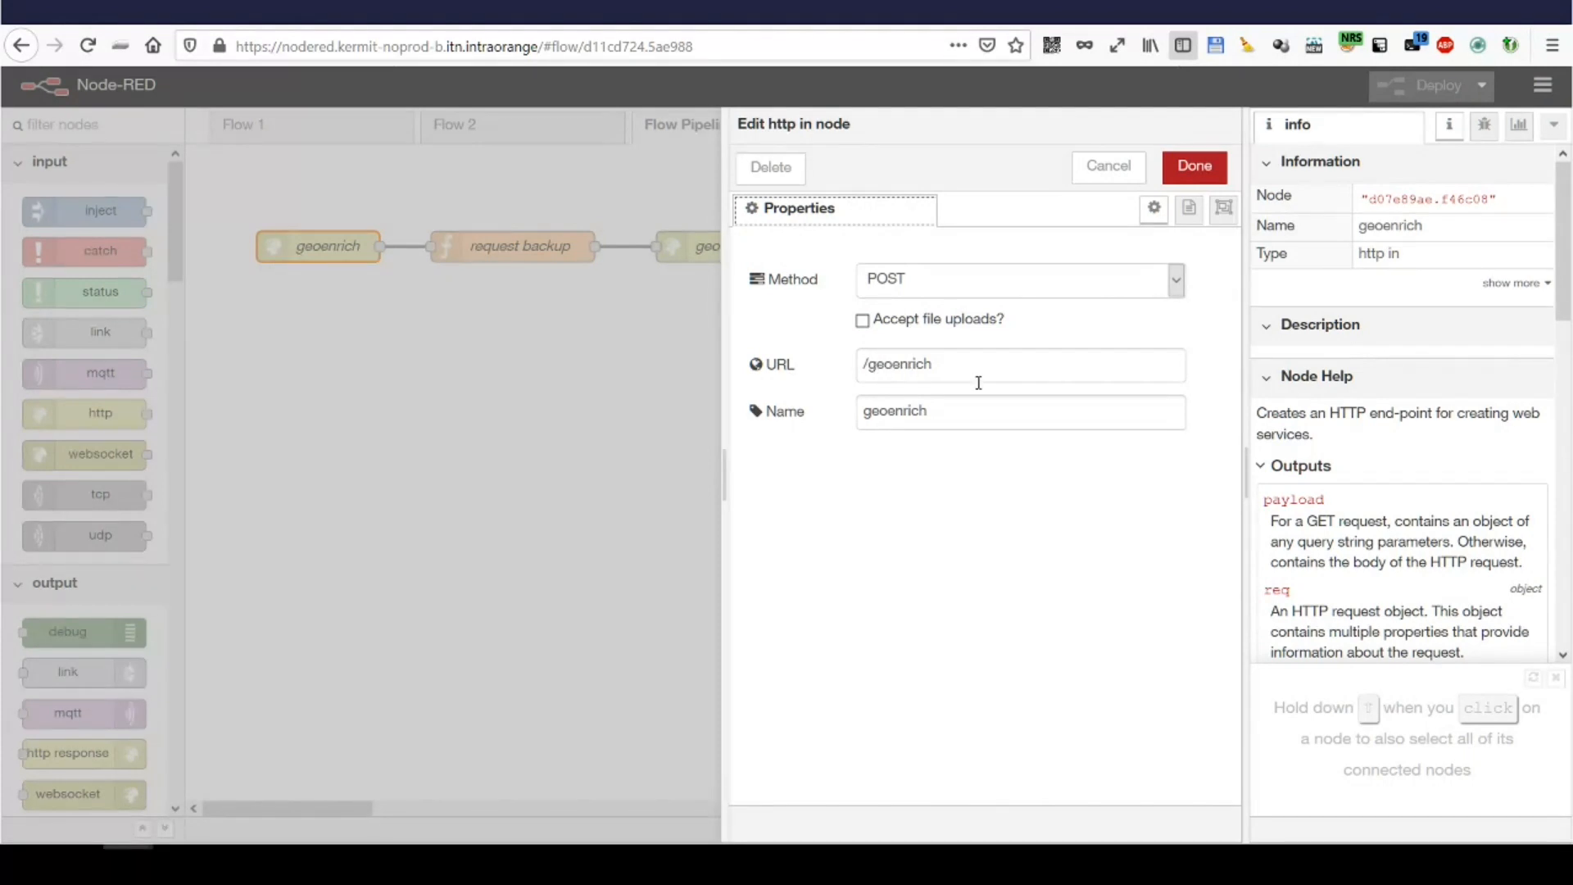
mouse_move(1000, 163)
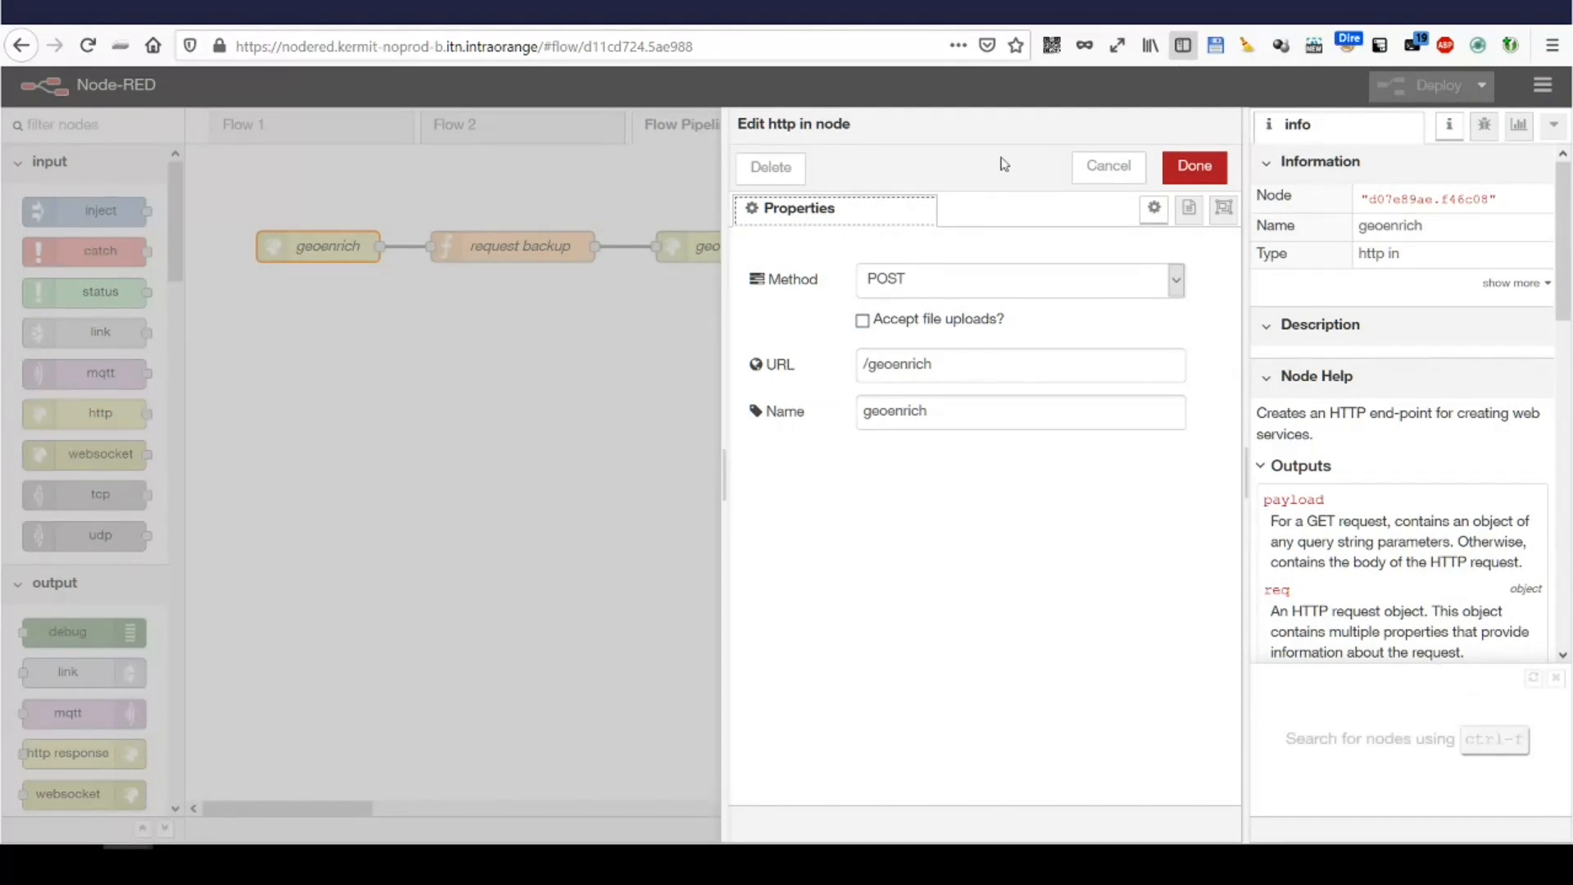
left_click(1193, 165)
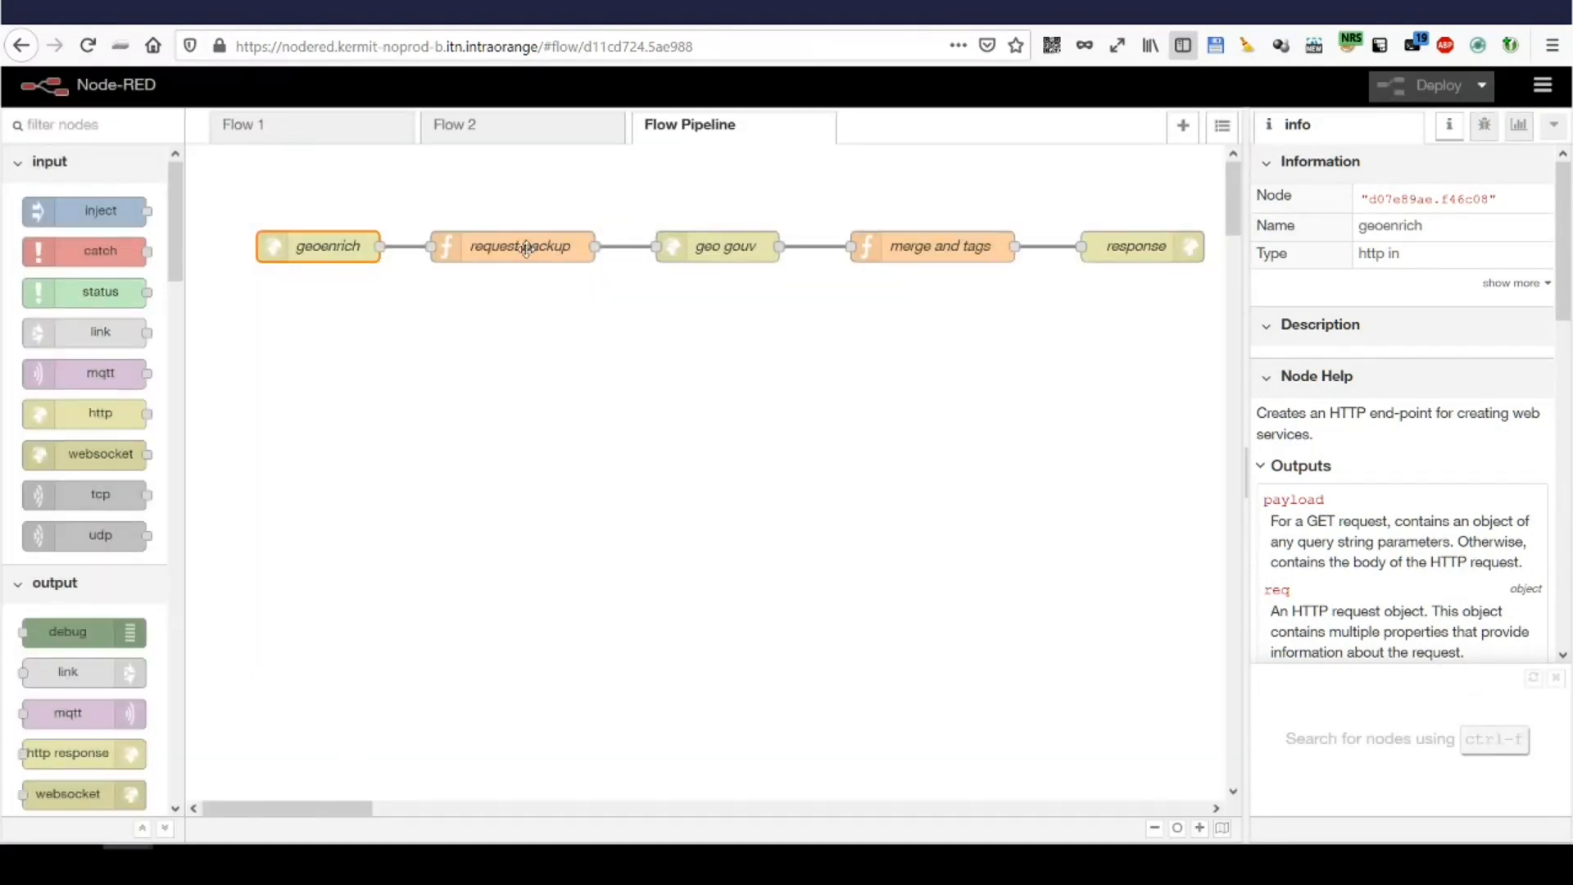
double_click(519, 245)
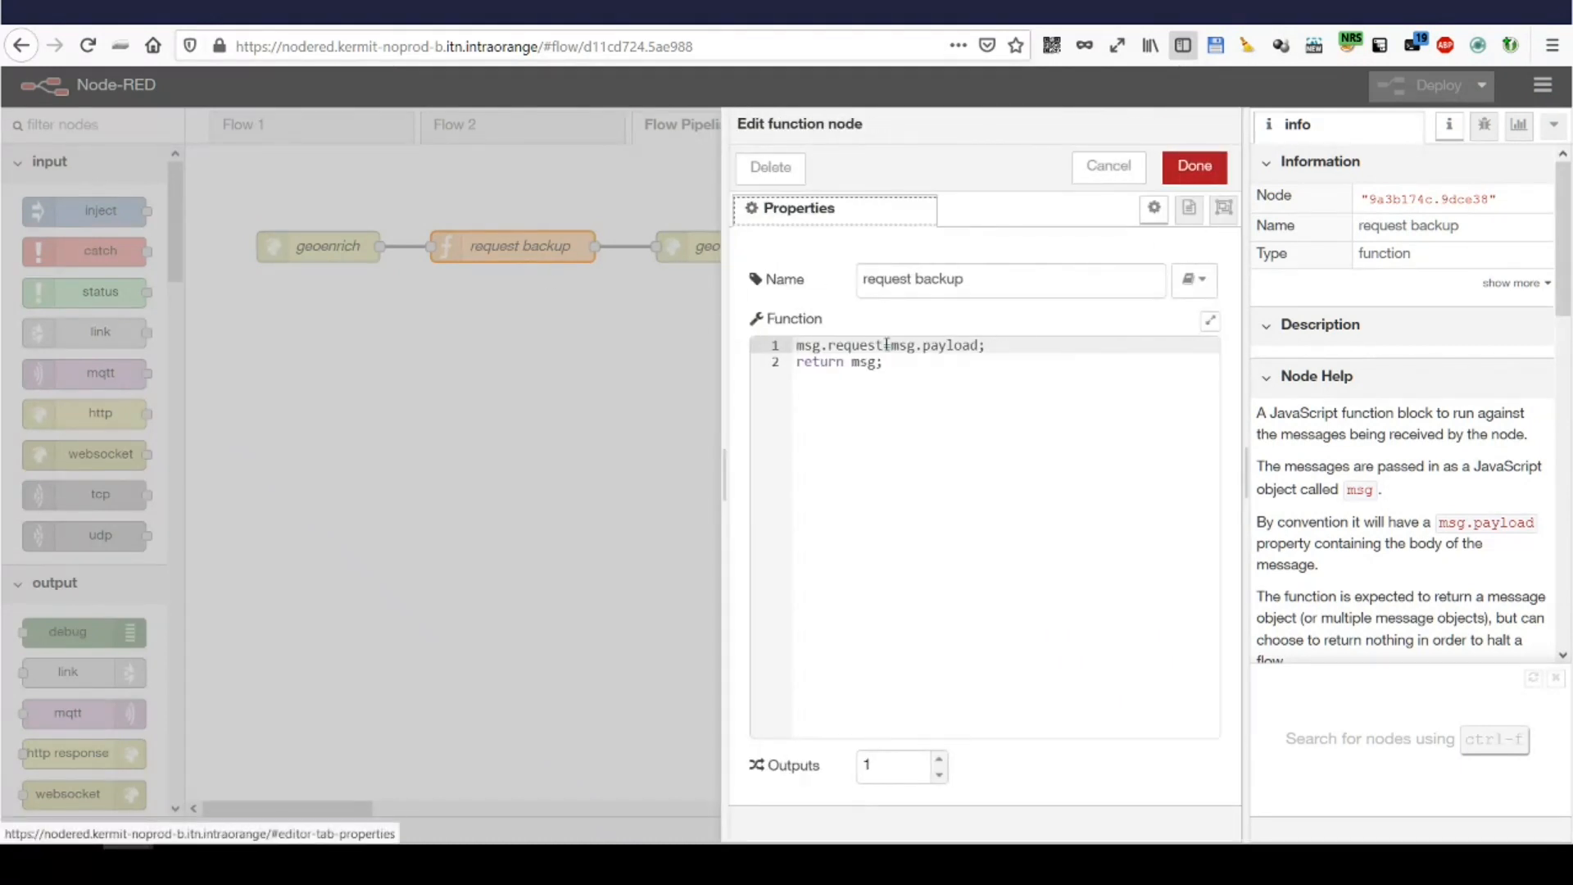
type("=")
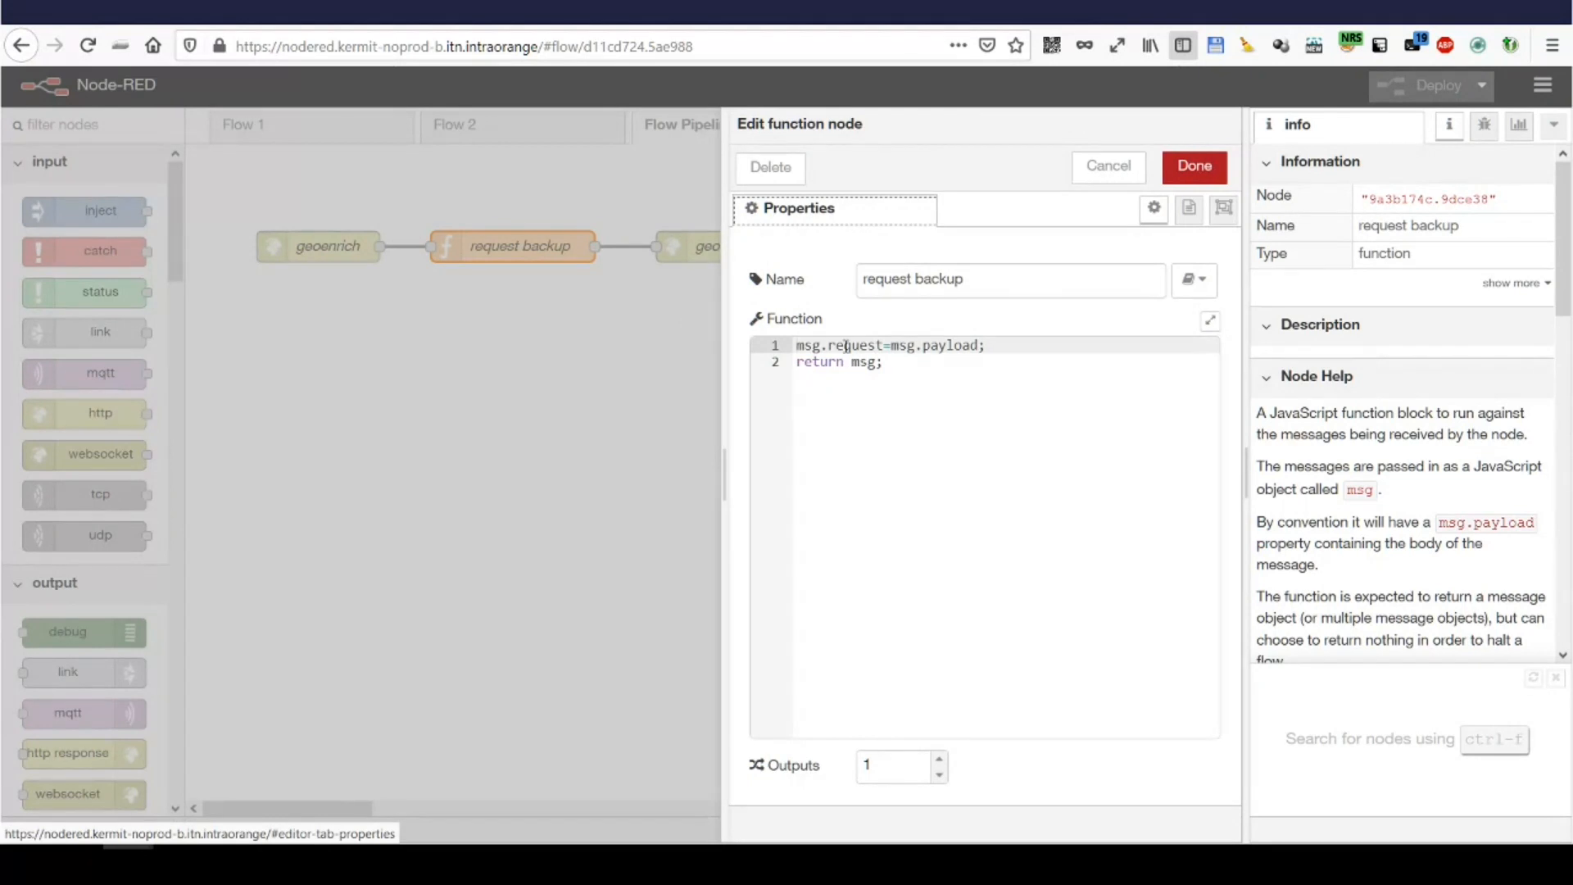
mouse_move(724, 333)
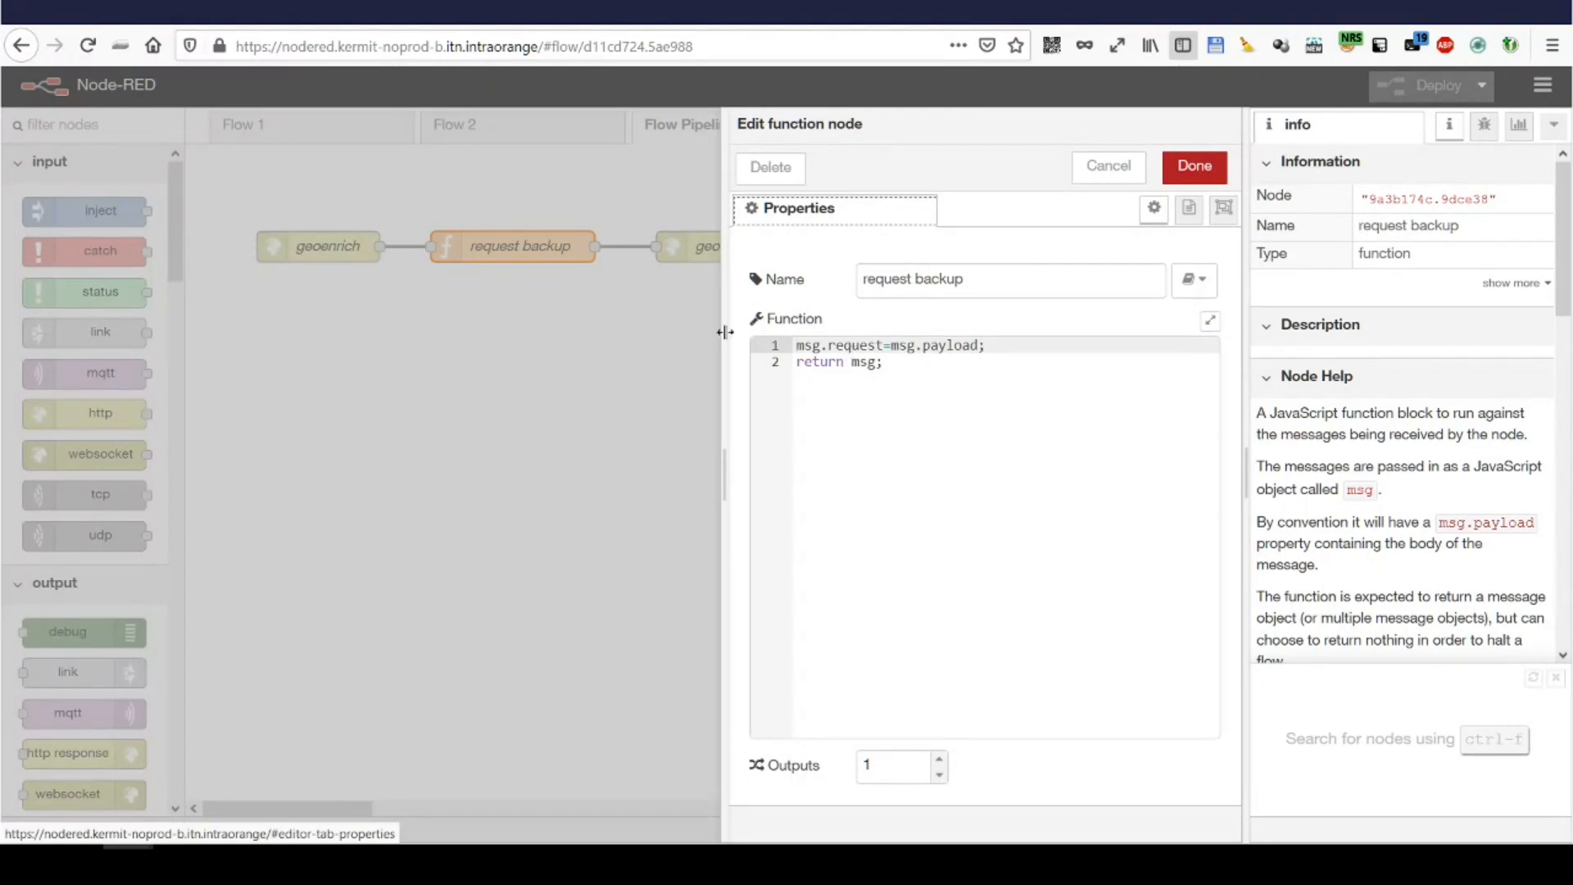
left_click(1192, 165)
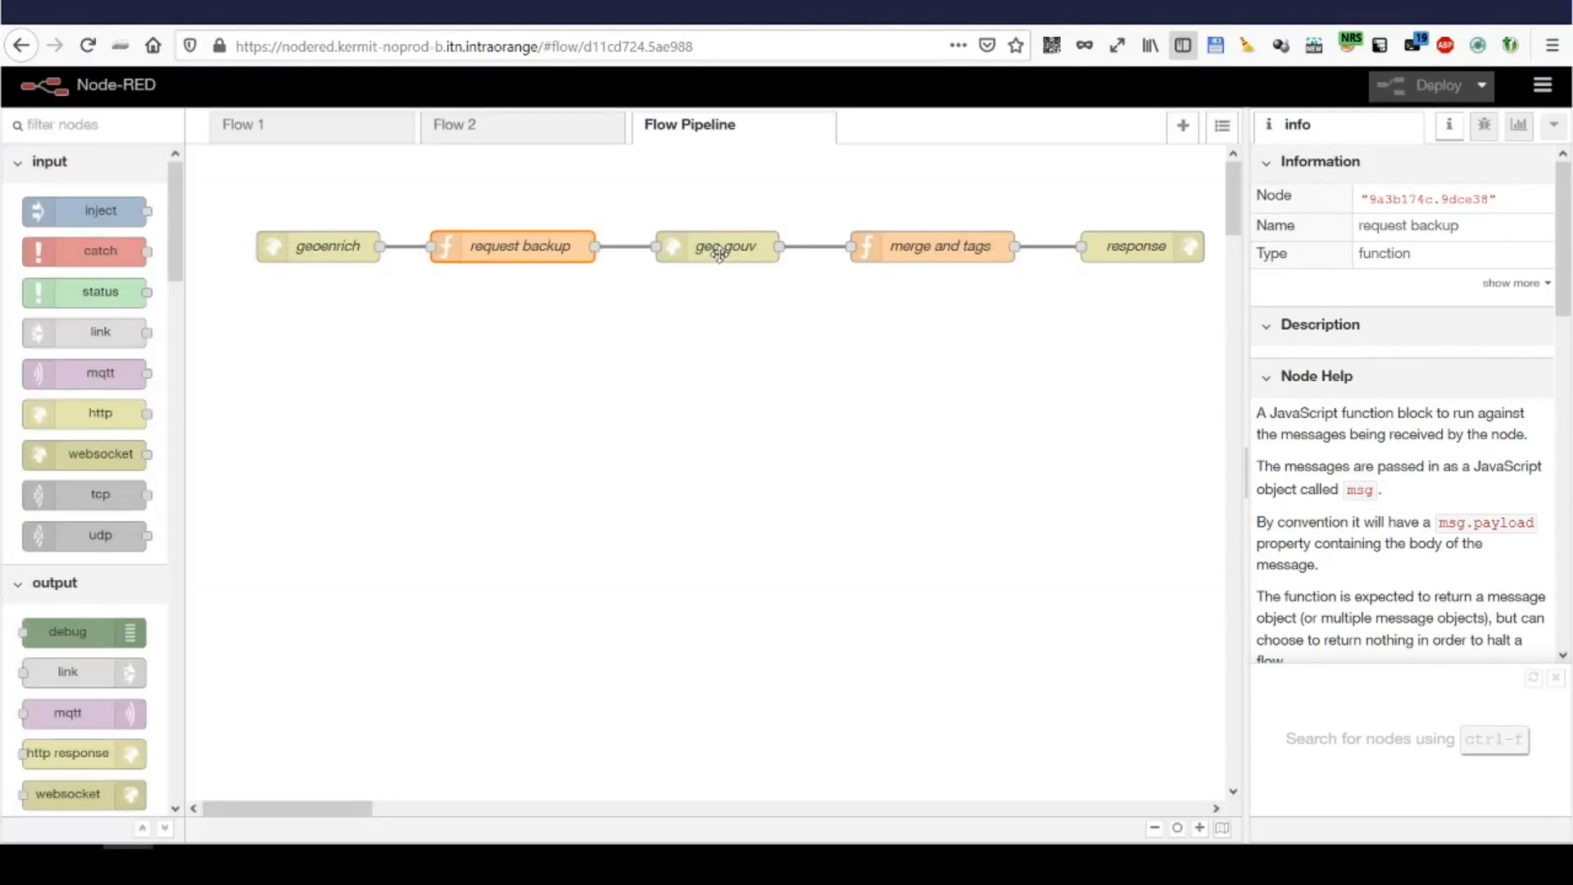
double_click(720, 246)
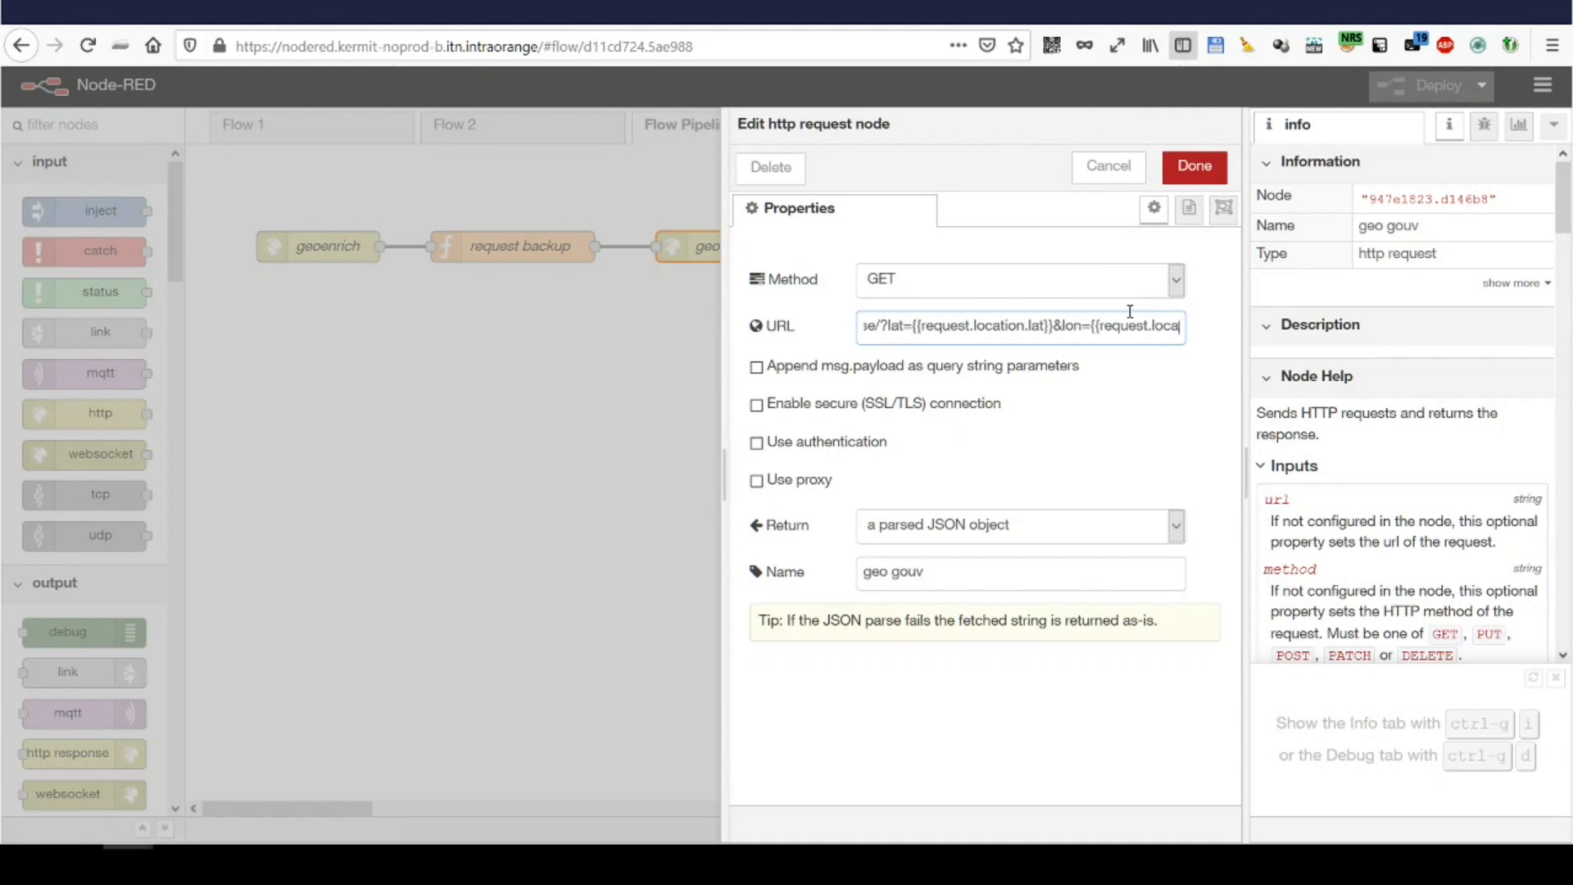
double_click(940, 326)
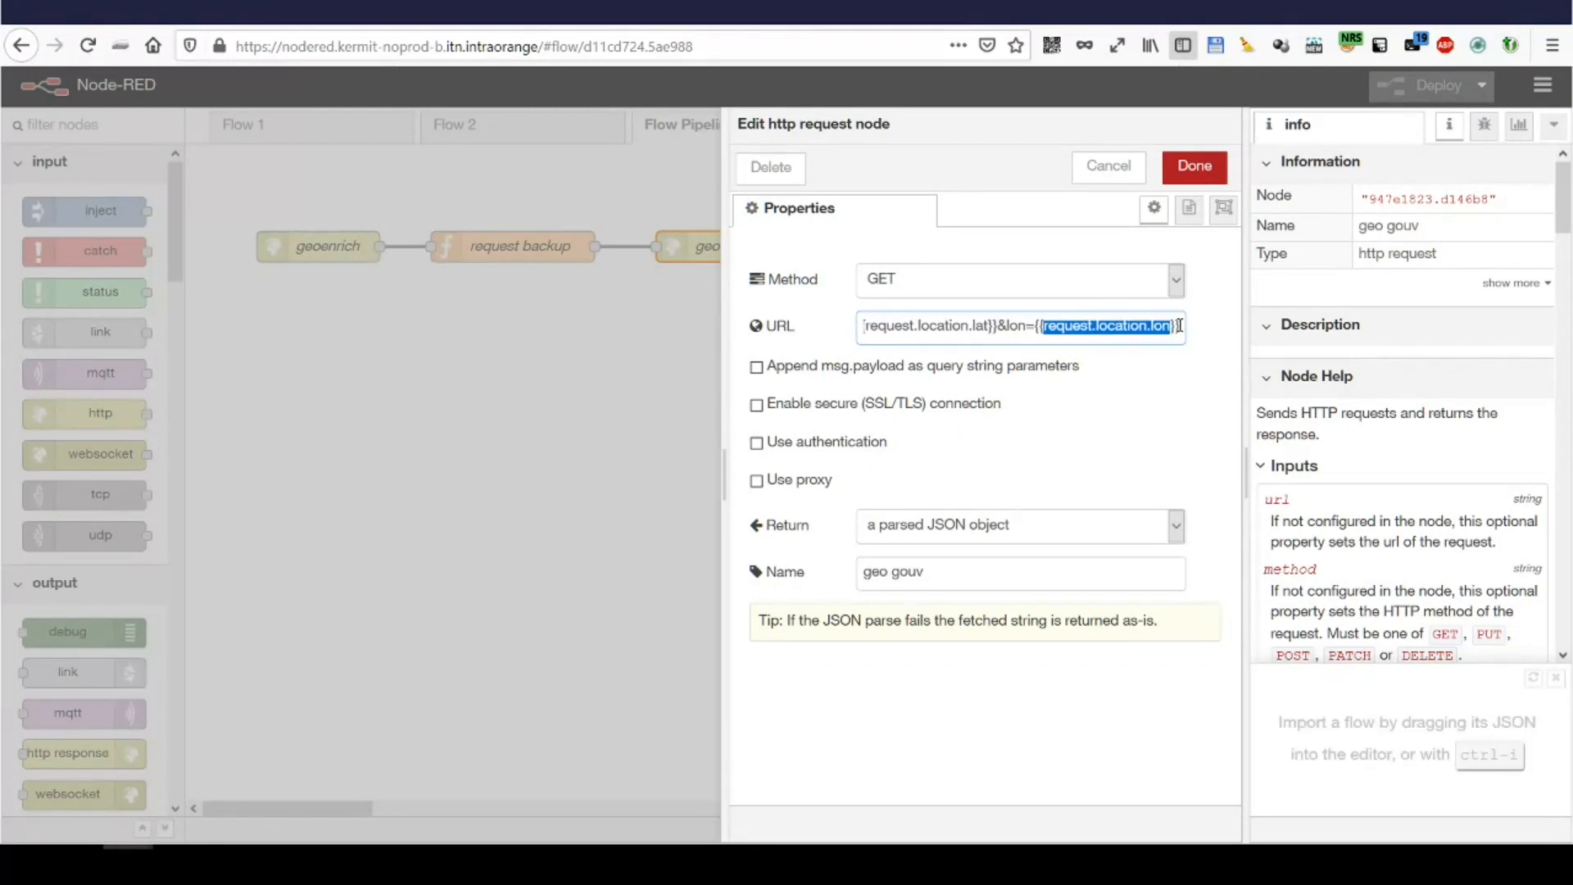
left_click(1193, 166)
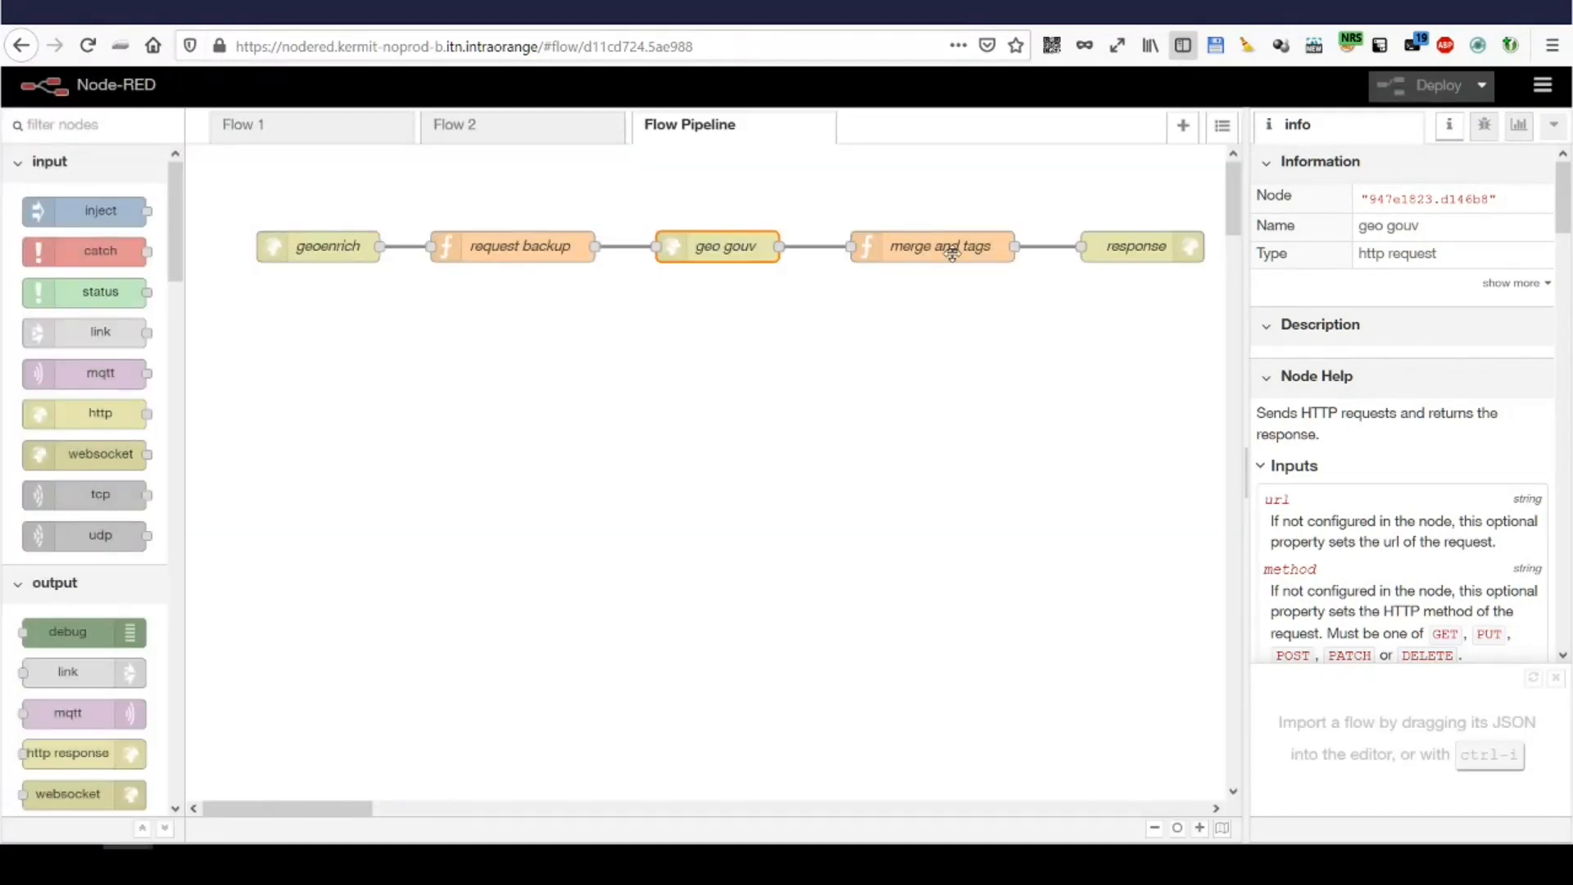
Inspect the merge and tags function code, noting the location copy and tag reset lines, then cancel
double_click(939, 246)
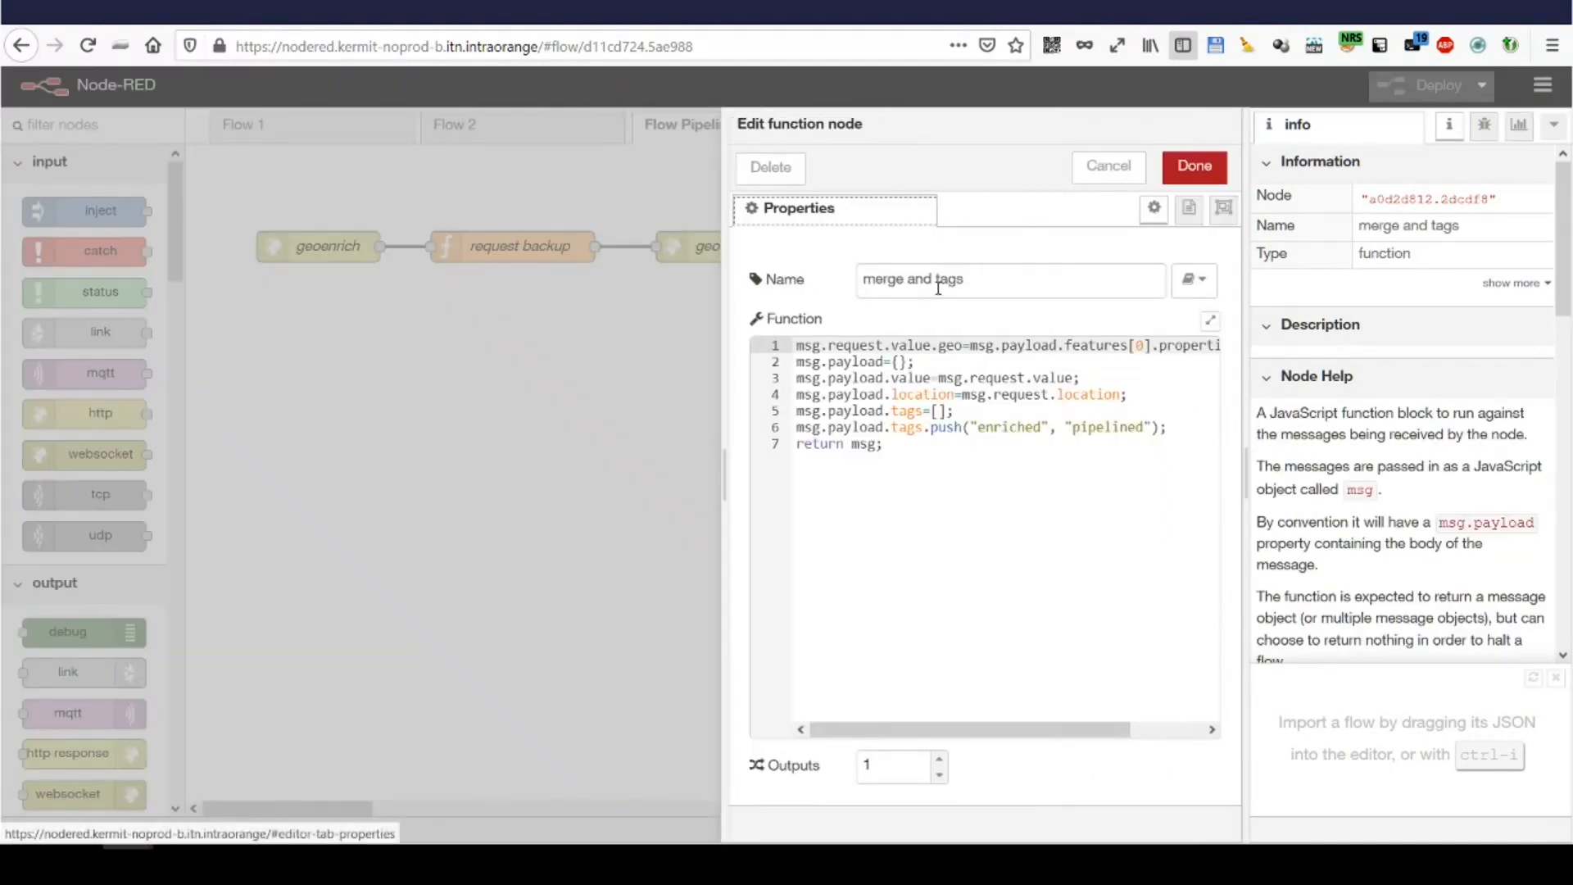
mouse_move(936, 338)
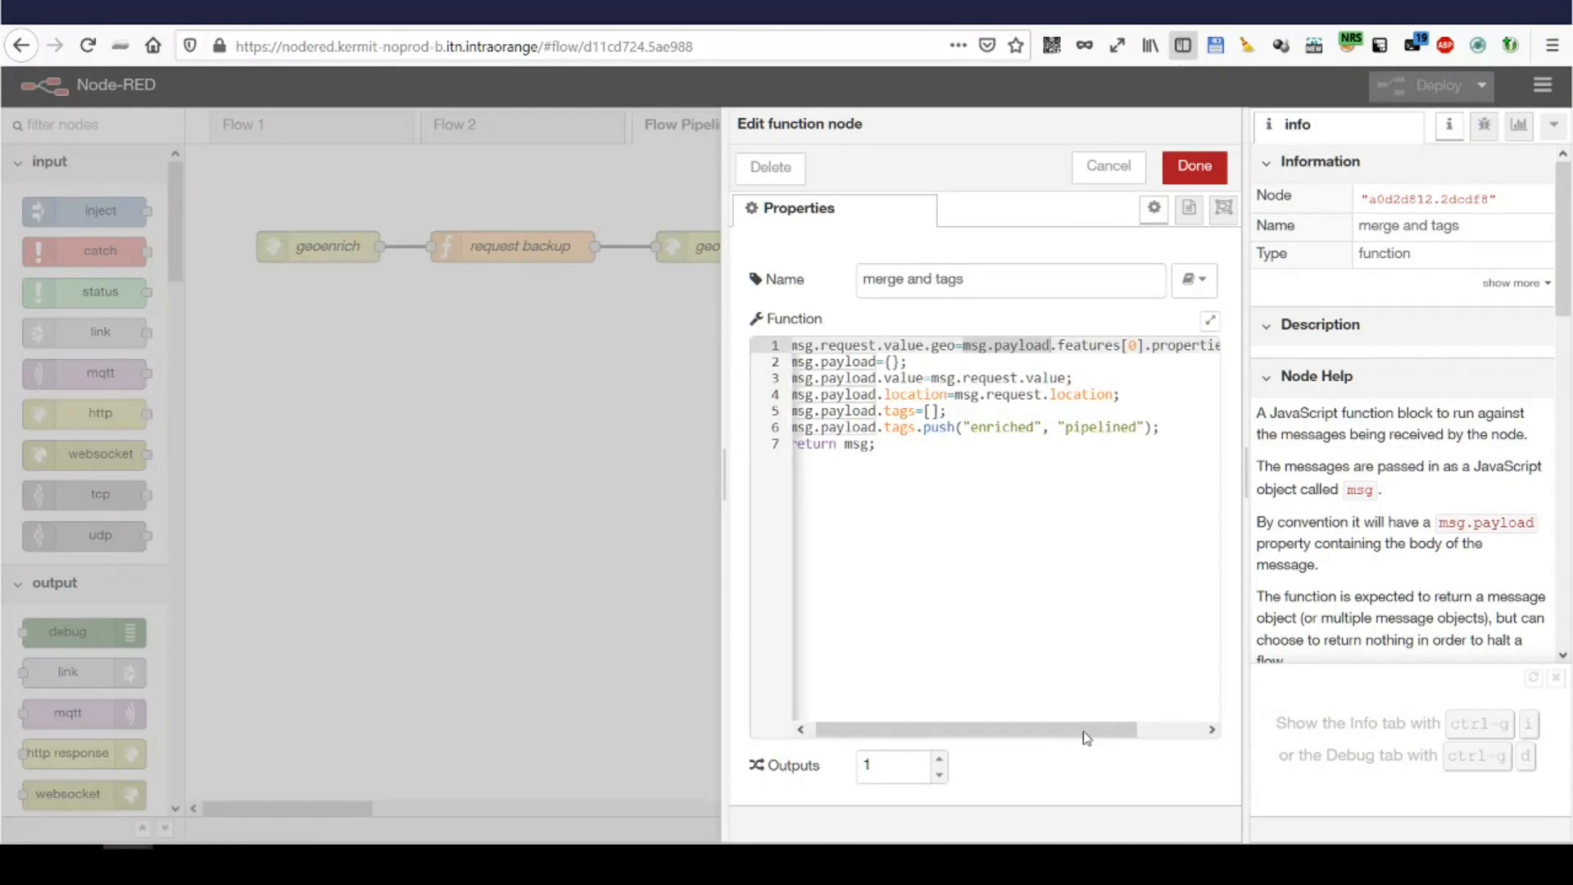
scroll("right", 3)
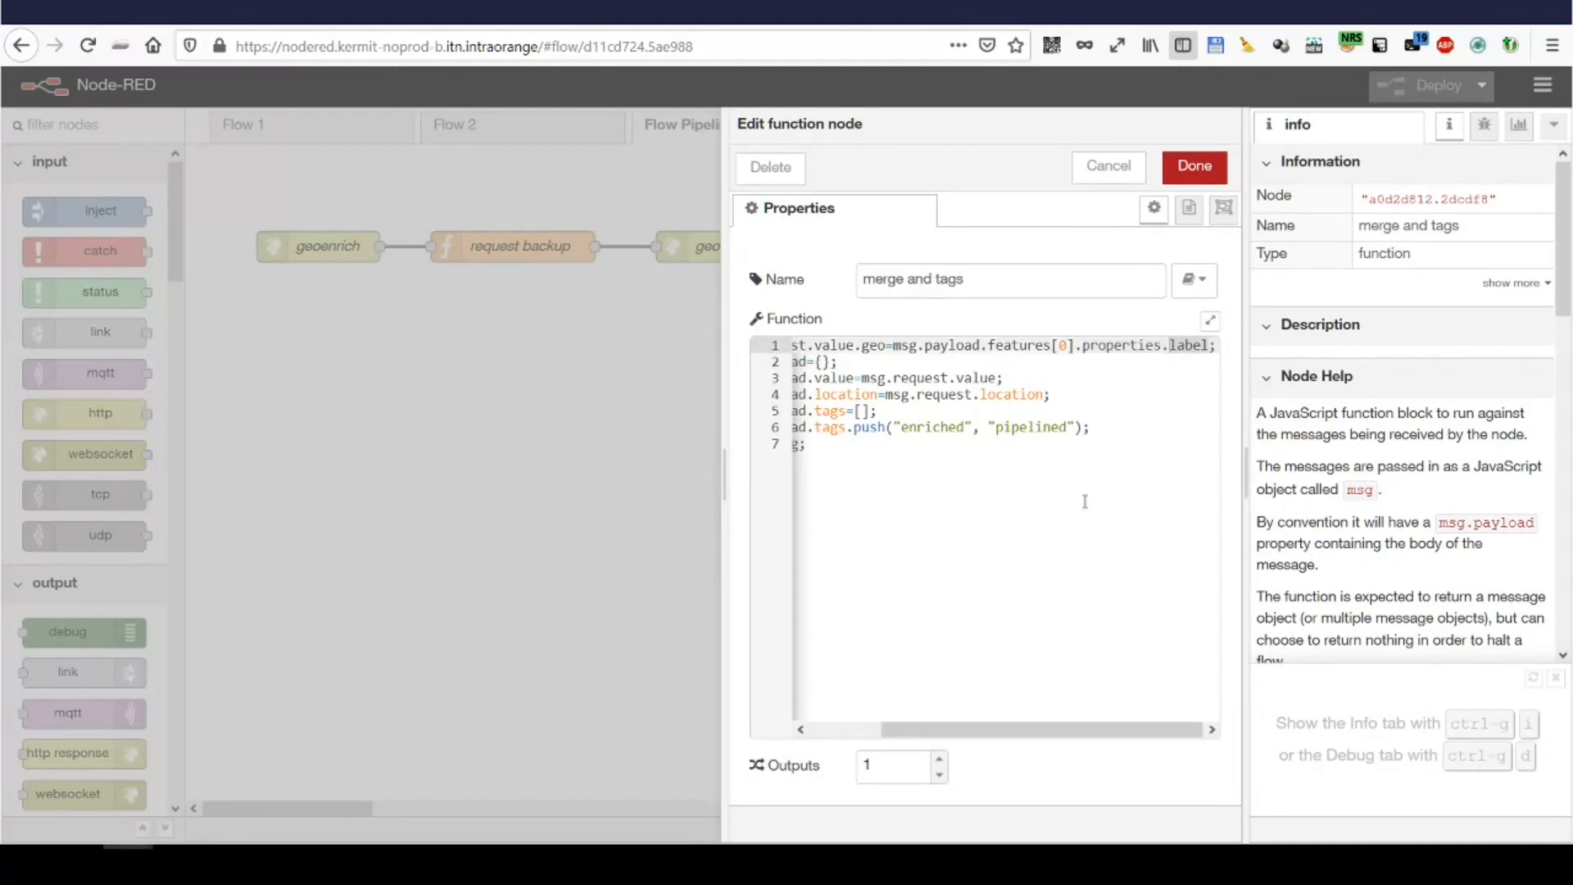
scroll("left", 3)
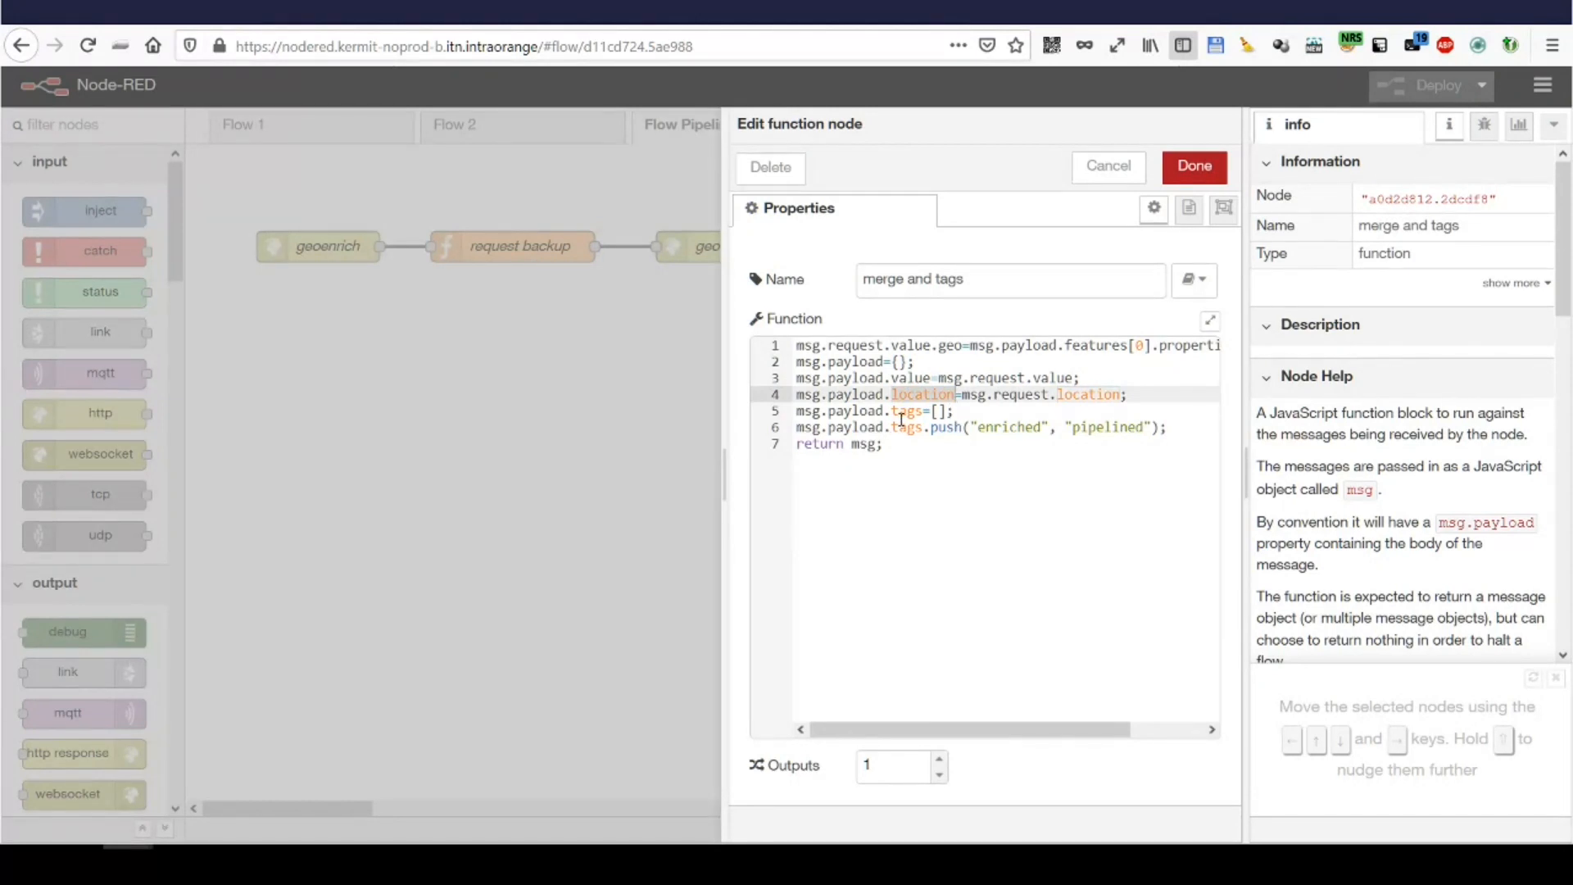
left_click(908, 410)
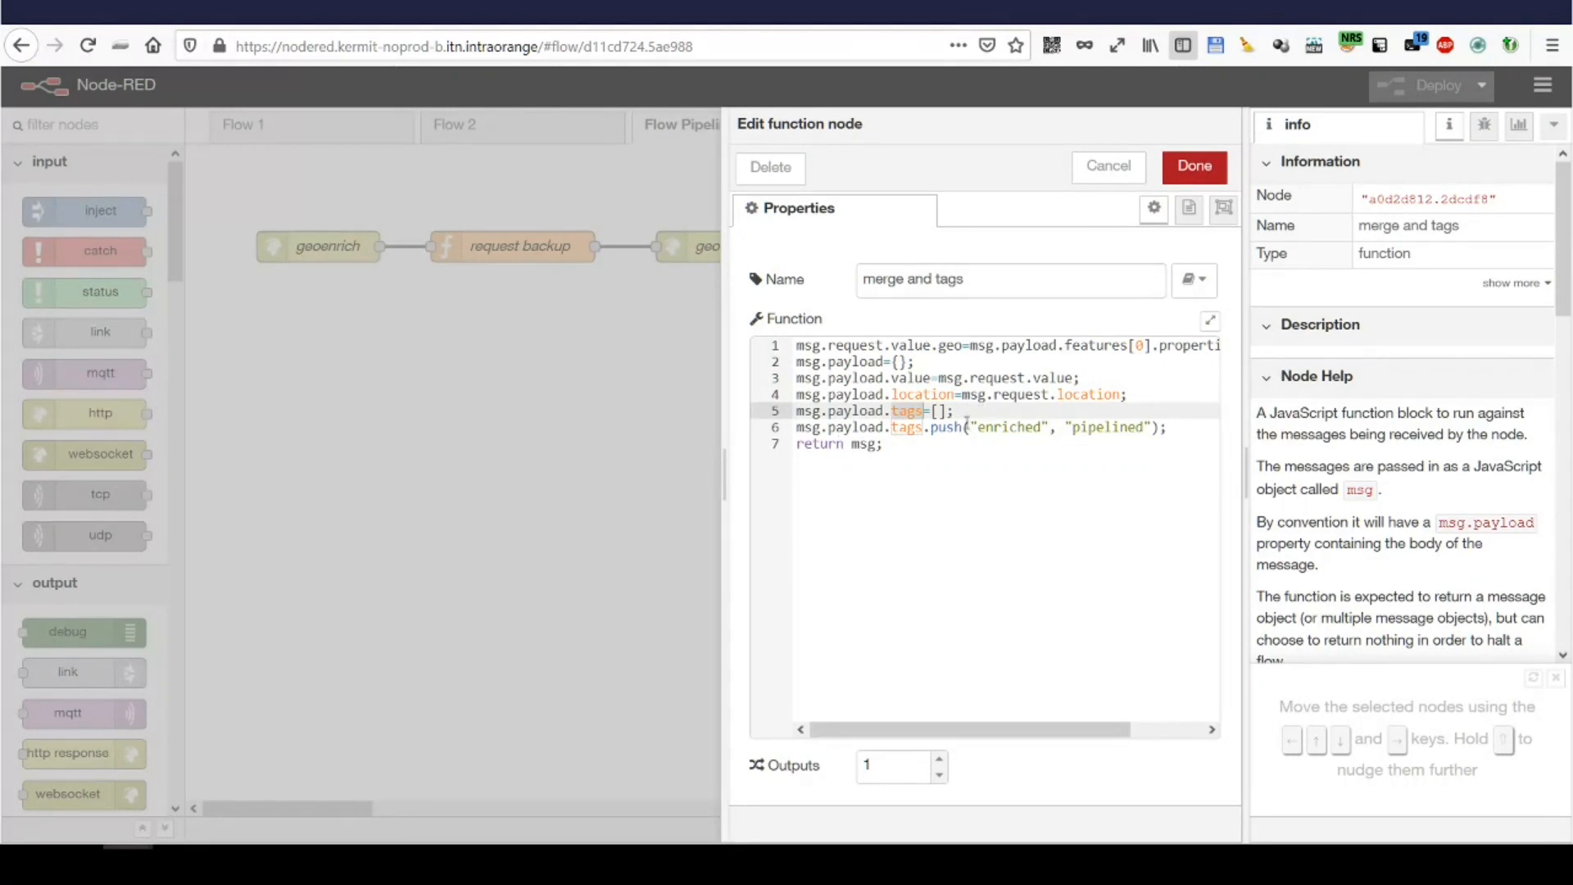
left_click(955, 411)
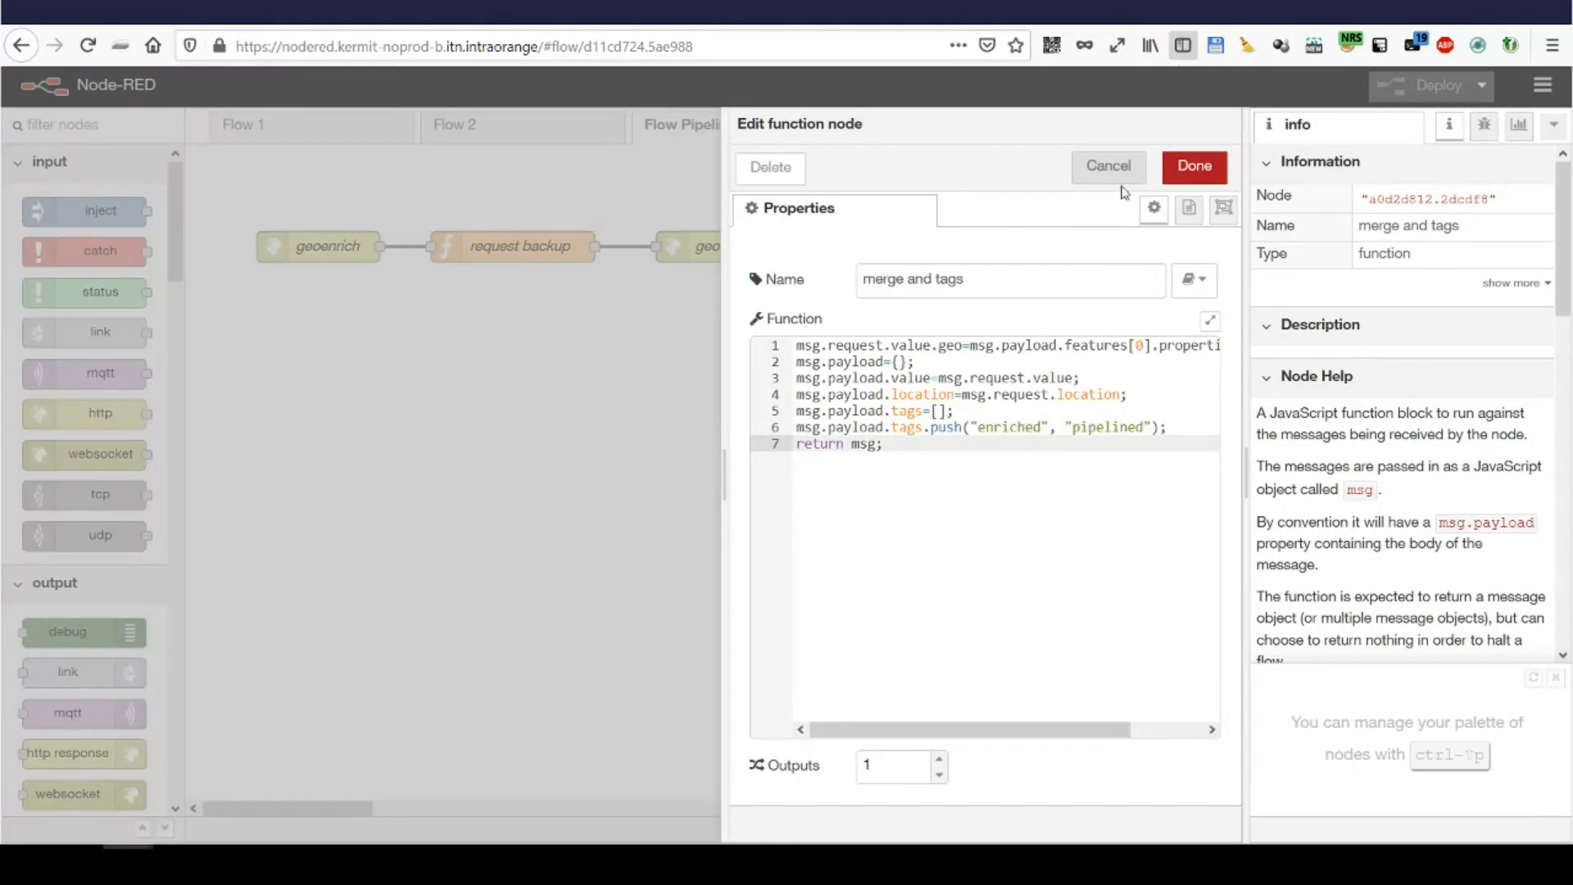
left_click(1193, 167)
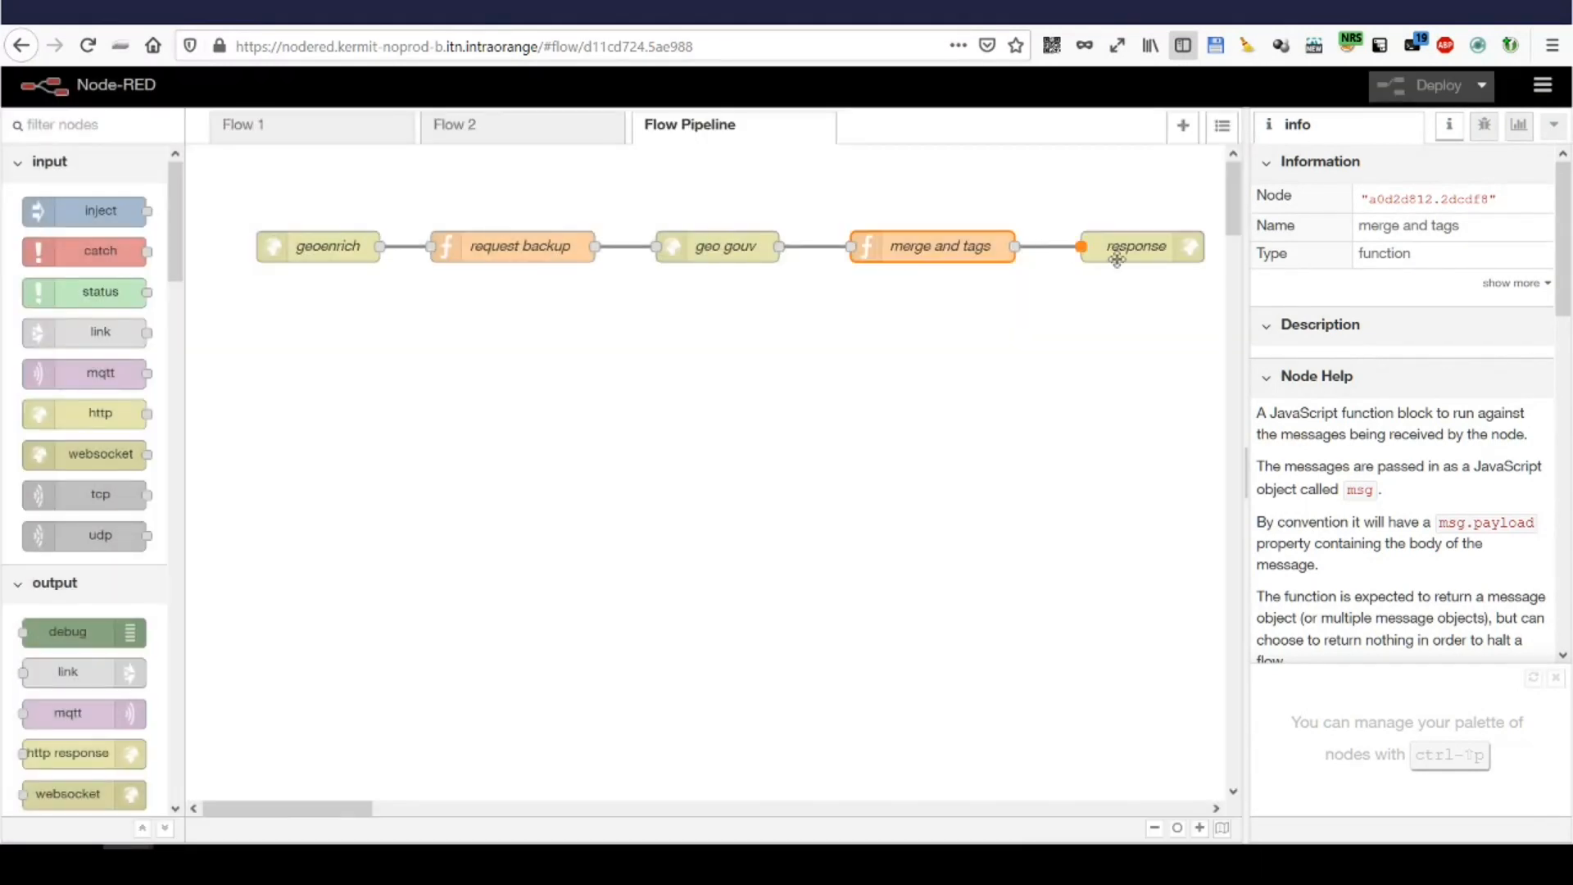
Review the response node's settings and cancel without changes
double_click(1134, 246)
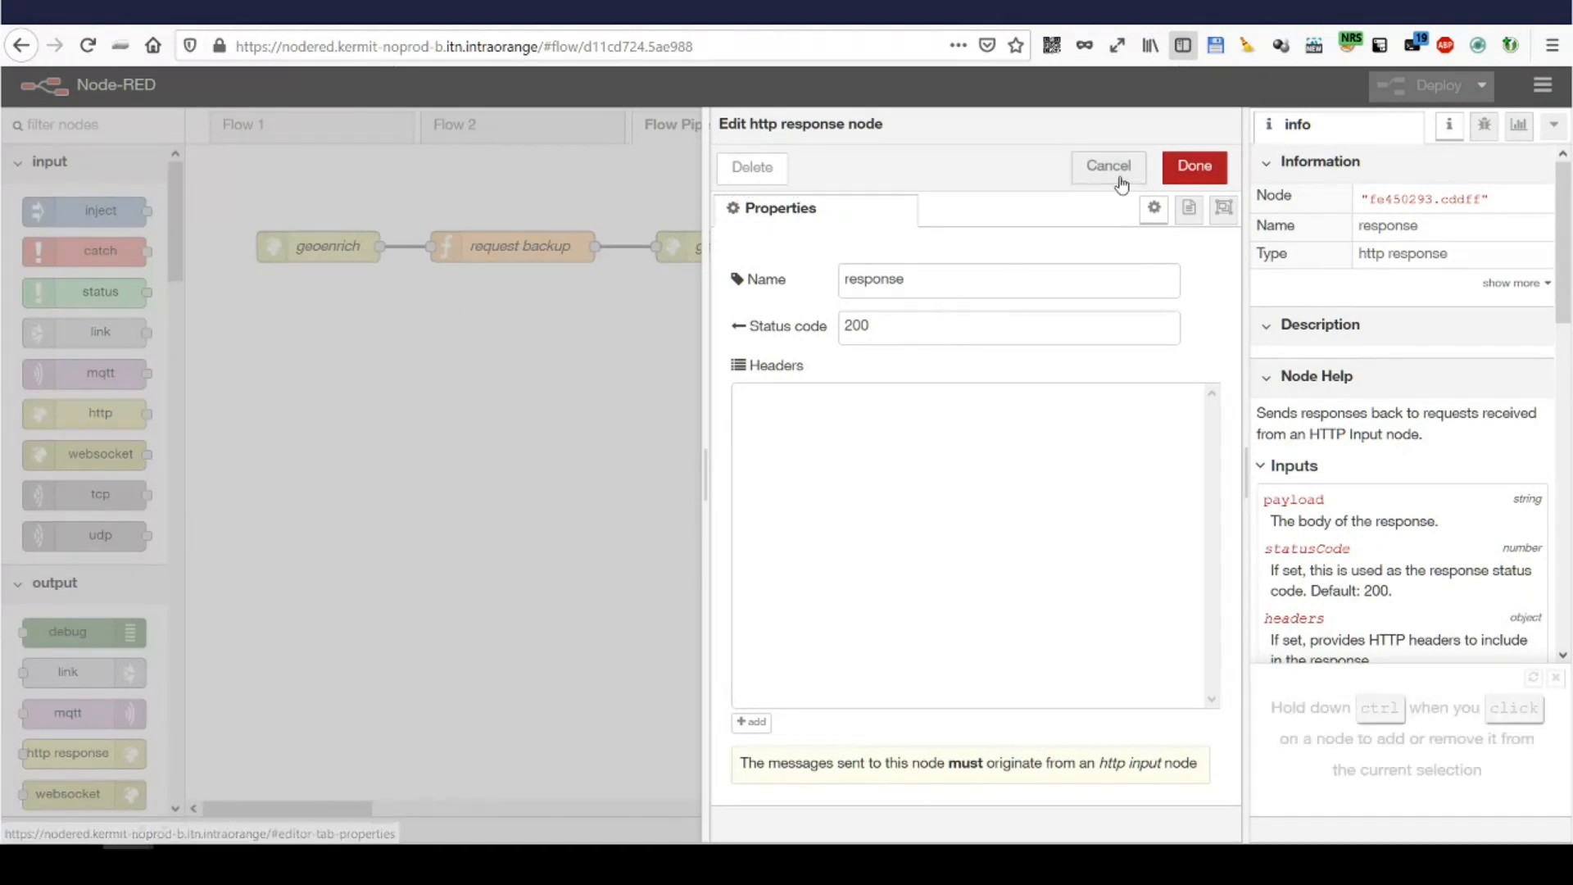
left_click(1192, 165)
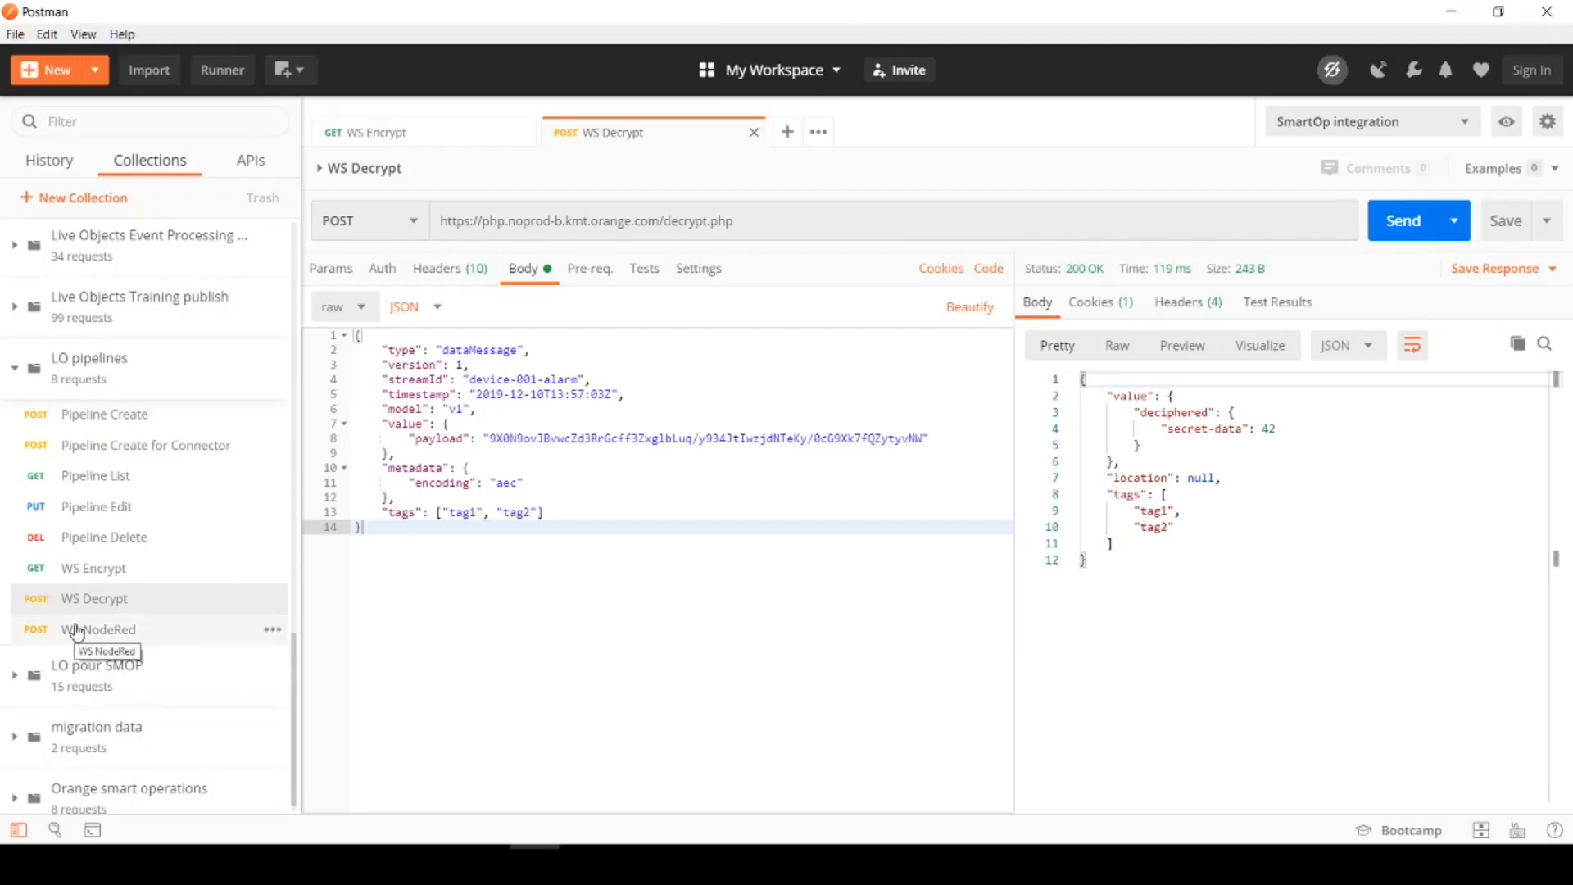
Send the WS NodeRed POST request with its JSON body to the geoenrich endpoint
left_click(99, 629)
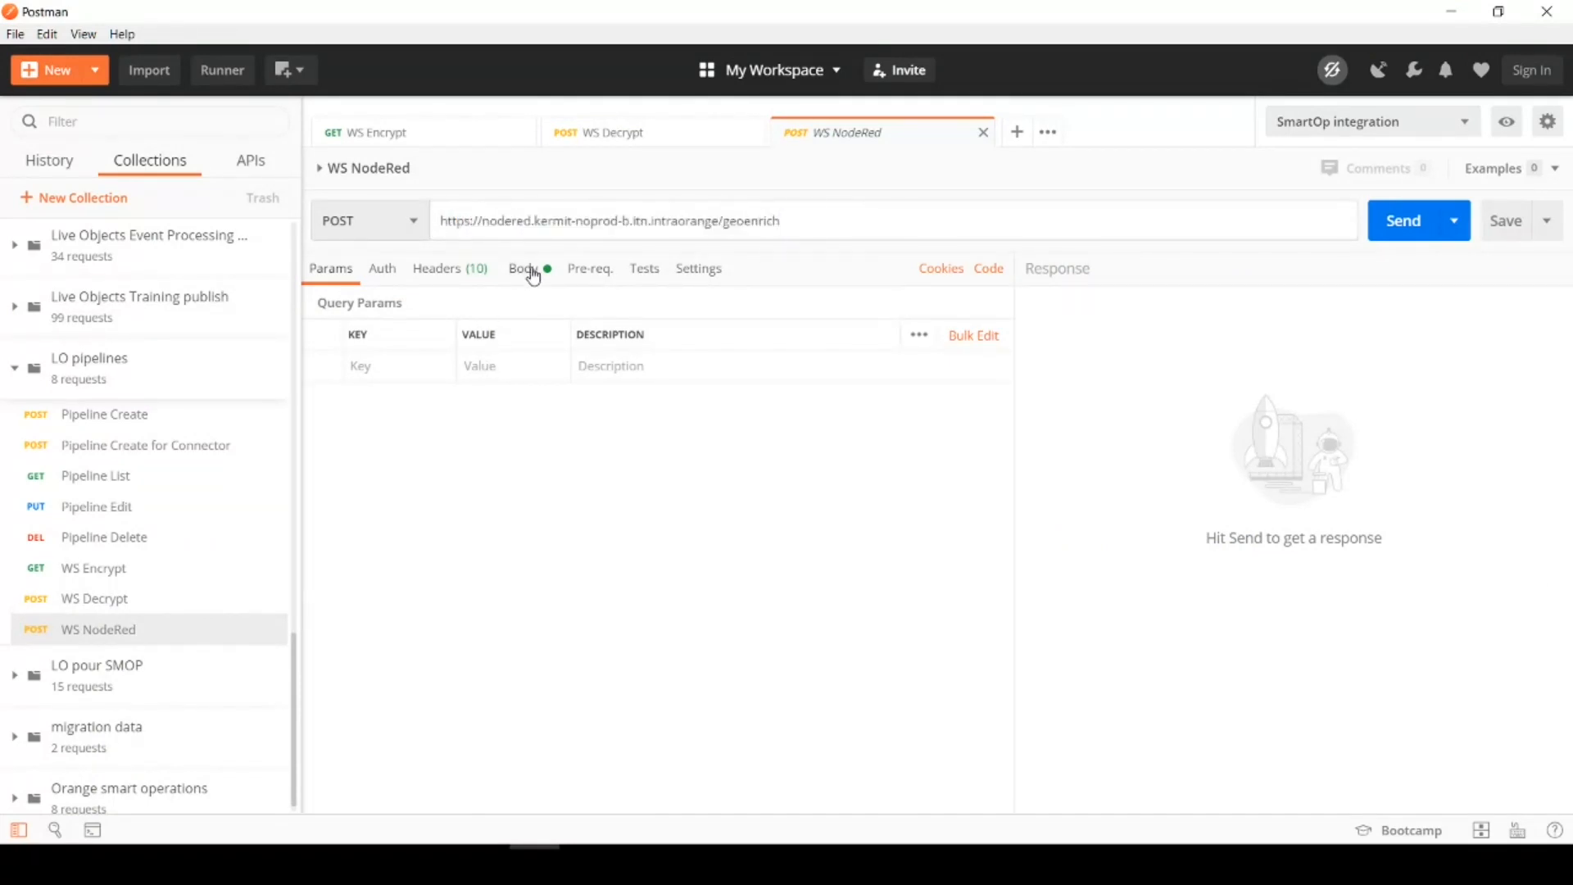
left_click(521, 267)
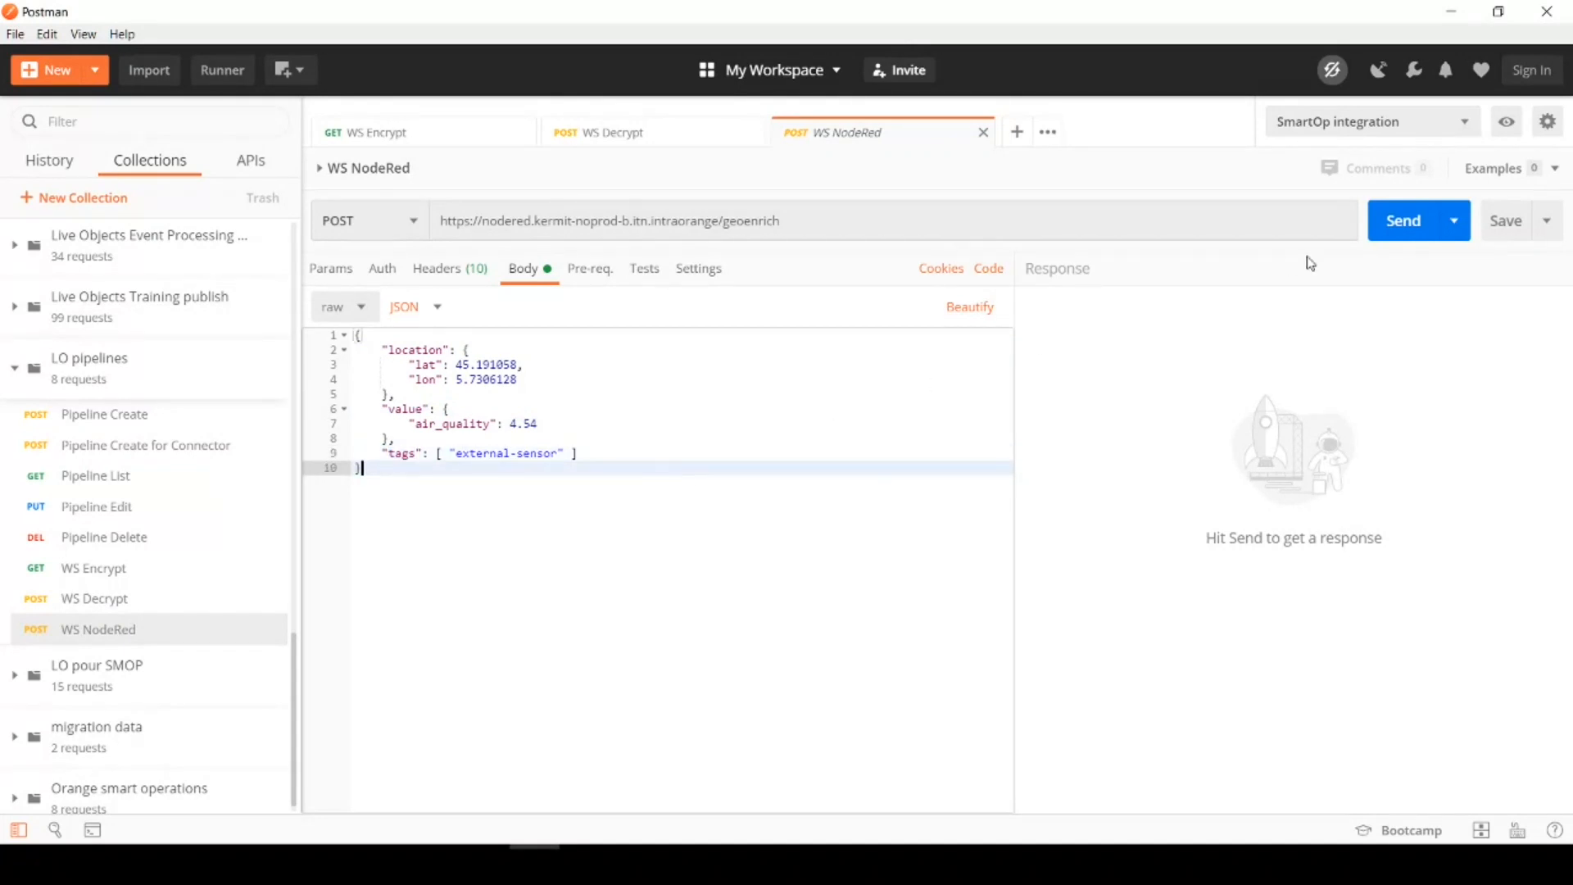
left_click(1403, 219)
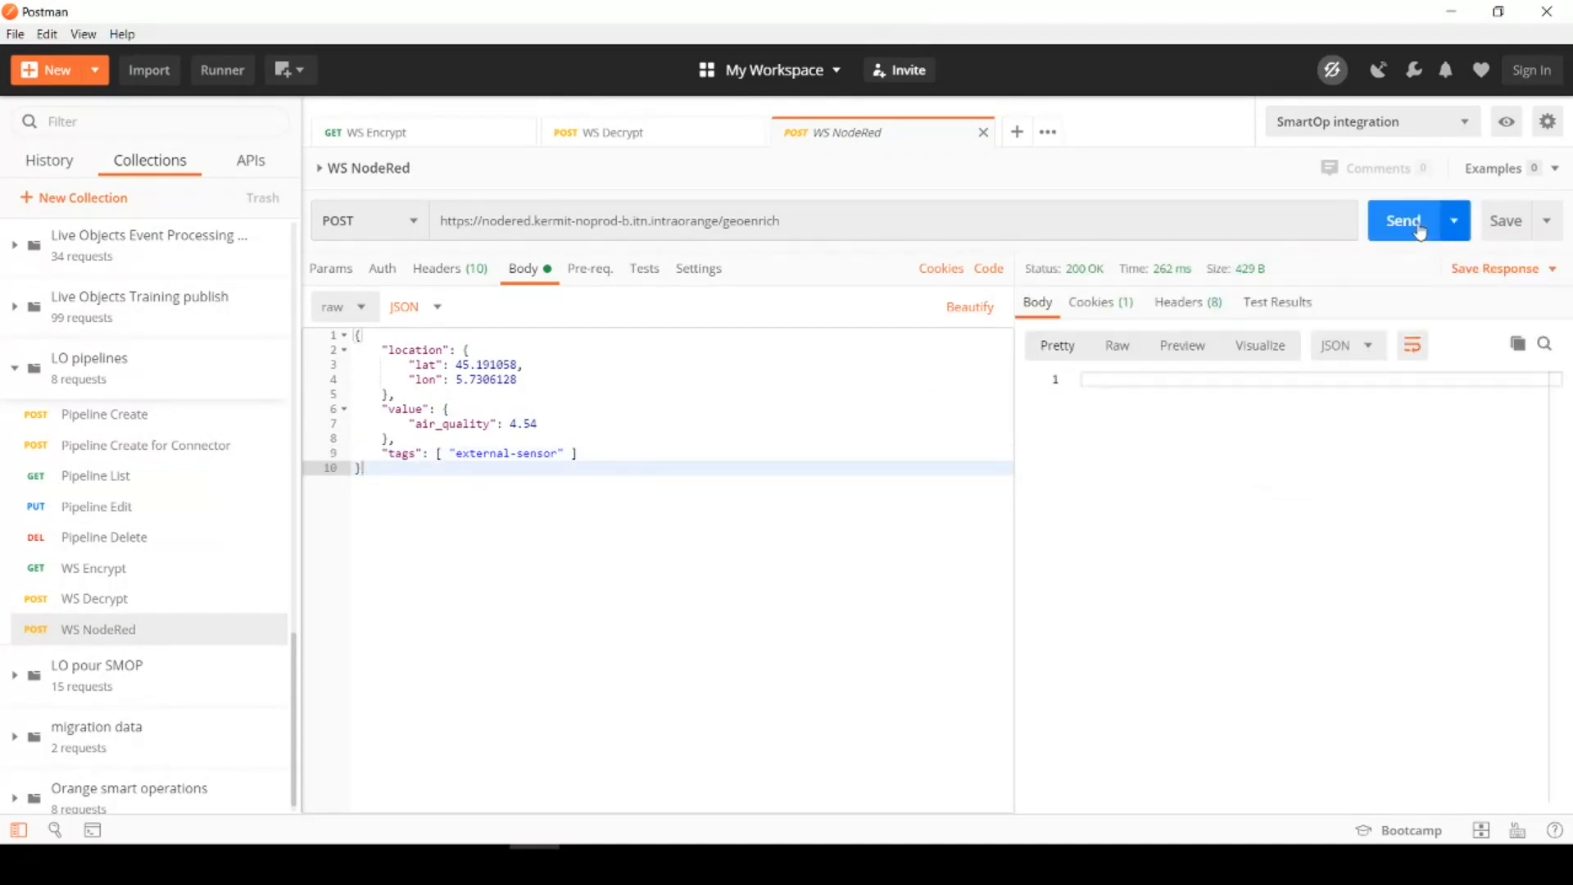
left_click(1403, 220)
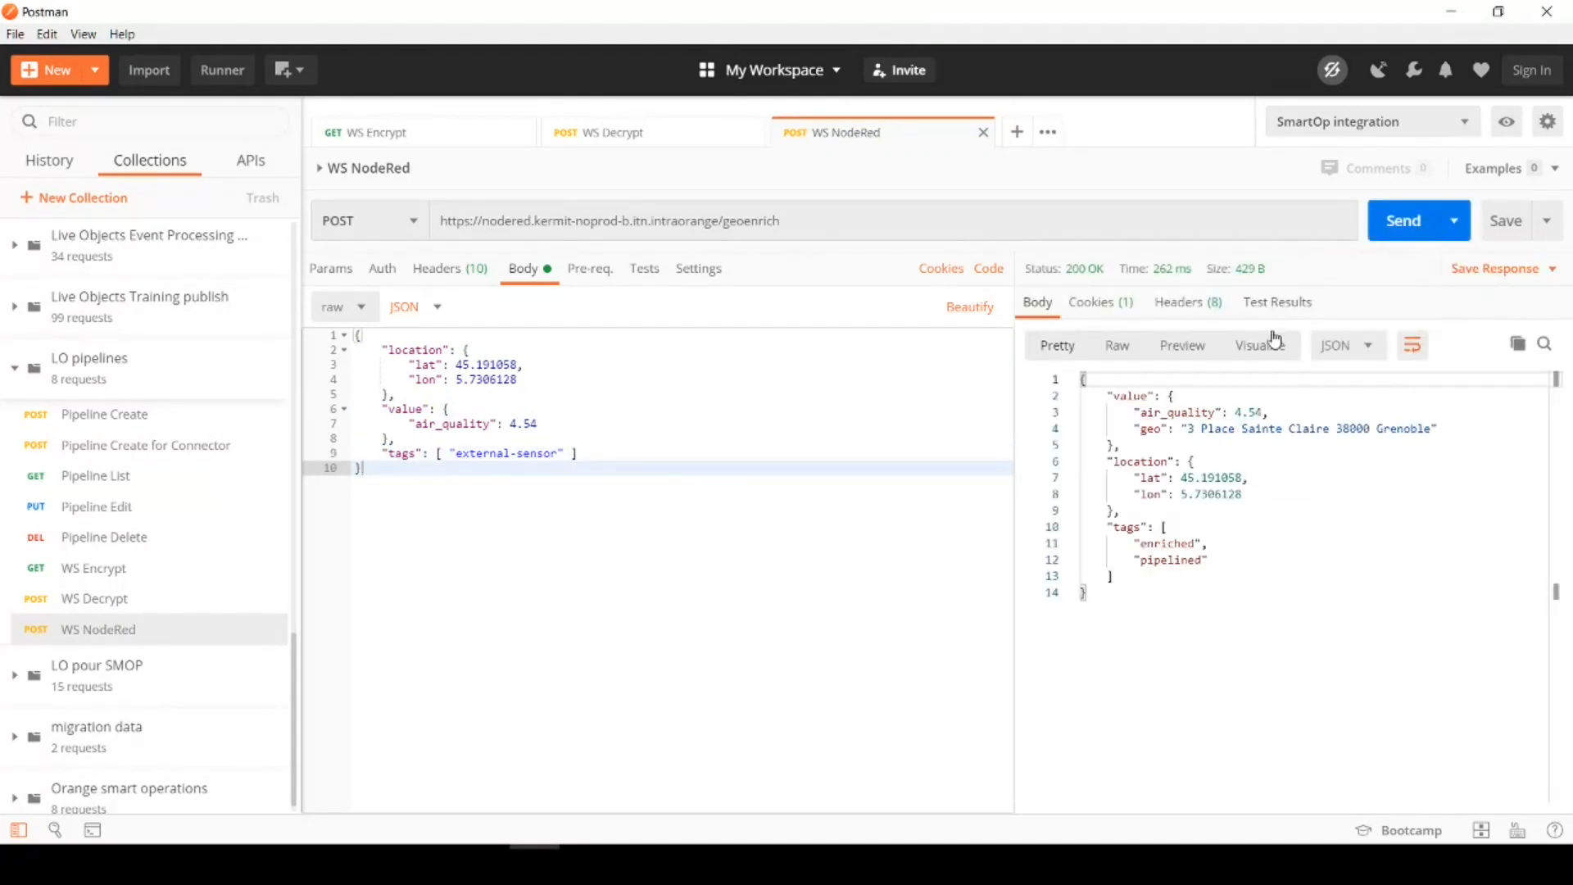
Point out the response's value object, air_quality field and added Grenoble geo address
double_click(1128, 394)
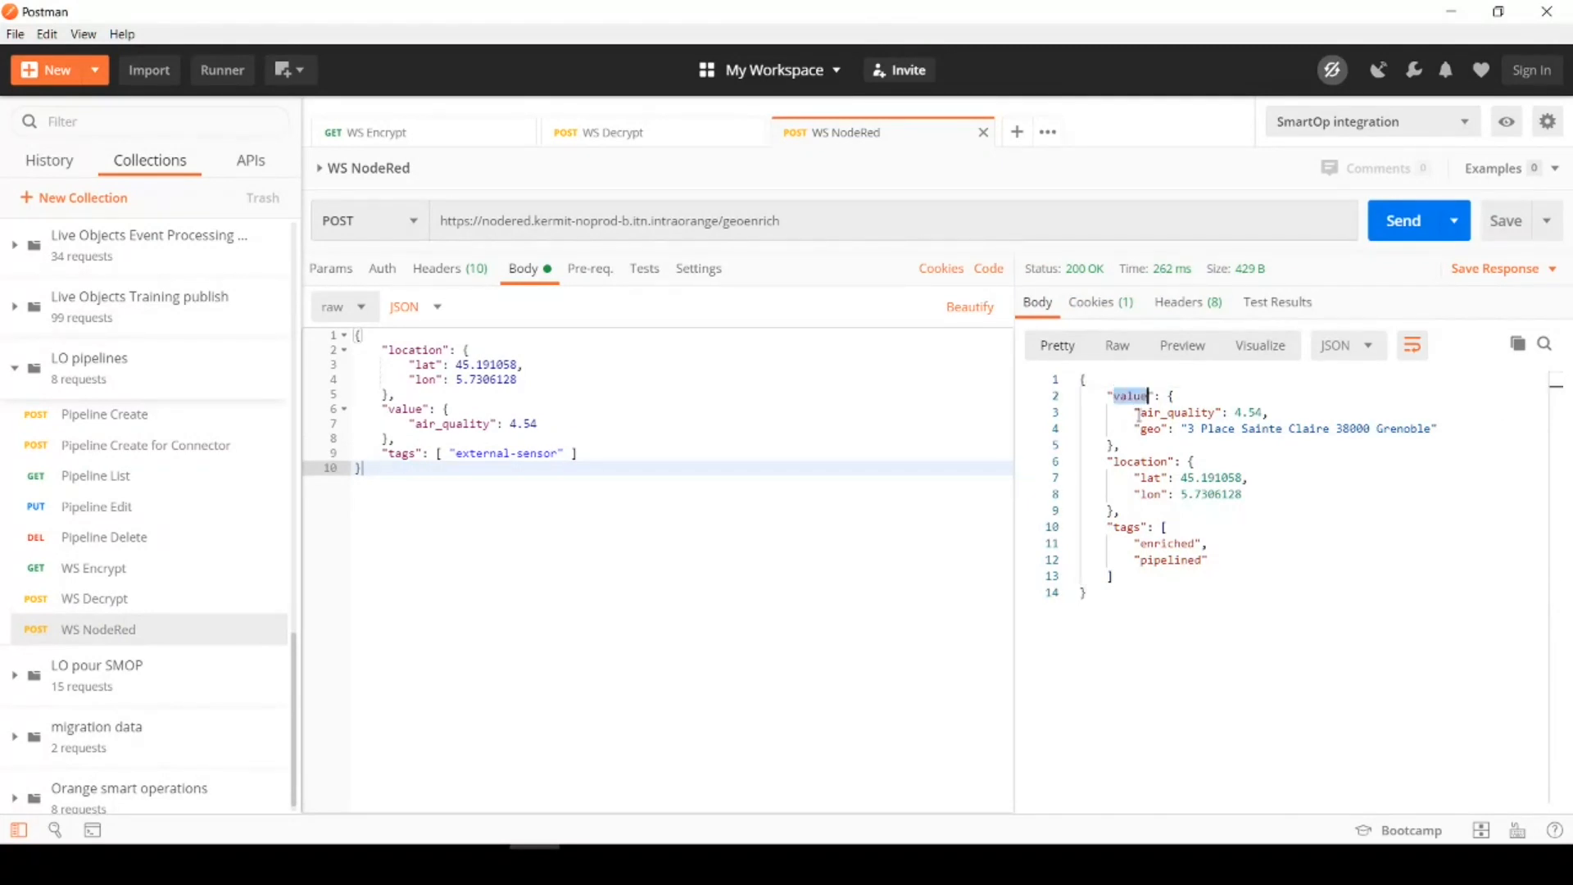
double_click(1171, 413)
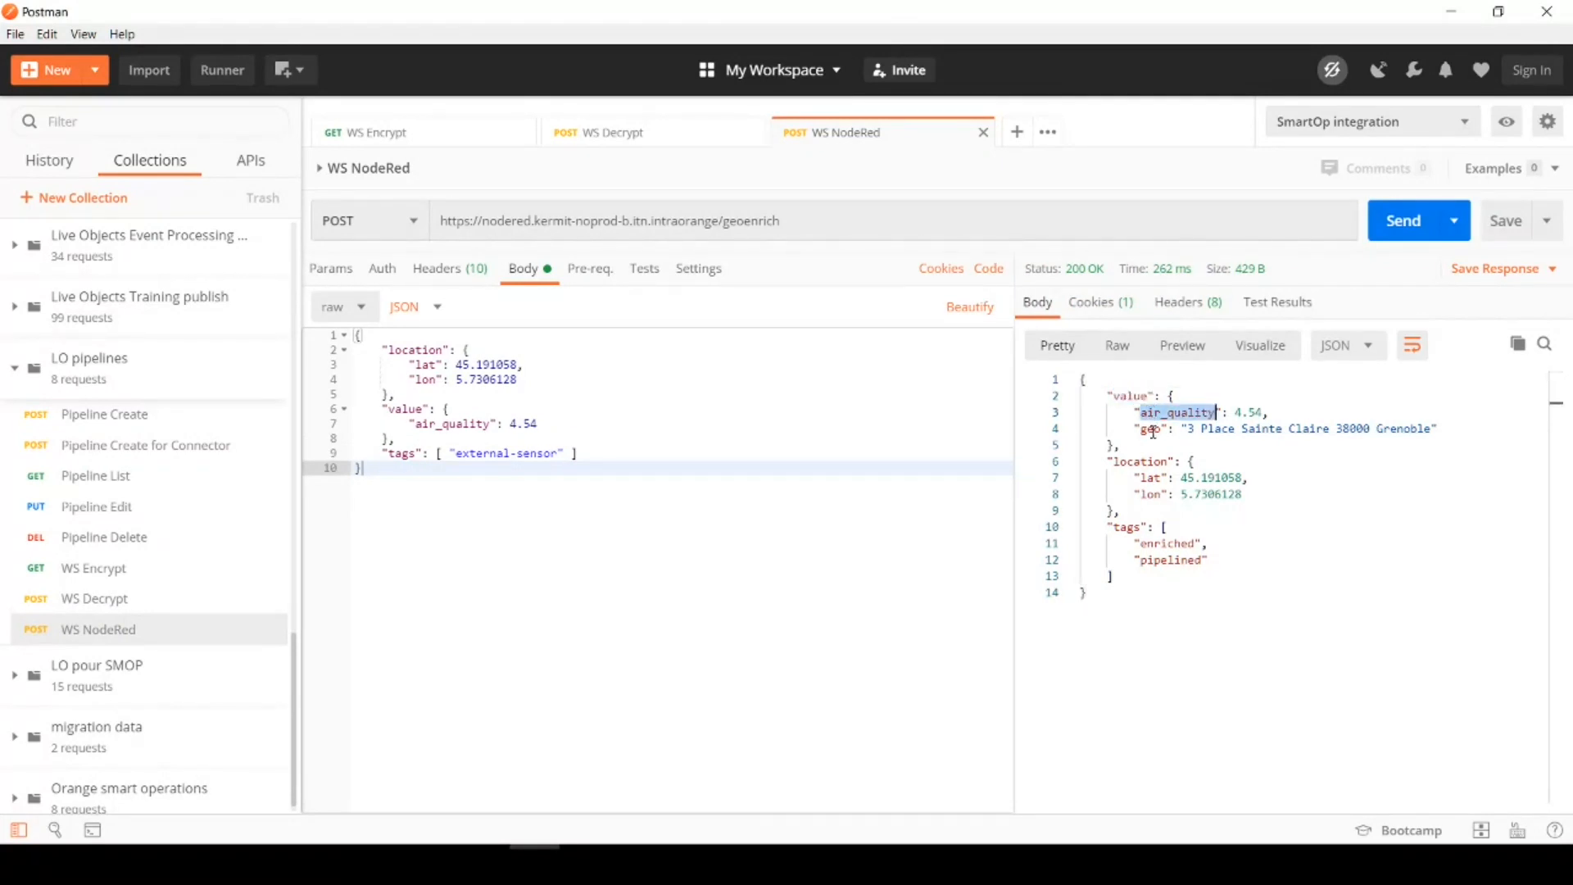
left_click(1150, 427)
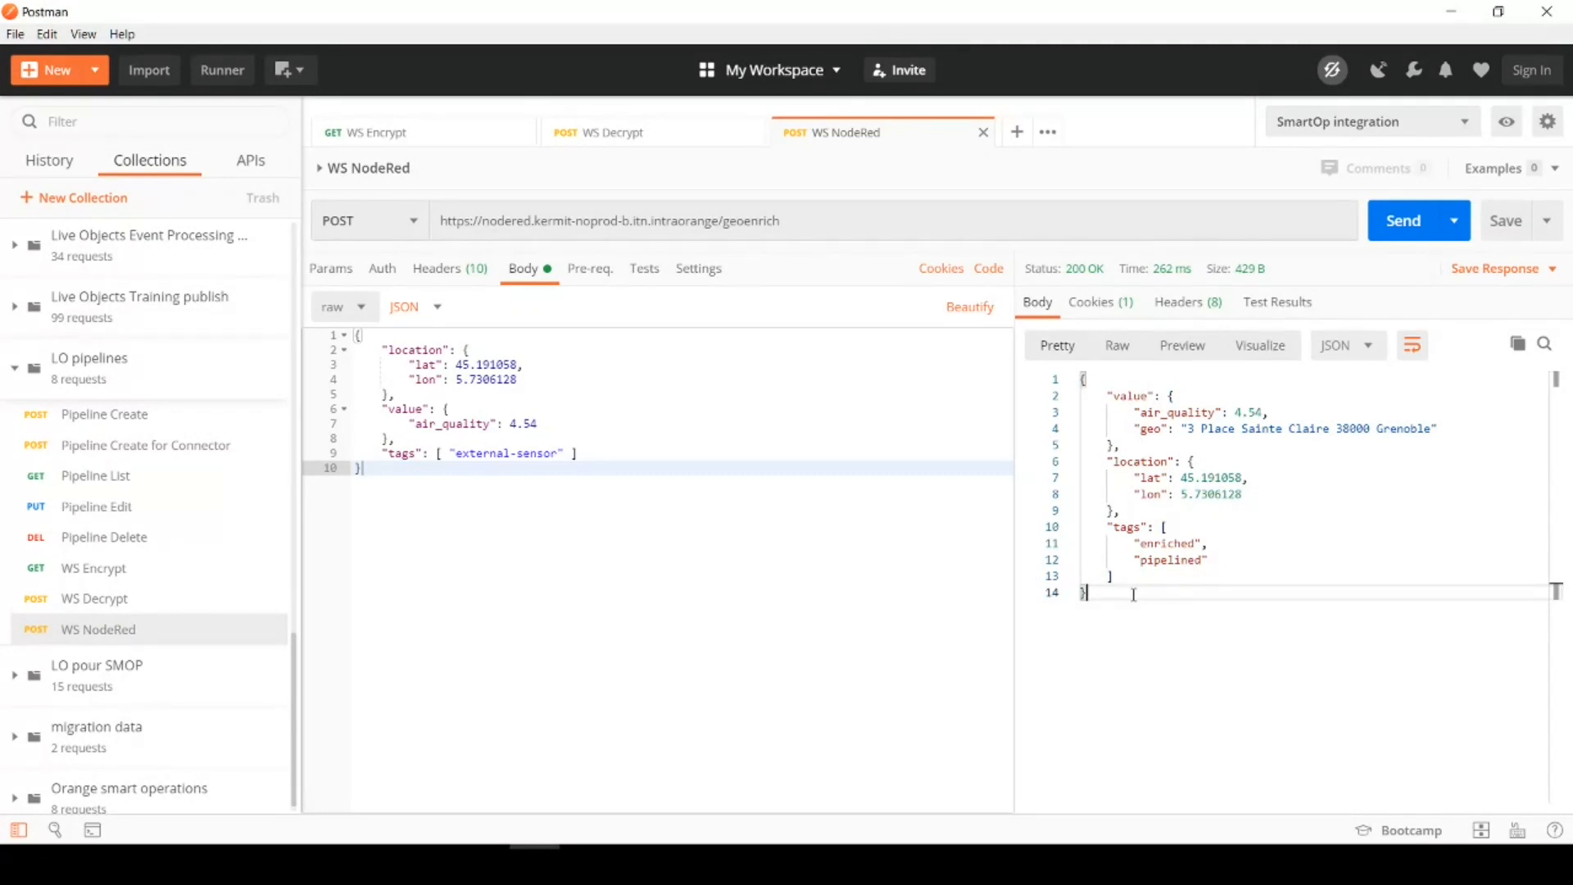
mouse_move(306, 10)
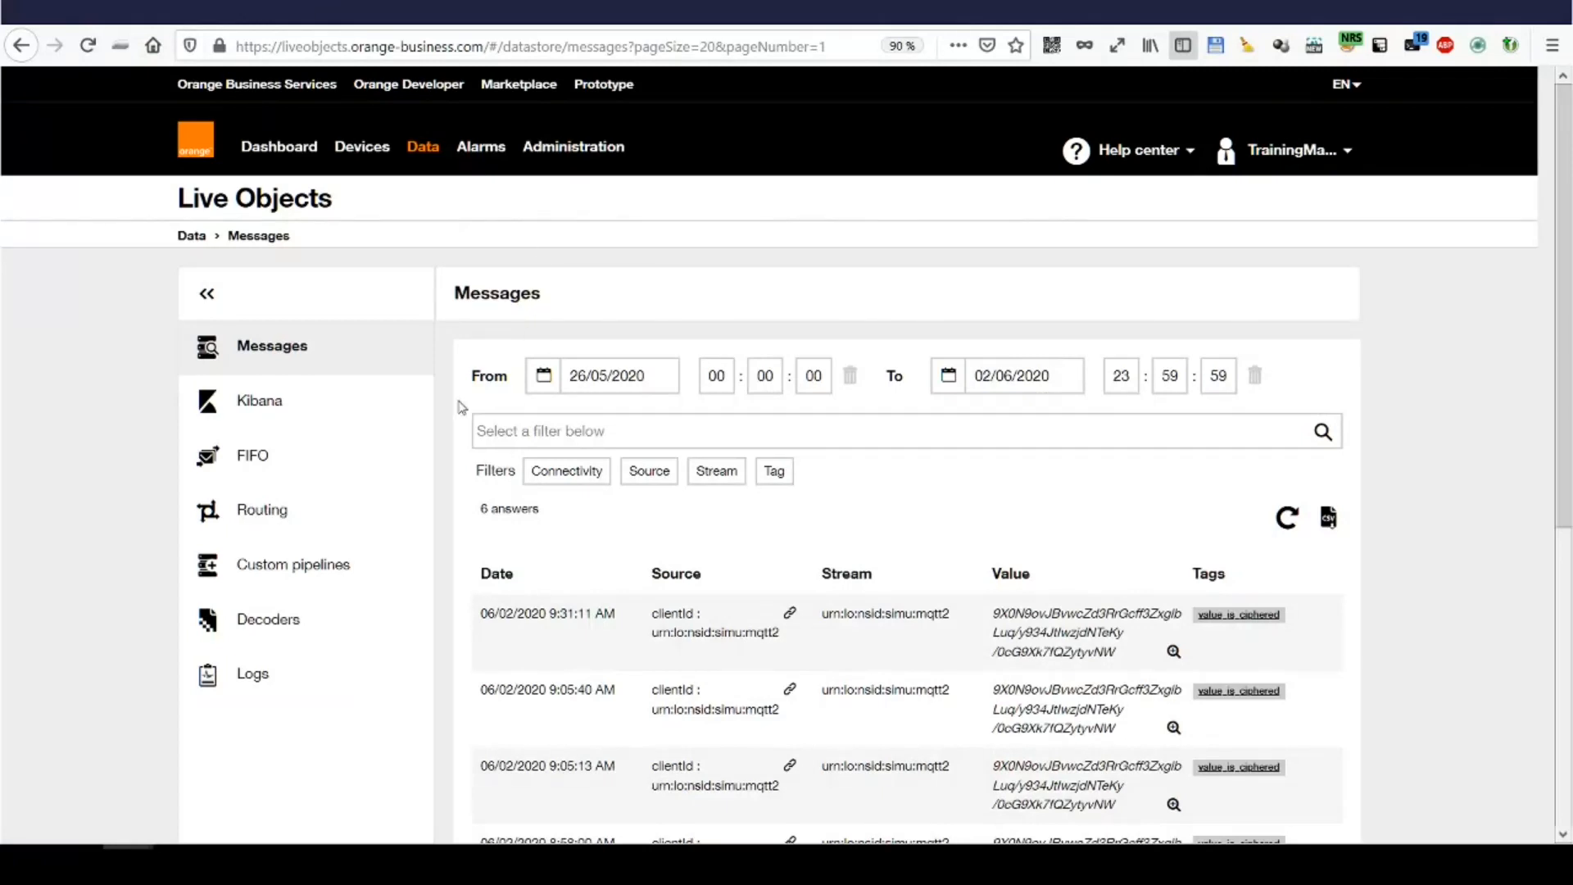
mouse_move(293, 563)
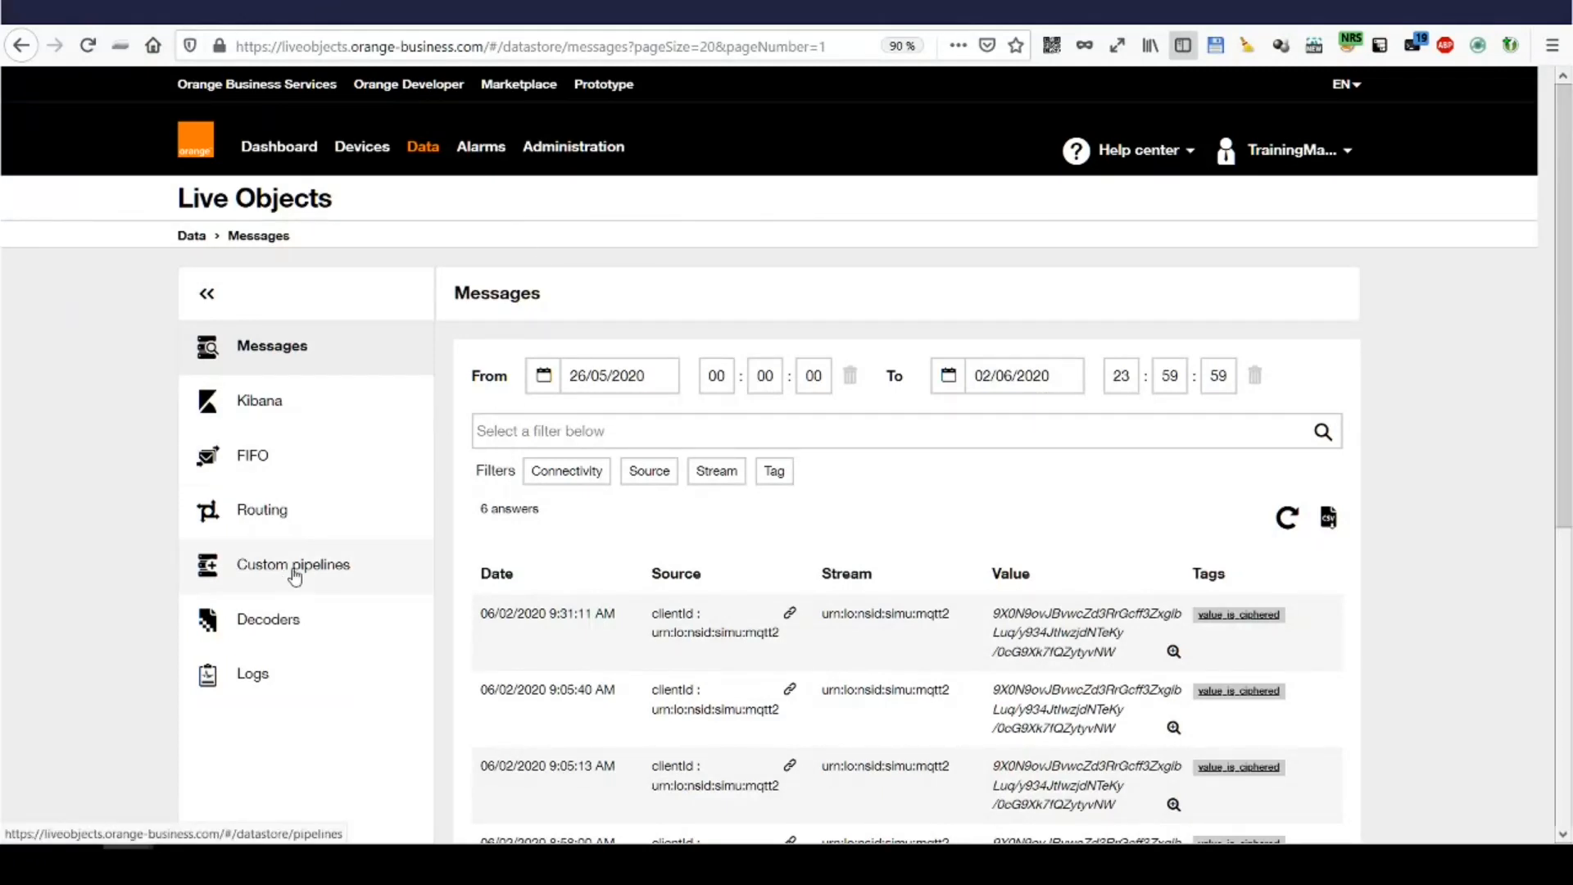
Edit My demo pipeline's steps and add a second external transformation
left_click(293, 564)
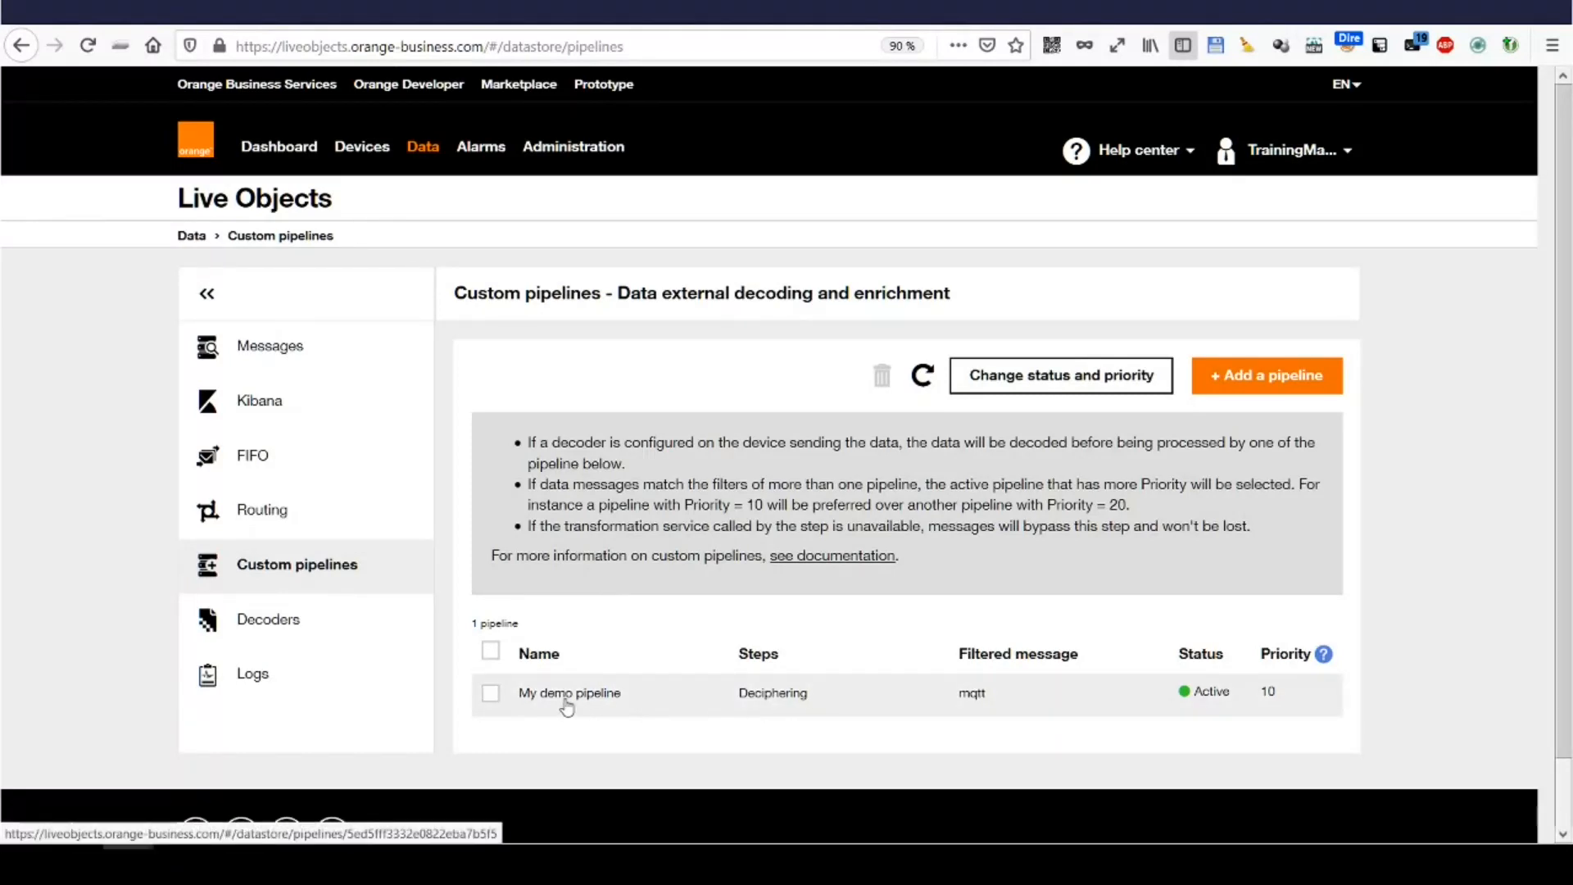
left_click(569, 691)
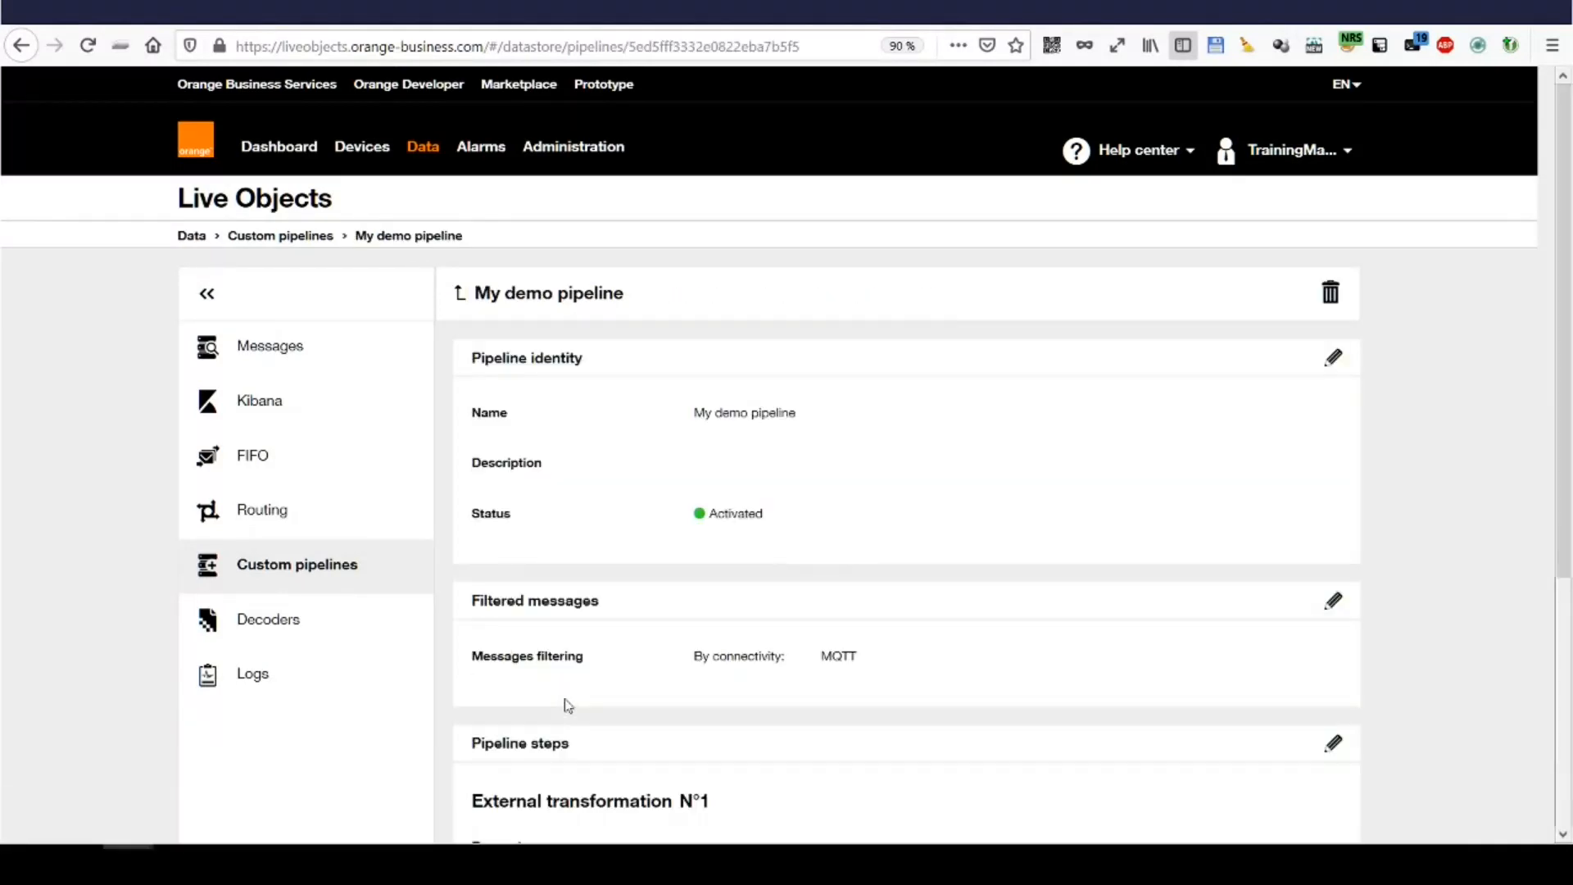
scroll("down", 3)
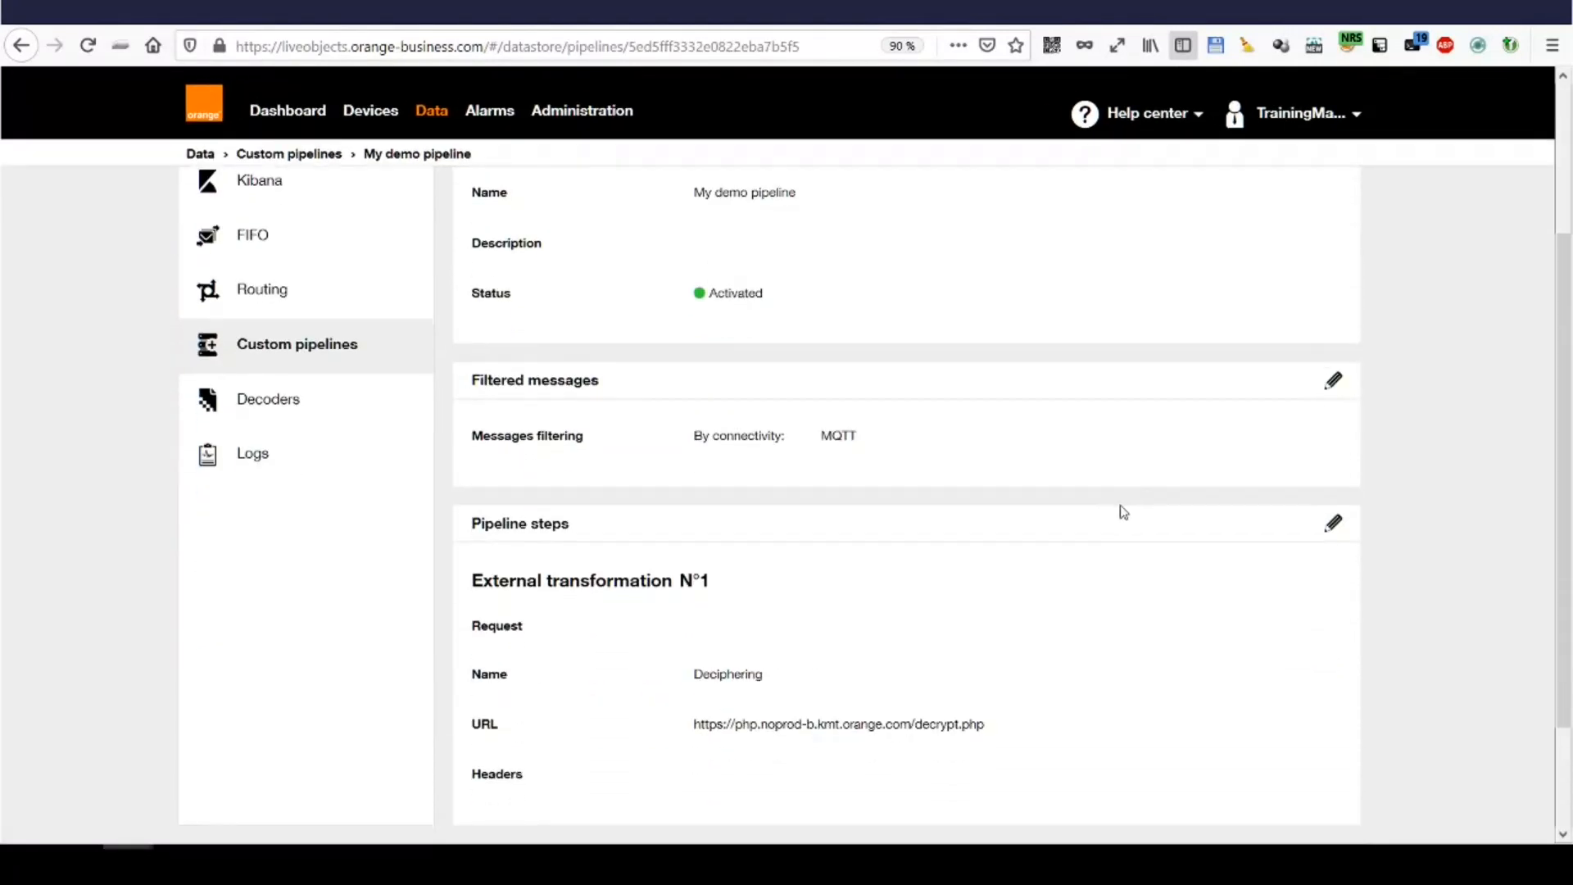
left_click(1333, 521)
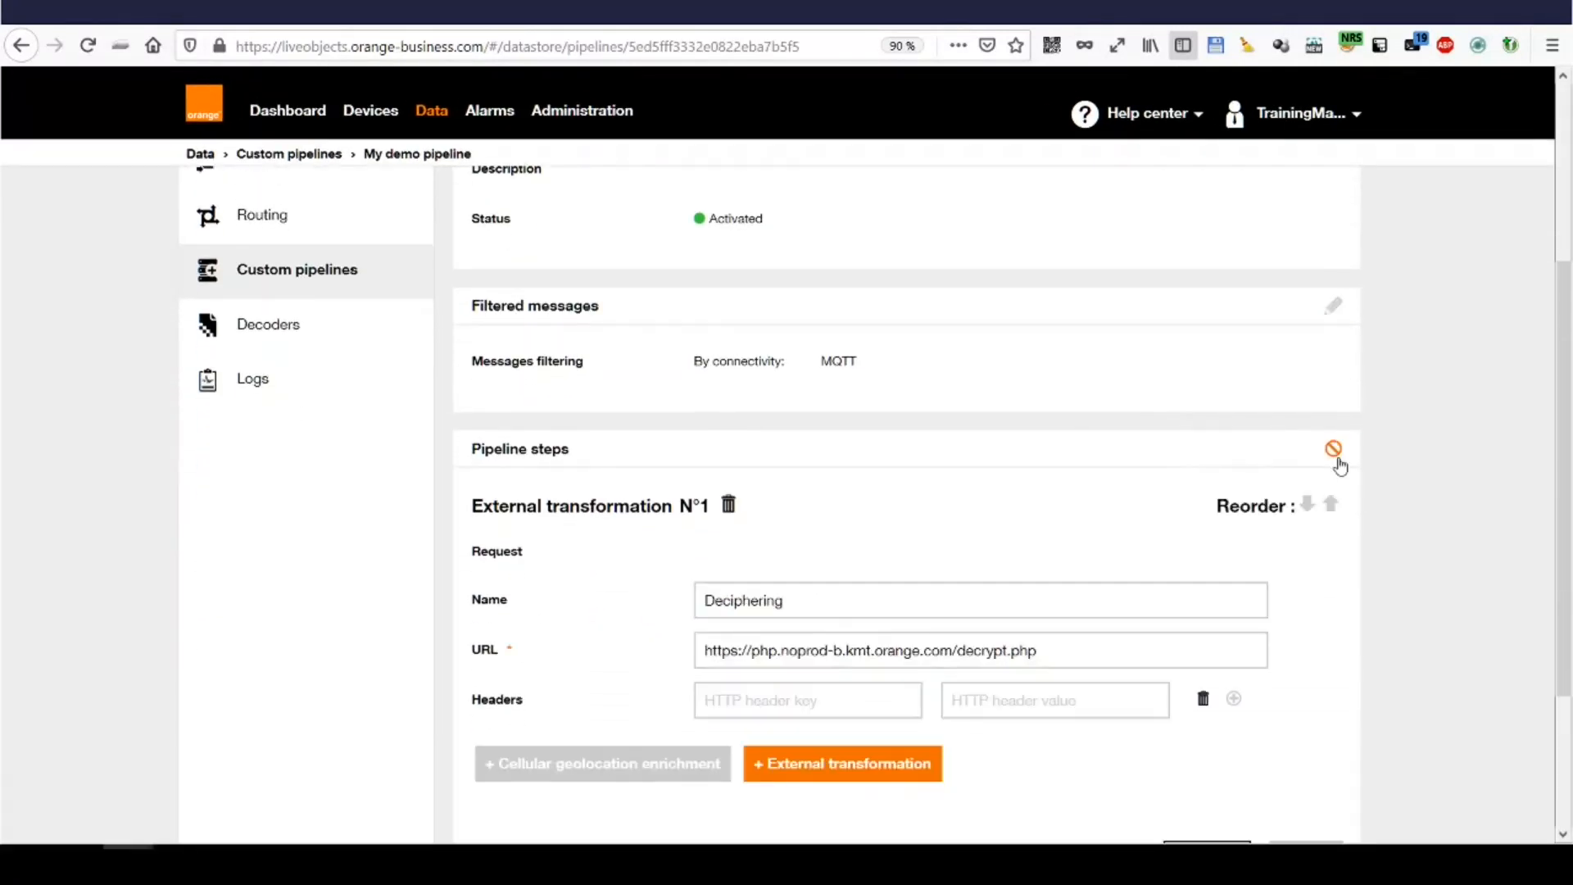
scroll("down", 3)
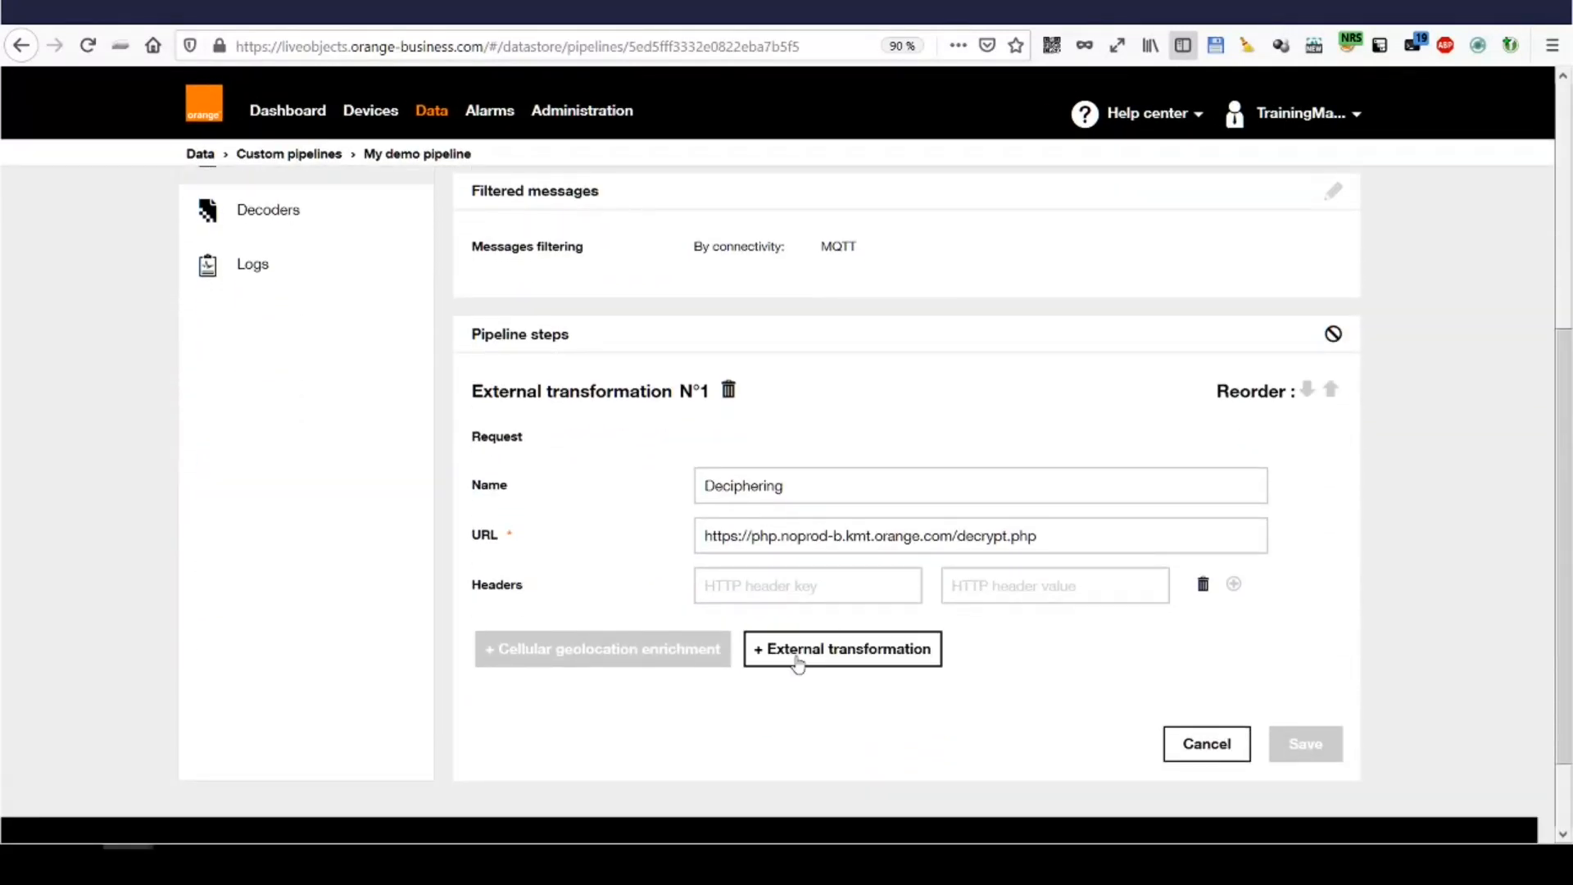
left_click(840, 649)
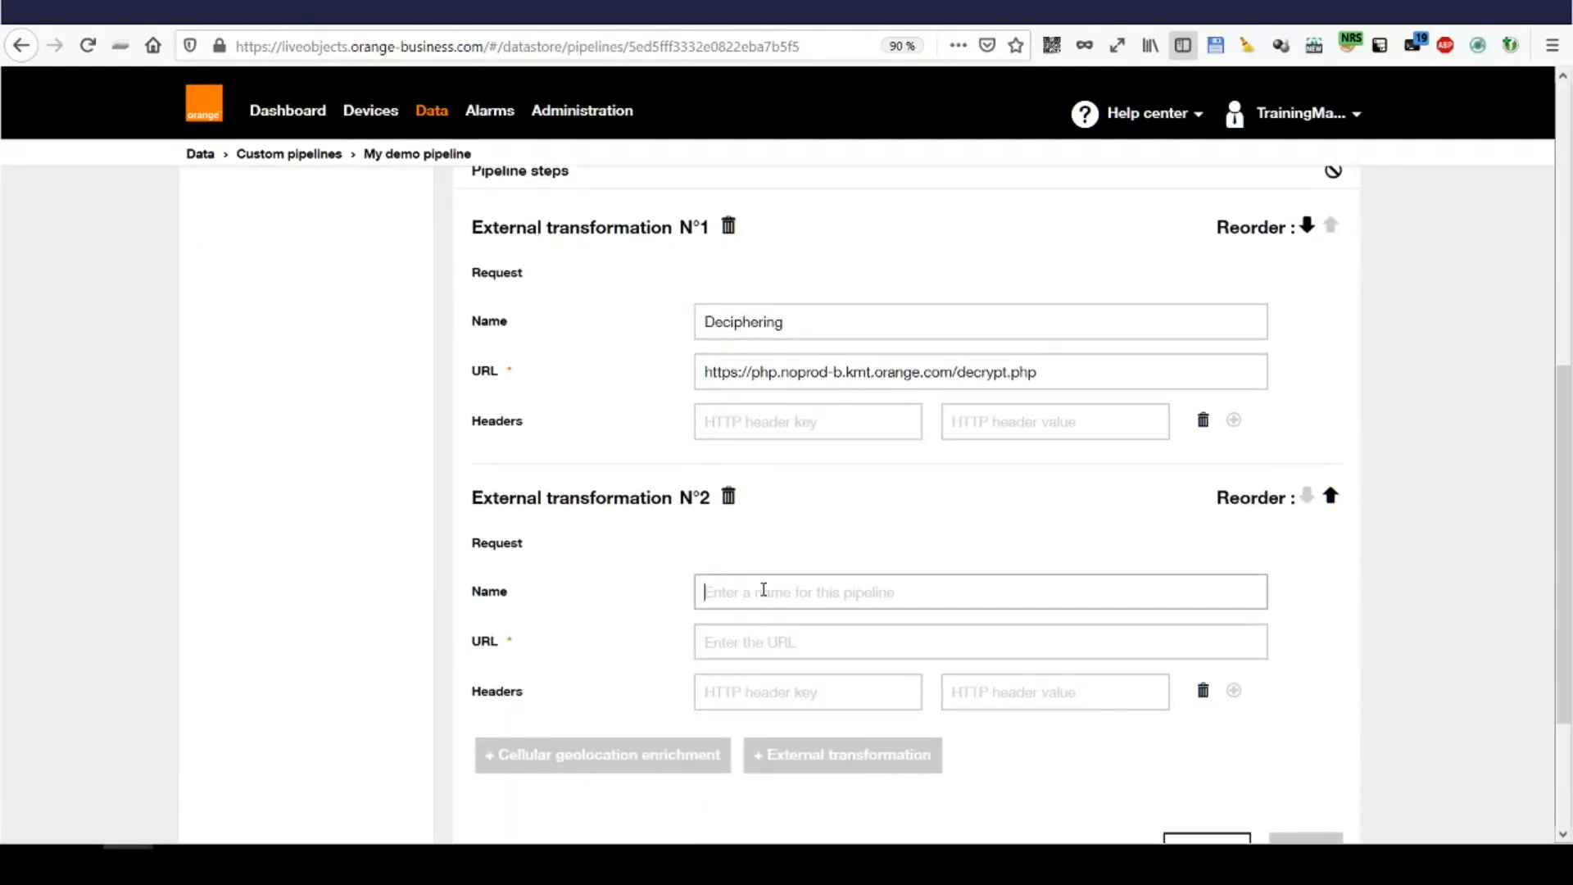
type("Geo")
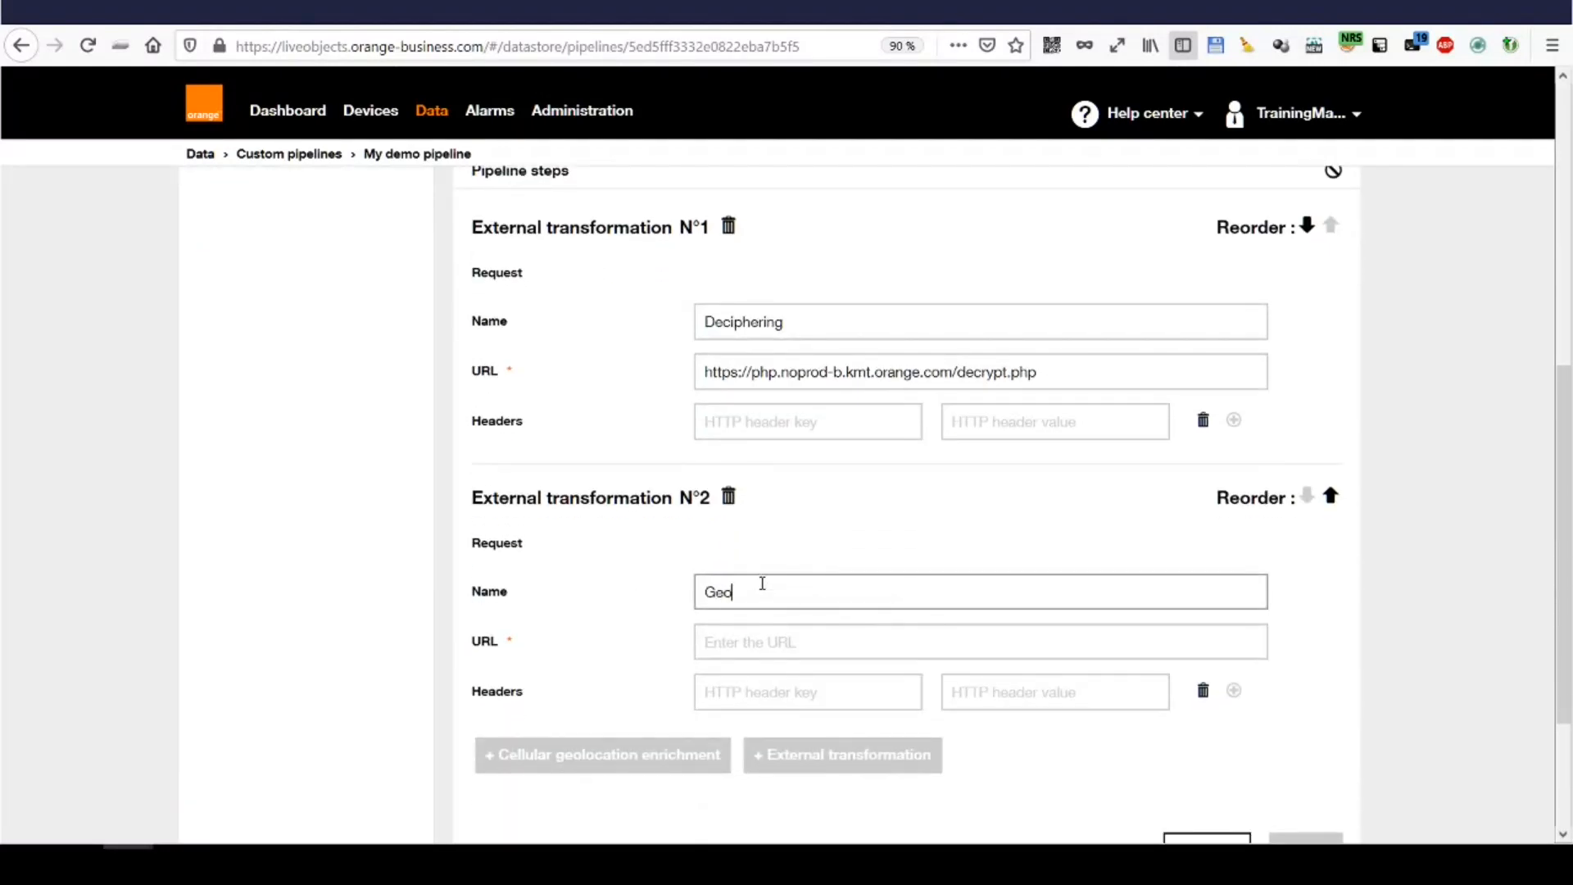
type("enrich")
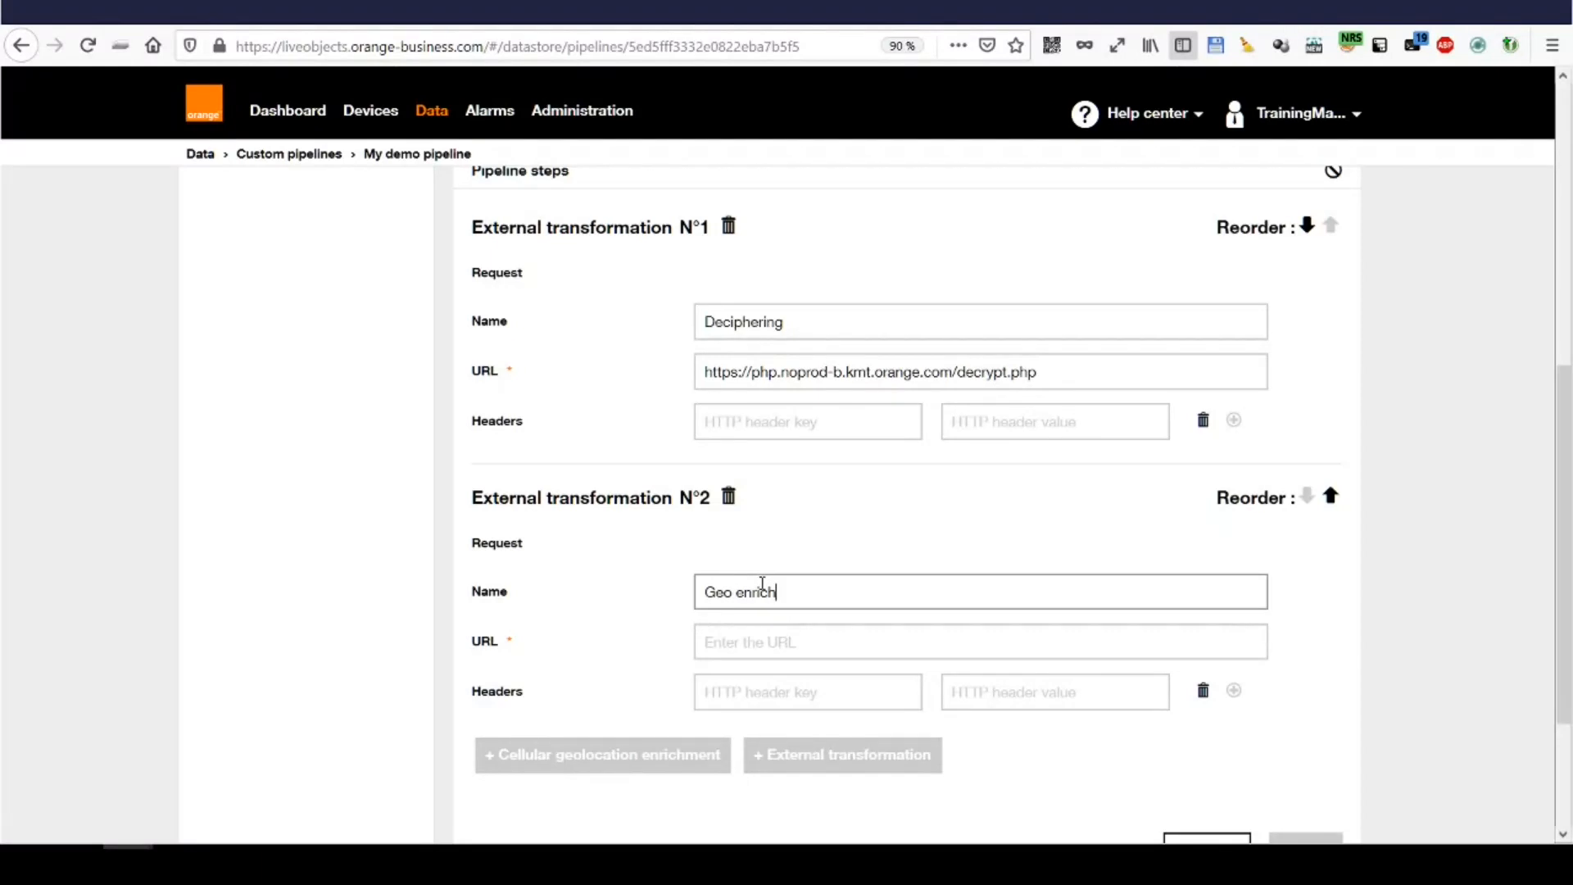
left_click(813, 642)
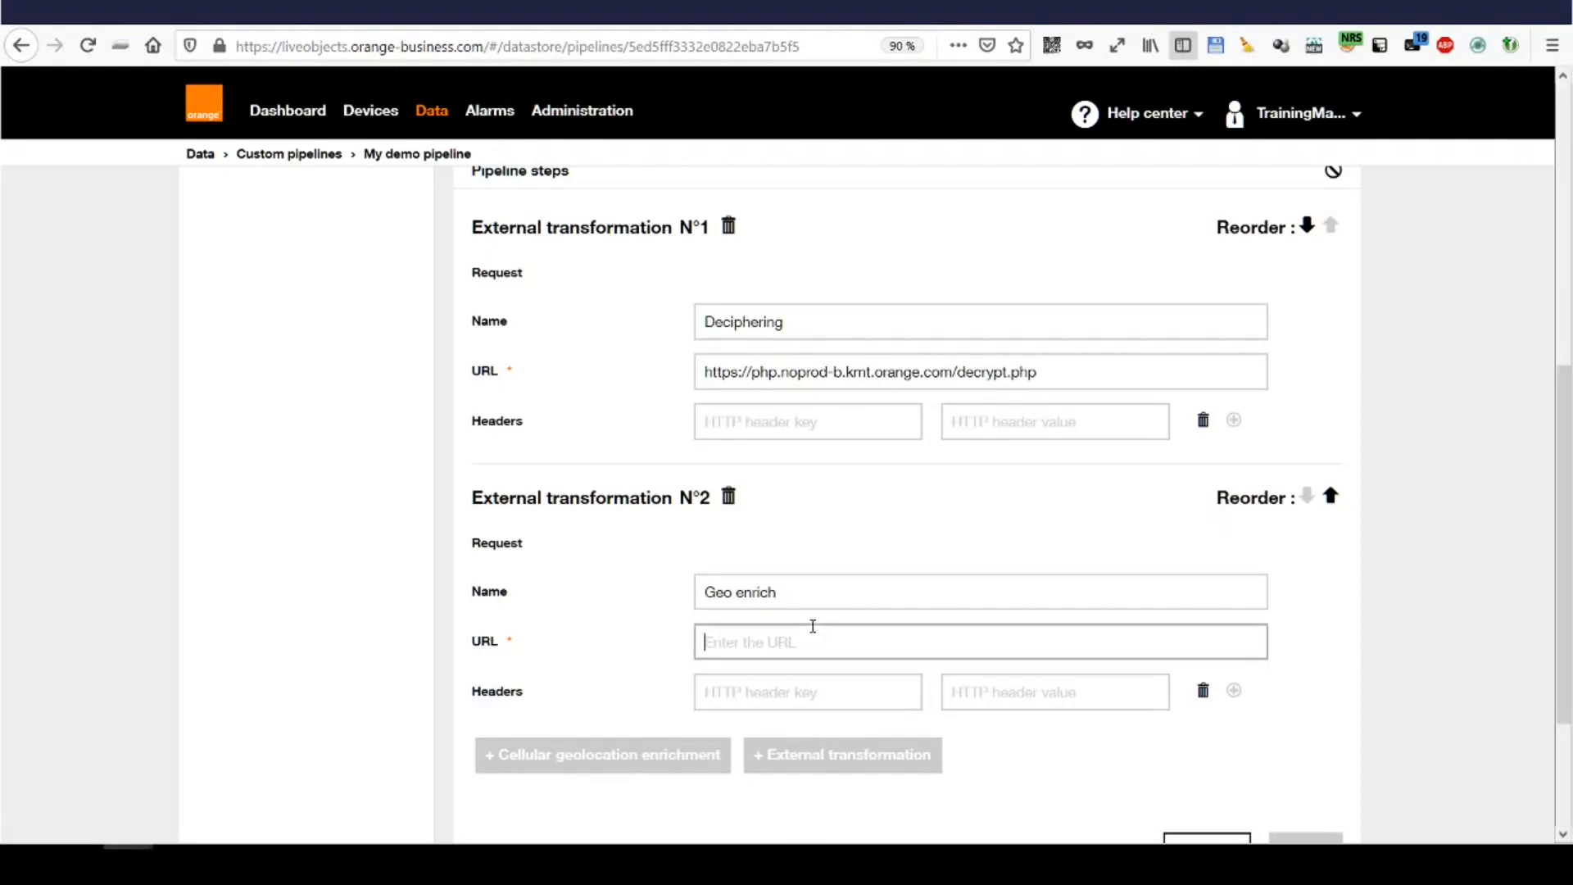
type("https://nodered.noprod-b.kmt.orange.com/geoenrich")
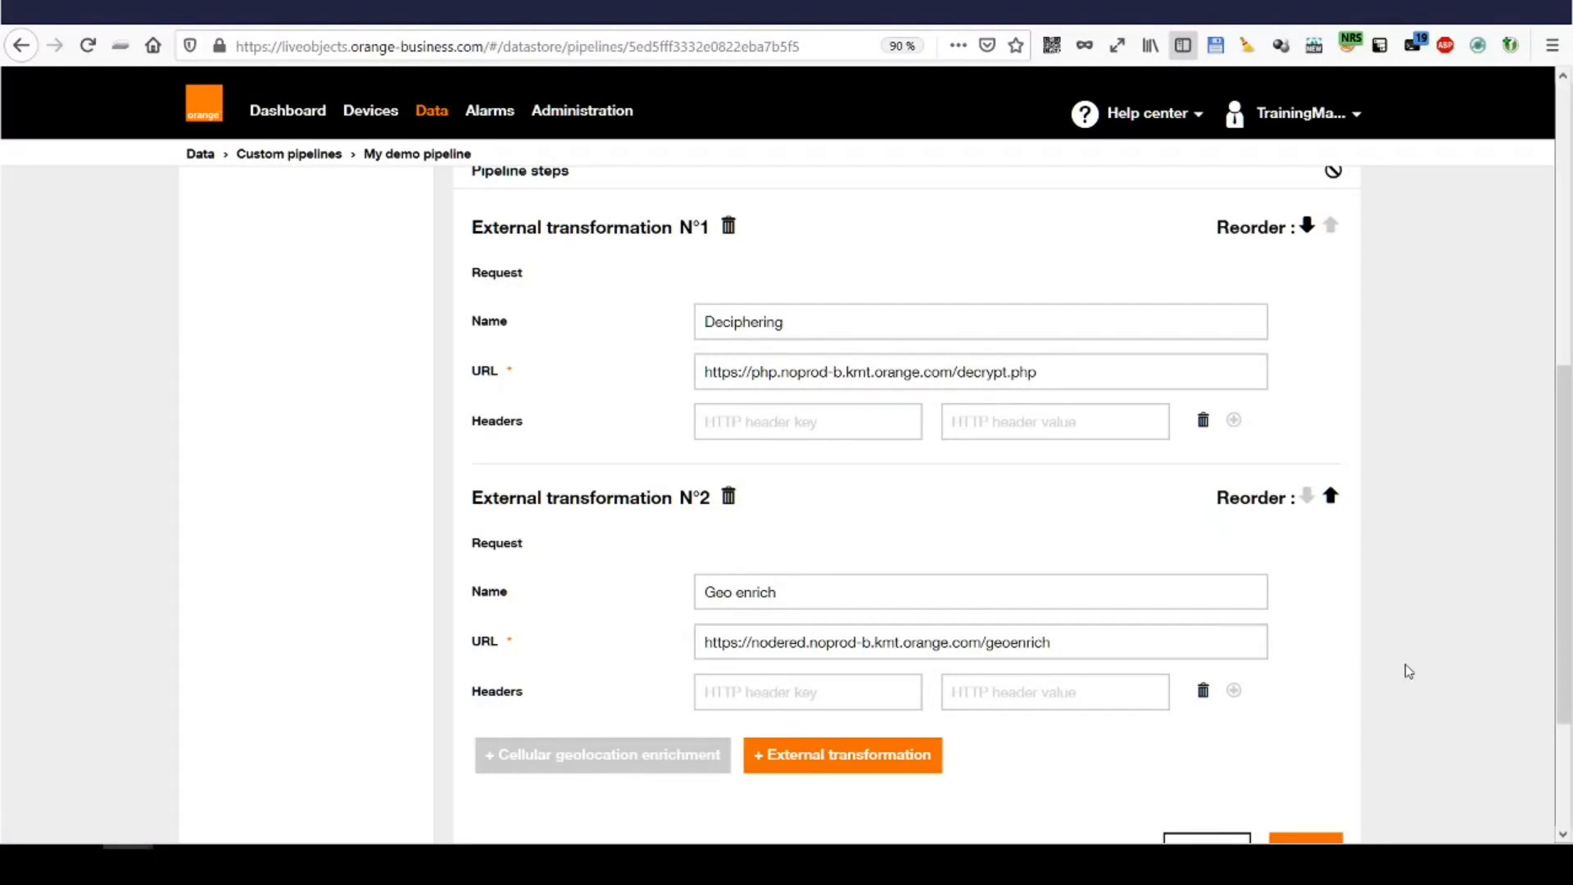
scroll("down", 3)
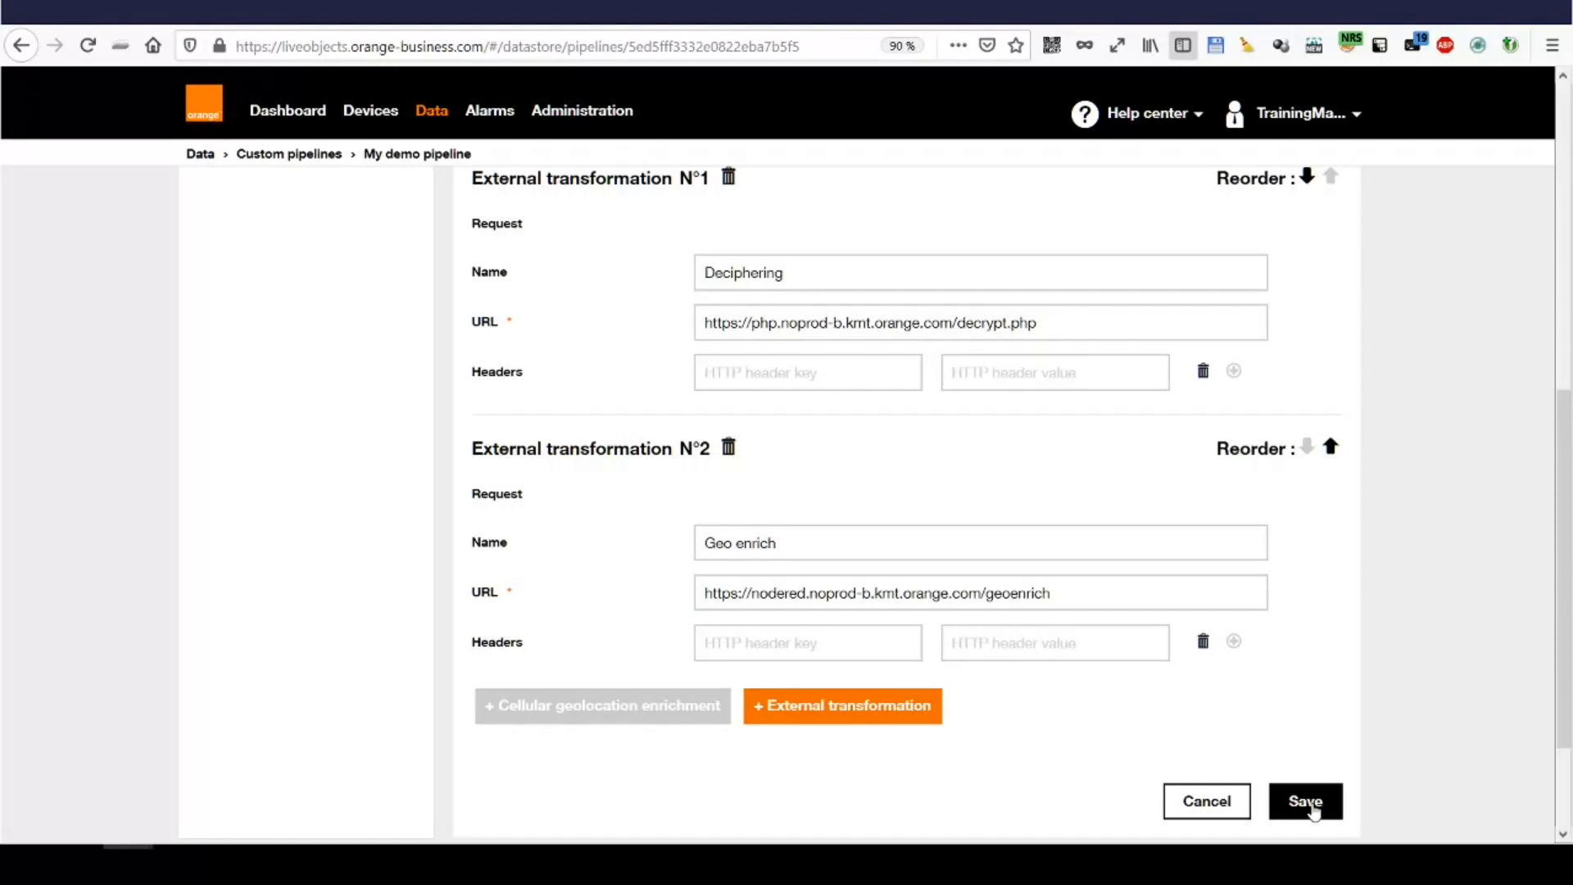
left_click(1304, 801)
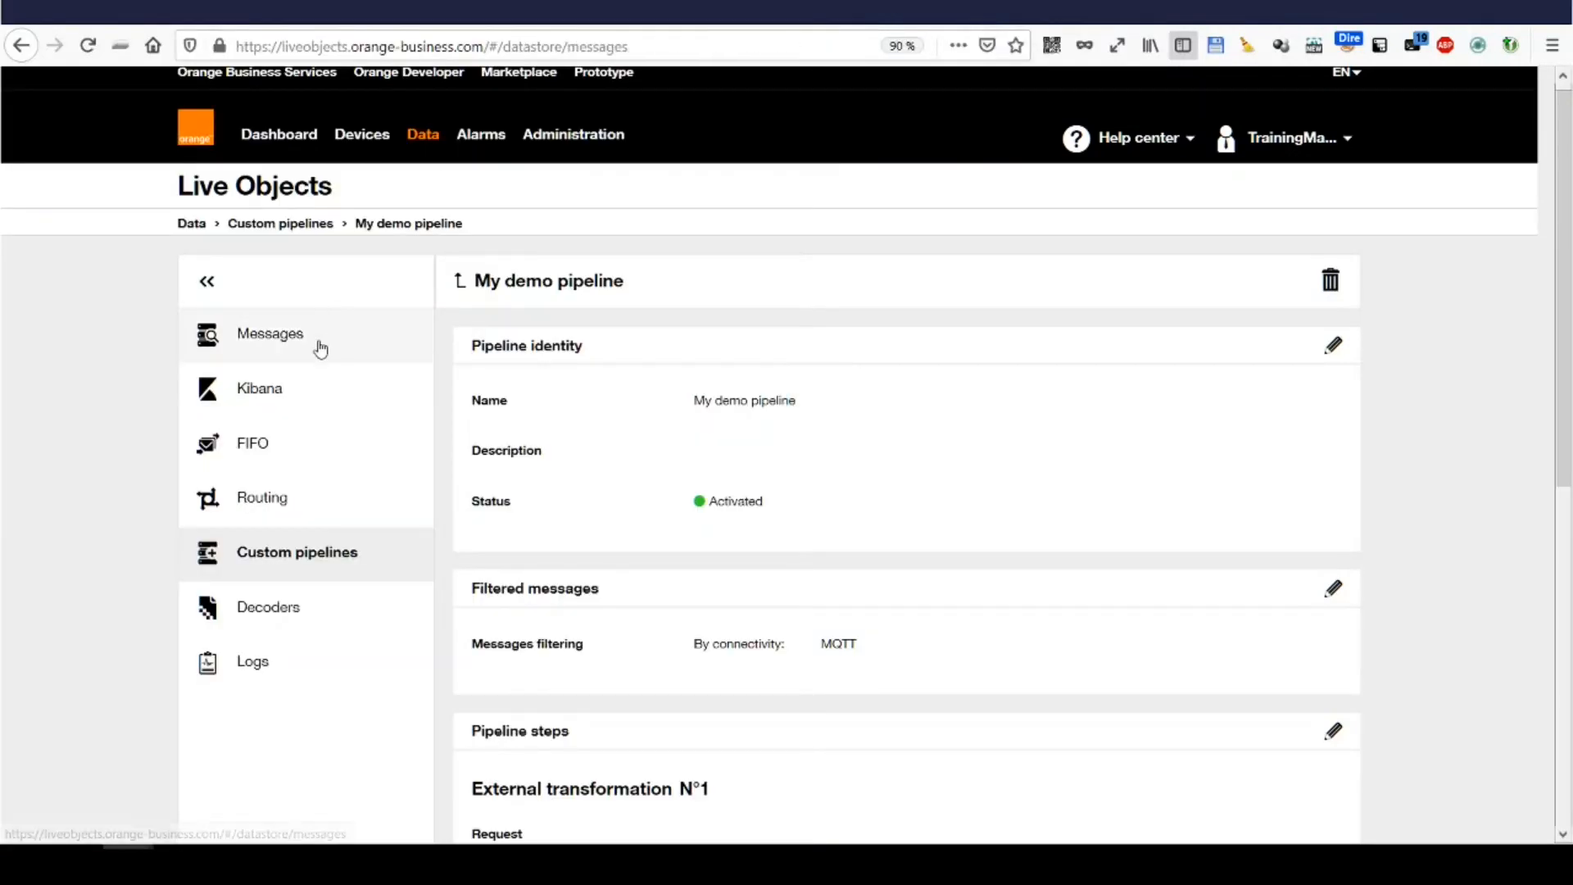
Show the full data of the newest received message tagged enriched and pipelined
left_click(271, 333)
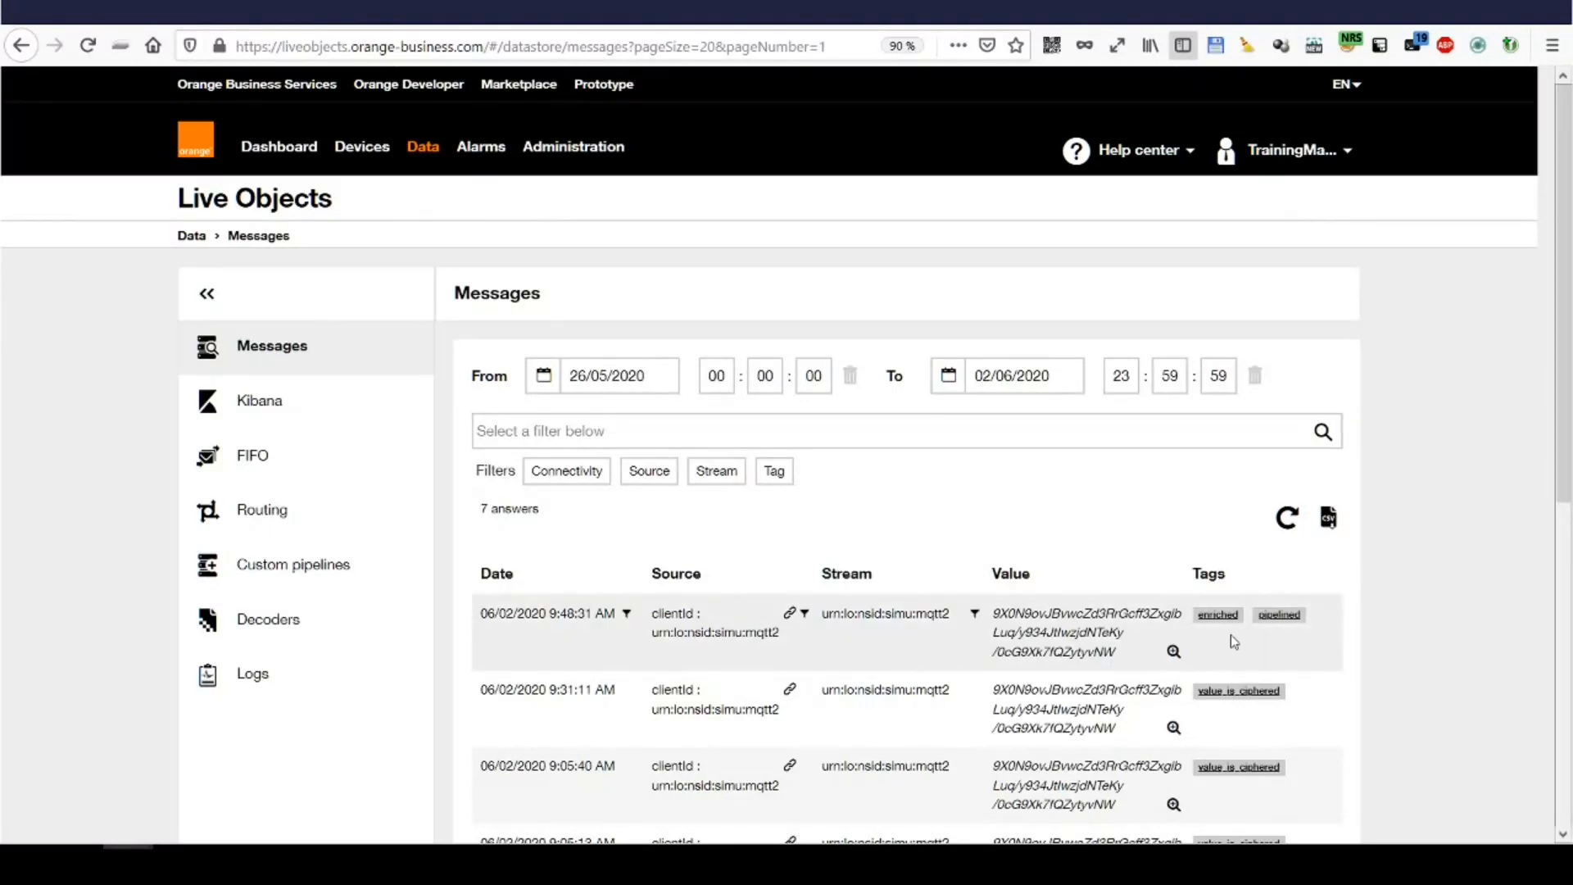
mouse_move(627, 612)
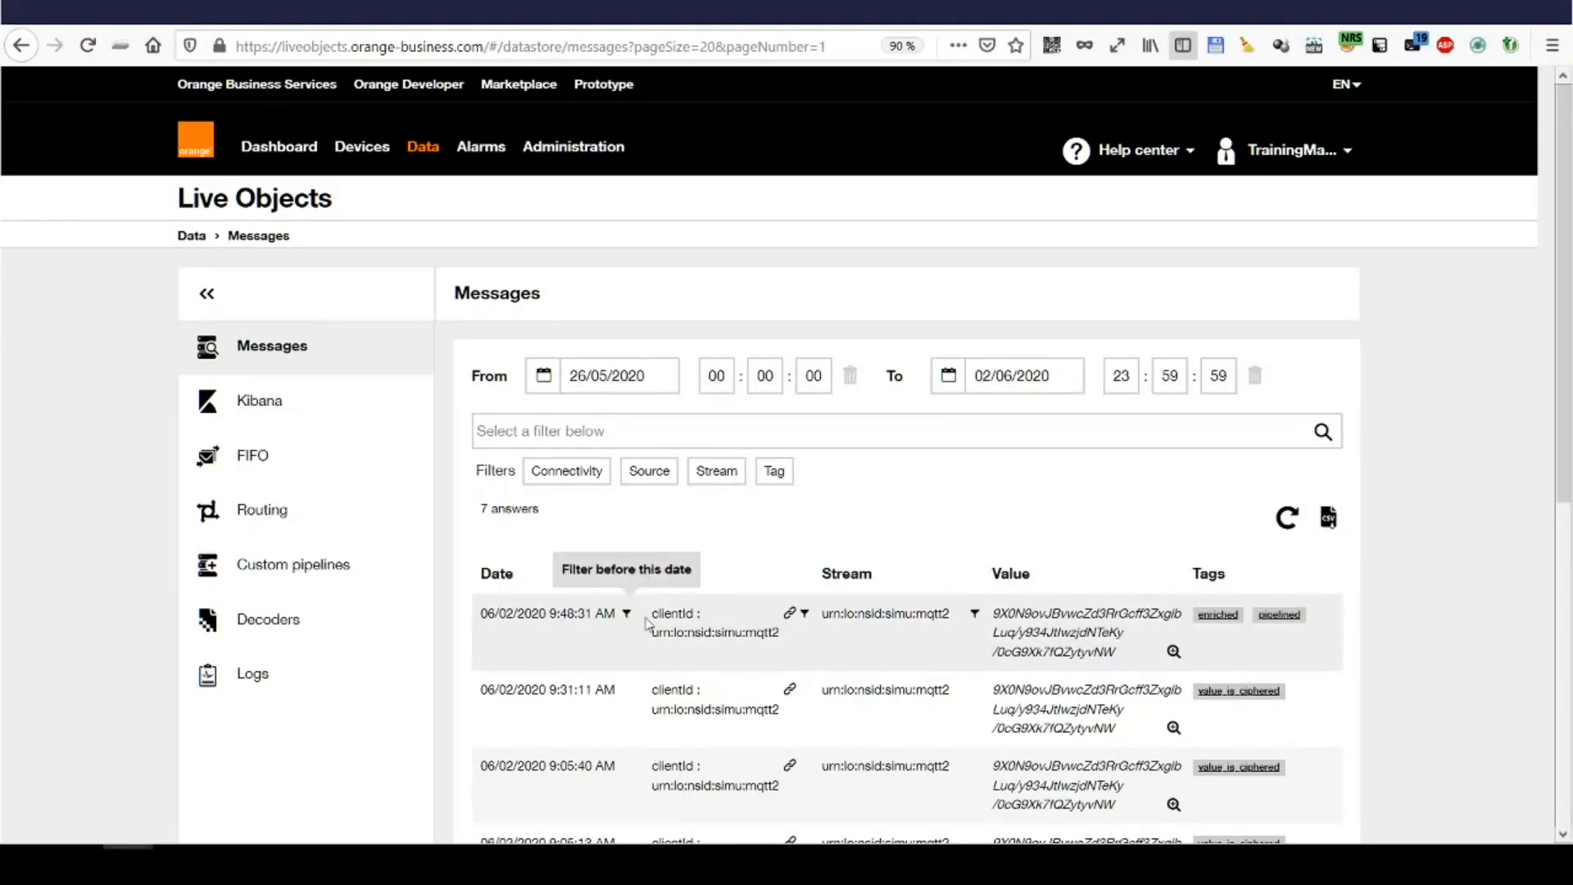
mouse_move(1309, 625)
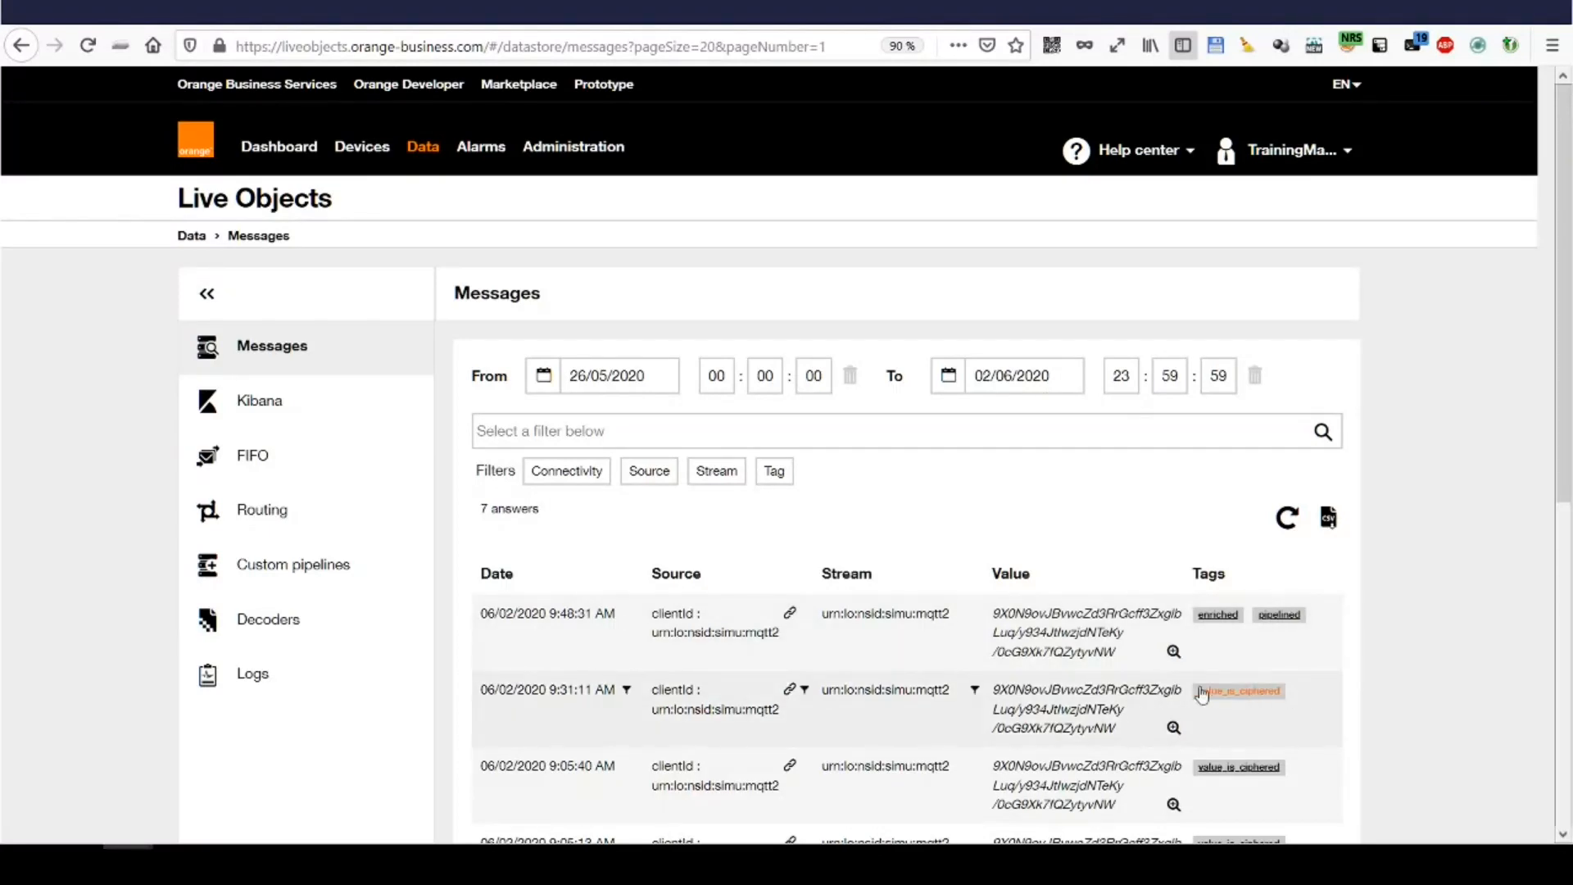
mouse_move(1317, 589)
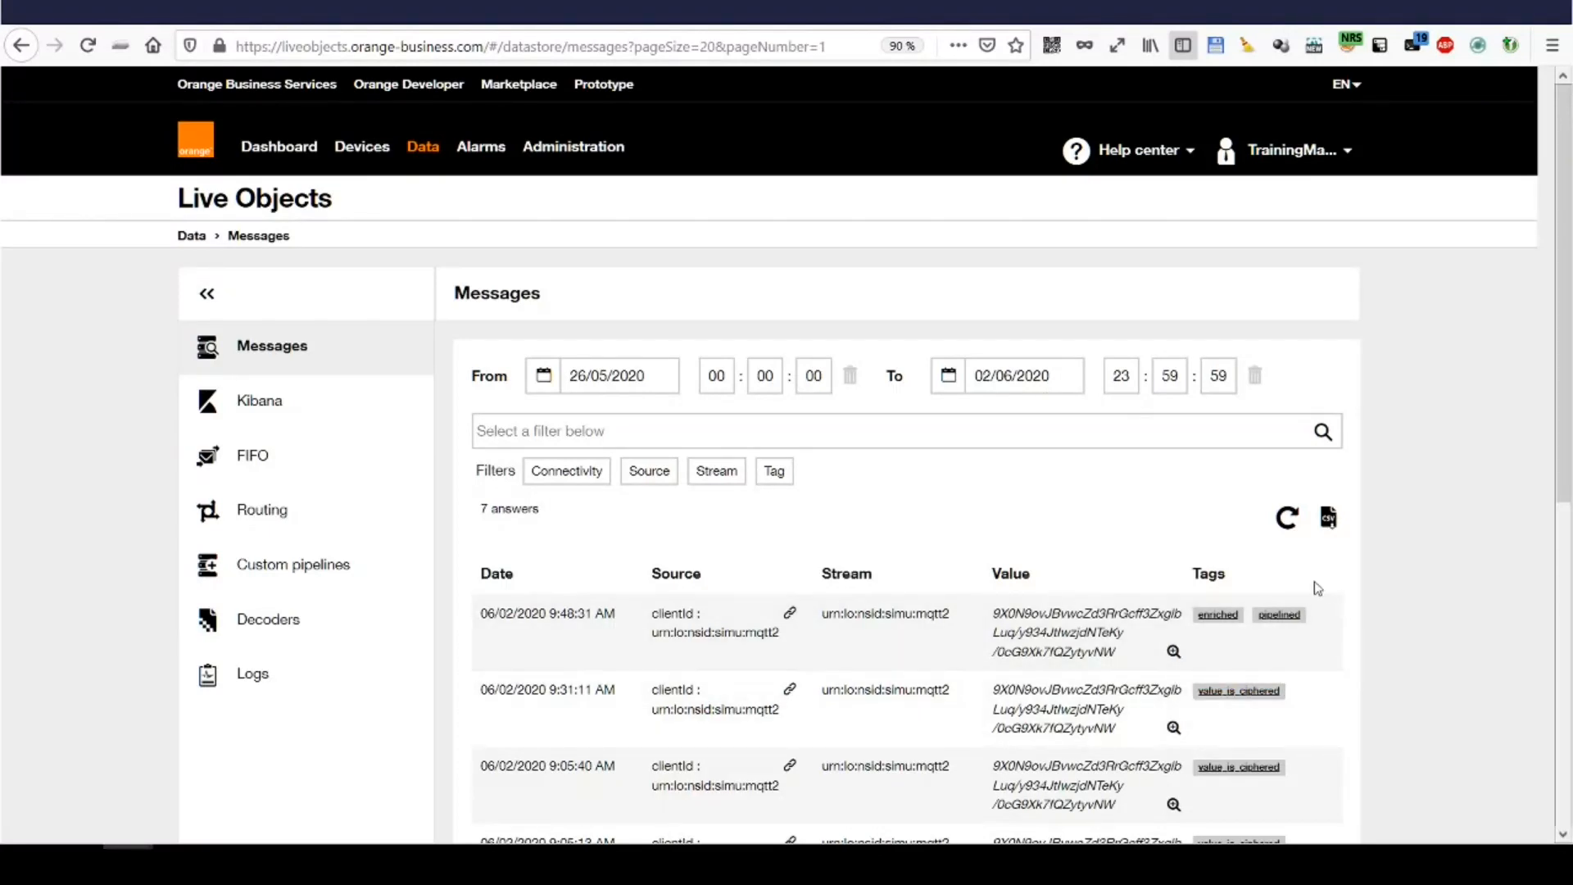
mouse_move(1171, 652)
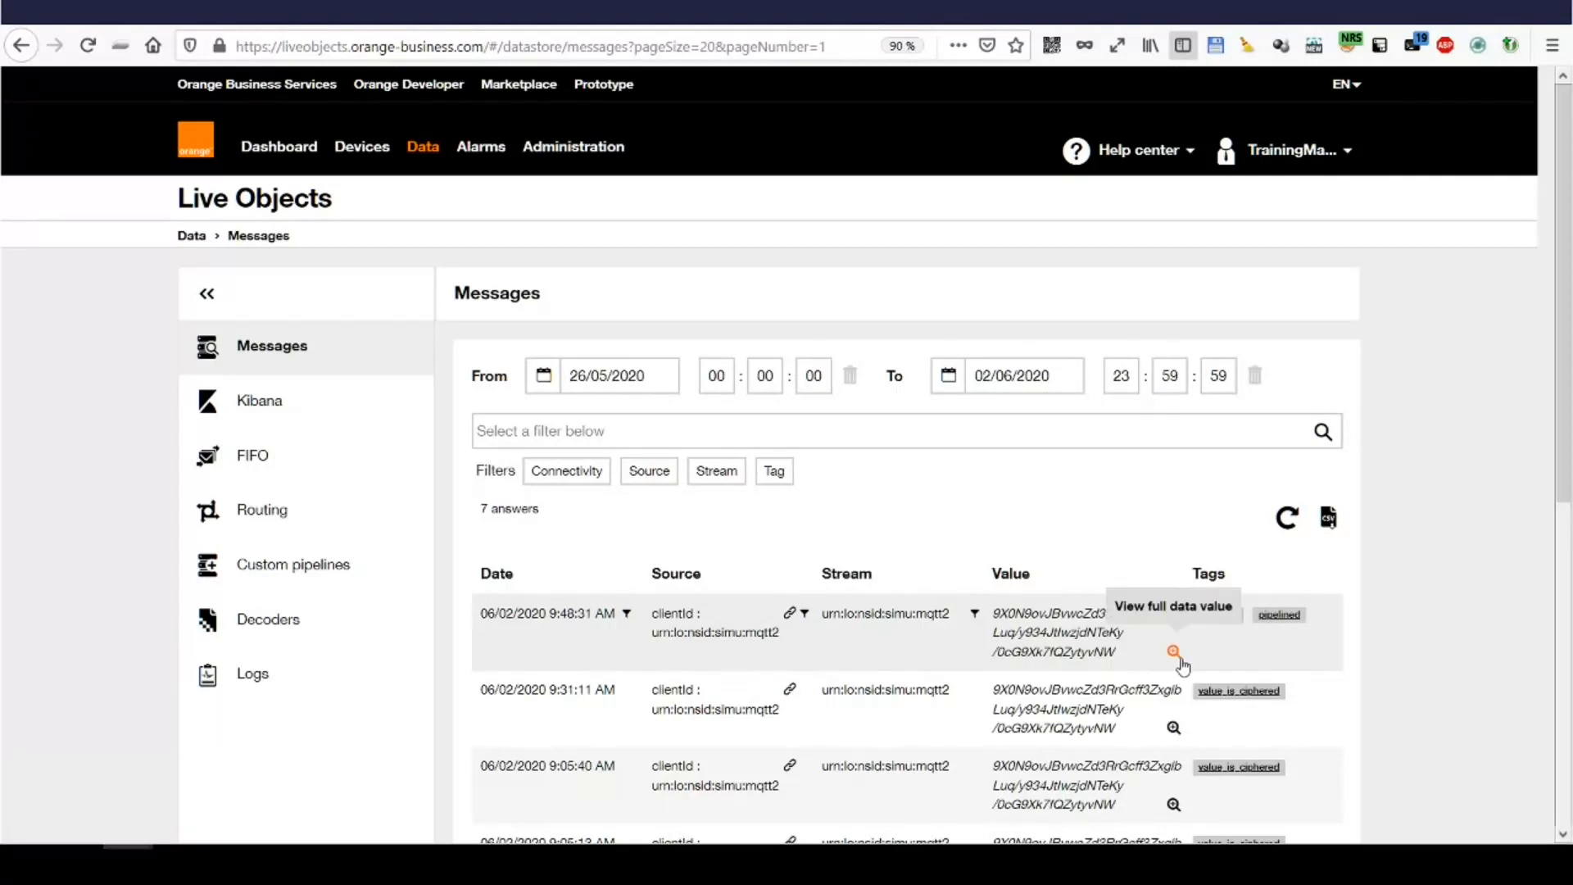
left_click(1173, 651)
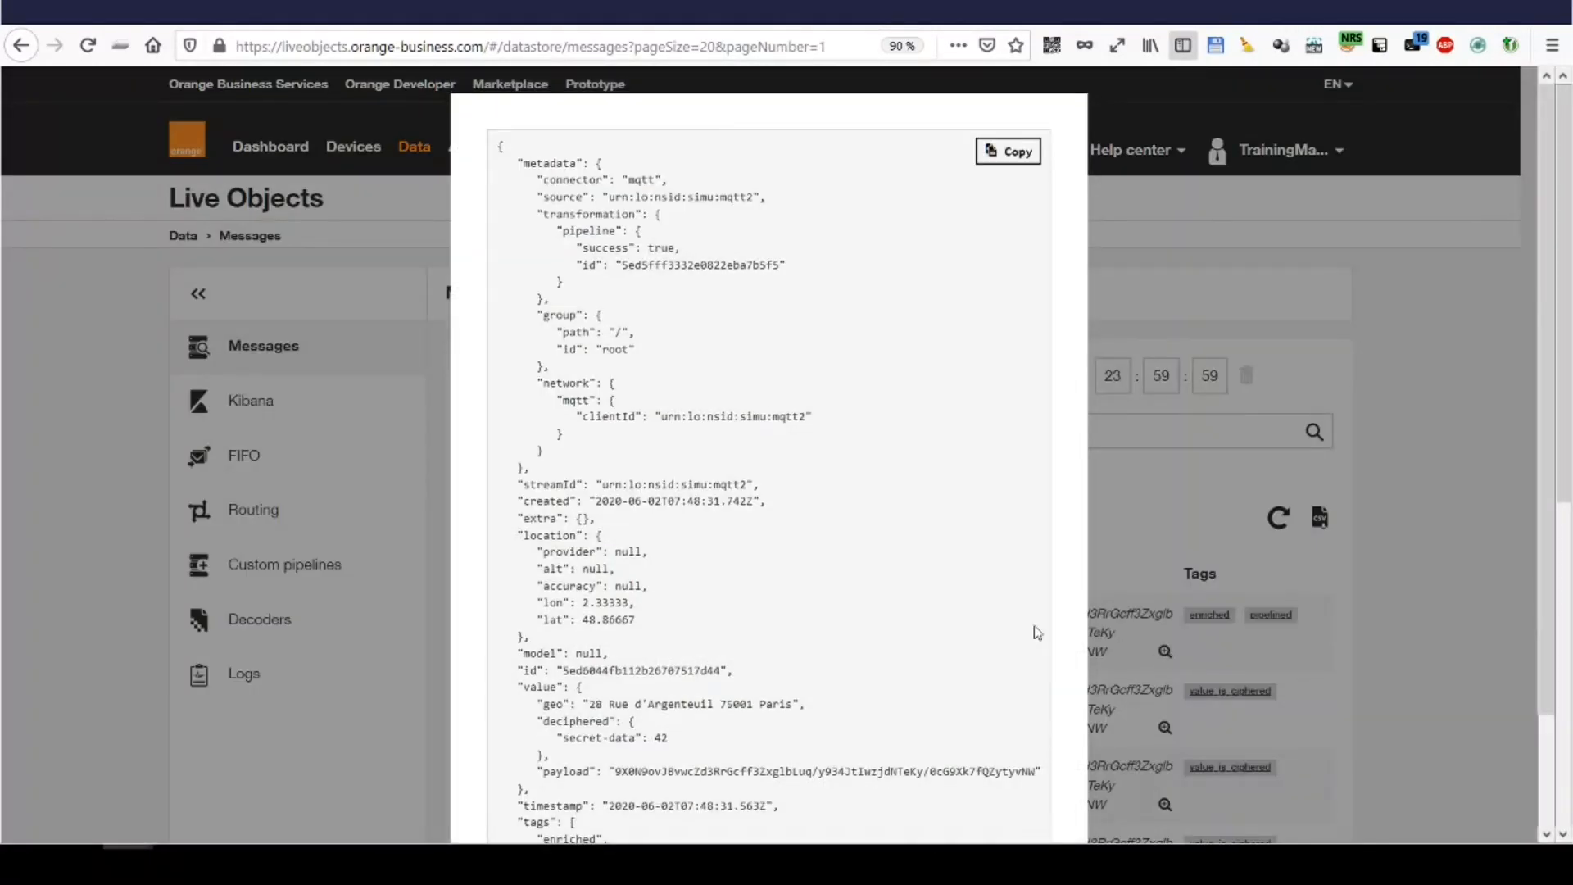
Review the message JSON: Paris geo address, deciphered secret-data 42, the value object and tags
scroll("up", 3)
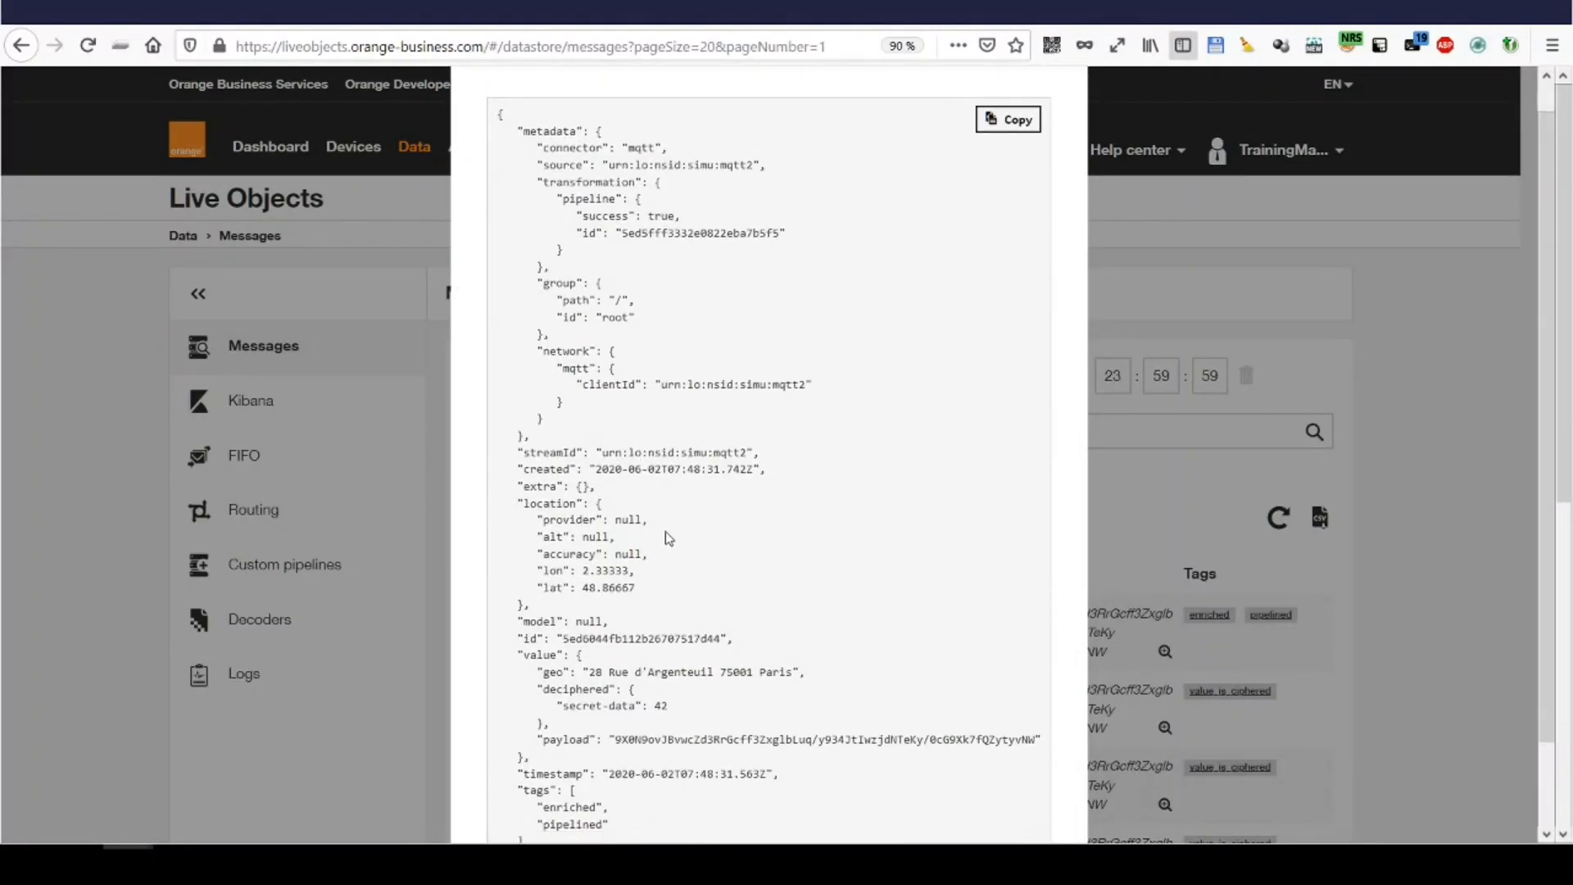
scroll("down", 3)
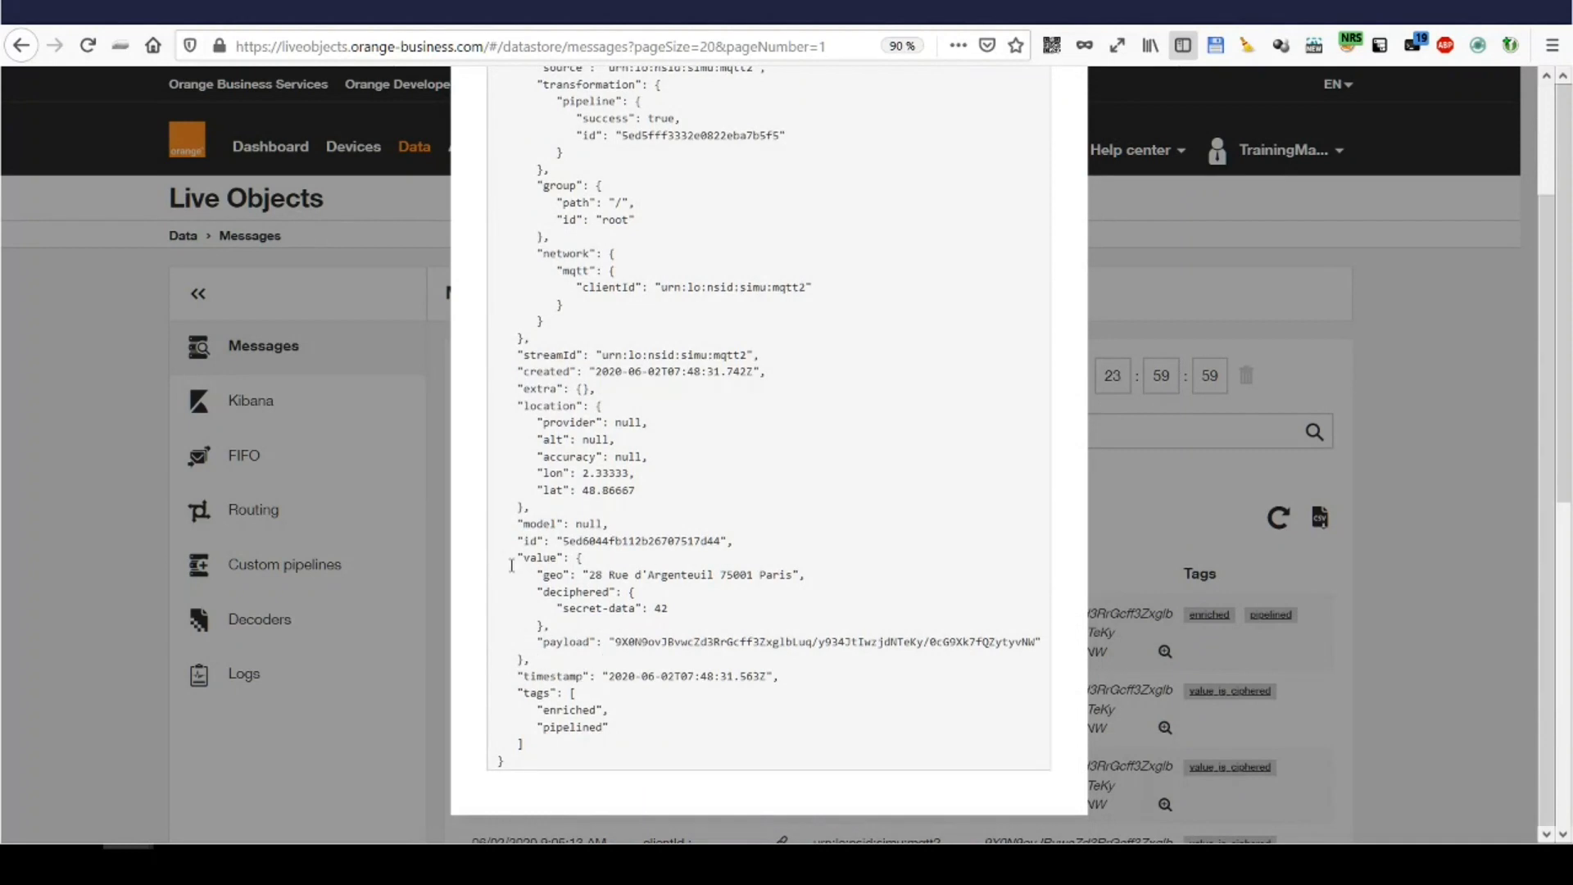
double_click(544, 557)
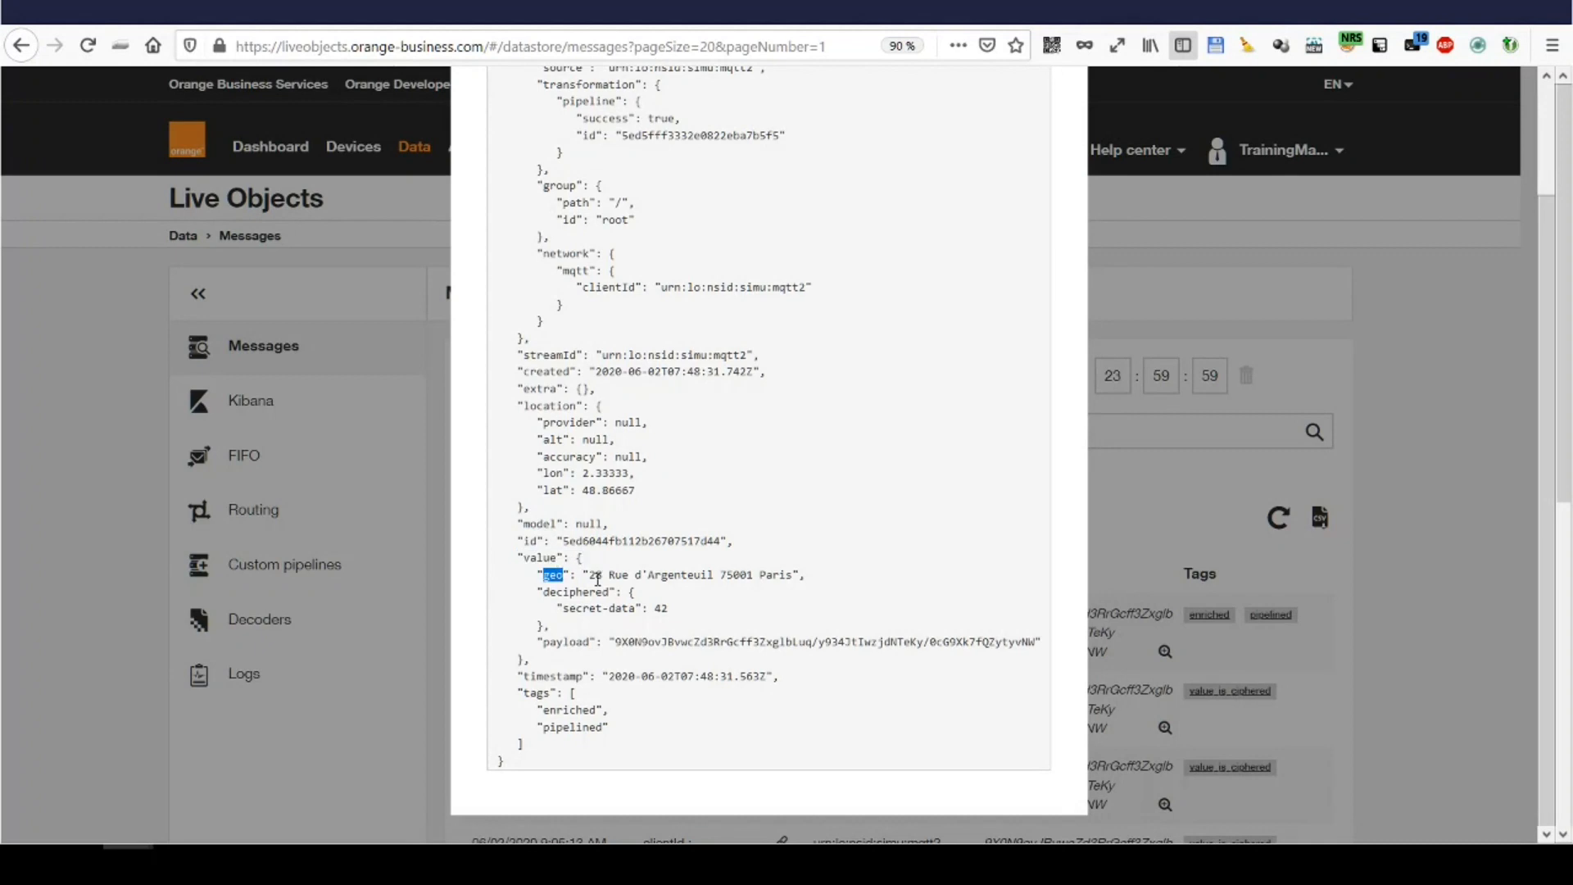
mouse_move(607, 503)
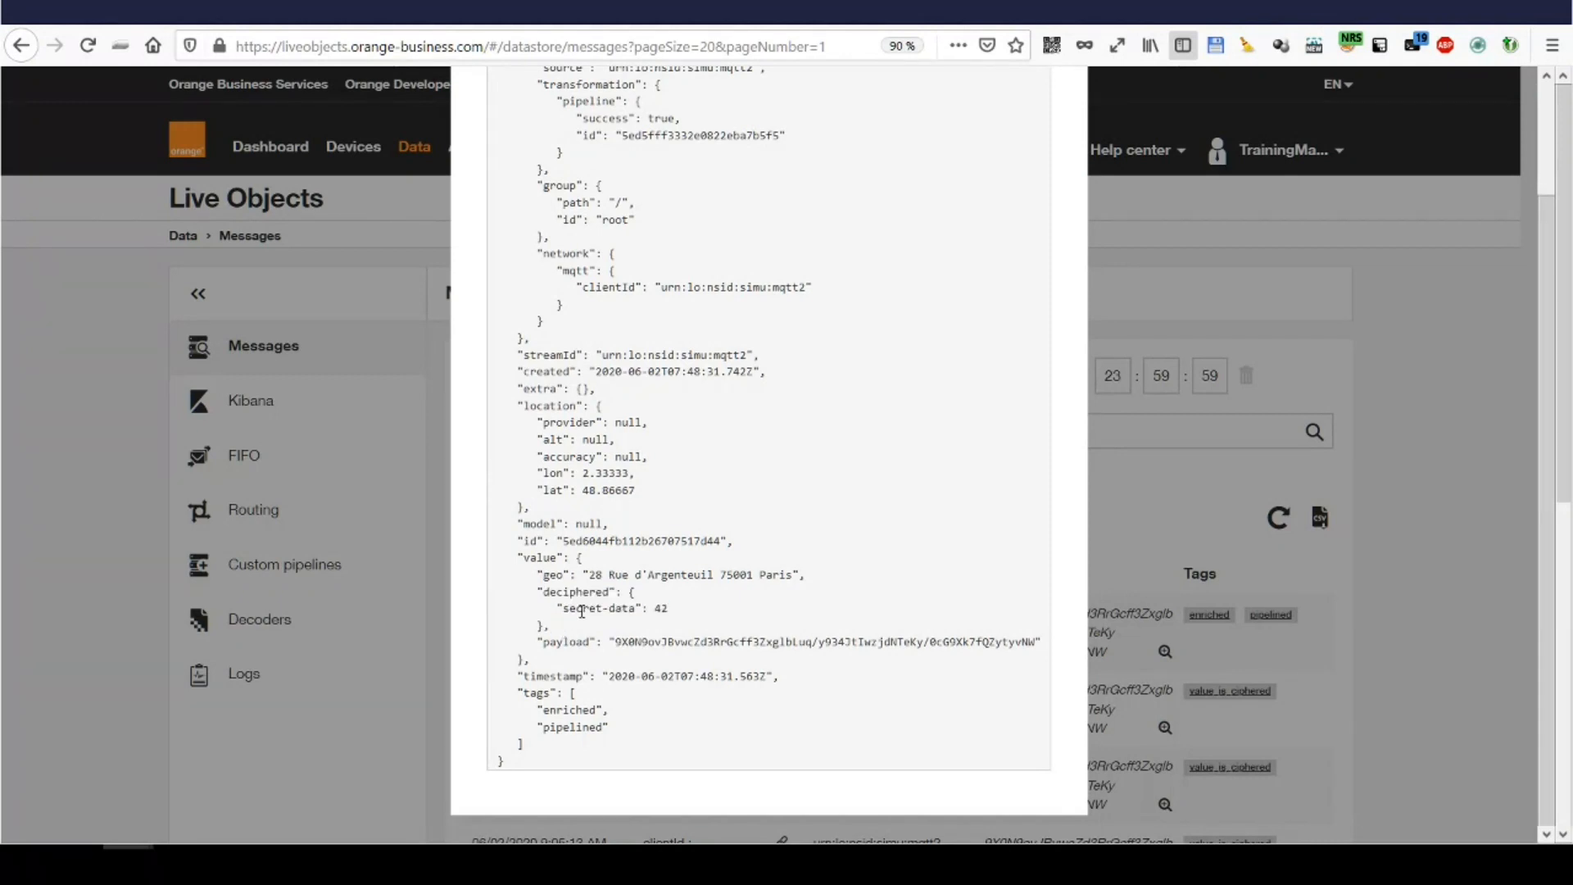
double_click(598, 608)
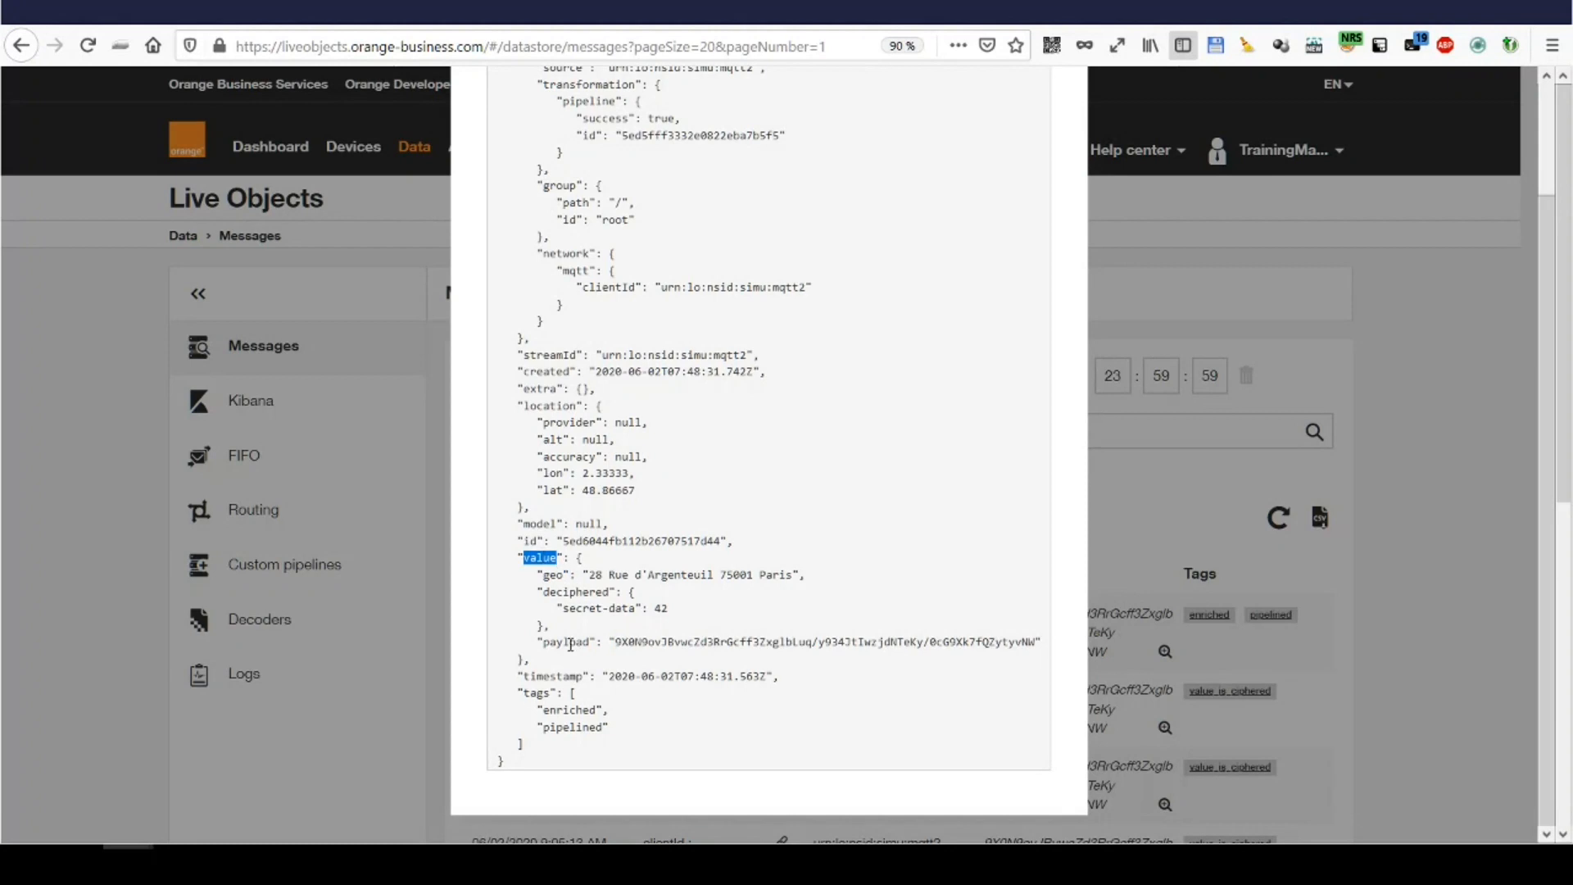
double_click(552, 574)
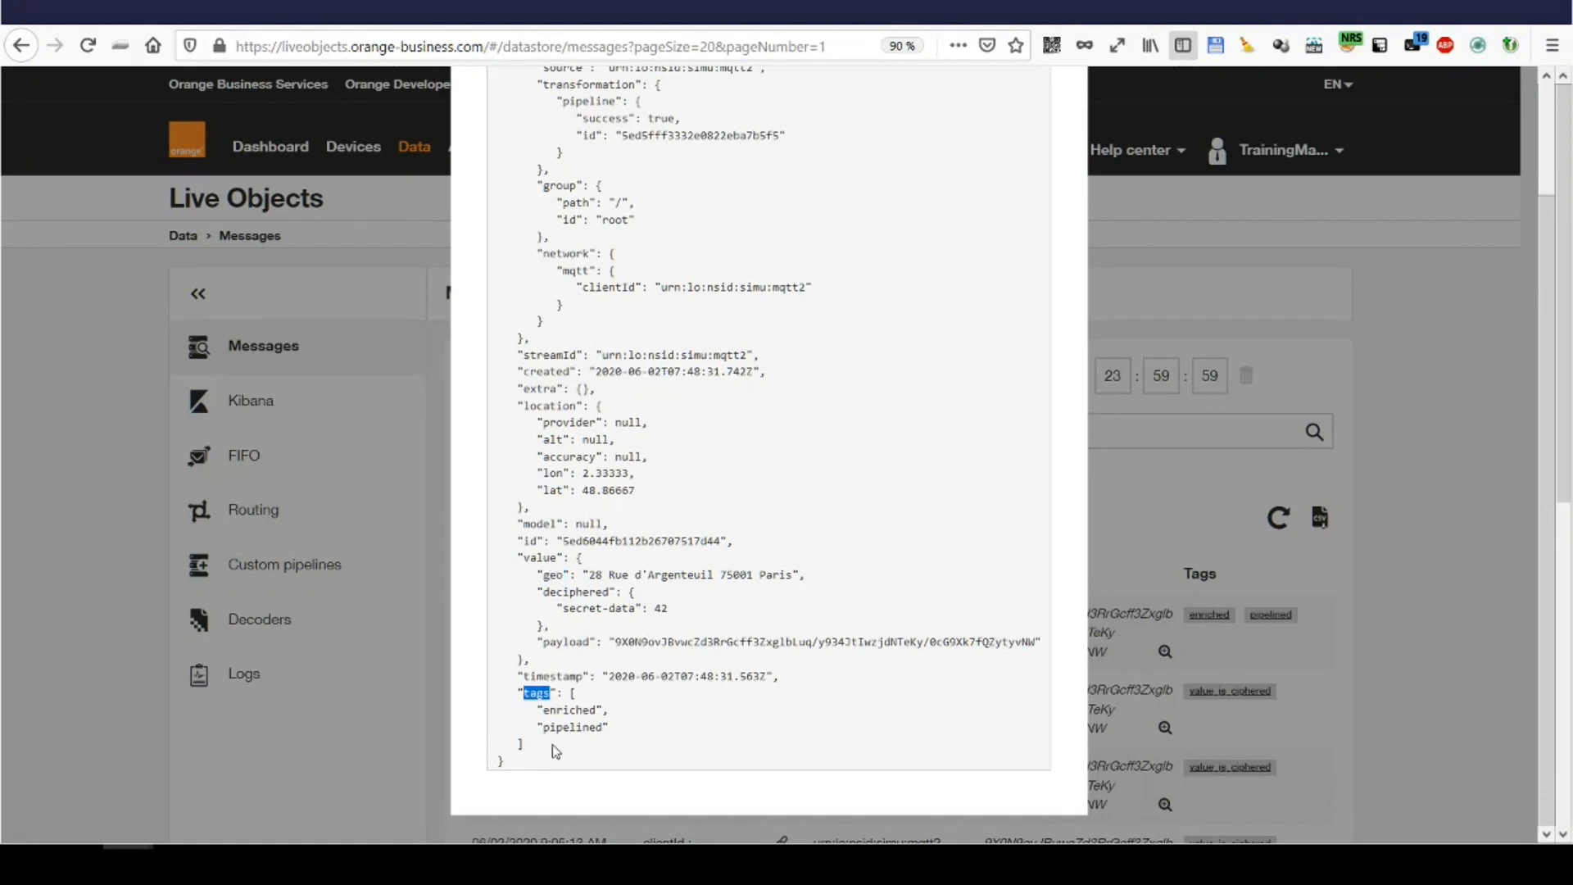
double_click(571, 726)
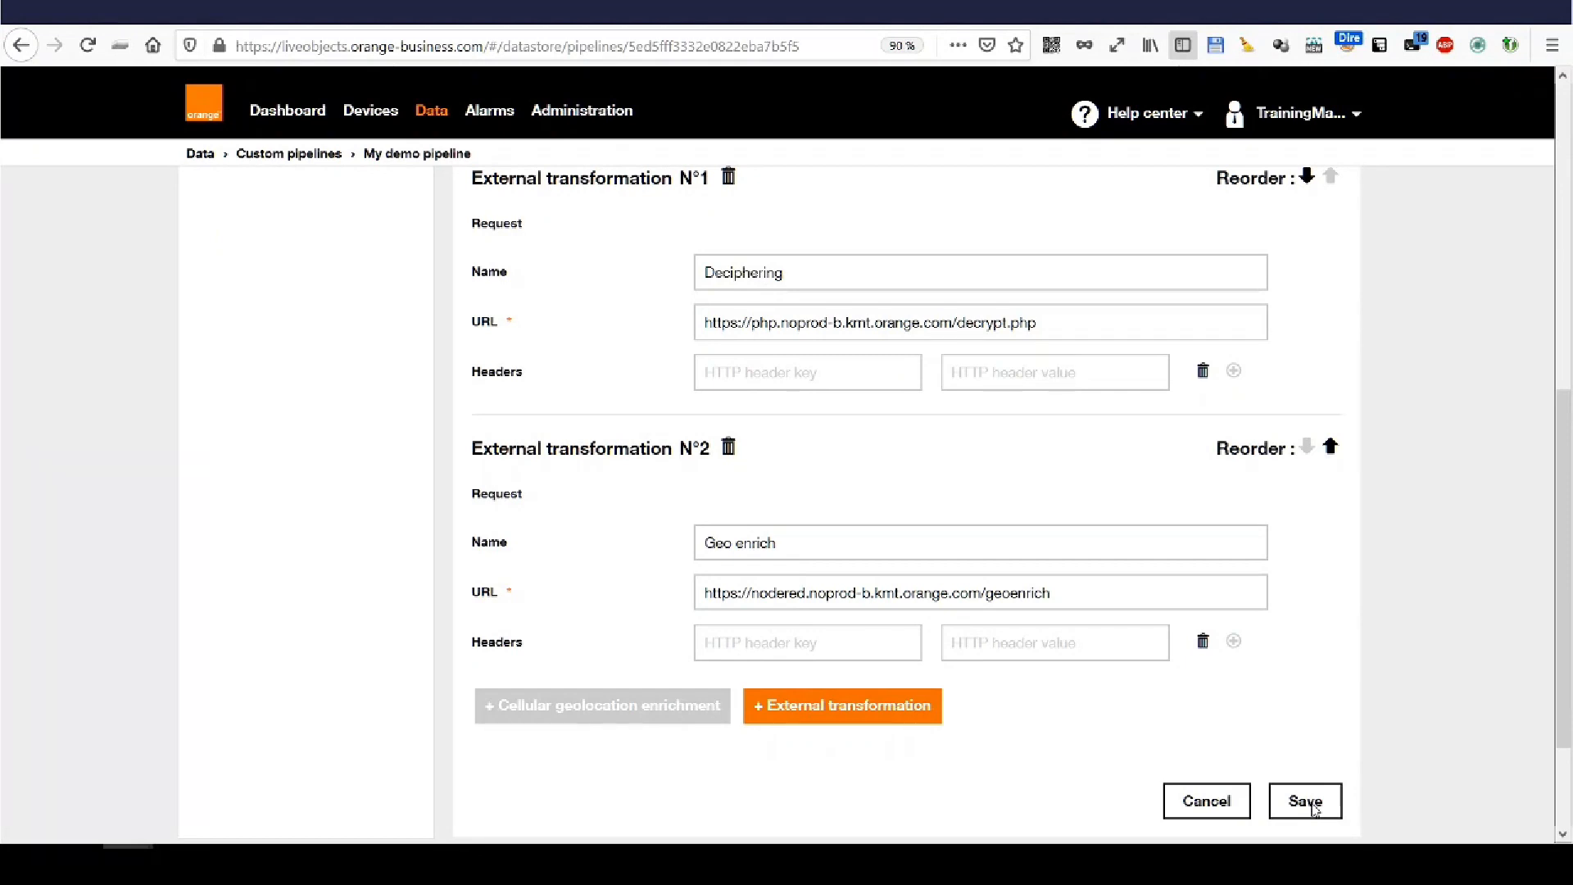
Save My demo pipeline with its Deciphering and Geo enrich steps
left_click(1304, 802)
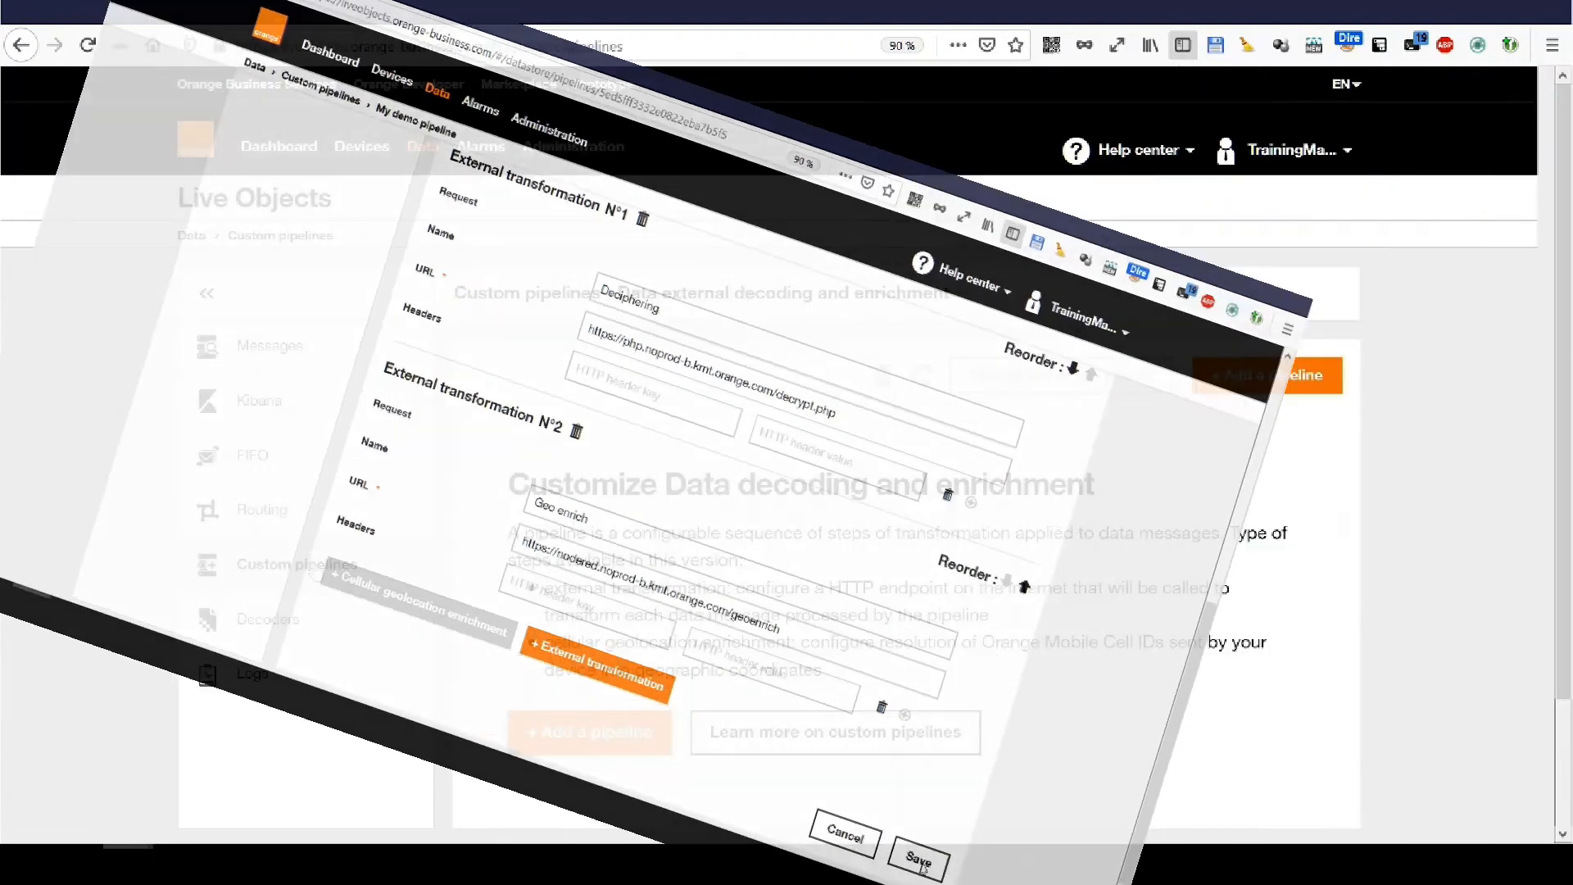